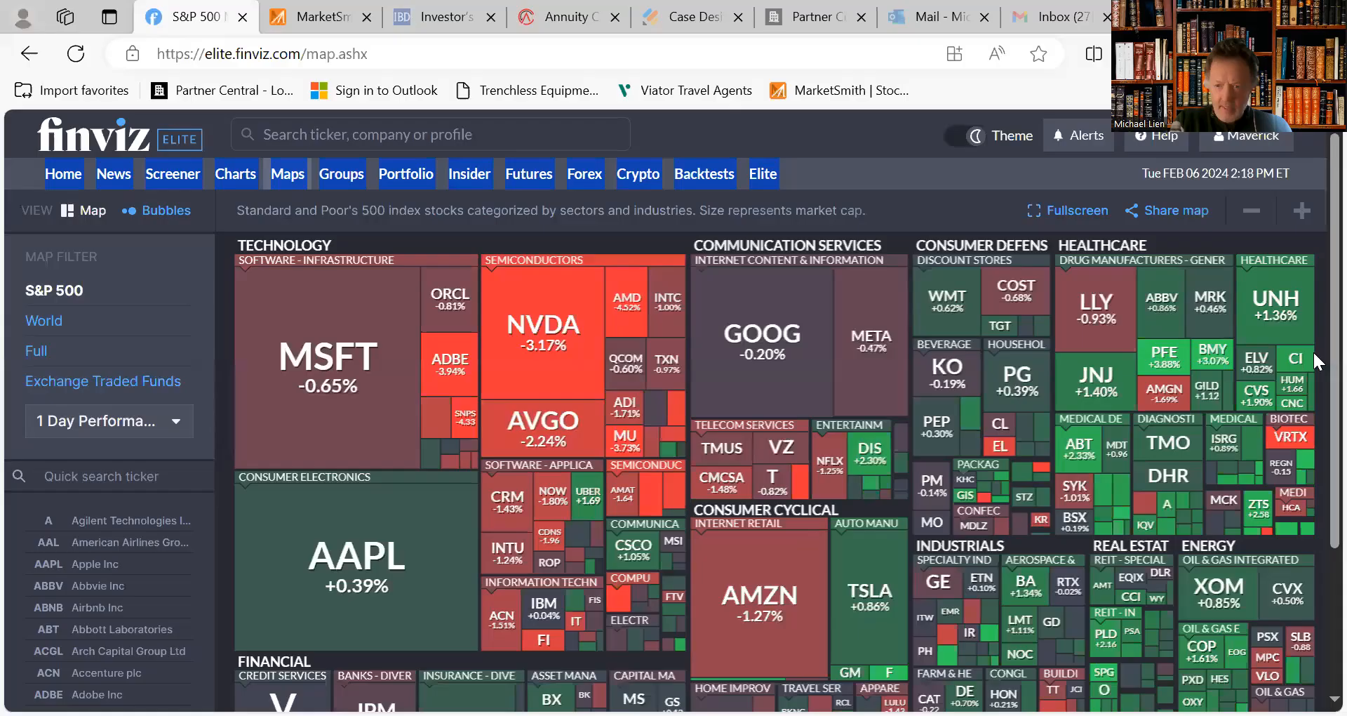
- Scroll the S&P 500 heat map down to the Financial, Utilities and Basic Materials sectors
scroll(down, 3)
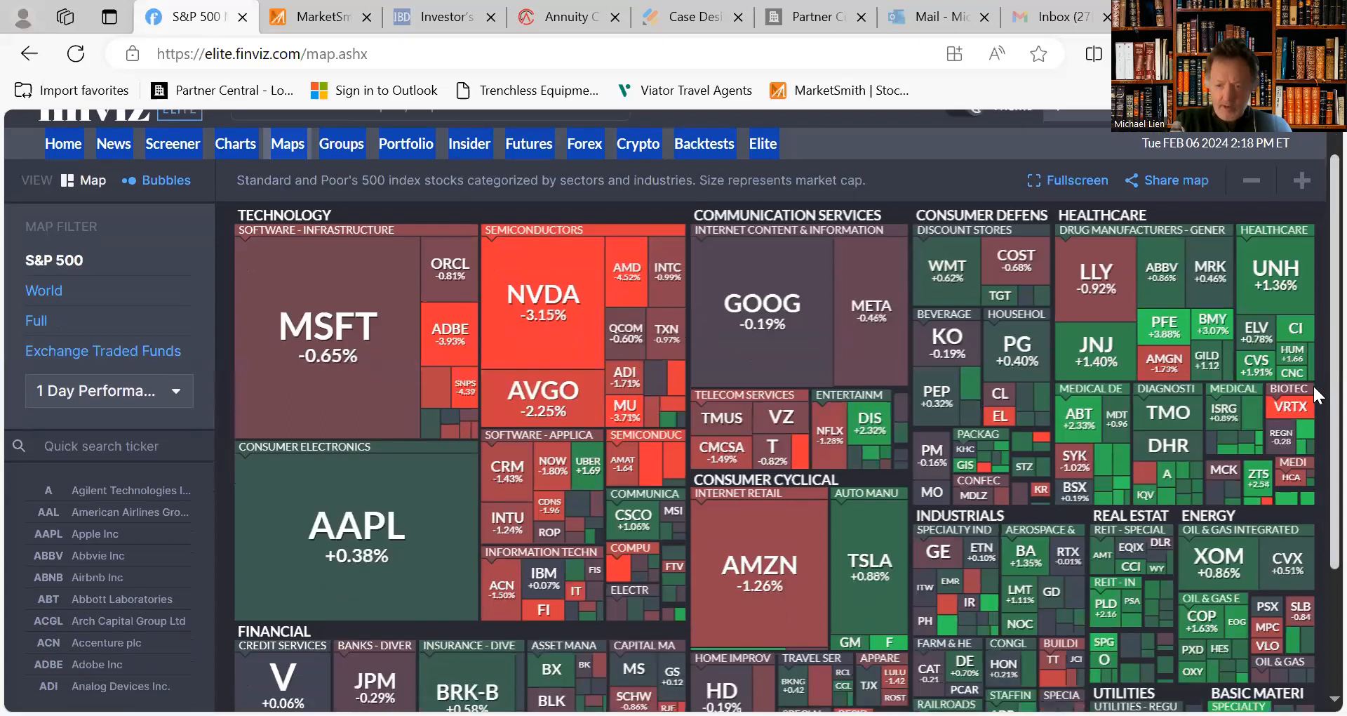
scroll(down, 3)
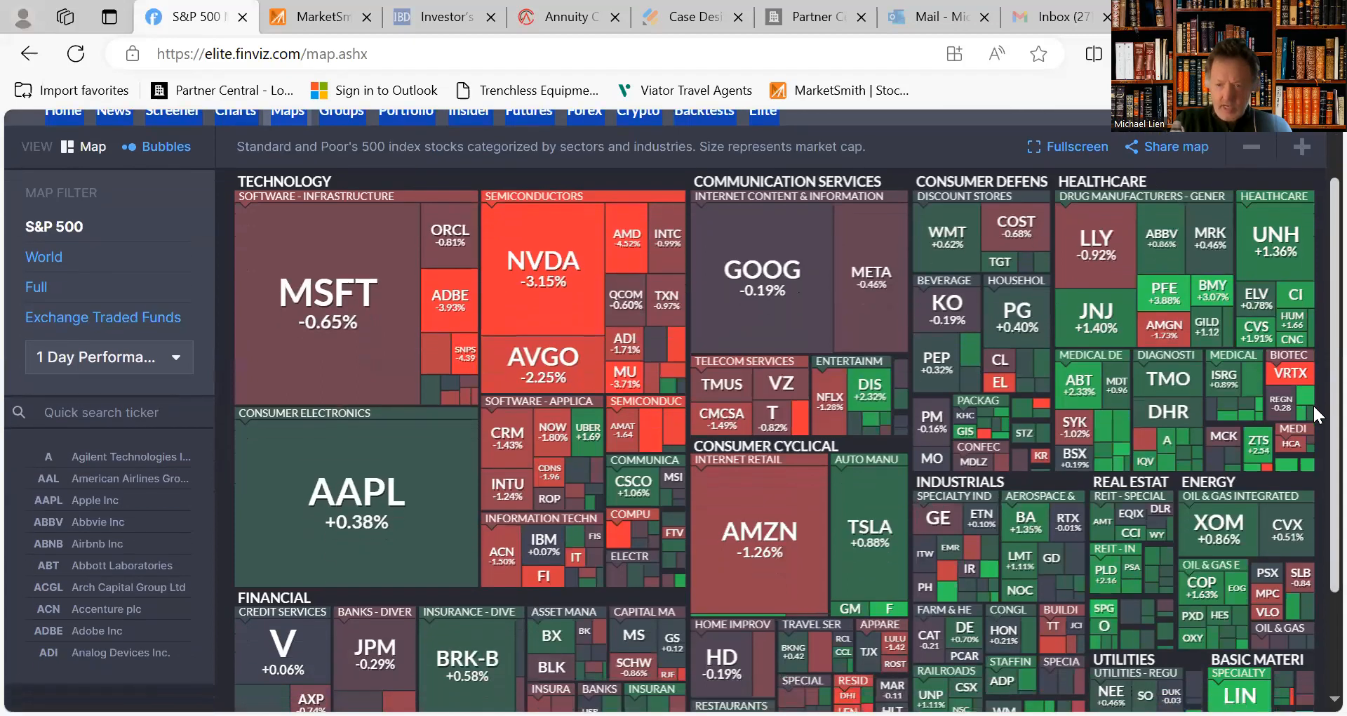
scroll(down, 3)
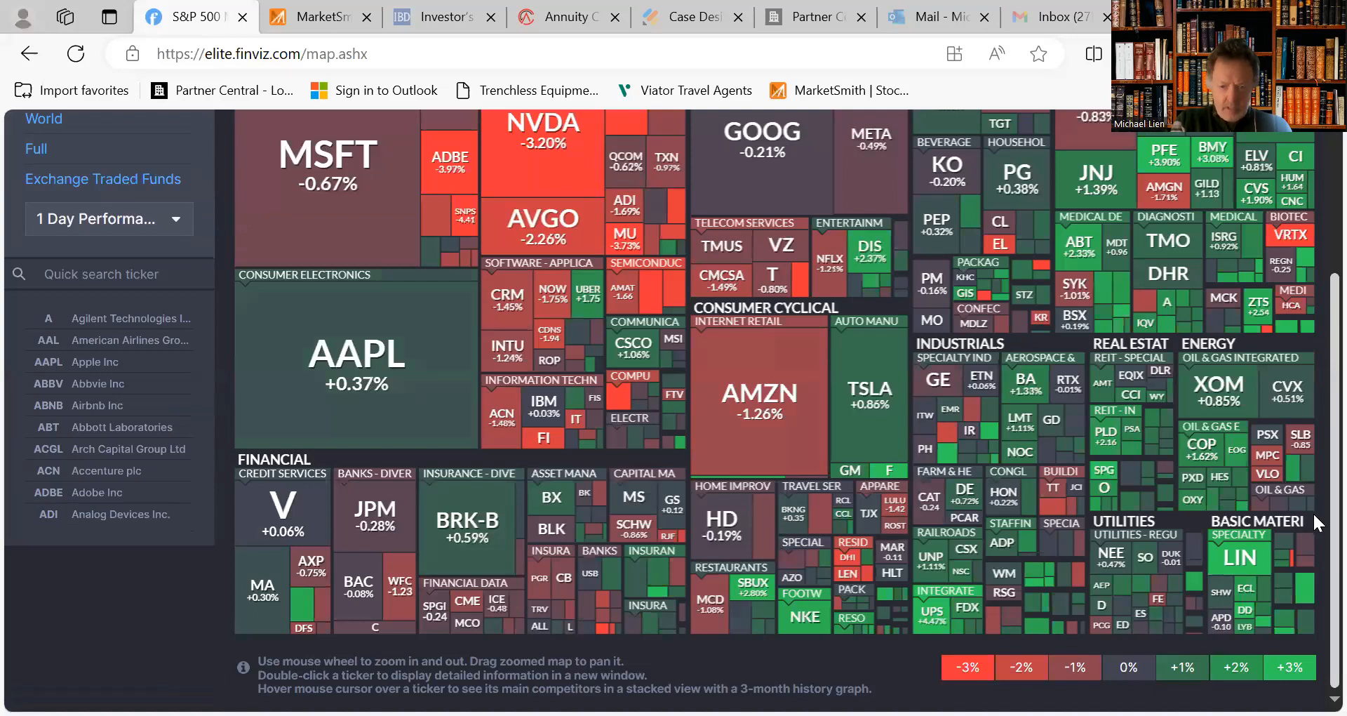
mouse_move(327, 259)
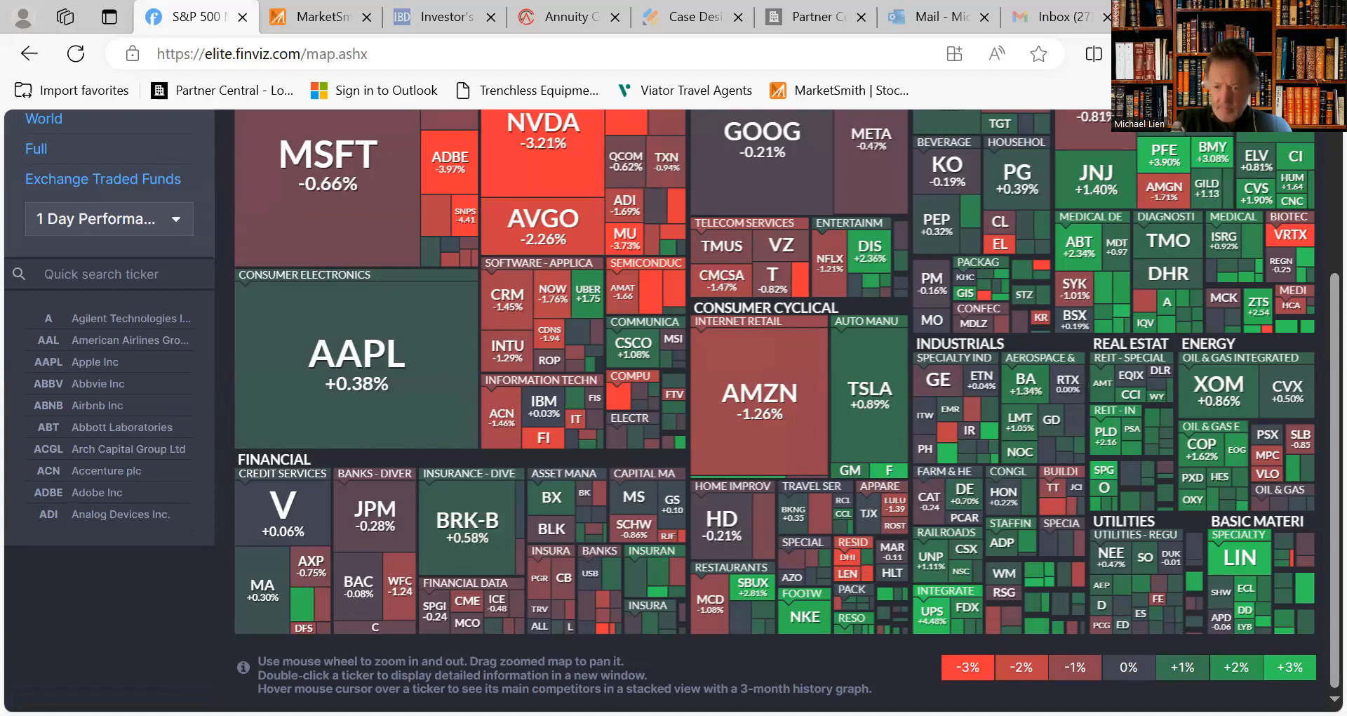
mouse_move(1218, 465)
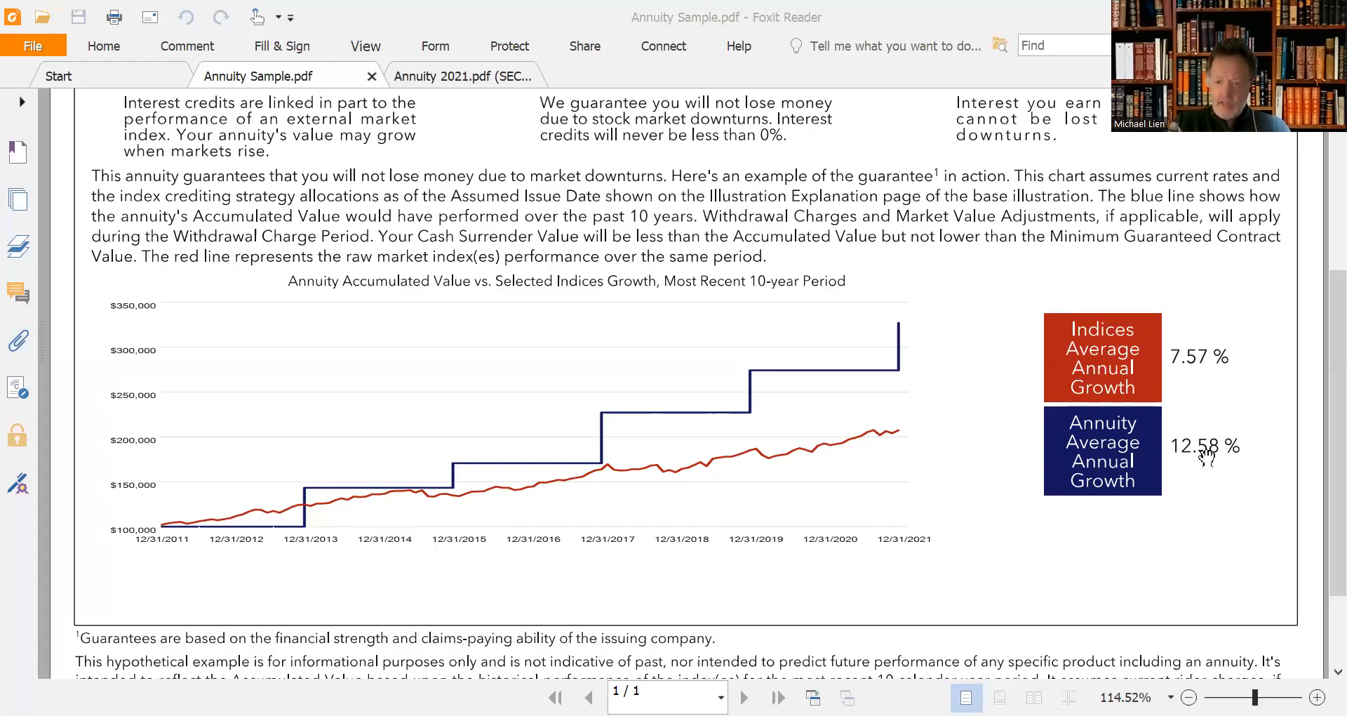
mouse_move(1202, 416)
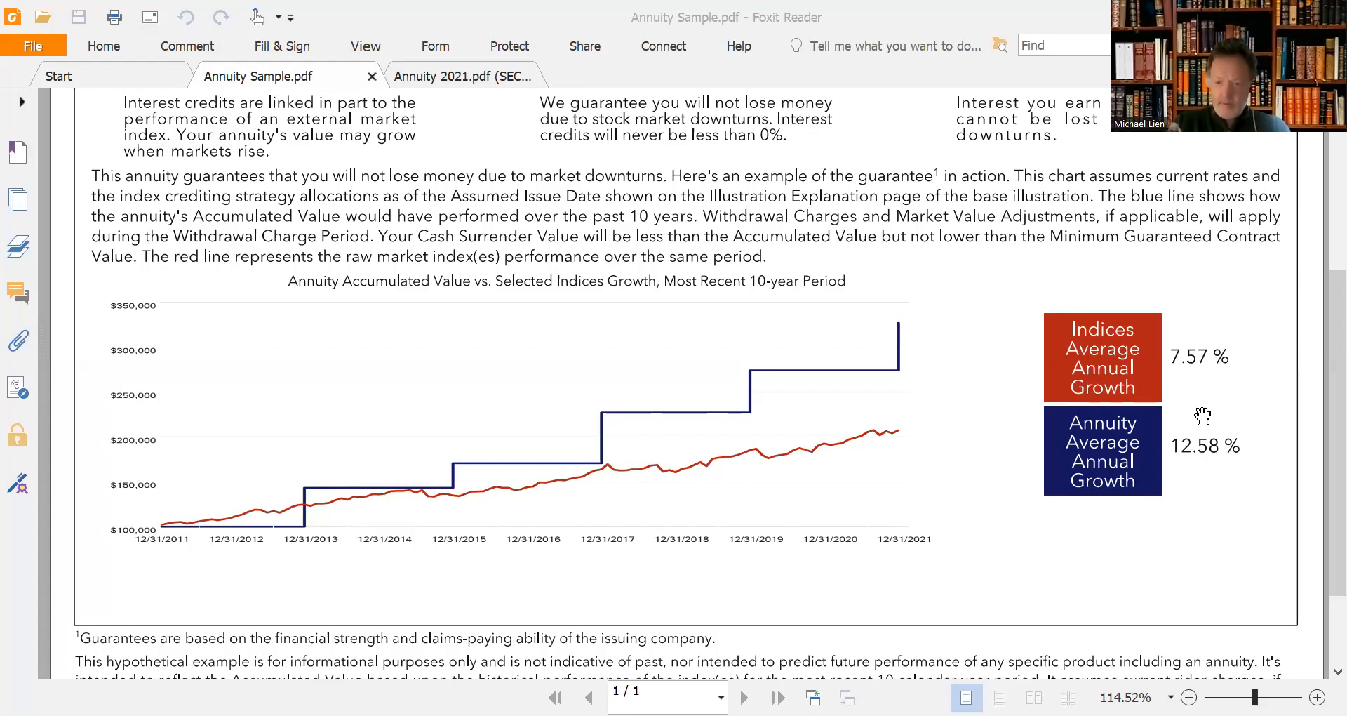
mouse_move(309, 501)
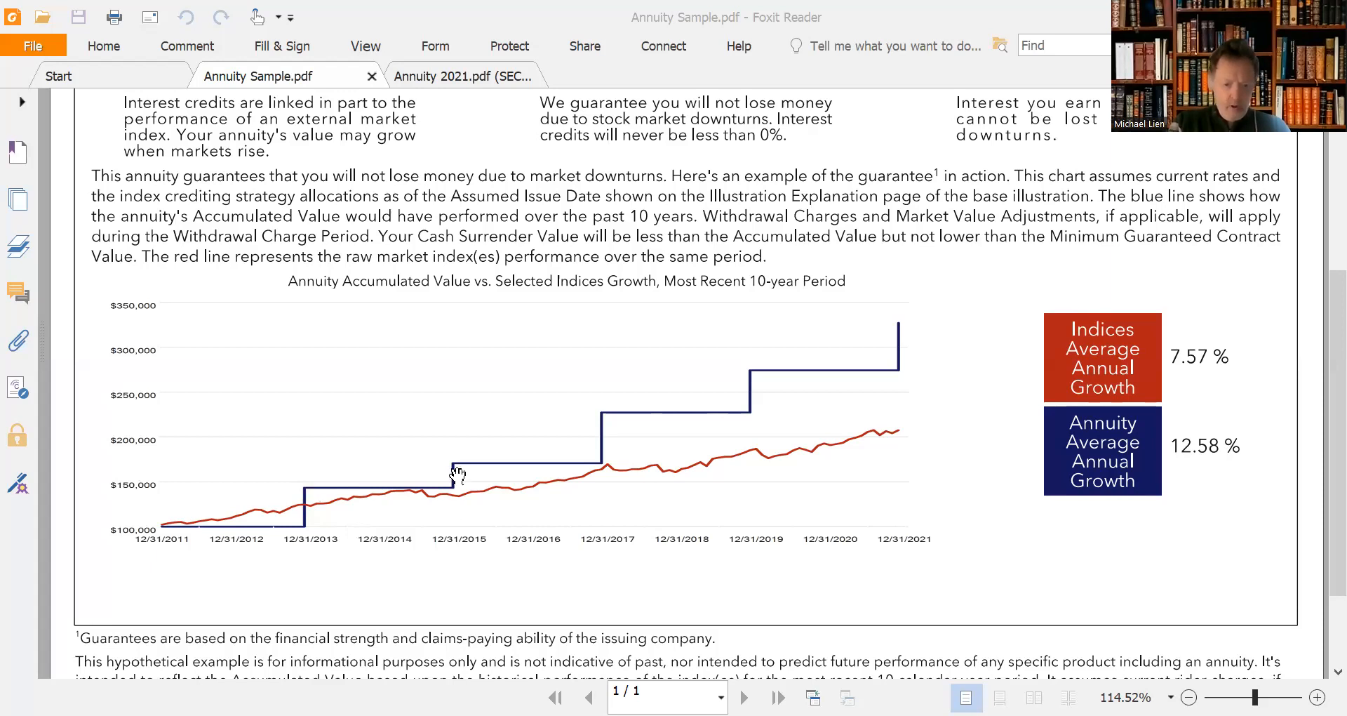
mouse_move(685, 424)
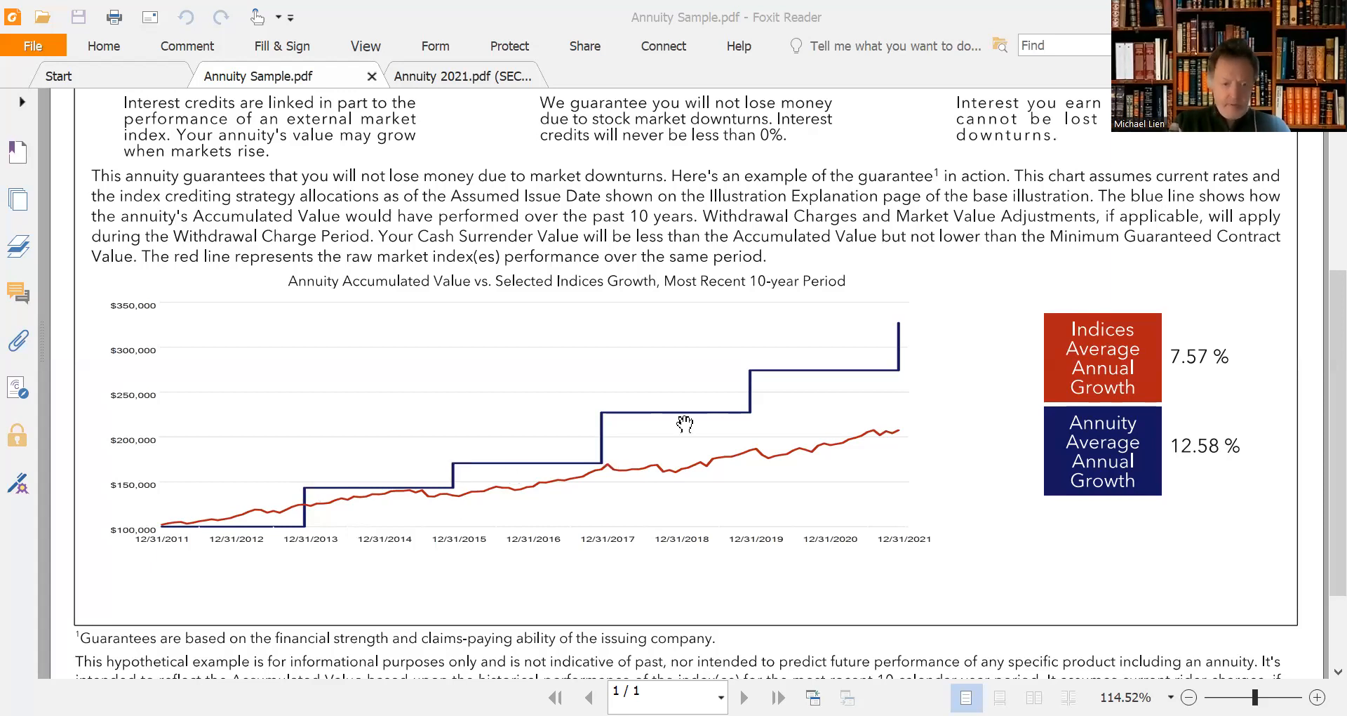
mouse_move(296, 520)
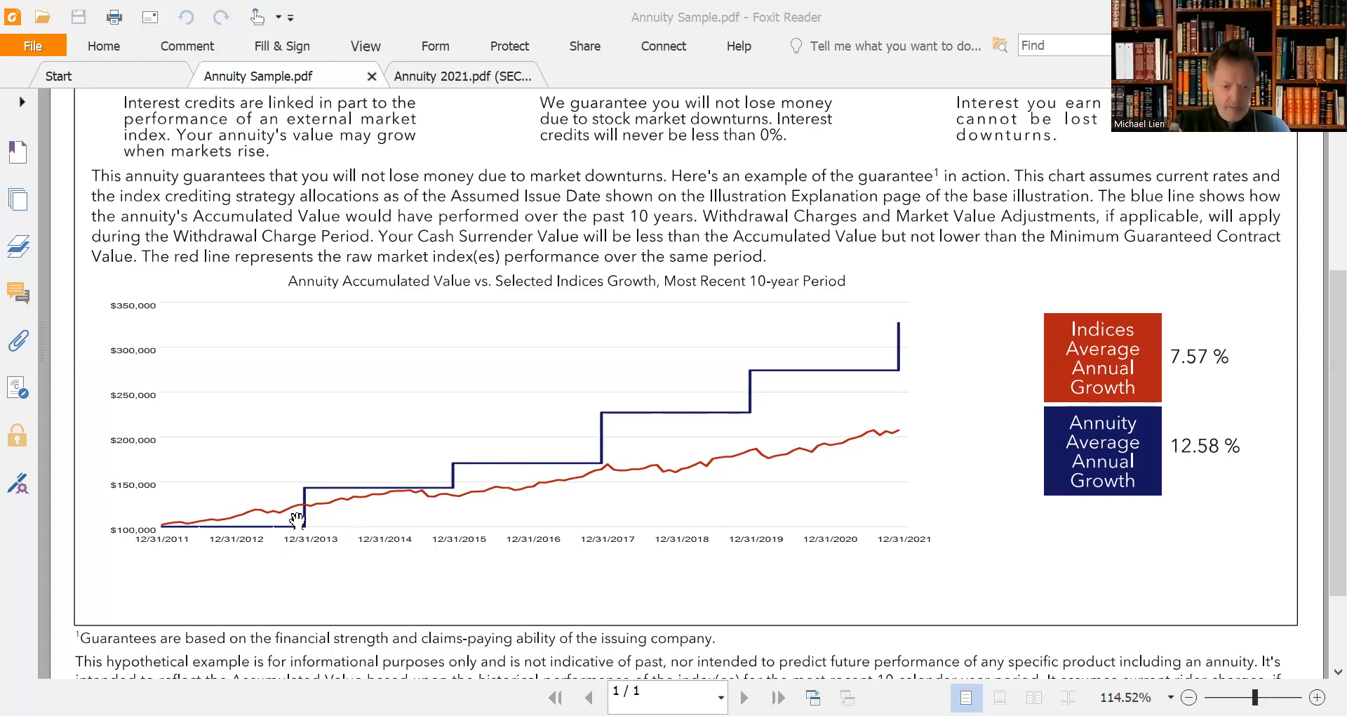
mouse_move(325, 546)
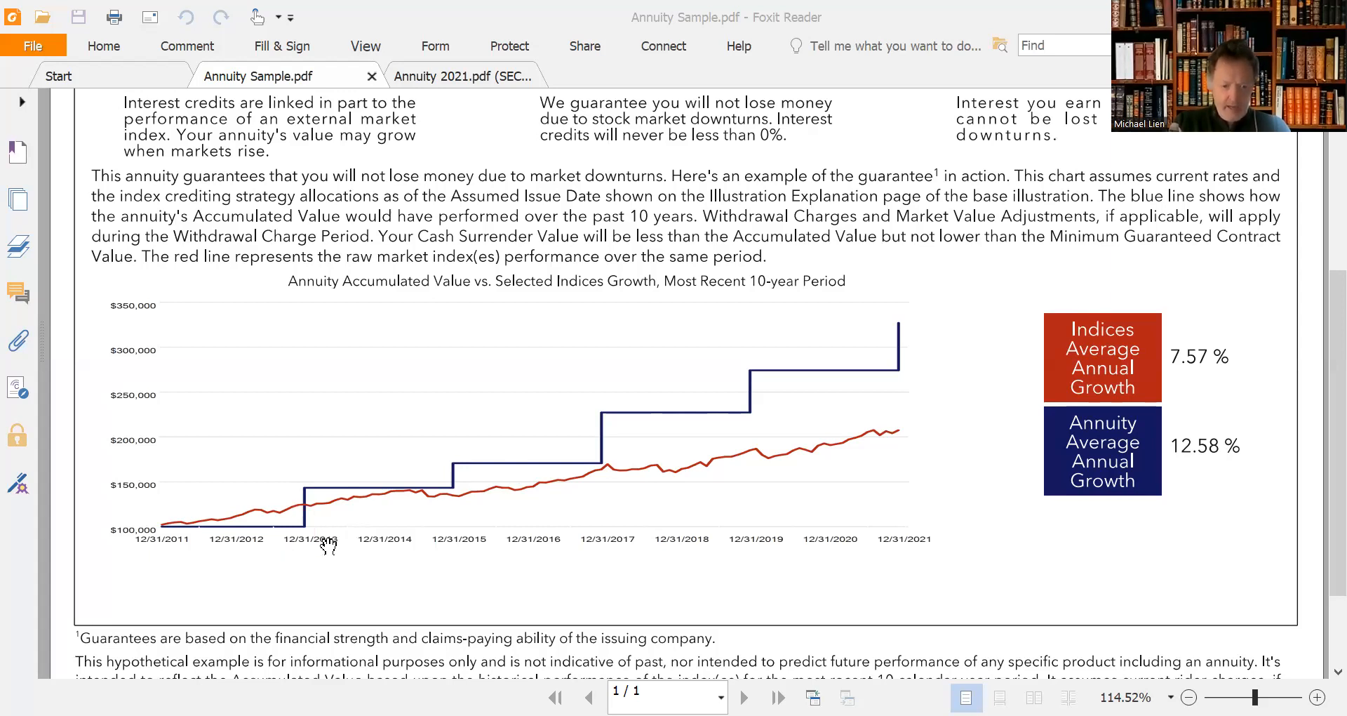
mouse_move(372, 514)
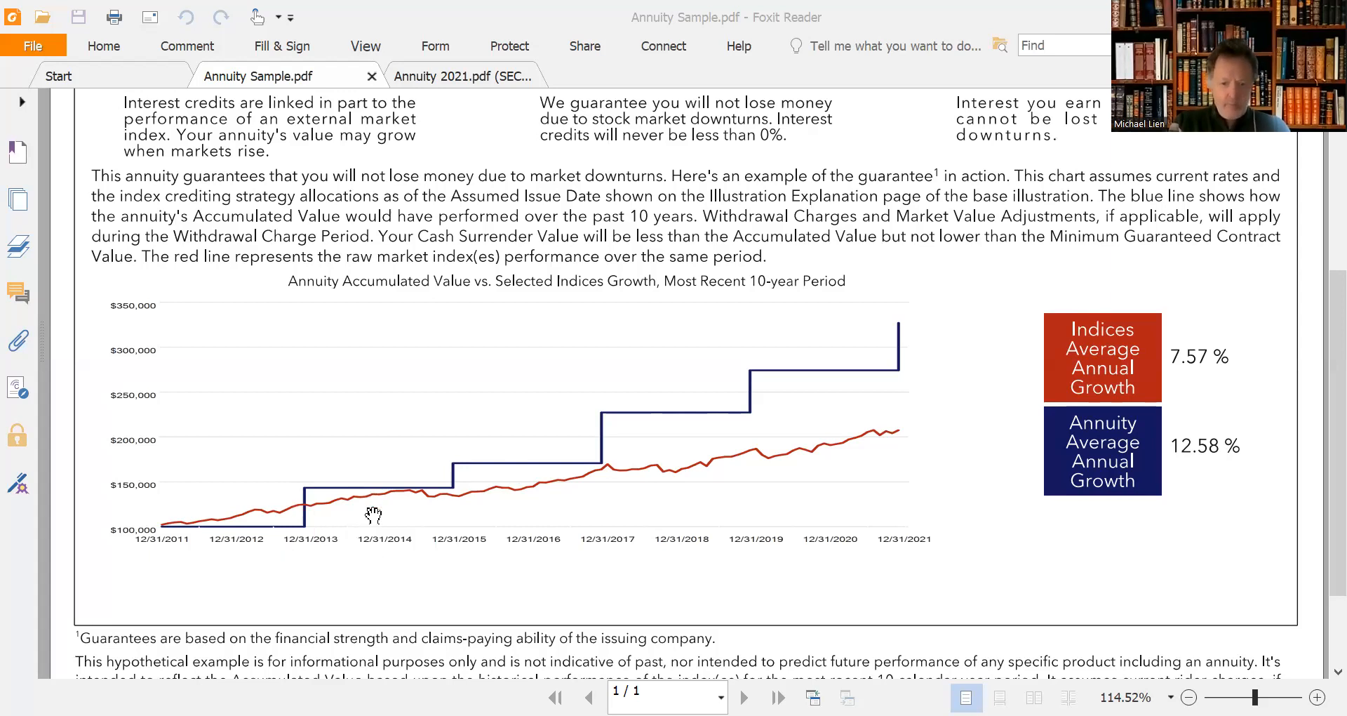
mouse_move(680, 480)
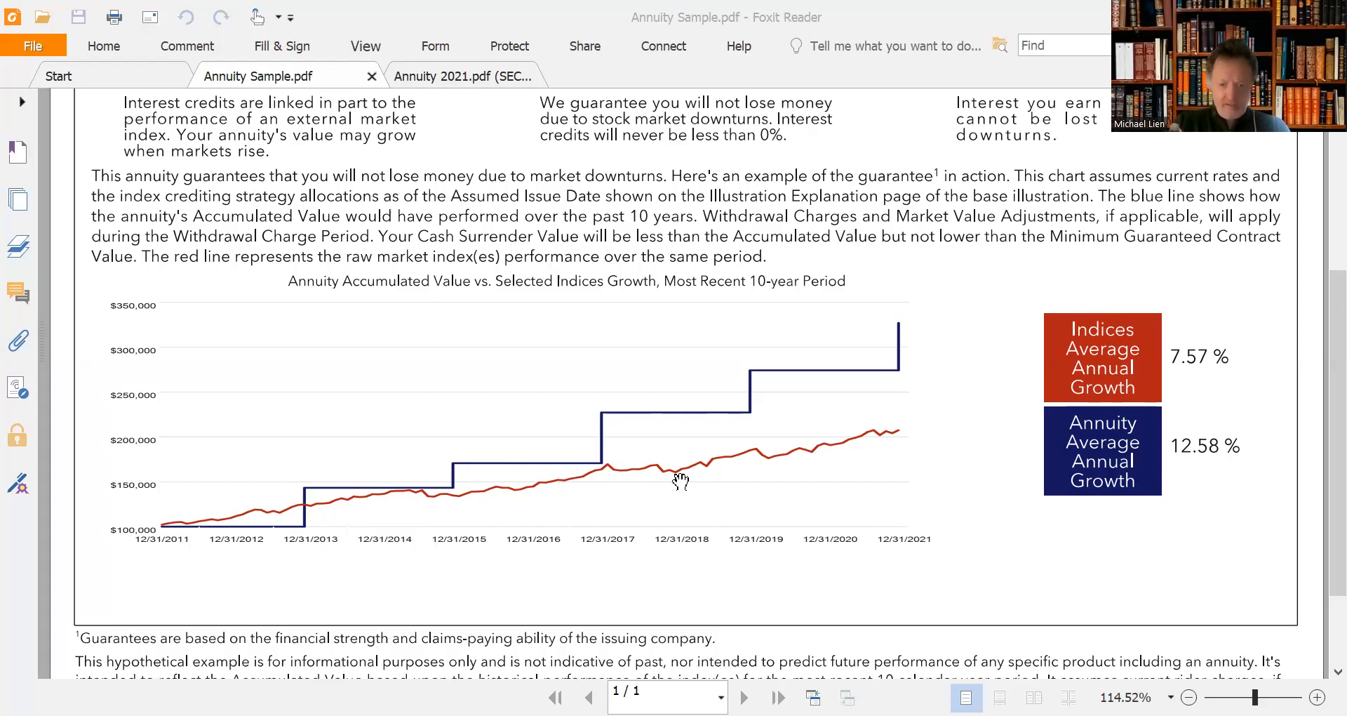
mouse_move(778, 514)
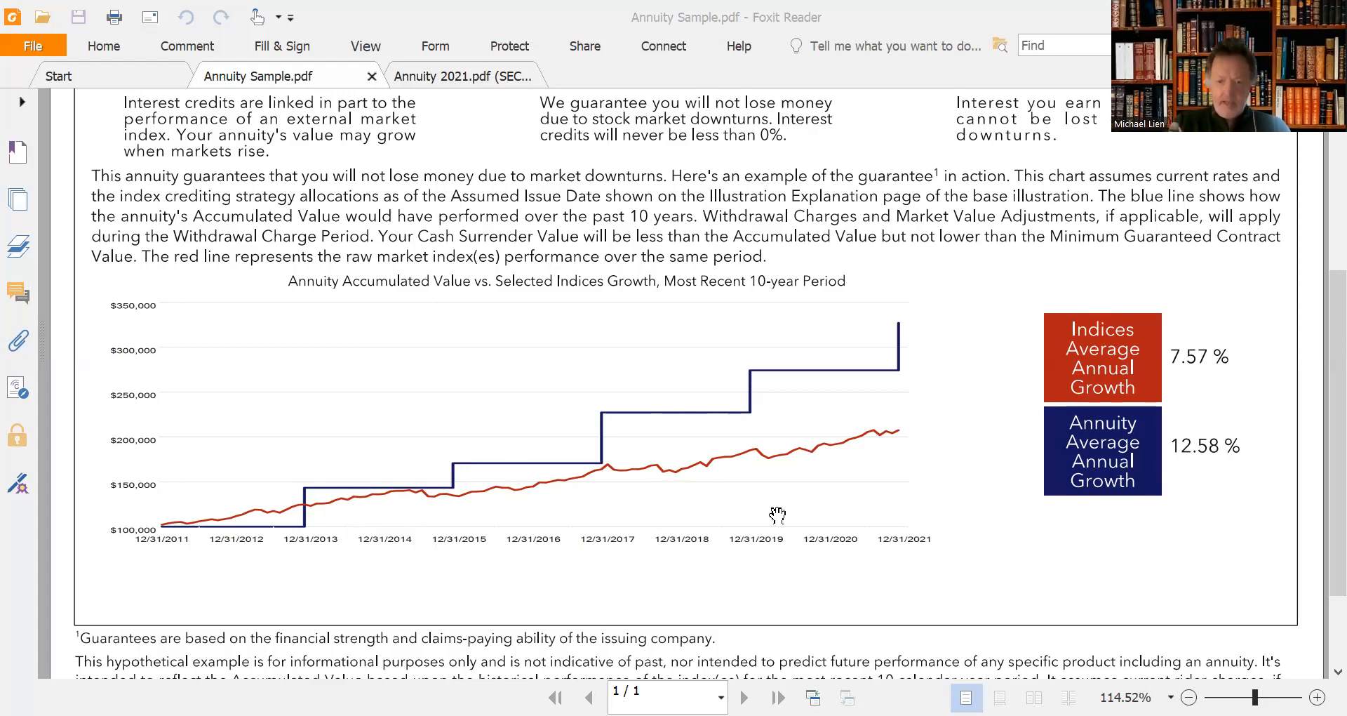
mouse_move(892, 480)
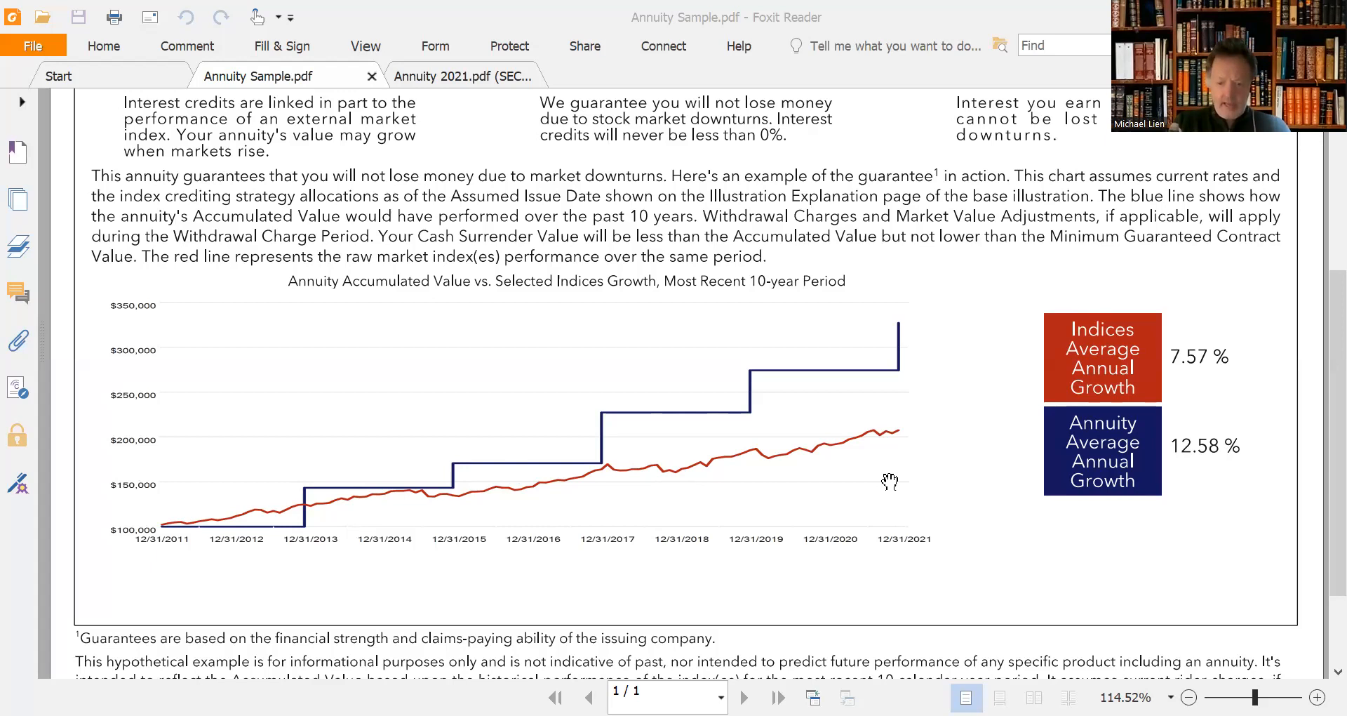
mouse_move(905, 590)
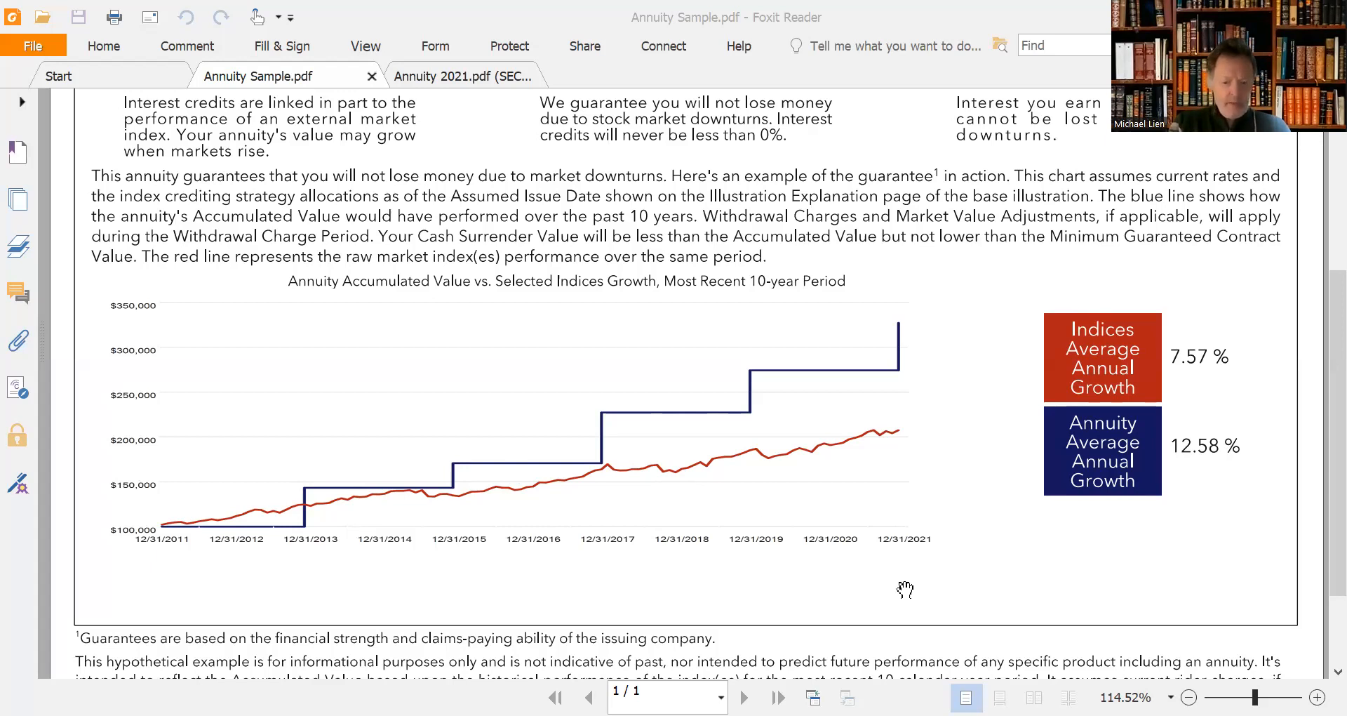
mouse_move(969, 598)
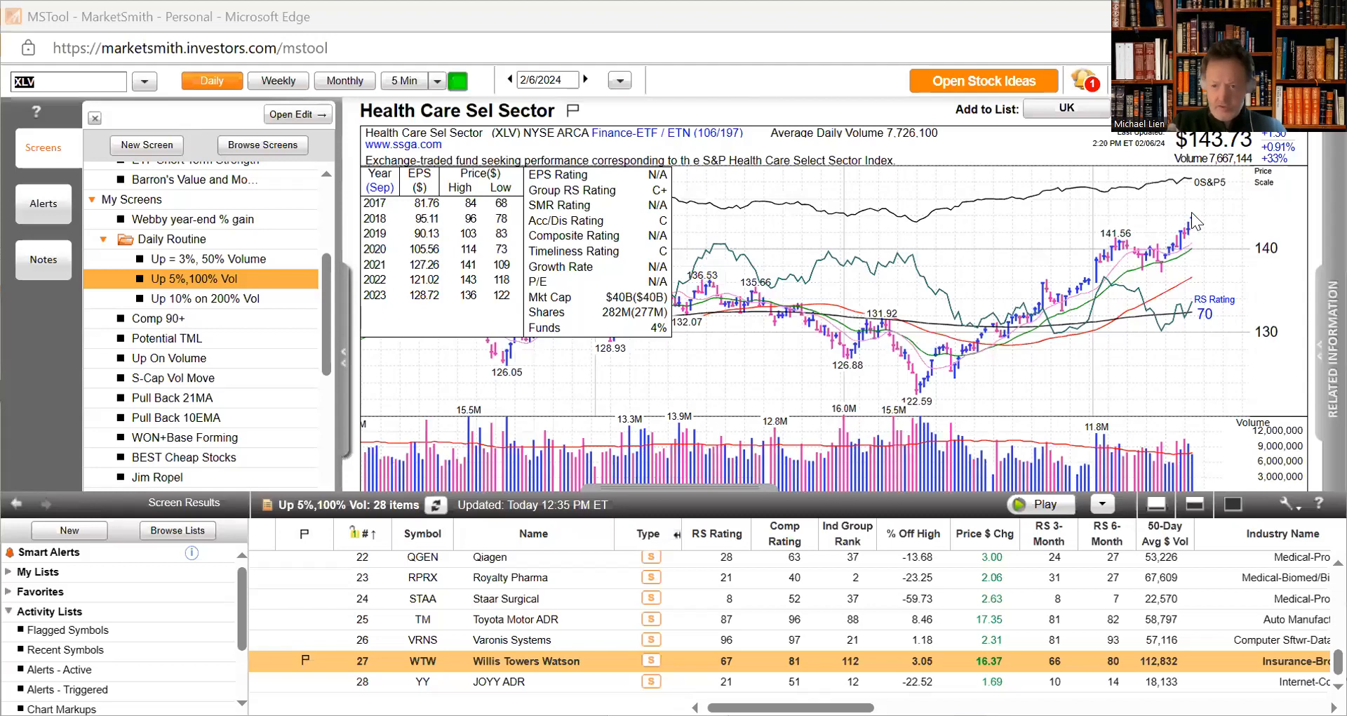
mouse_move(1176, 262)
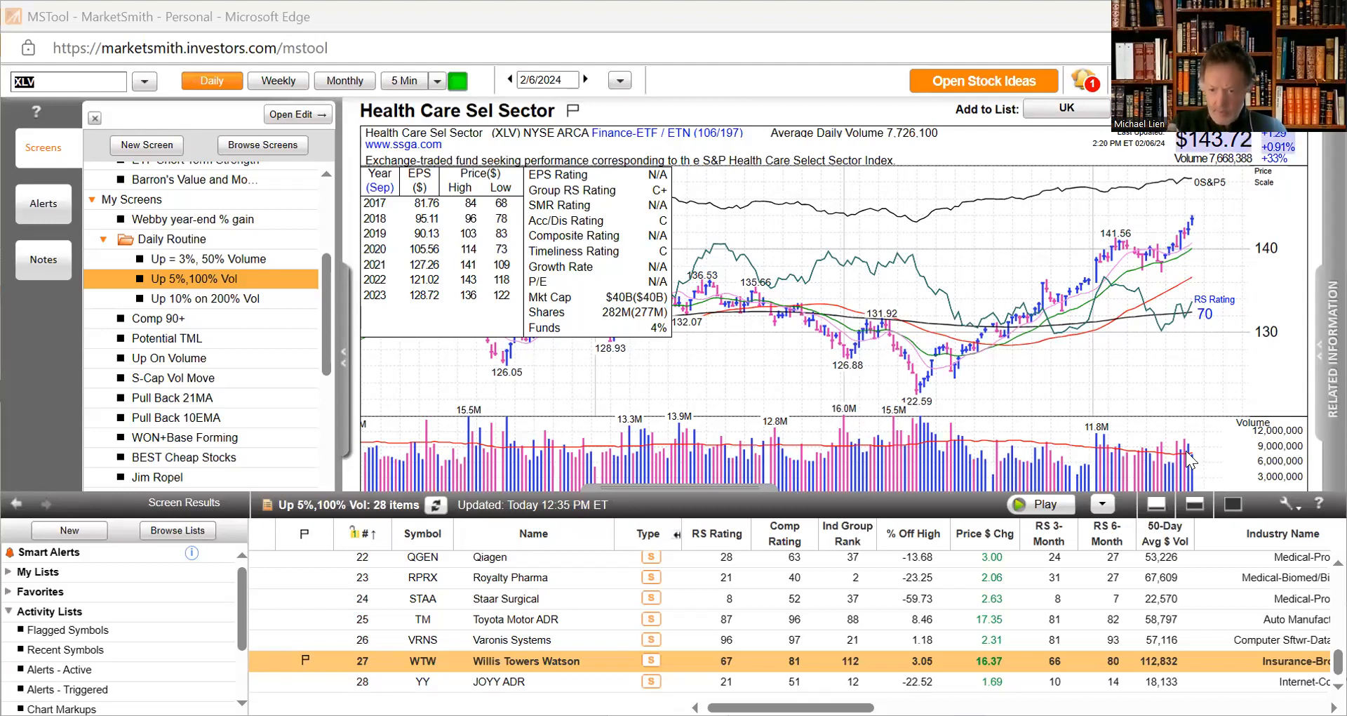
mouse_move(1185, 461)
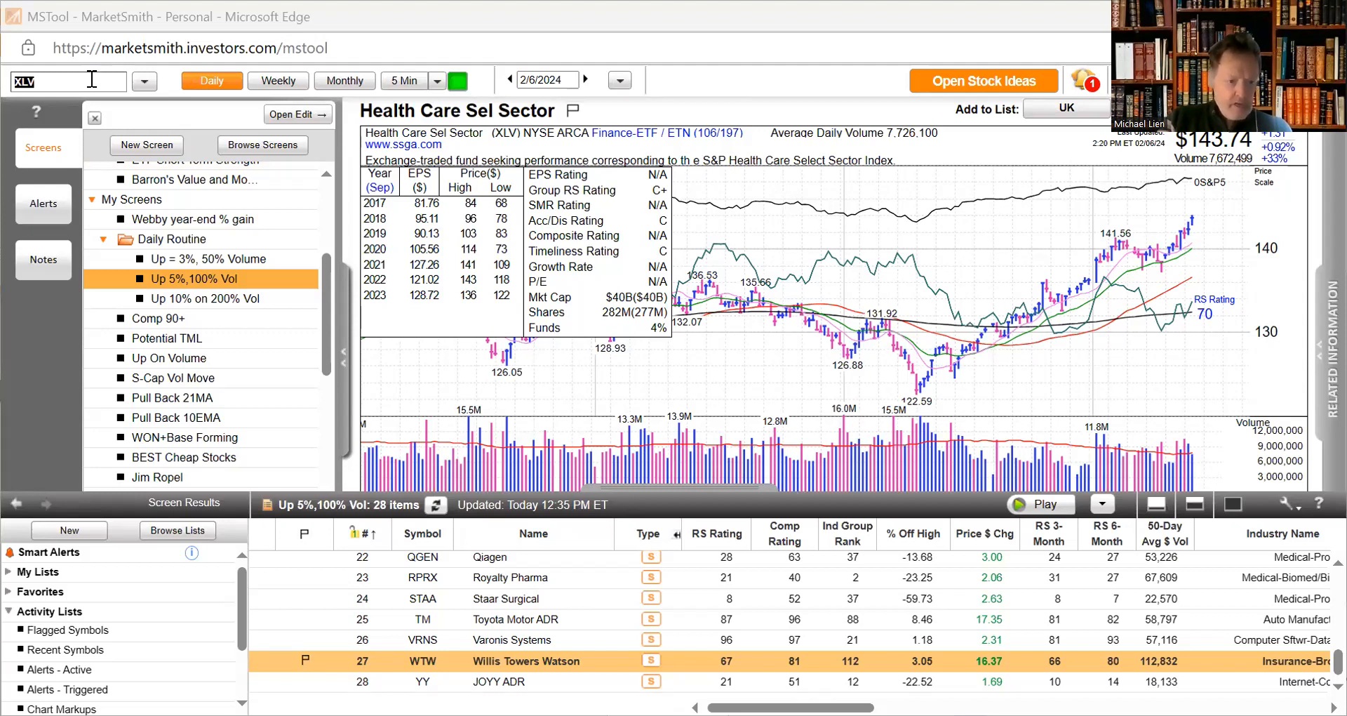
- Load the daily charts of U.S. Oil Fund USO and then Comm Svcs Select SPDR XLC
key(Backspace)
text(E)
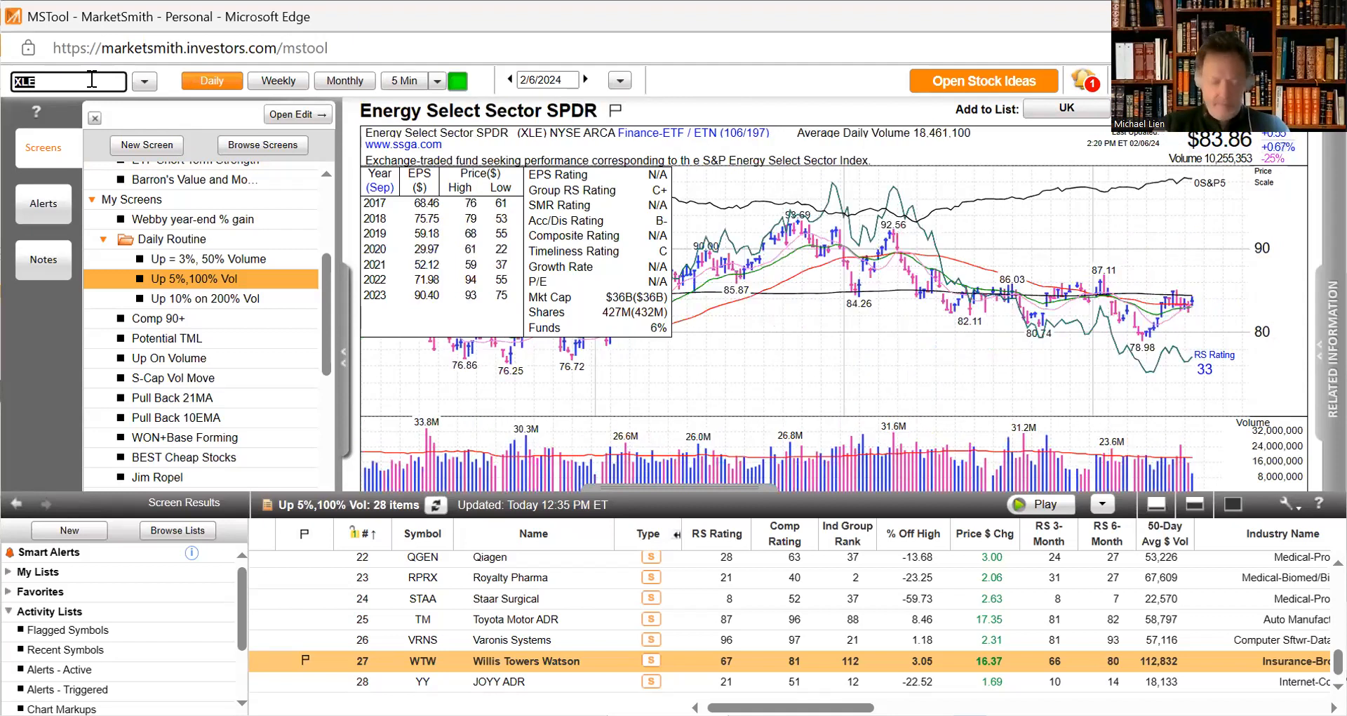
text(U)
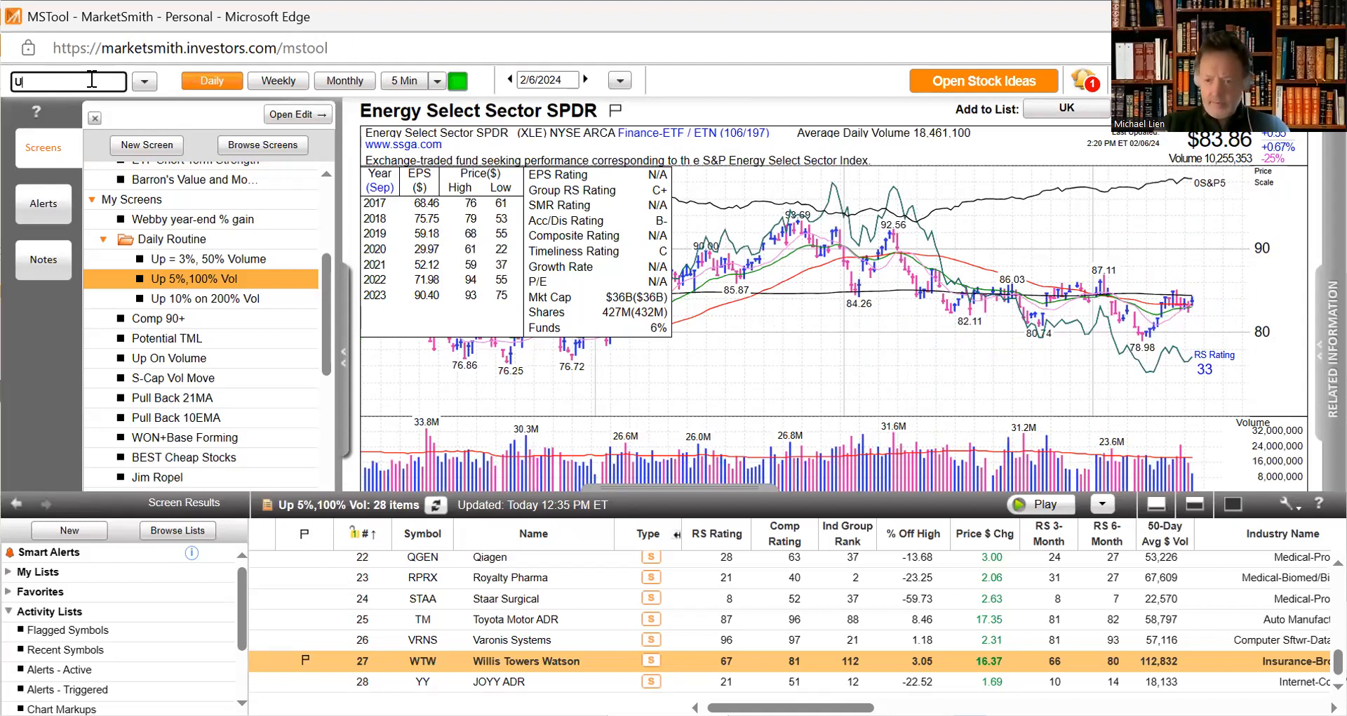
text(SO)
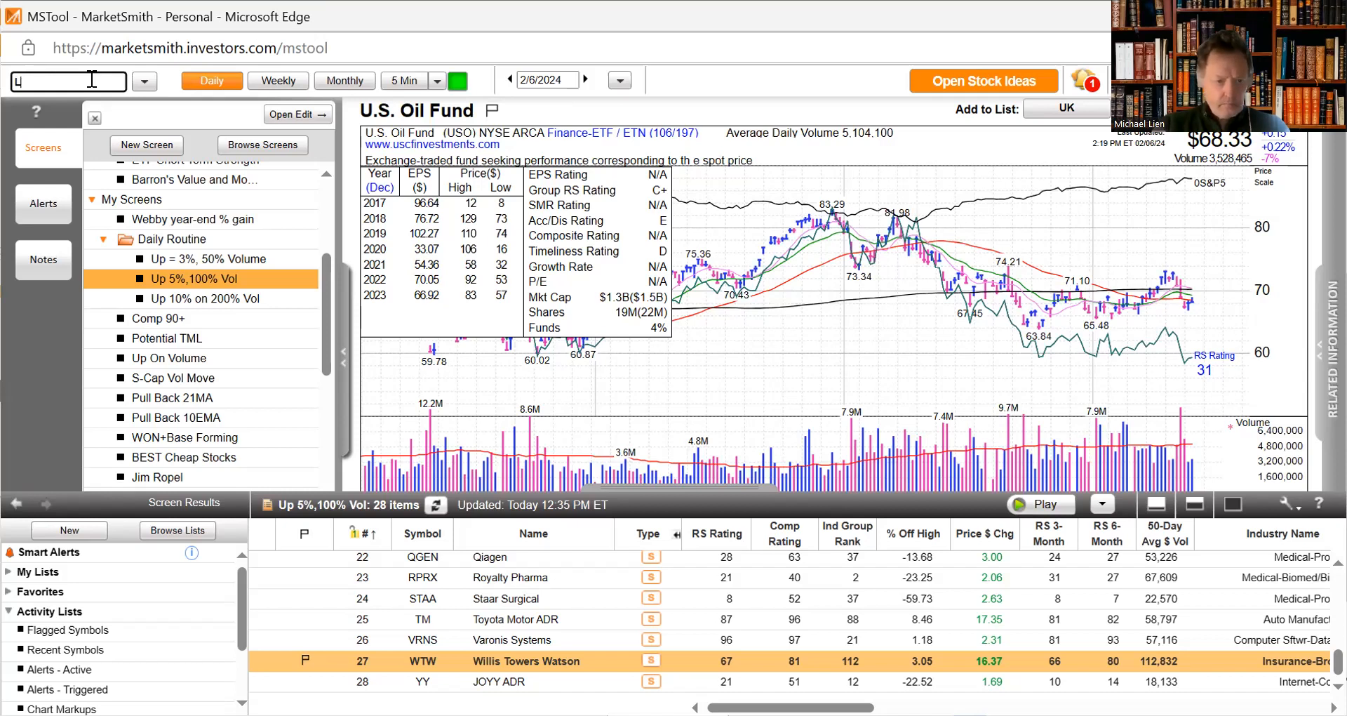
text(X)
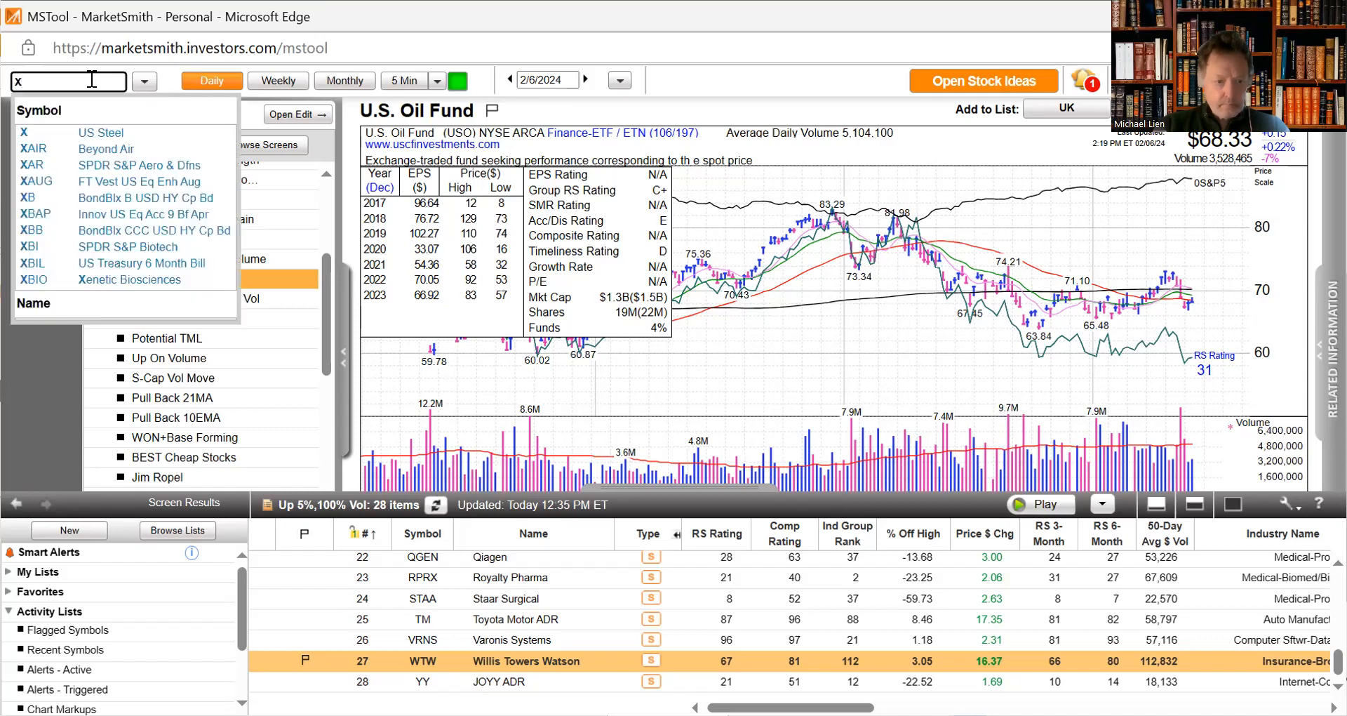
text(XLC)
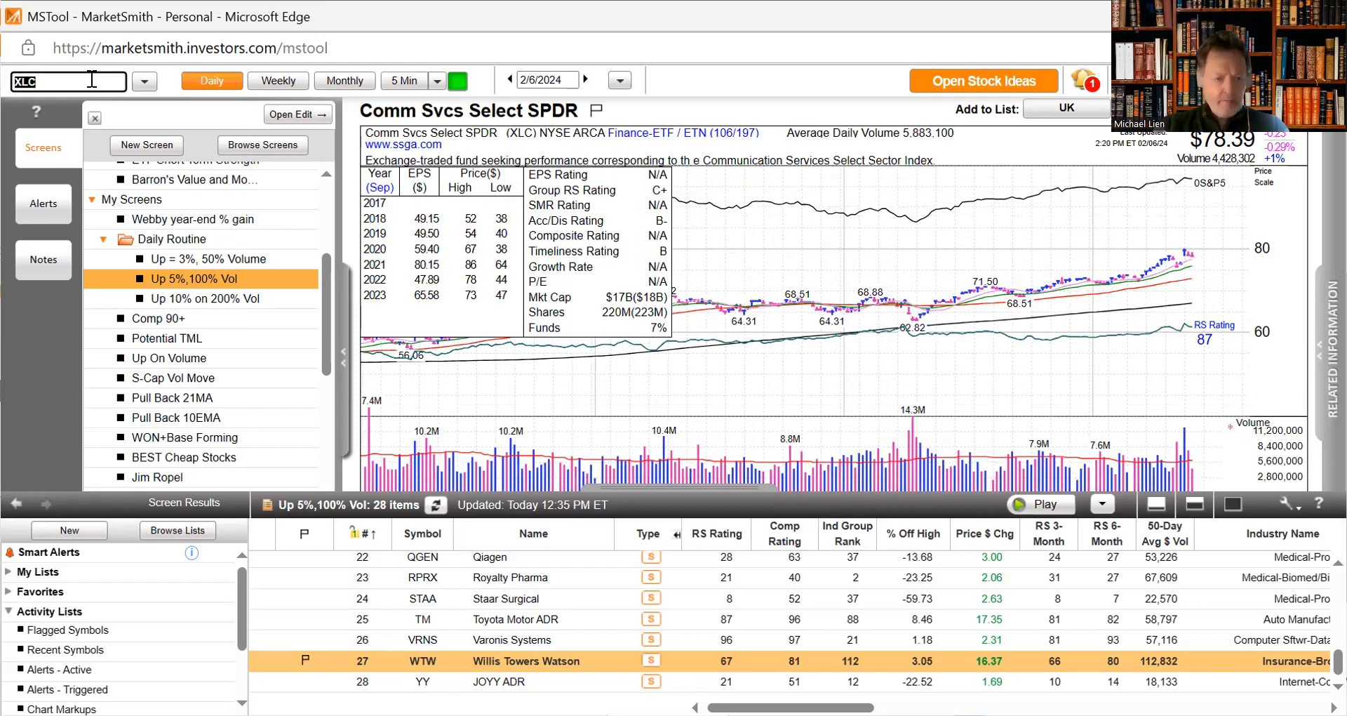
- Review the daily charts of Meta, Microsoft (MSFT) and Apple (AAPL) in turn
text(ME)
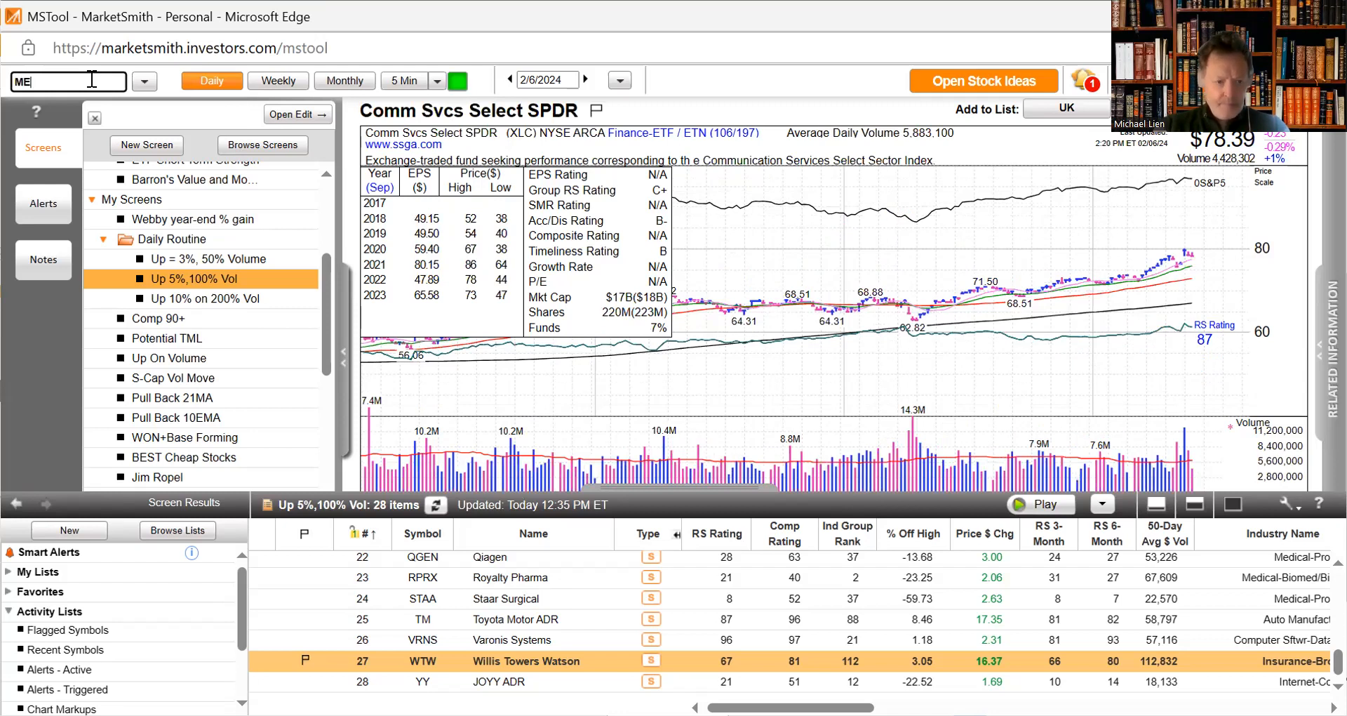
text(TA)
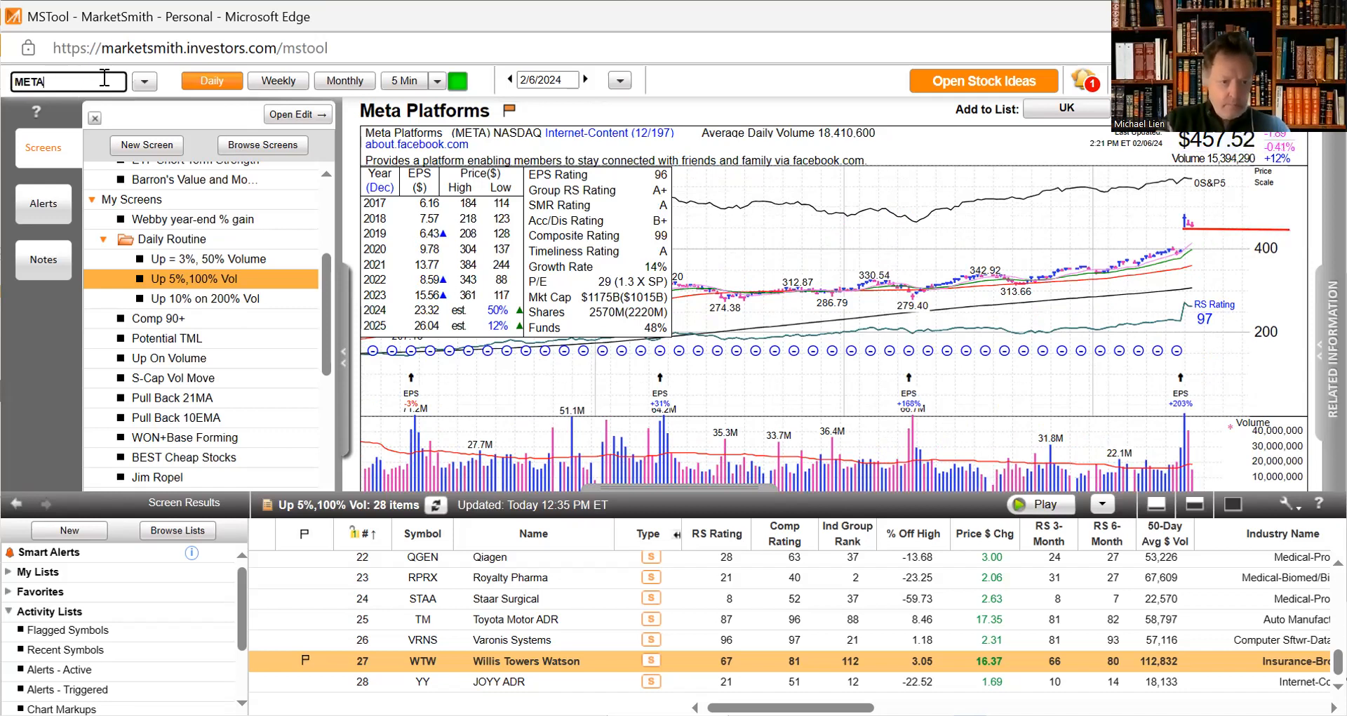
key(BackSpace)
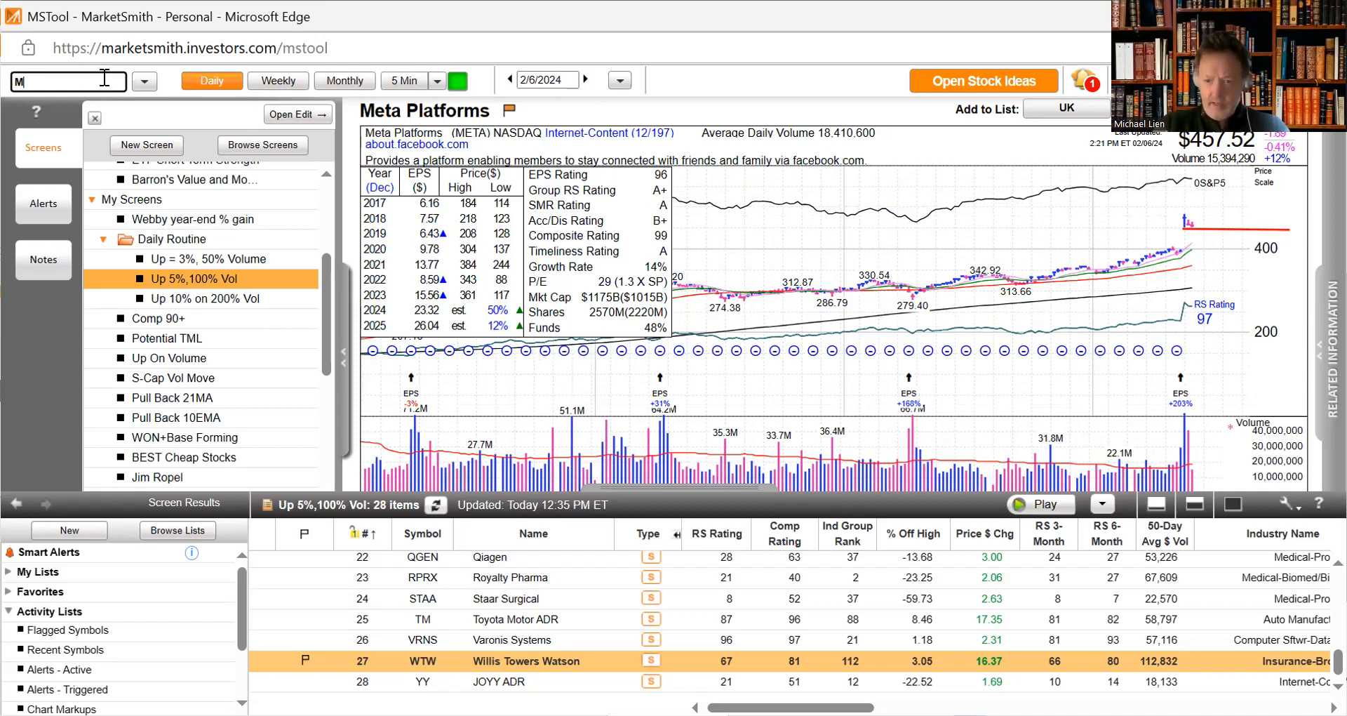
text(MSFT)
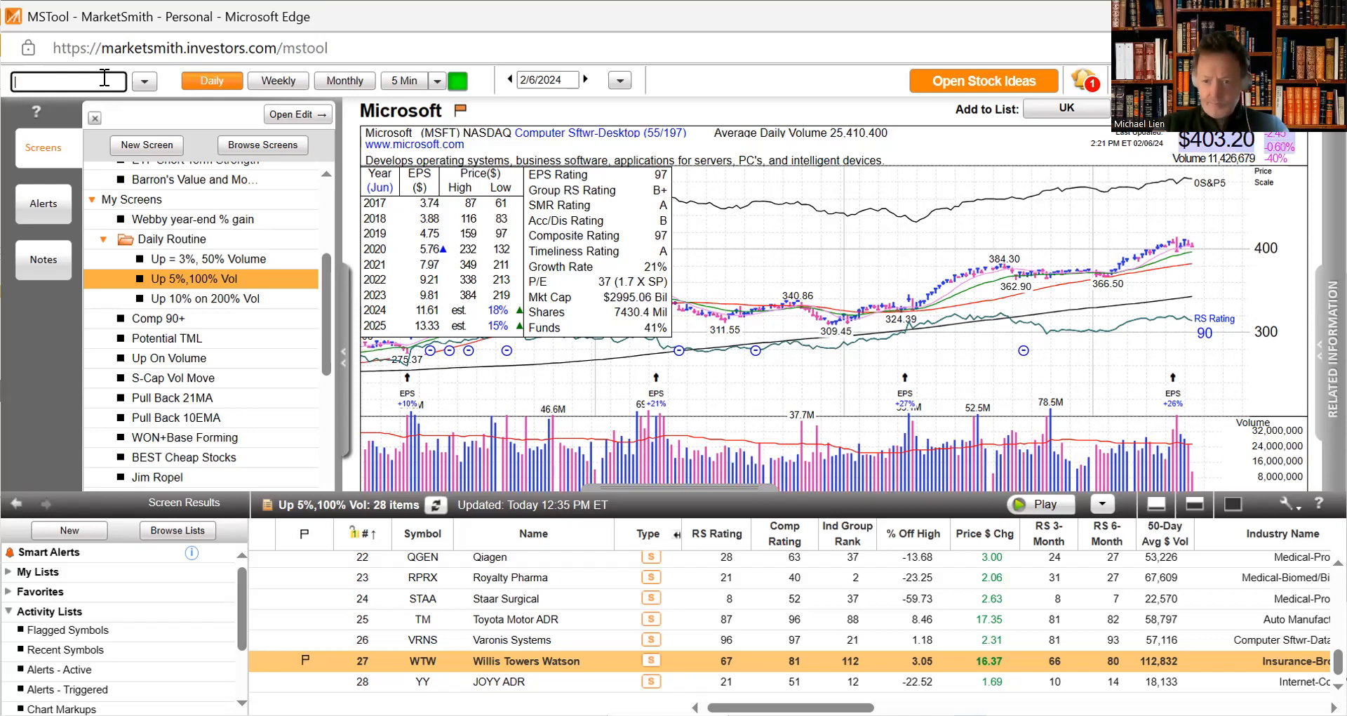
text(AAPL)
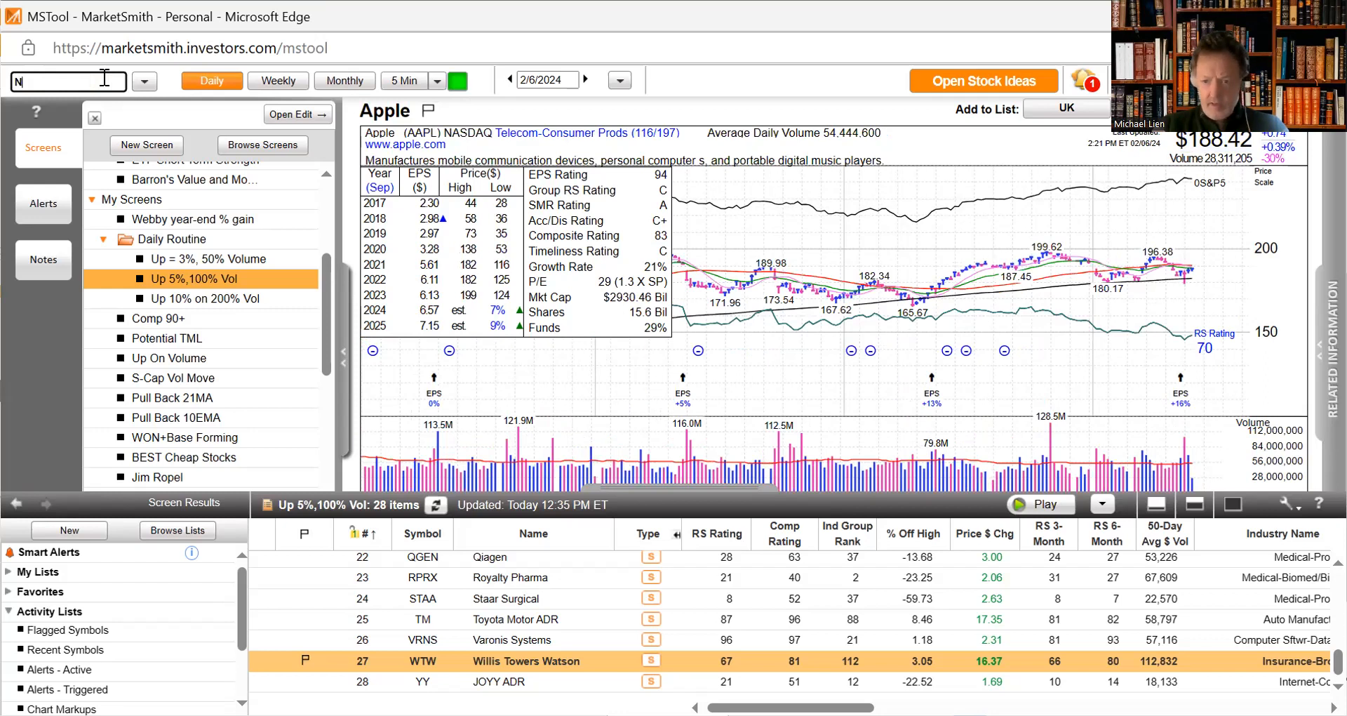
- Review the daily charts of Netflix, Alphabet Class C and Nvidia in turn
text(FLX)
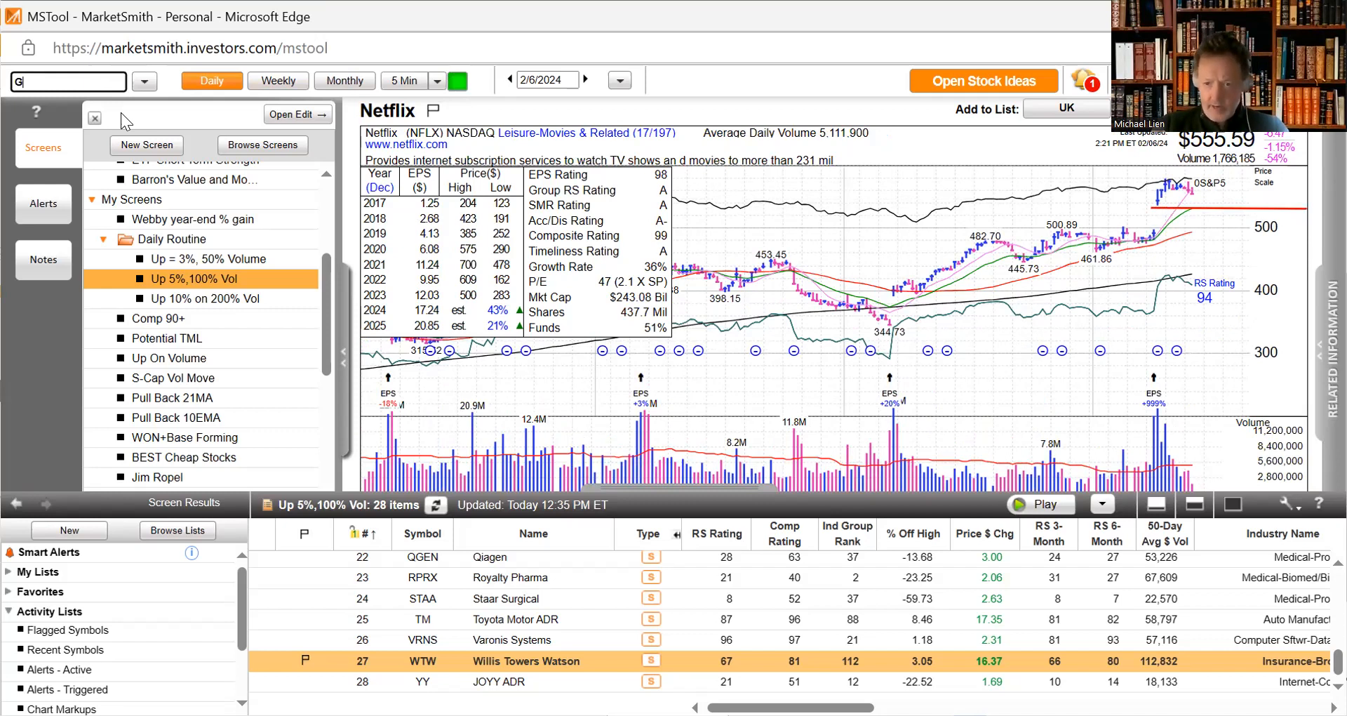
text(OOG)
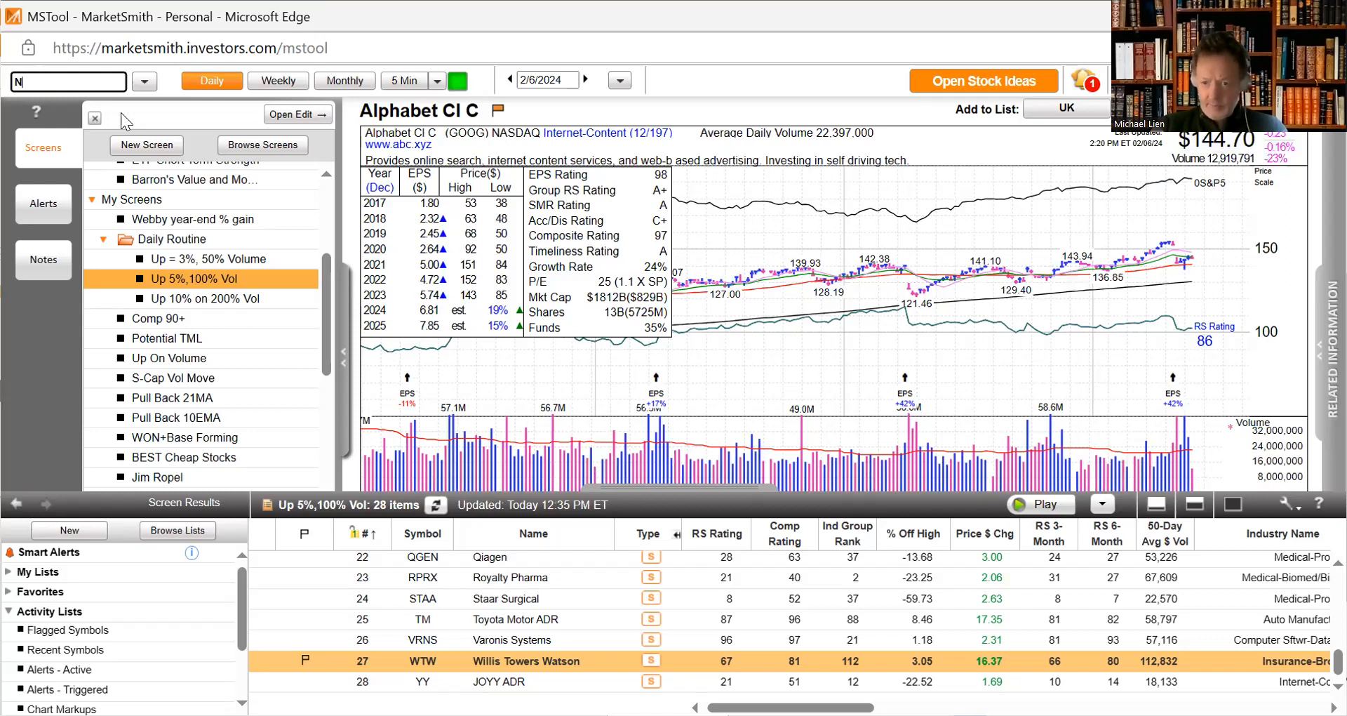
text(NVDA)
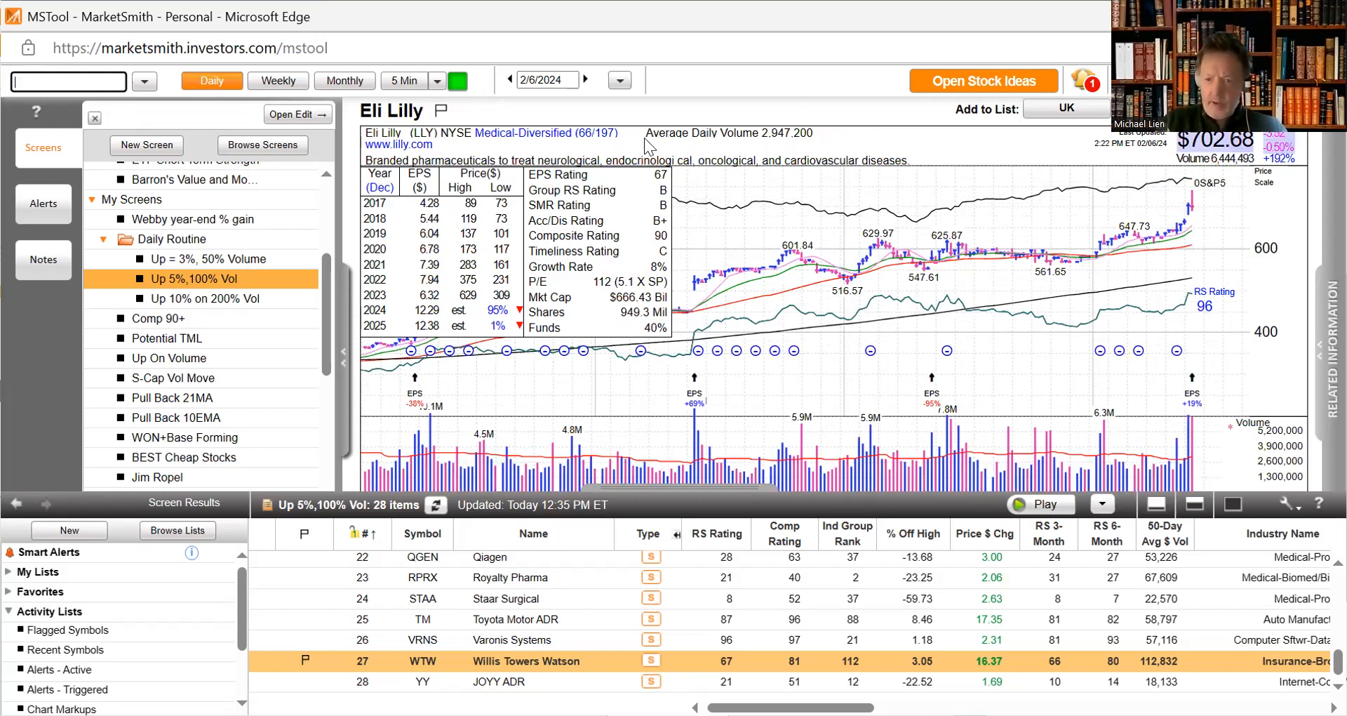
mouse_move(730, 298)
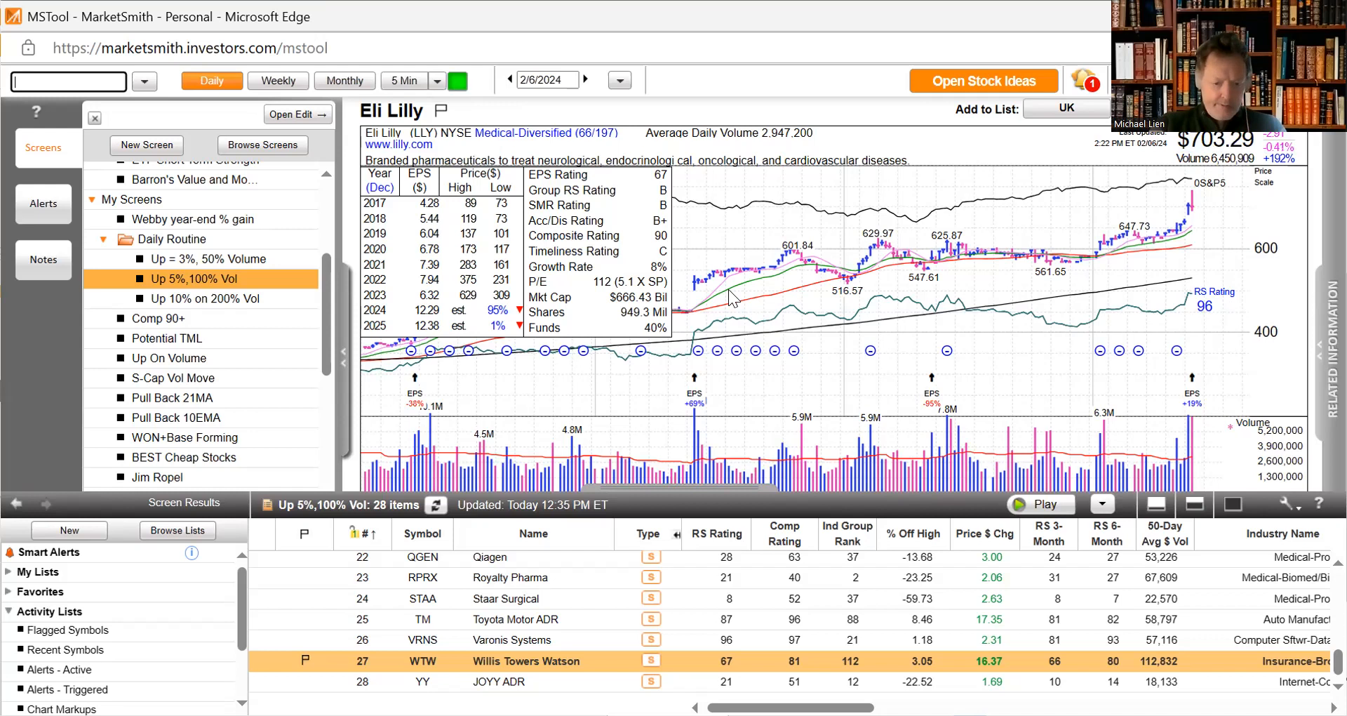
mouse_move(203, 316)
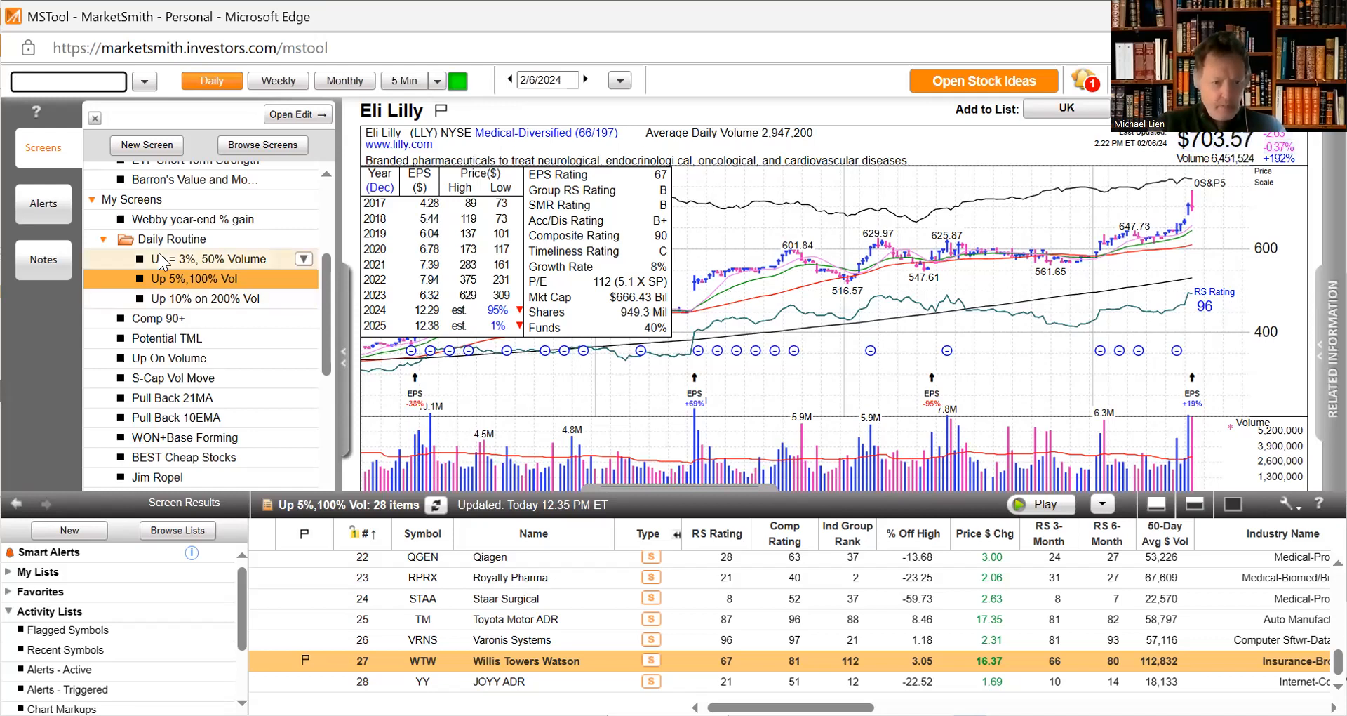
- Review daily charts of UUP, SLV, GLD, Southern Copper SCCO and Freeport-McMoRan FCX
text(UU)
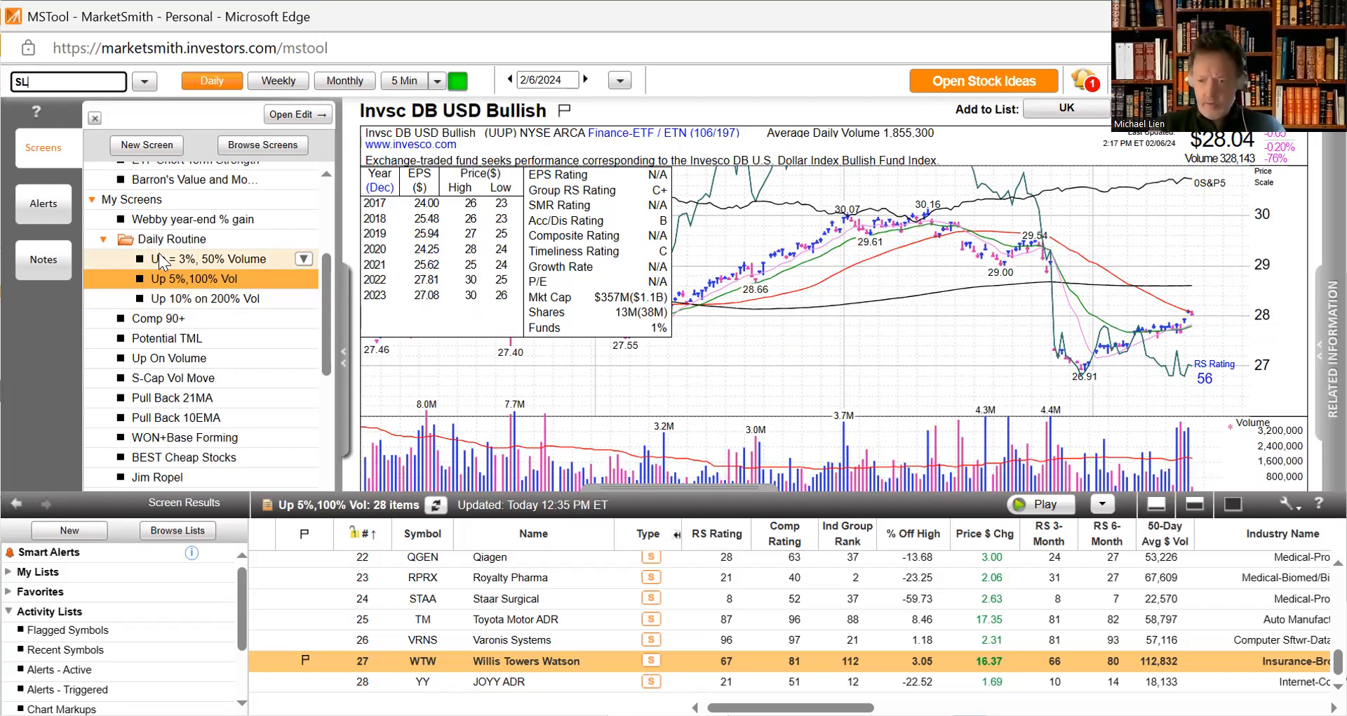
text(SLV)
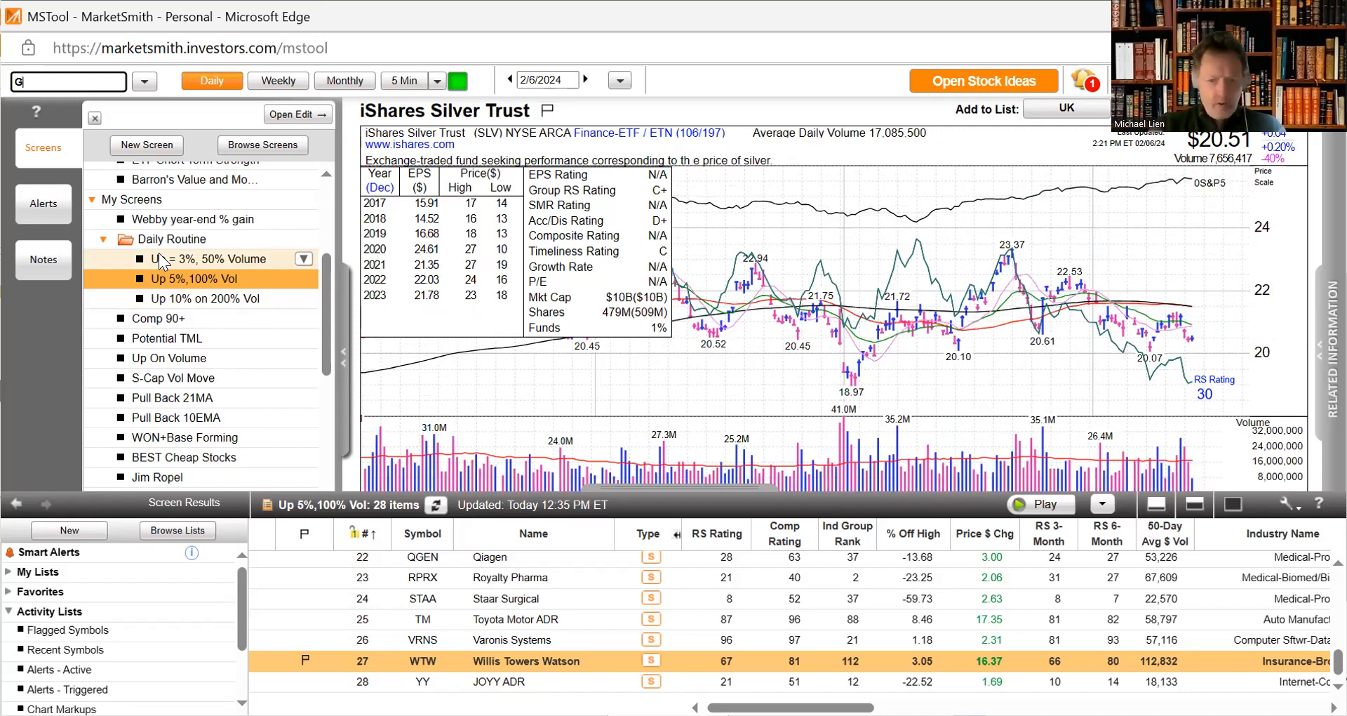
text(GLD)
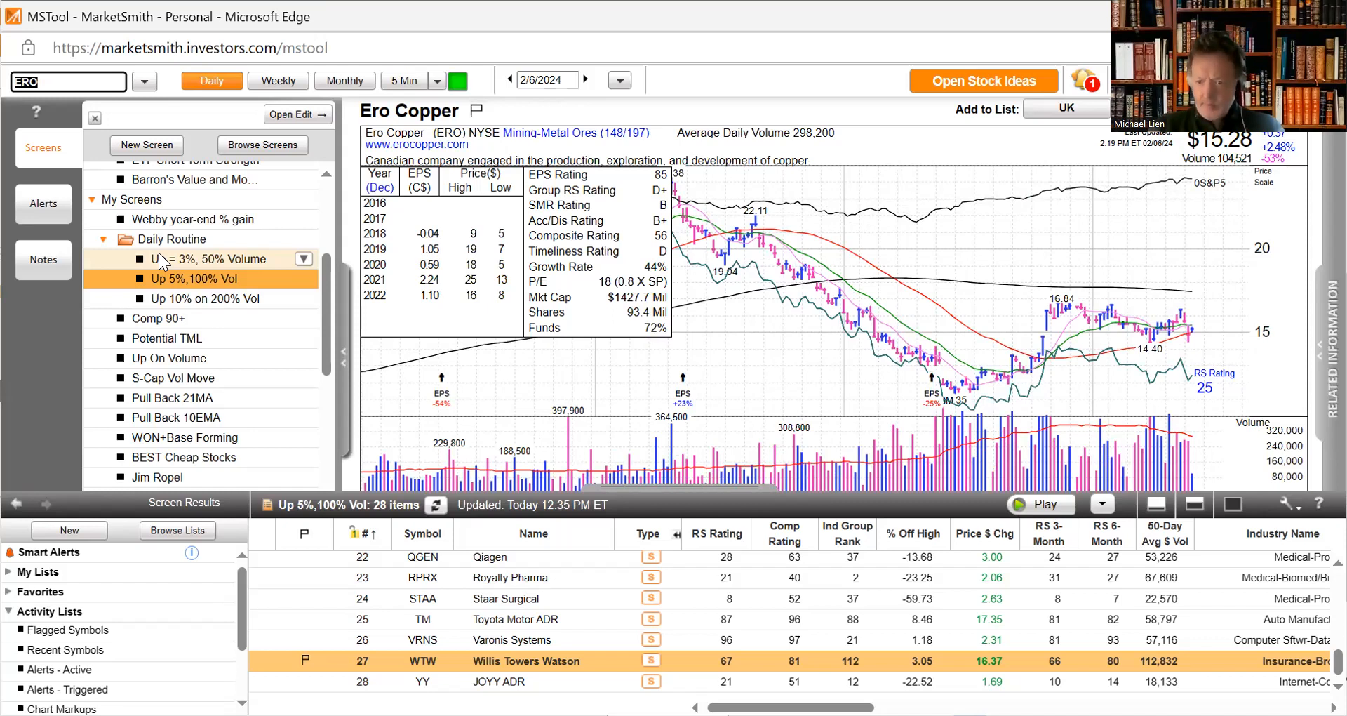
text(SCCO)
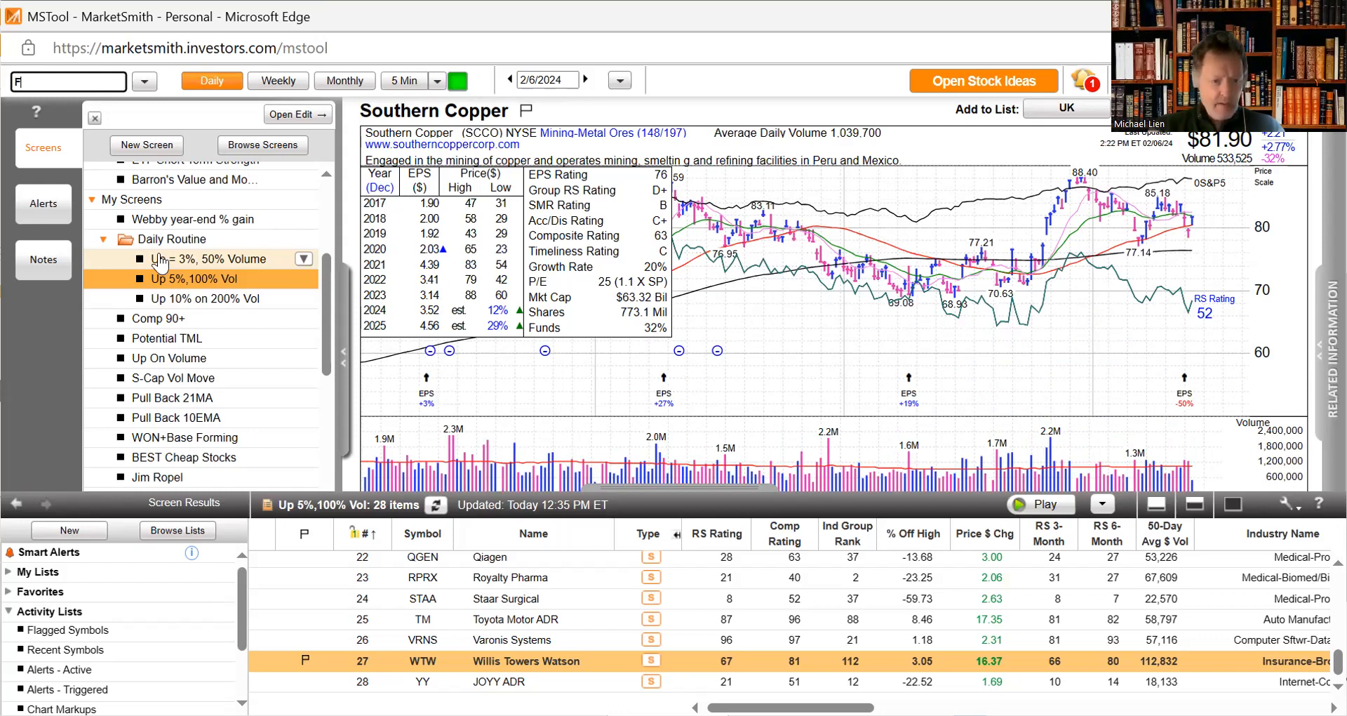
text(FCX)
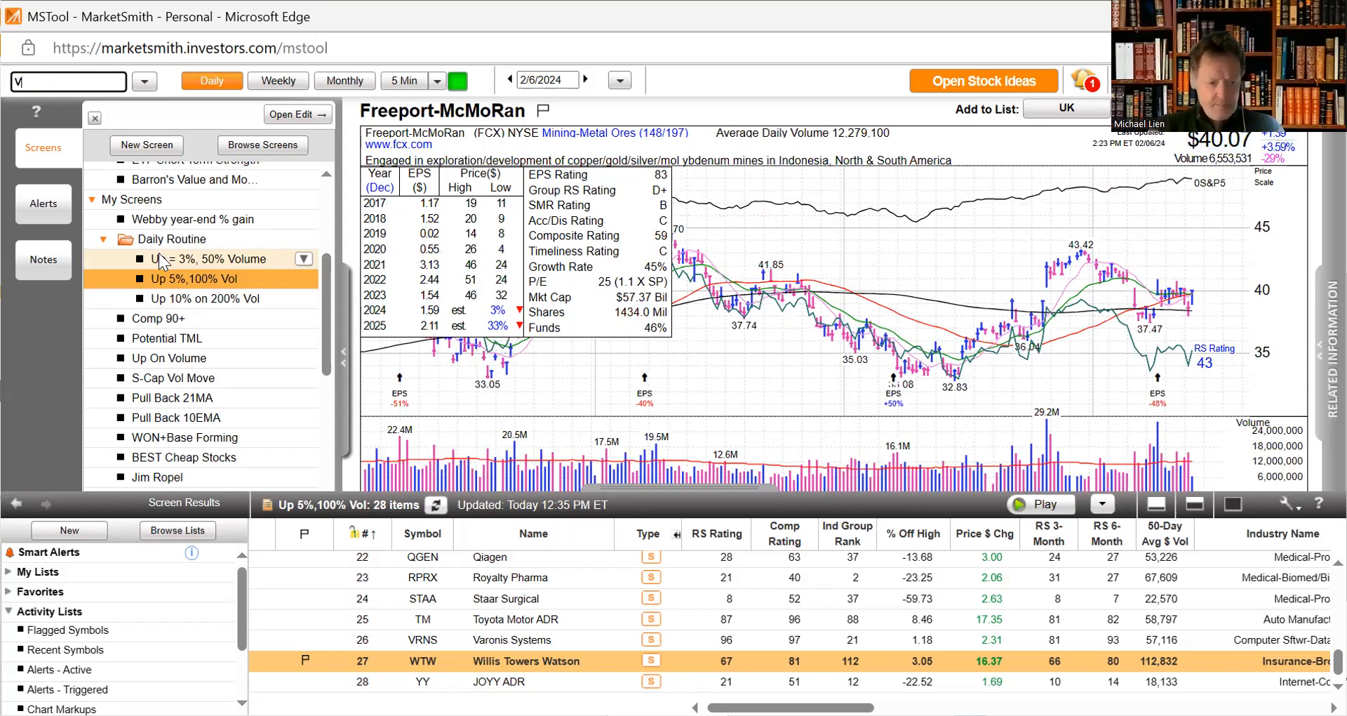
- Review the daily charts of Vale and BHP, then the next symbol in the routine
text(ALE)
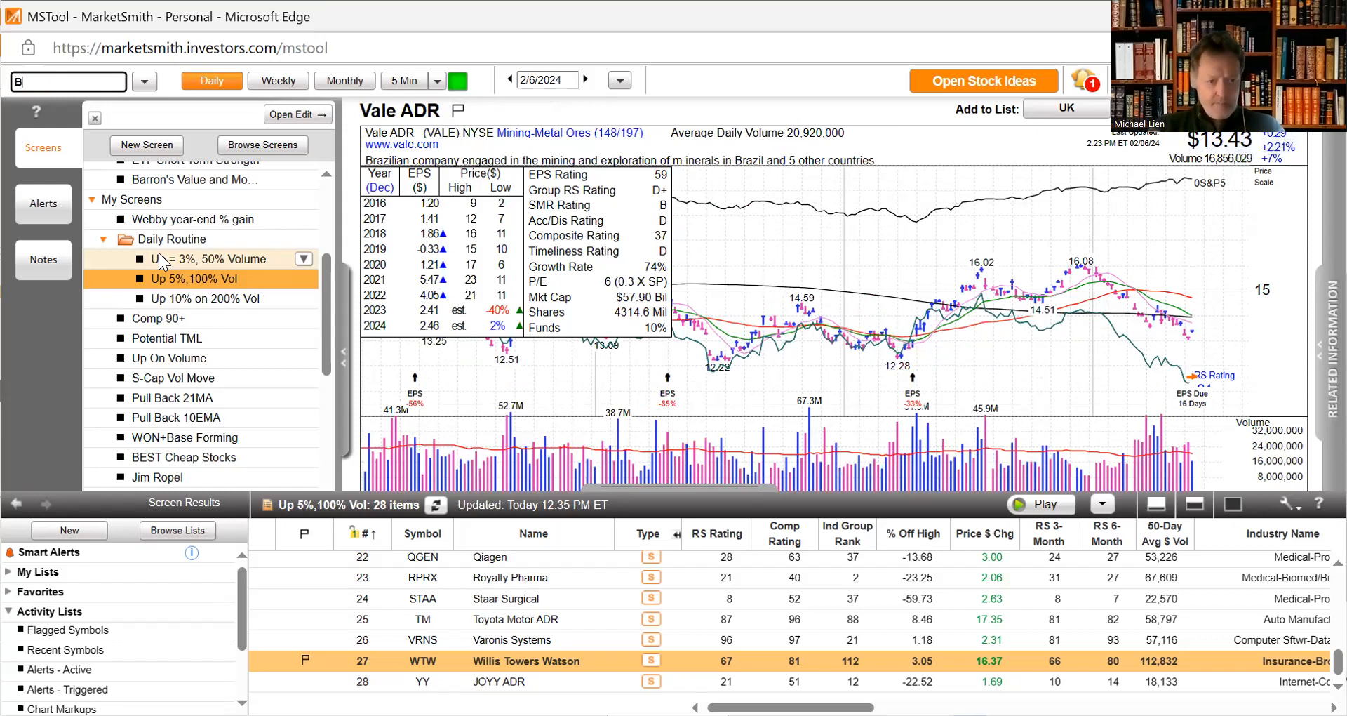
text(BHP)
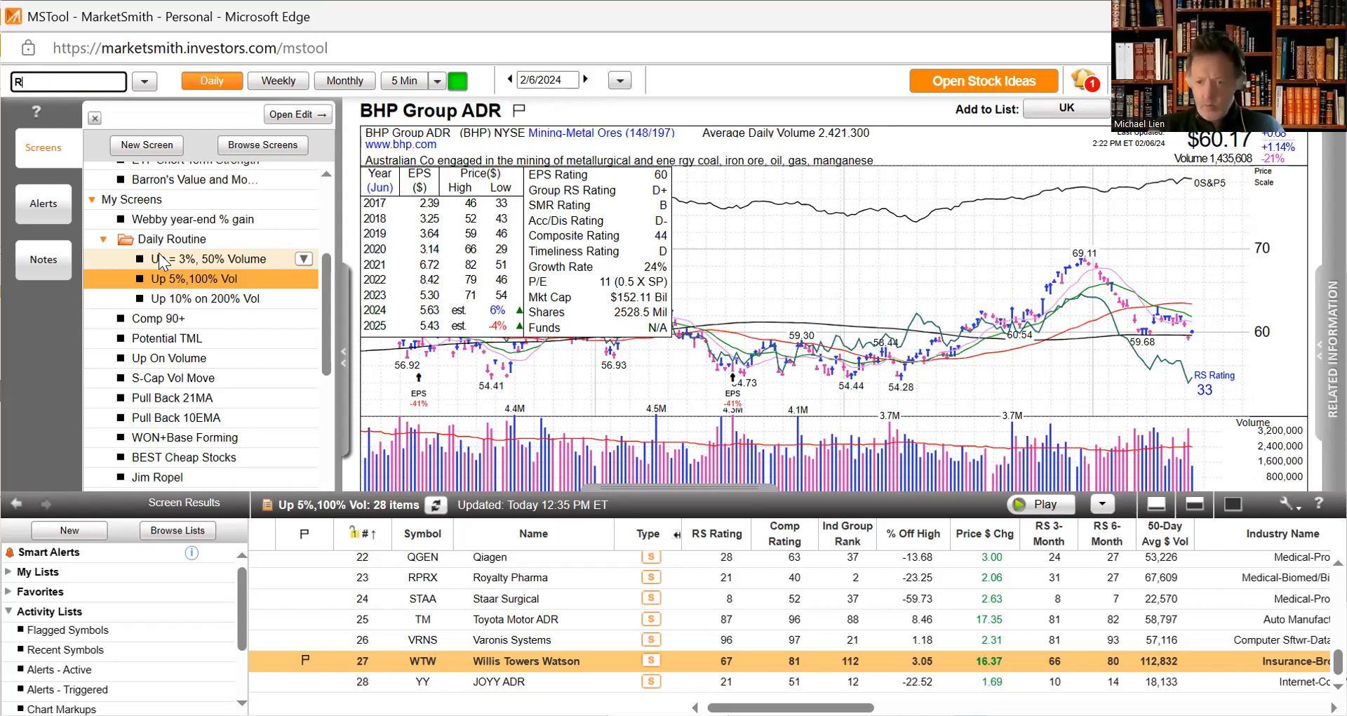
text(IO)
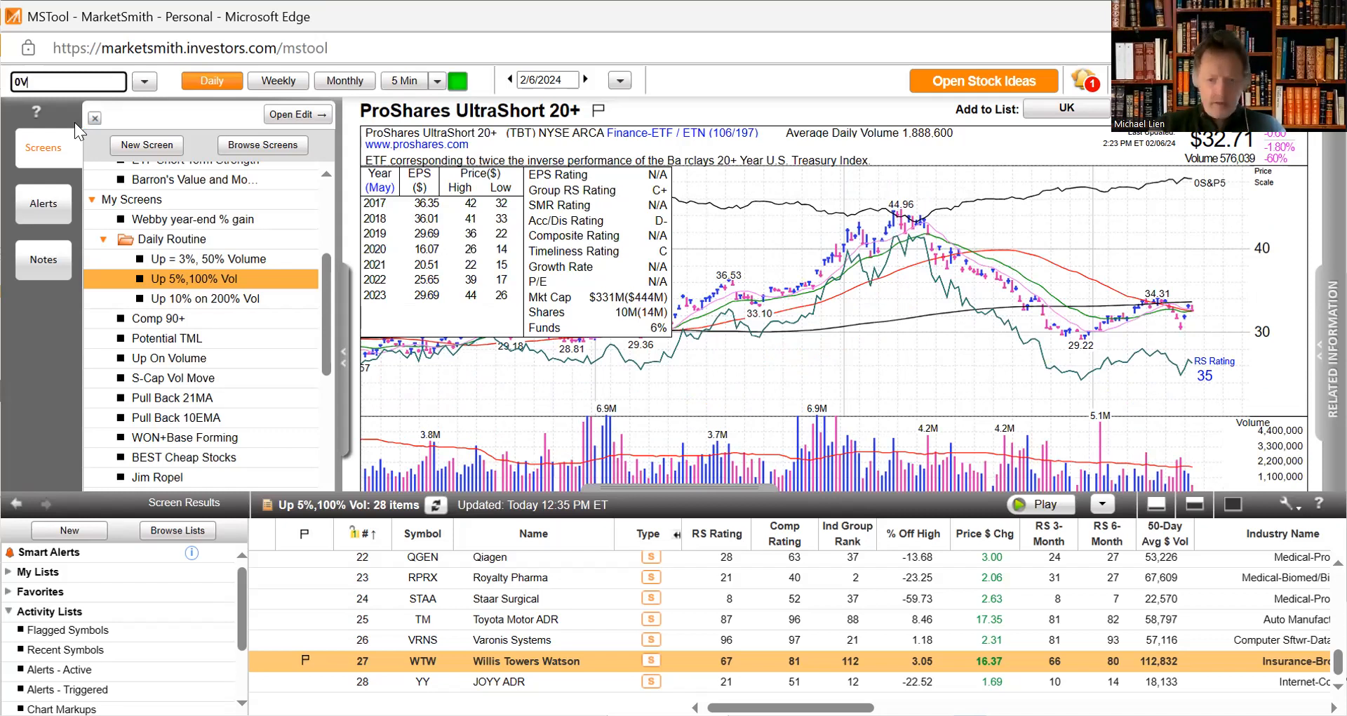
- Load the CBOE Volatility Index (VIX) daily chart
text(VIX)
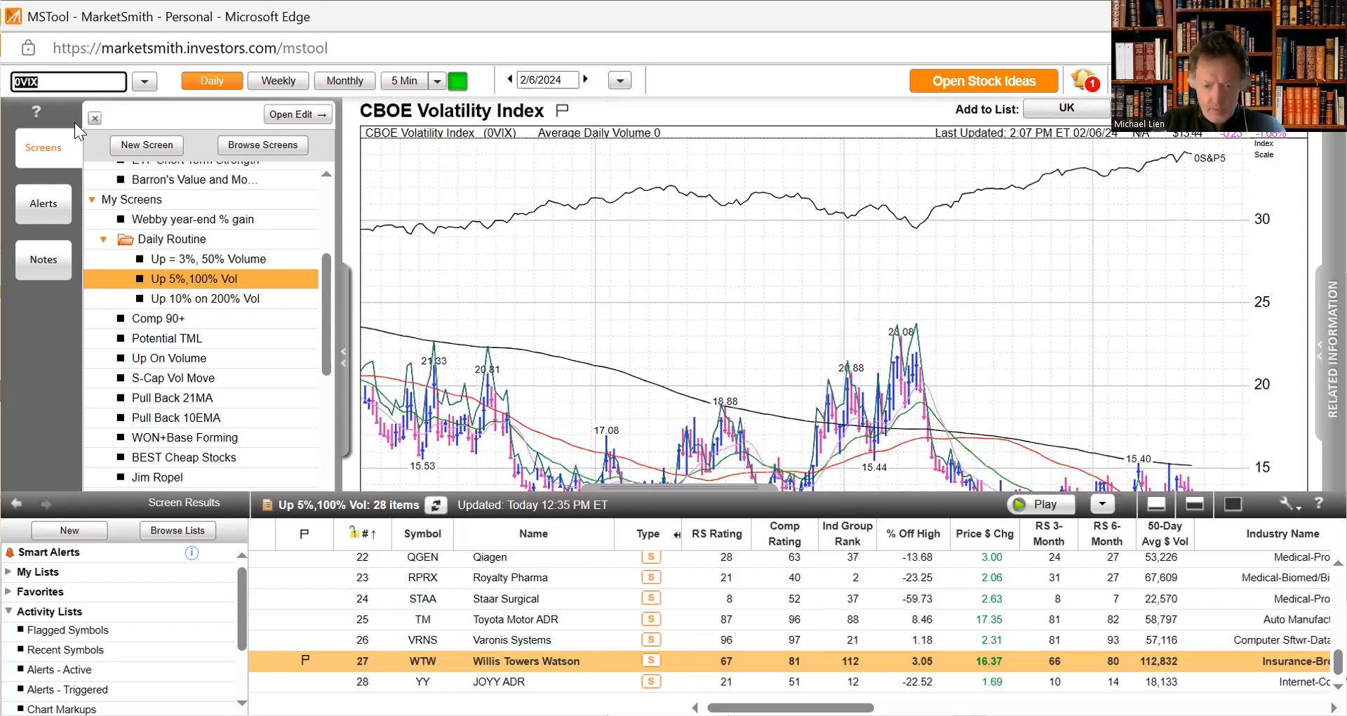
mouse_move(685, 484)
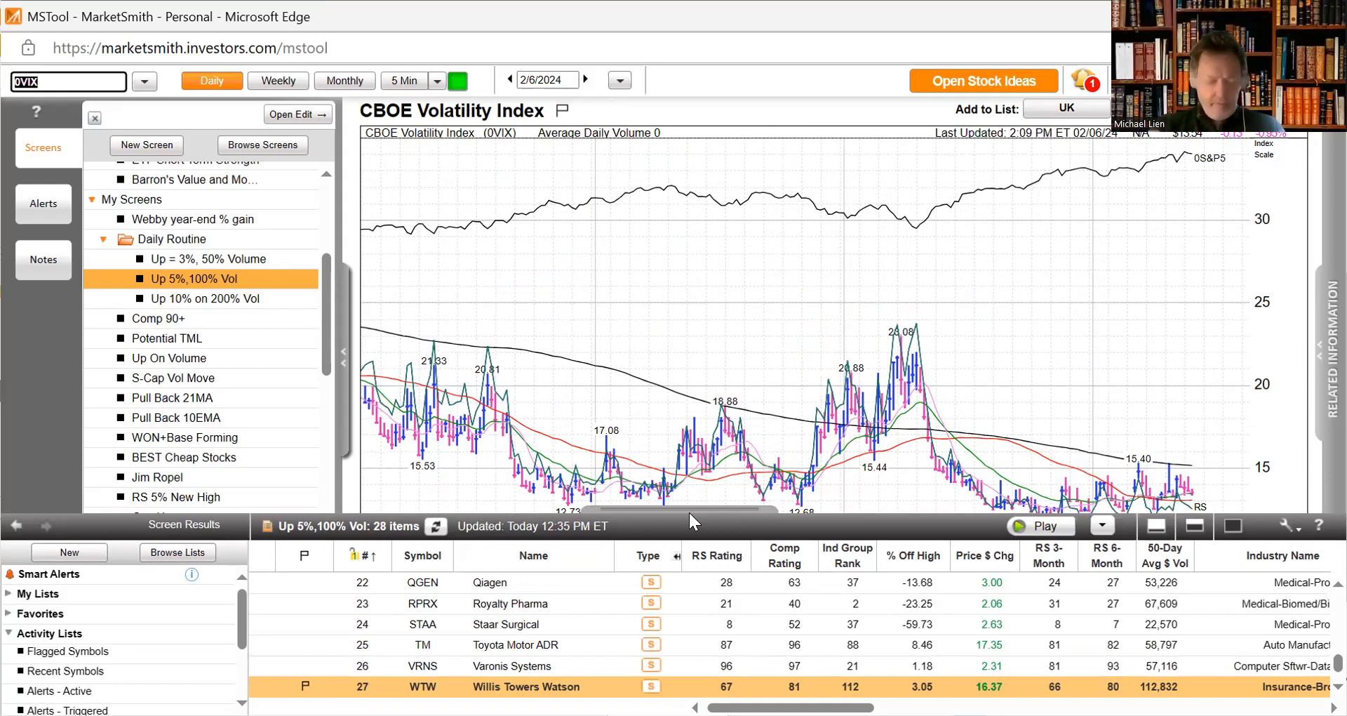
mouse_move(892, 277)
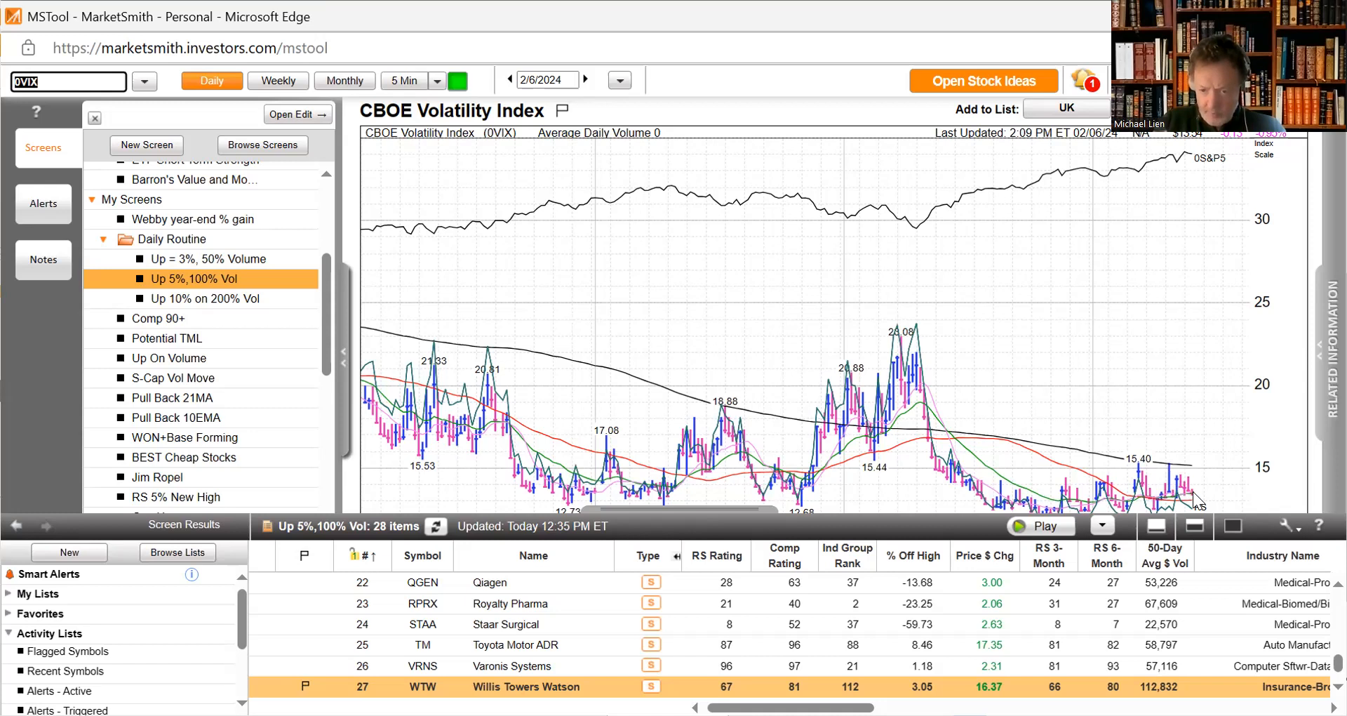
mouse_move(640, 379)
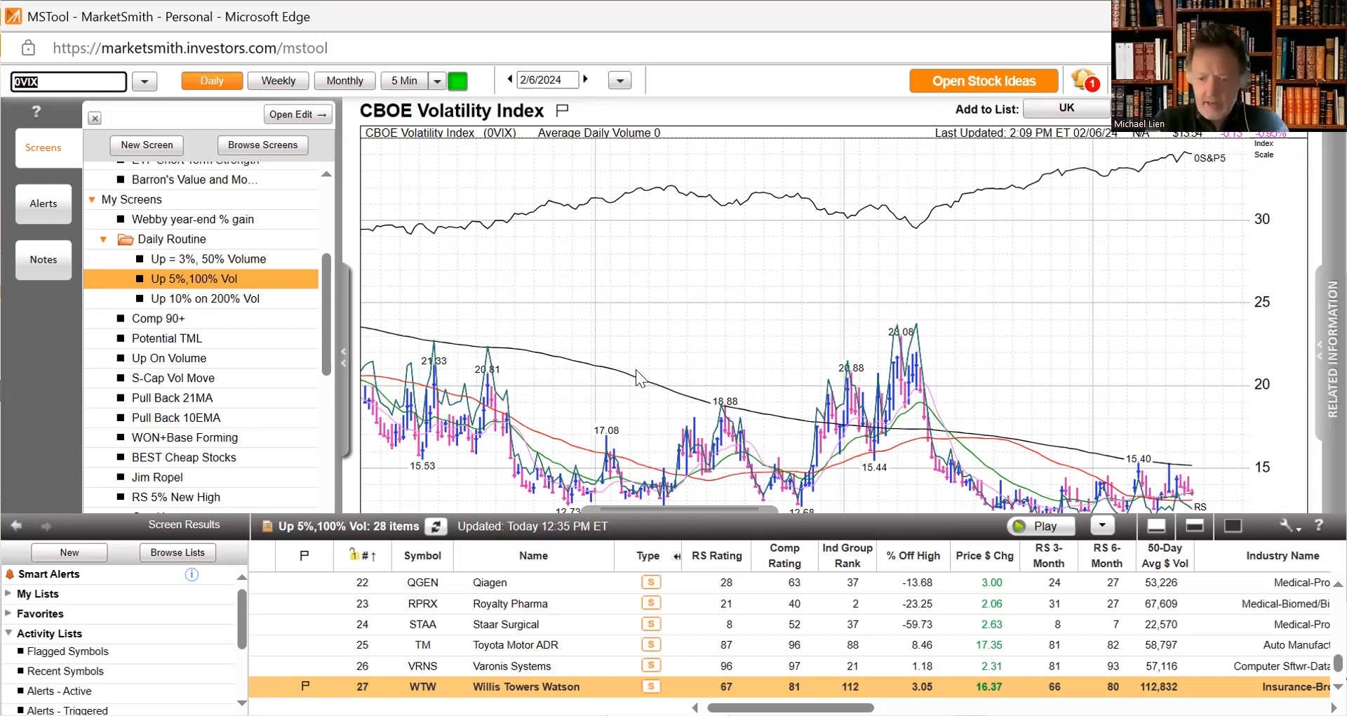
mouse_move(1095, 461)
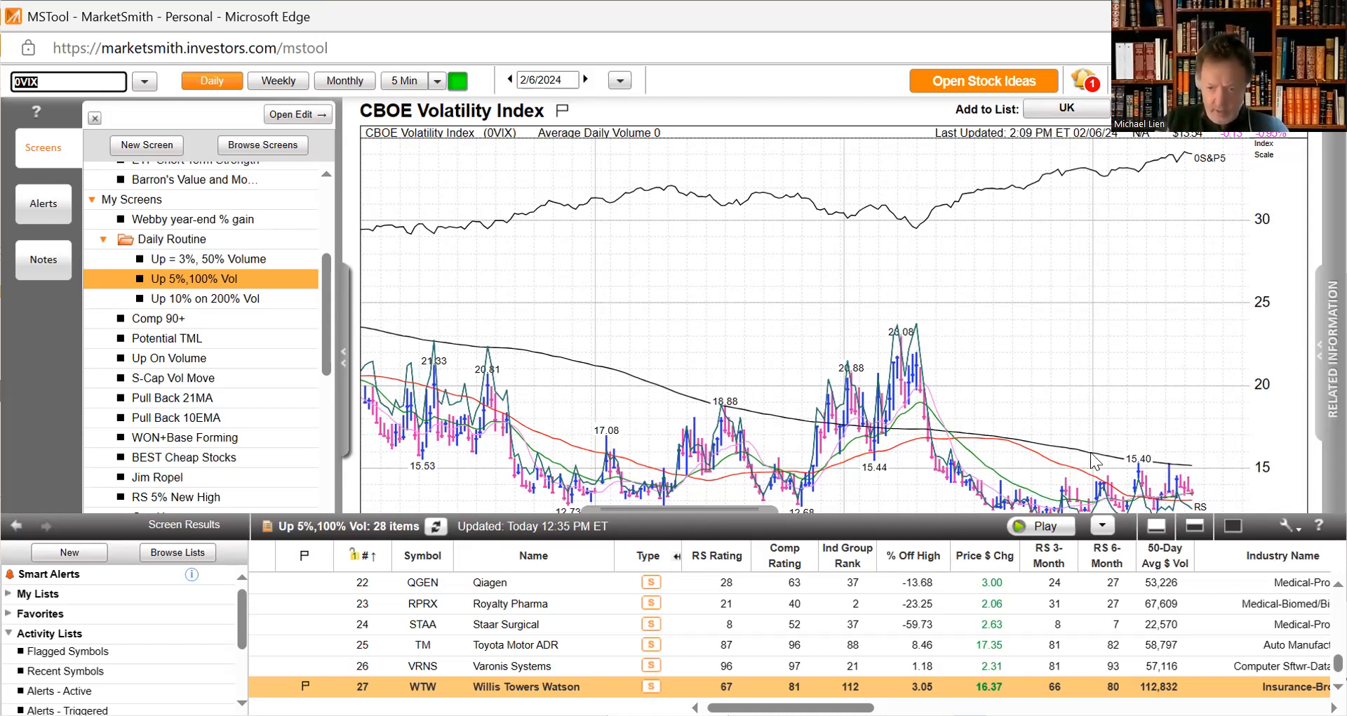
mouse_move(1181, 429)
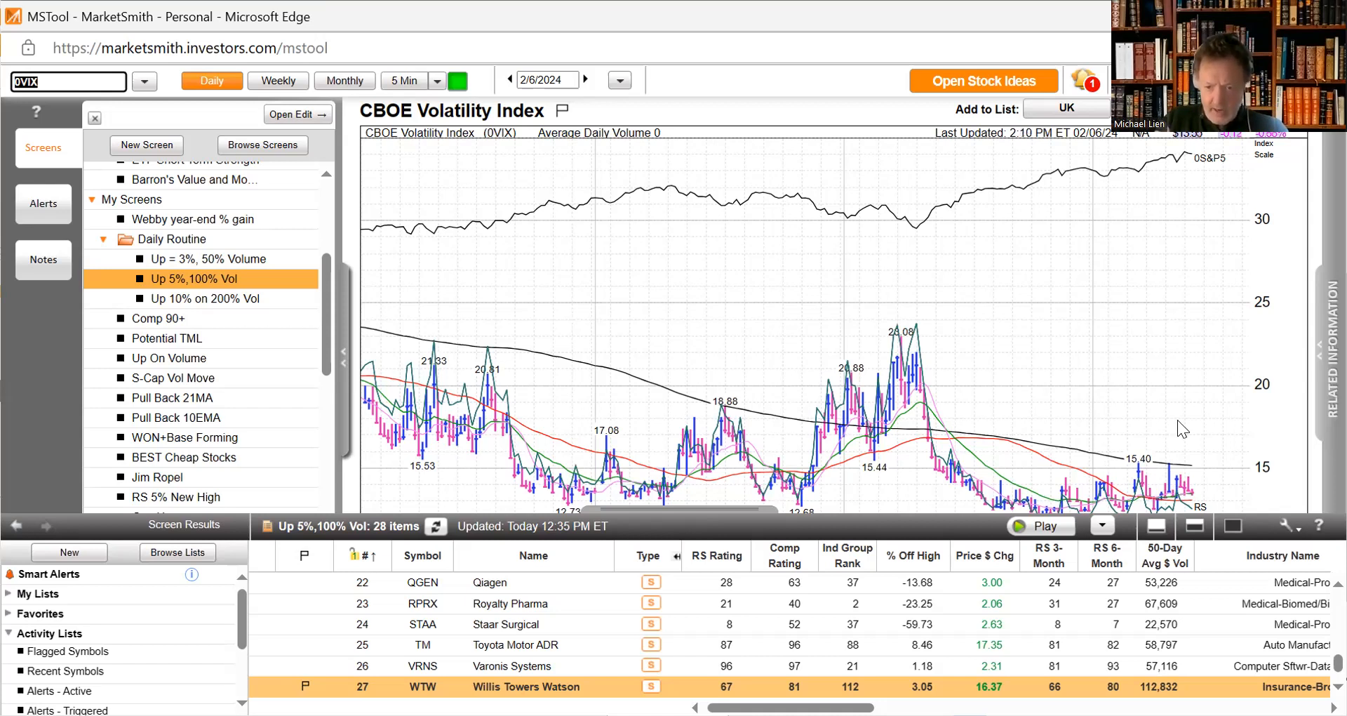
mouse_move(1137, 435)
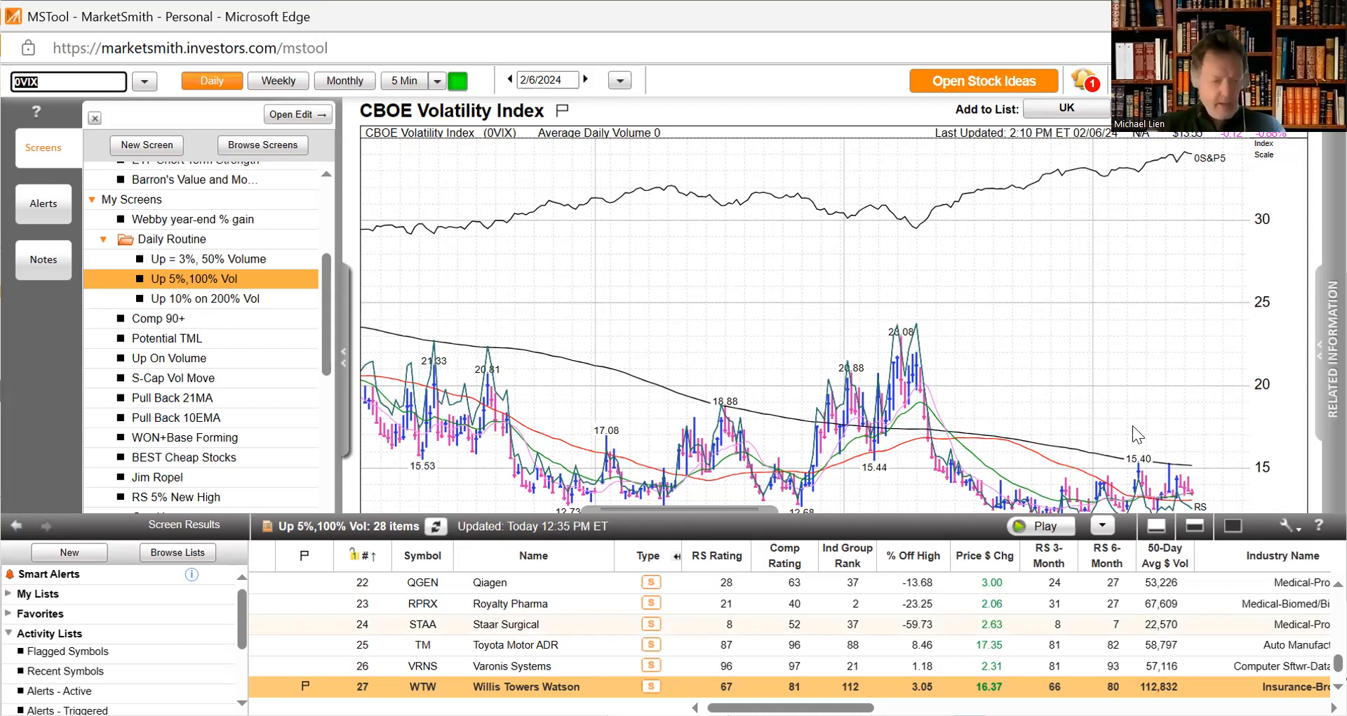
- Review daily charts of SPY, QQQ, equal-weight QQEW and the SPDR Dow ETF DIA
text(SP)
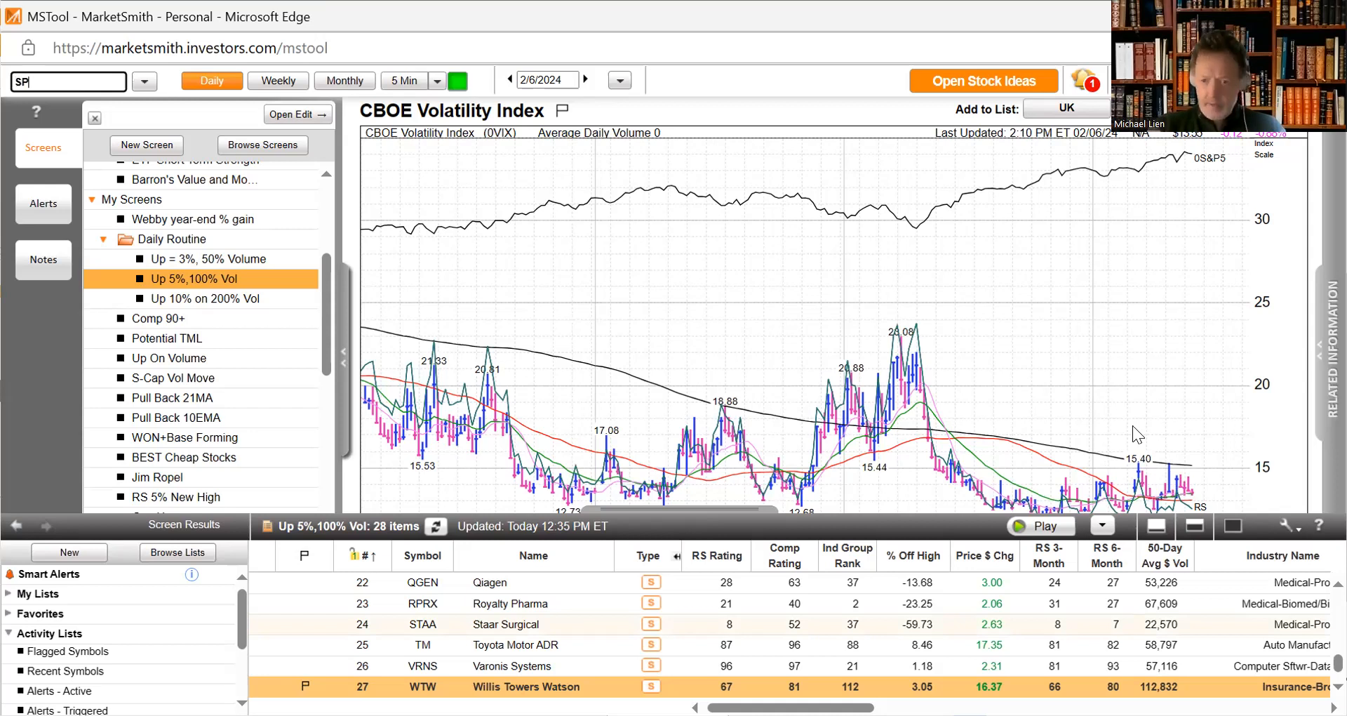
text(Y)
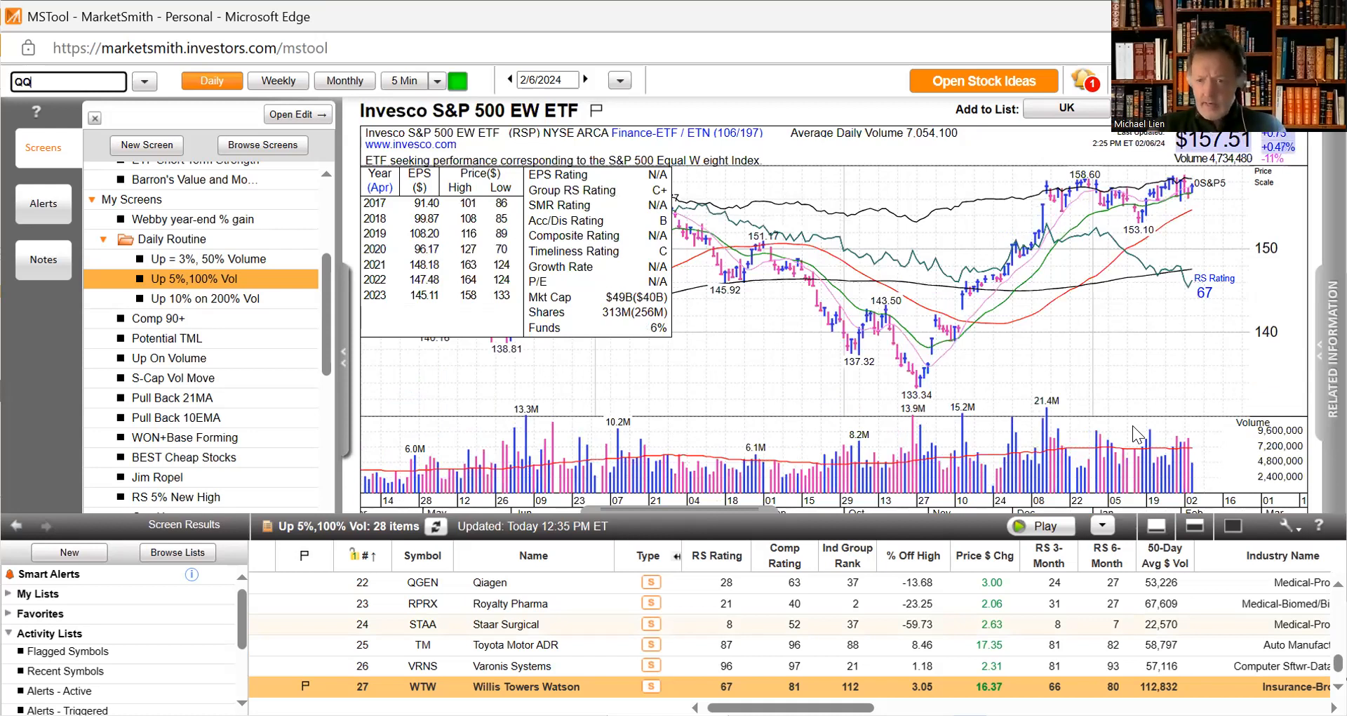
text(QQQ)
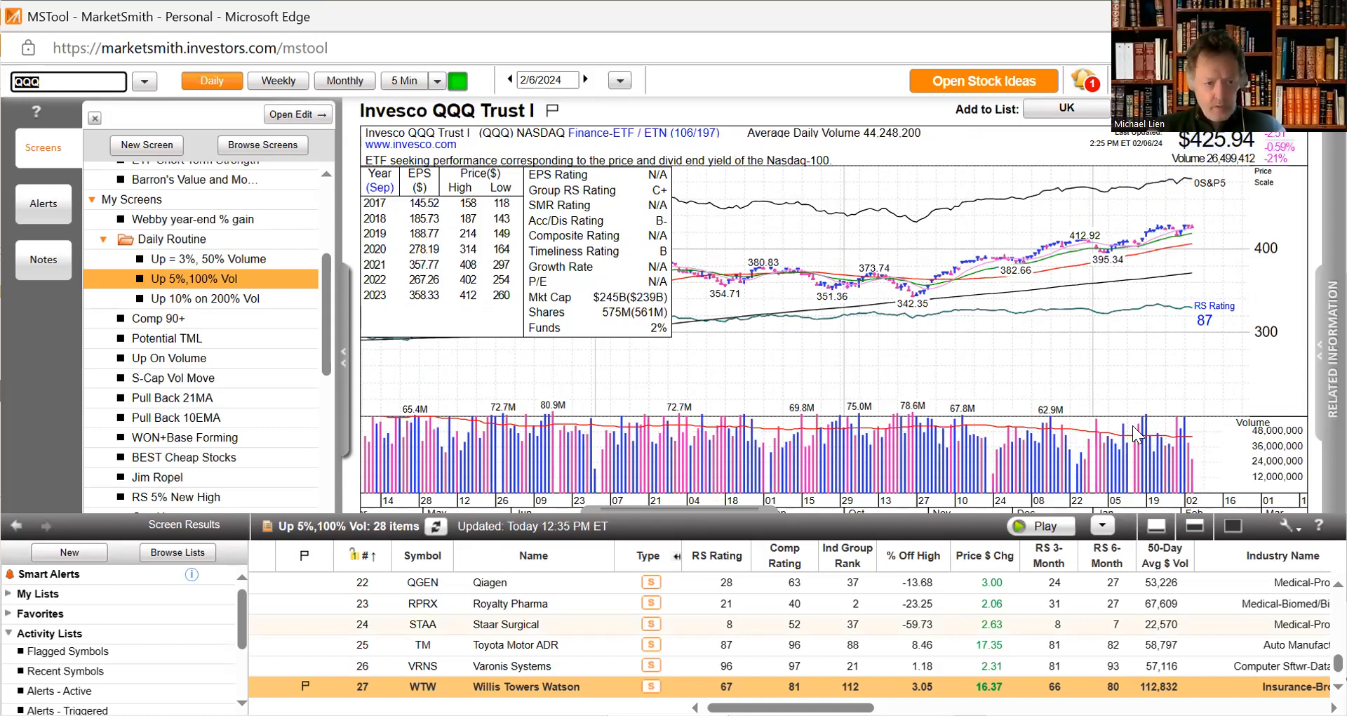
text(QQEW)
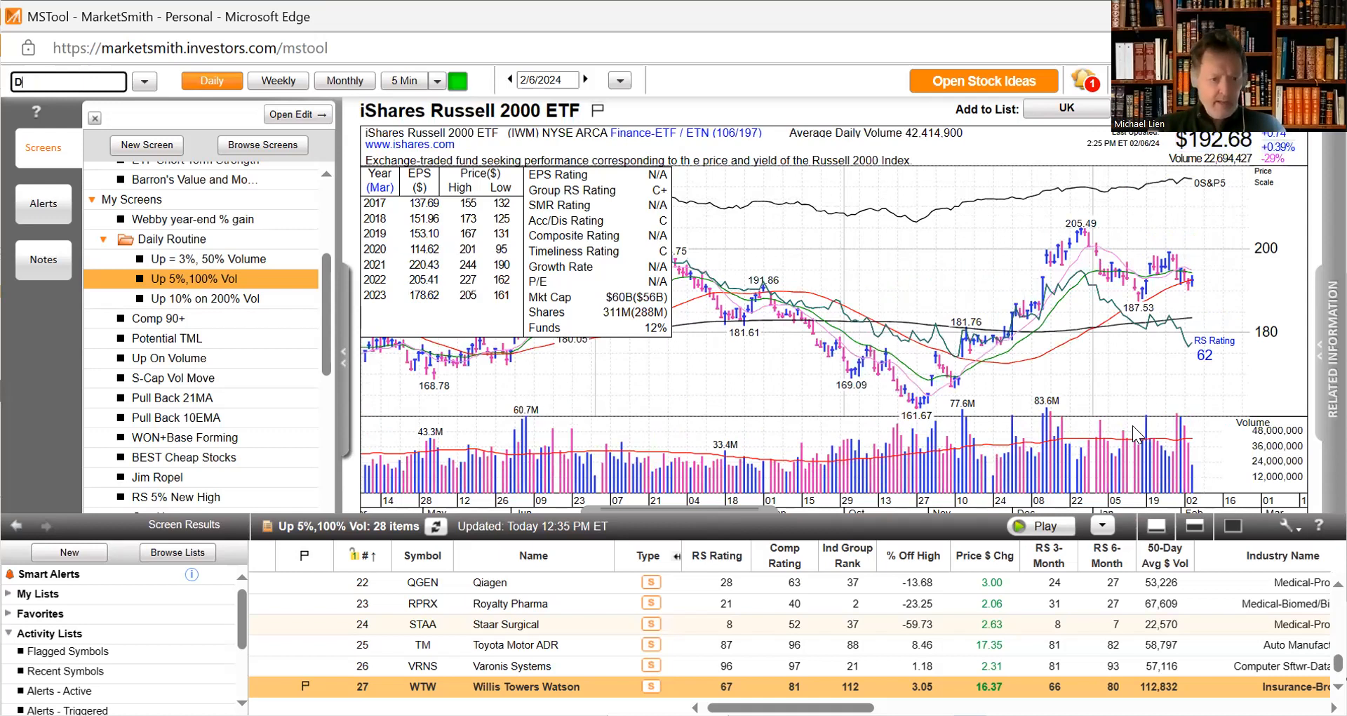
text(IA)
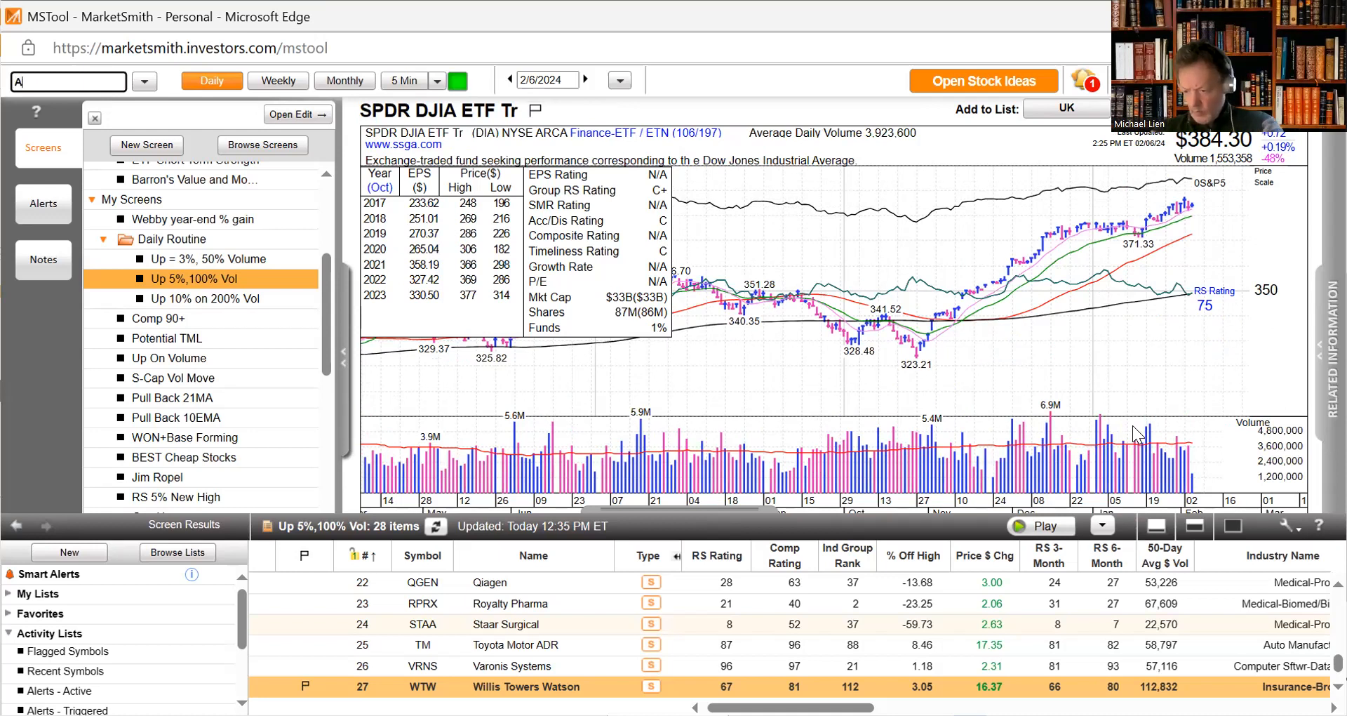
- Review daily charts of AGCO, ArcBest, Carrier Global (CARR) and Centene (CNC)
text(AGCO)
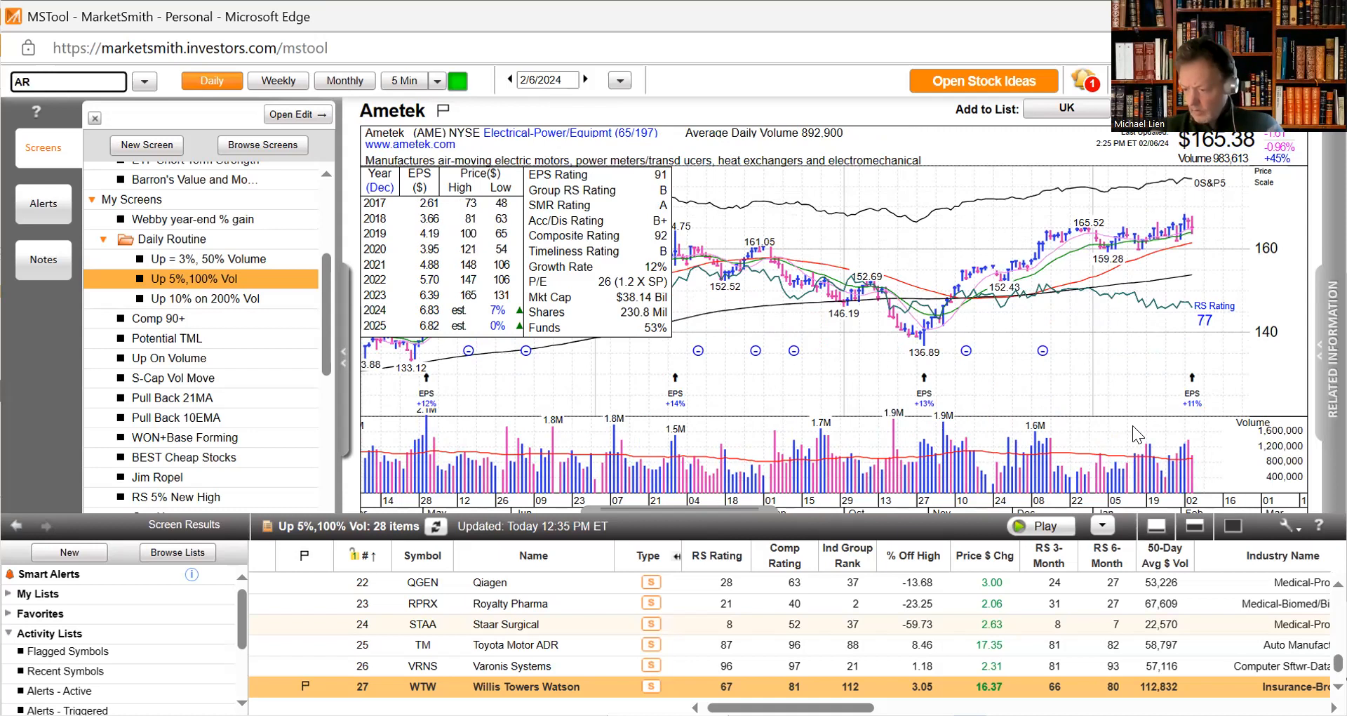
text(ARCE)
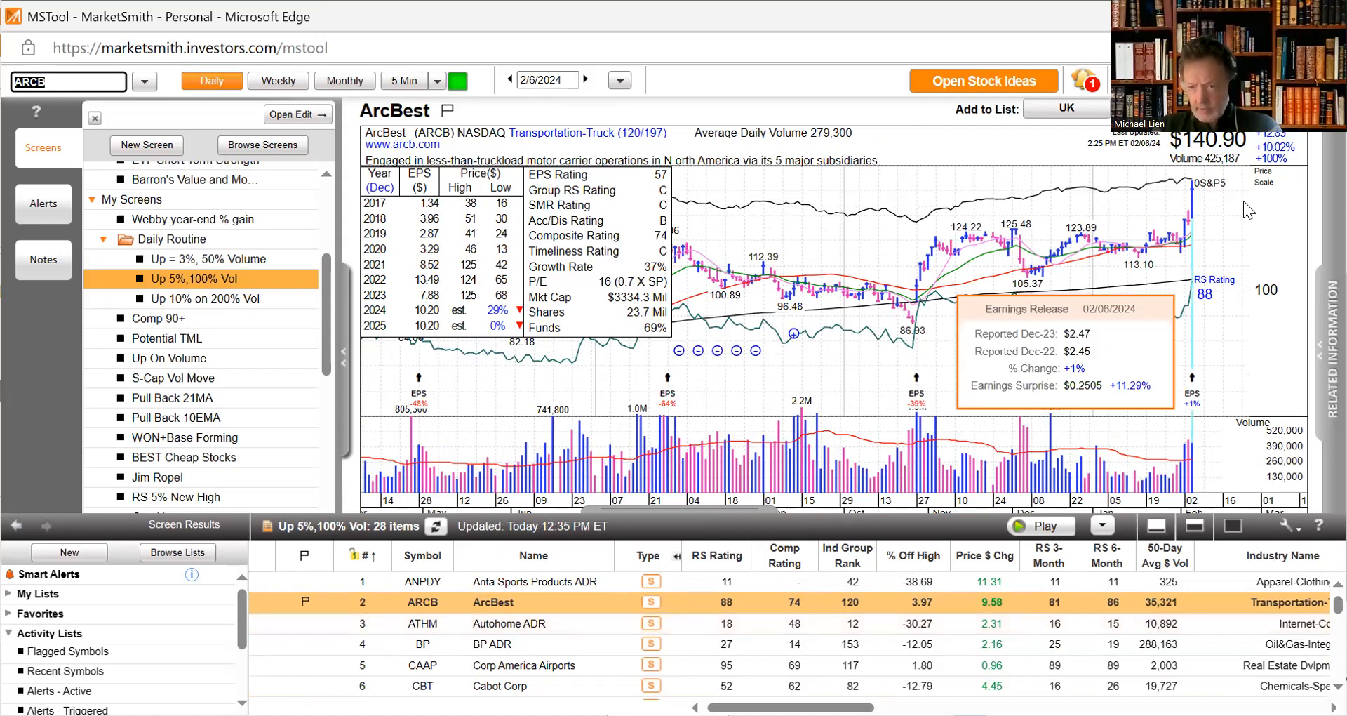
mouse_move(1230, 247)
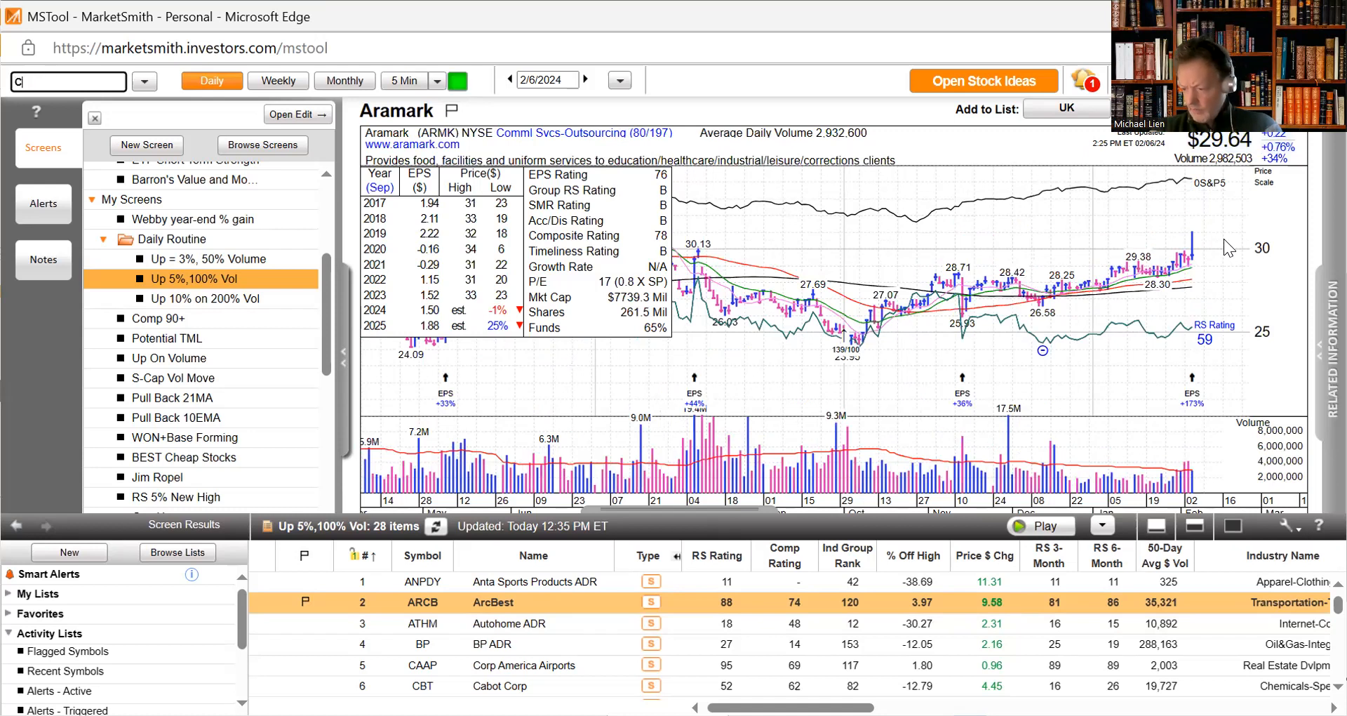
text(CARR)
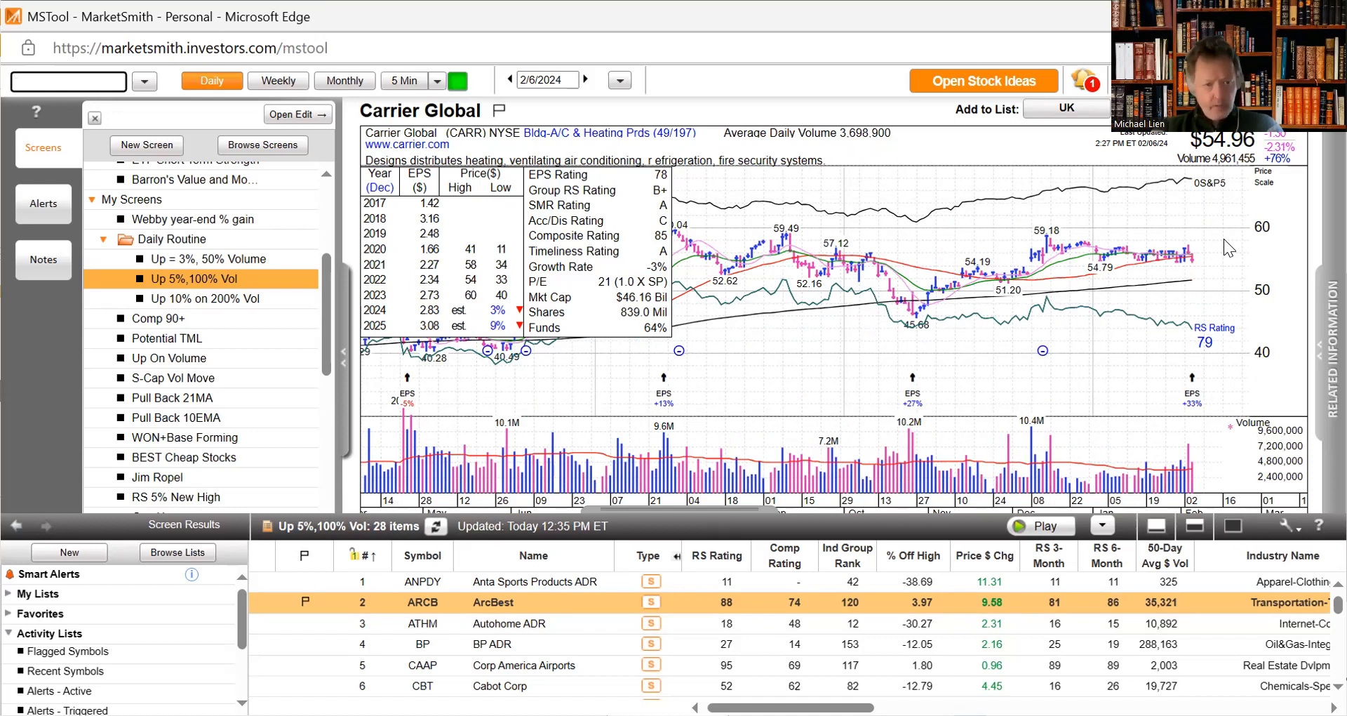
text(CNC)
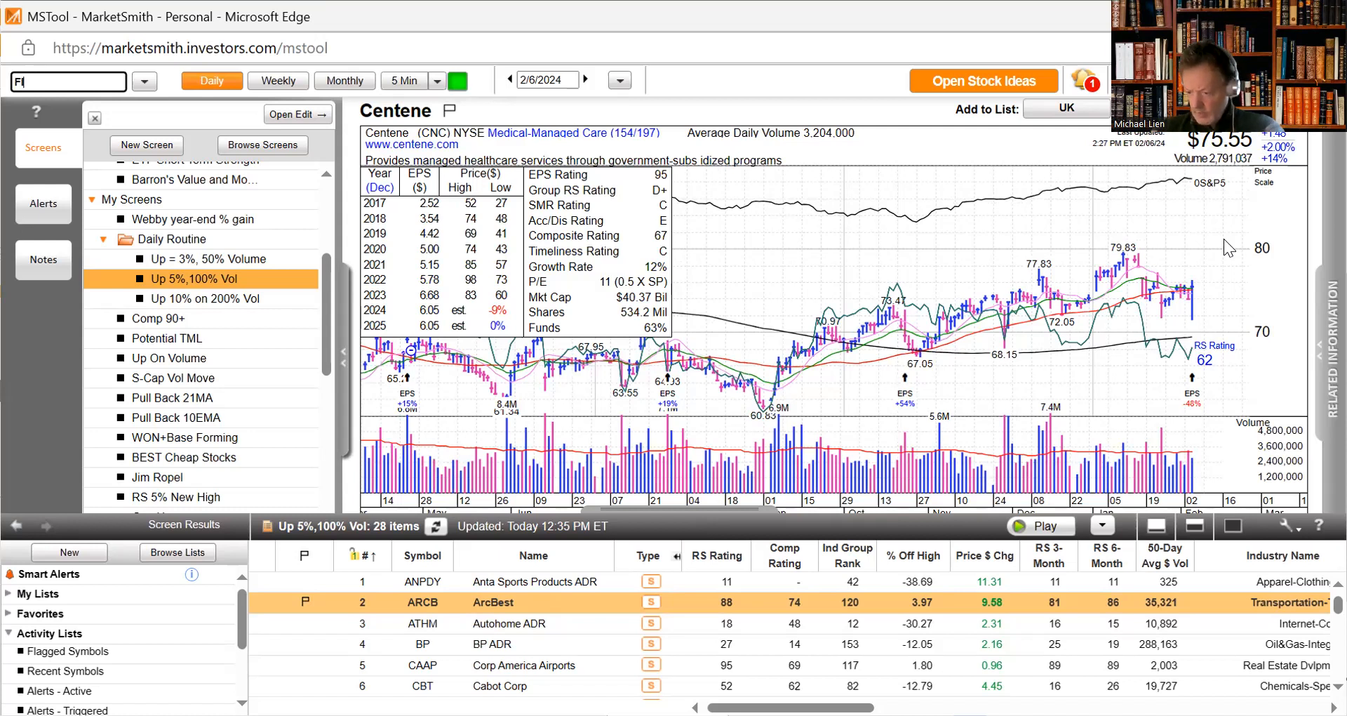
- Load the daily chart of Fiserv (FI)
text(FI)
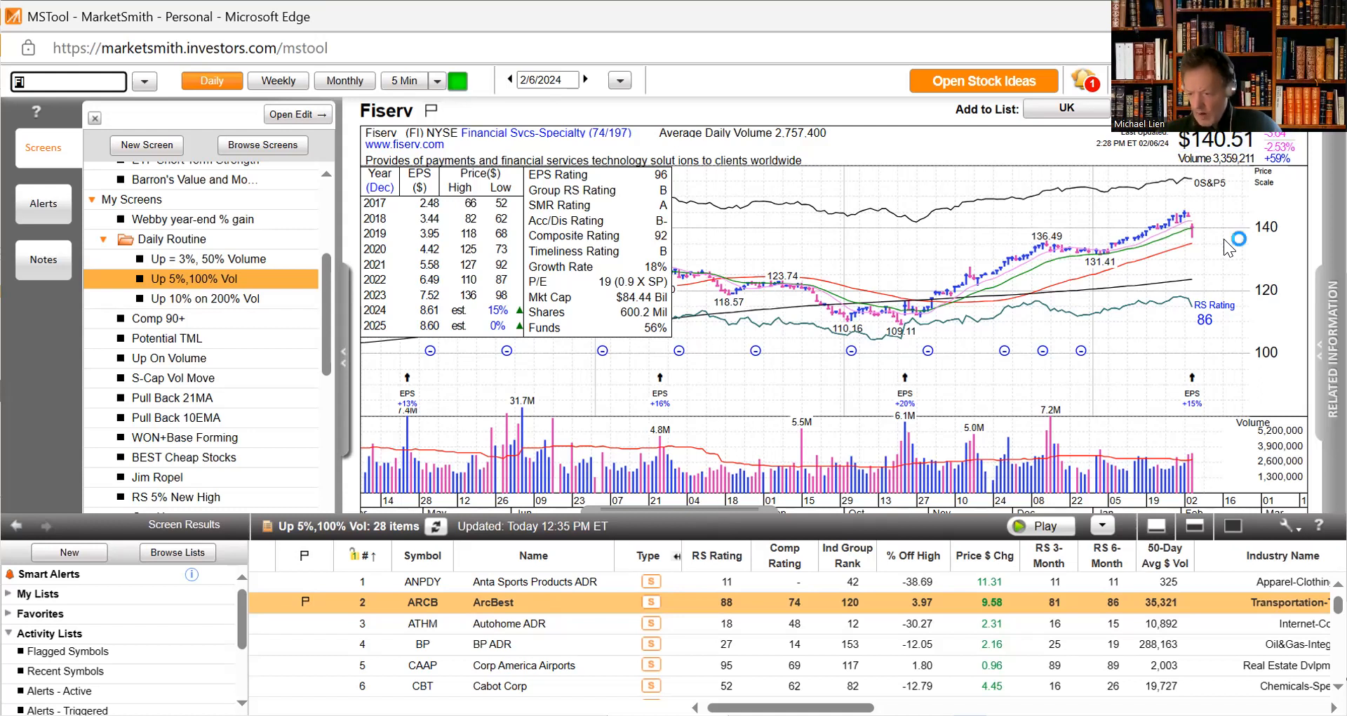
mouse_move(1229, 247)
text(CHGG)
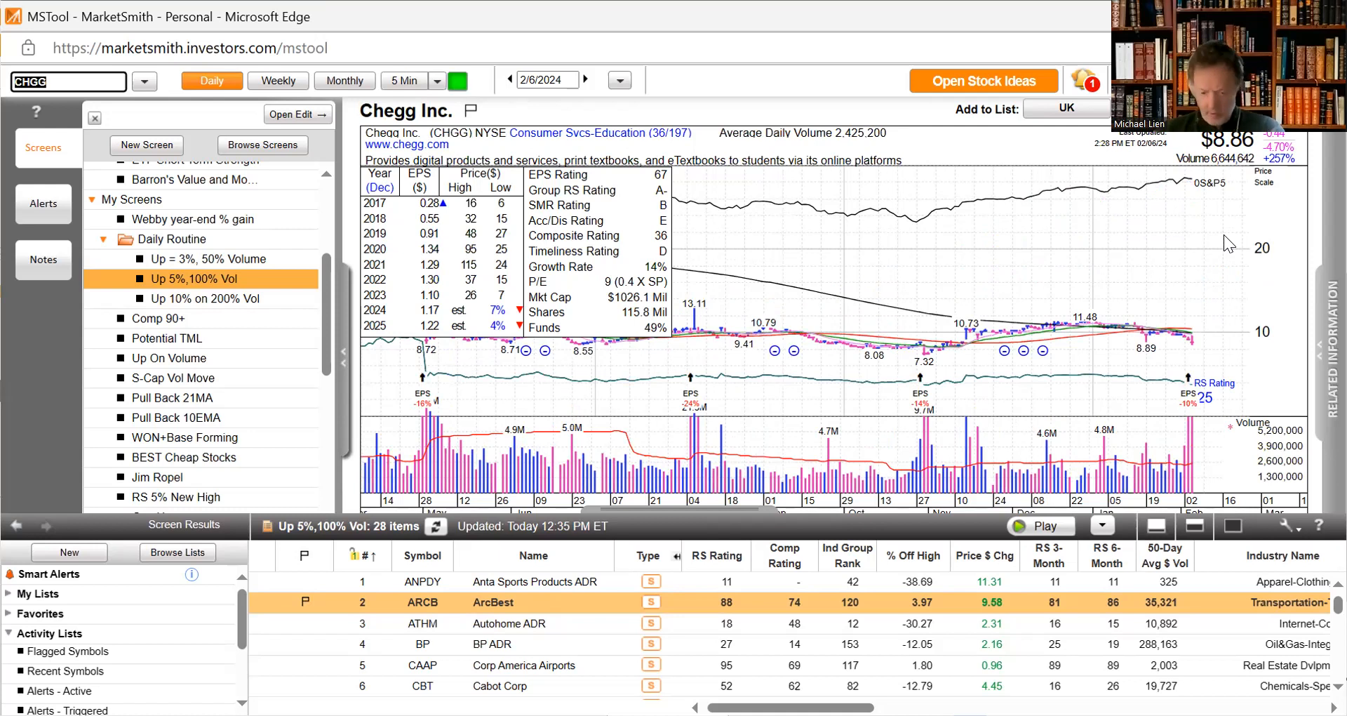
- Enter the next screen symbols to bring up their daily charts, ending on ChampionX
text(J)
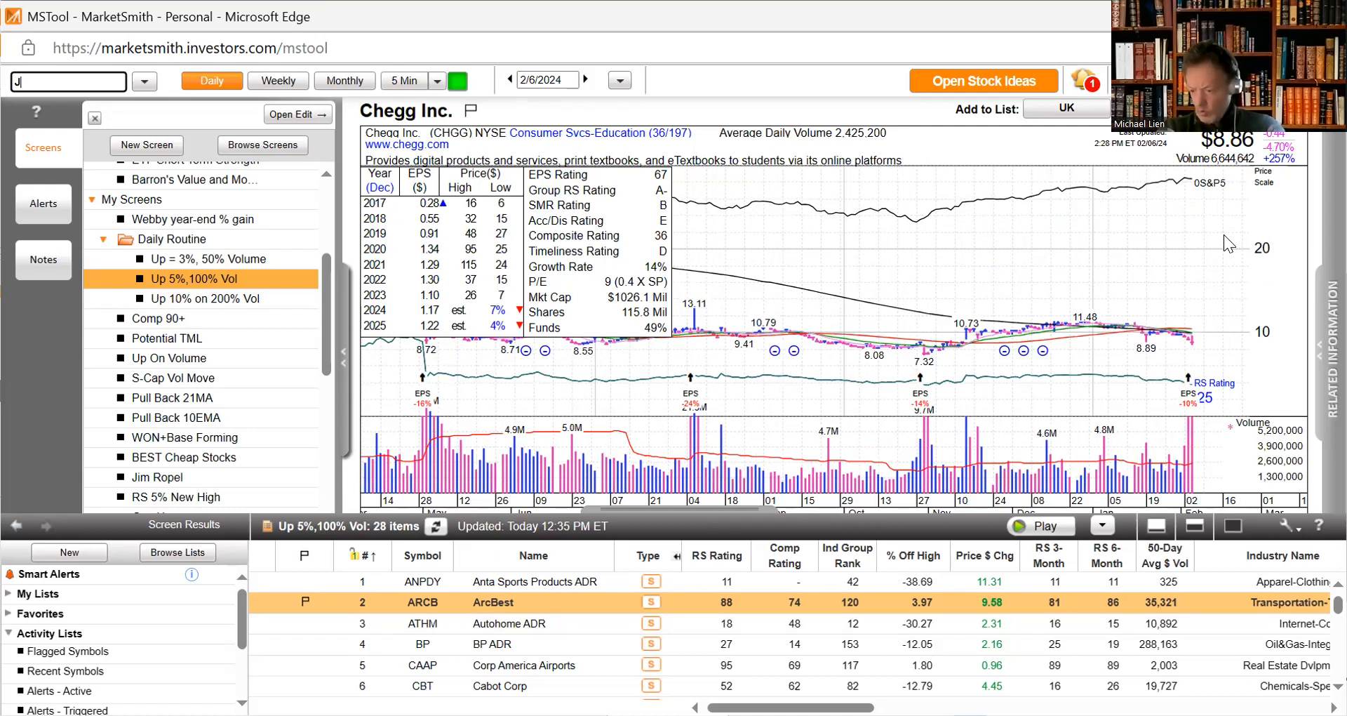
text(JSF)
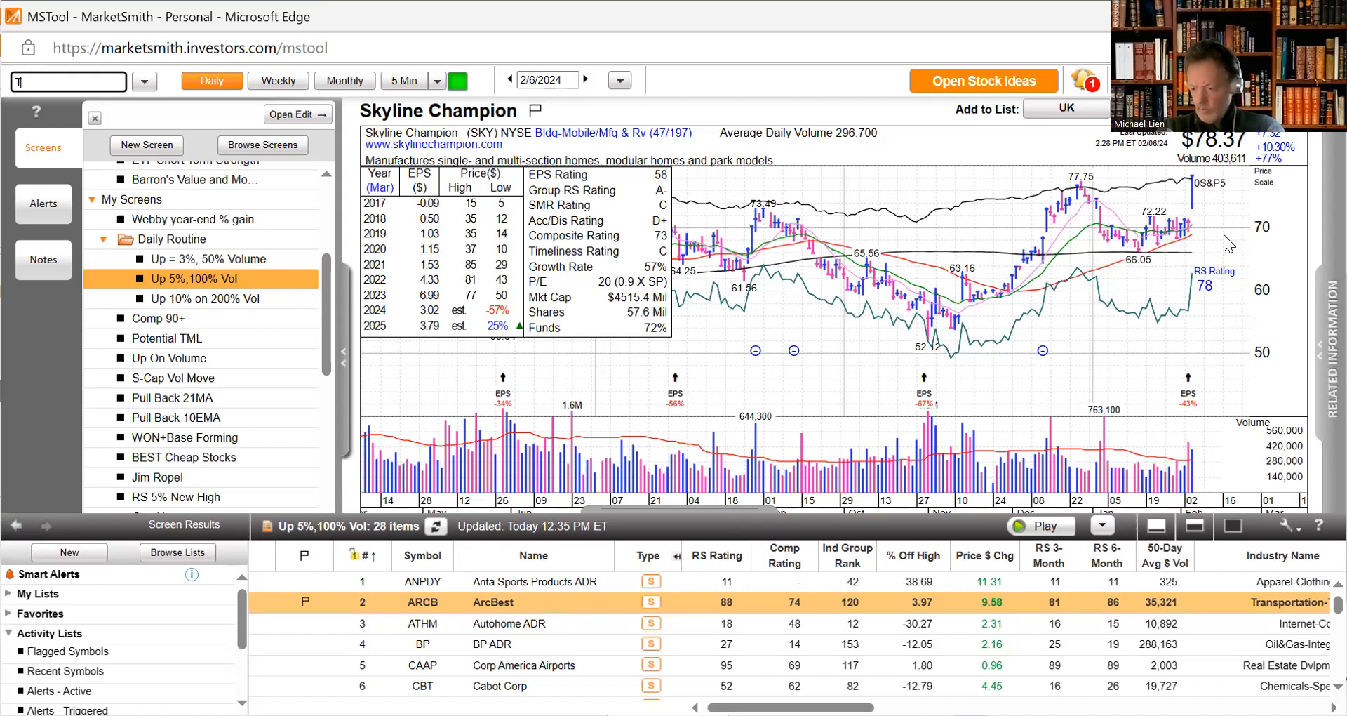
text(M)
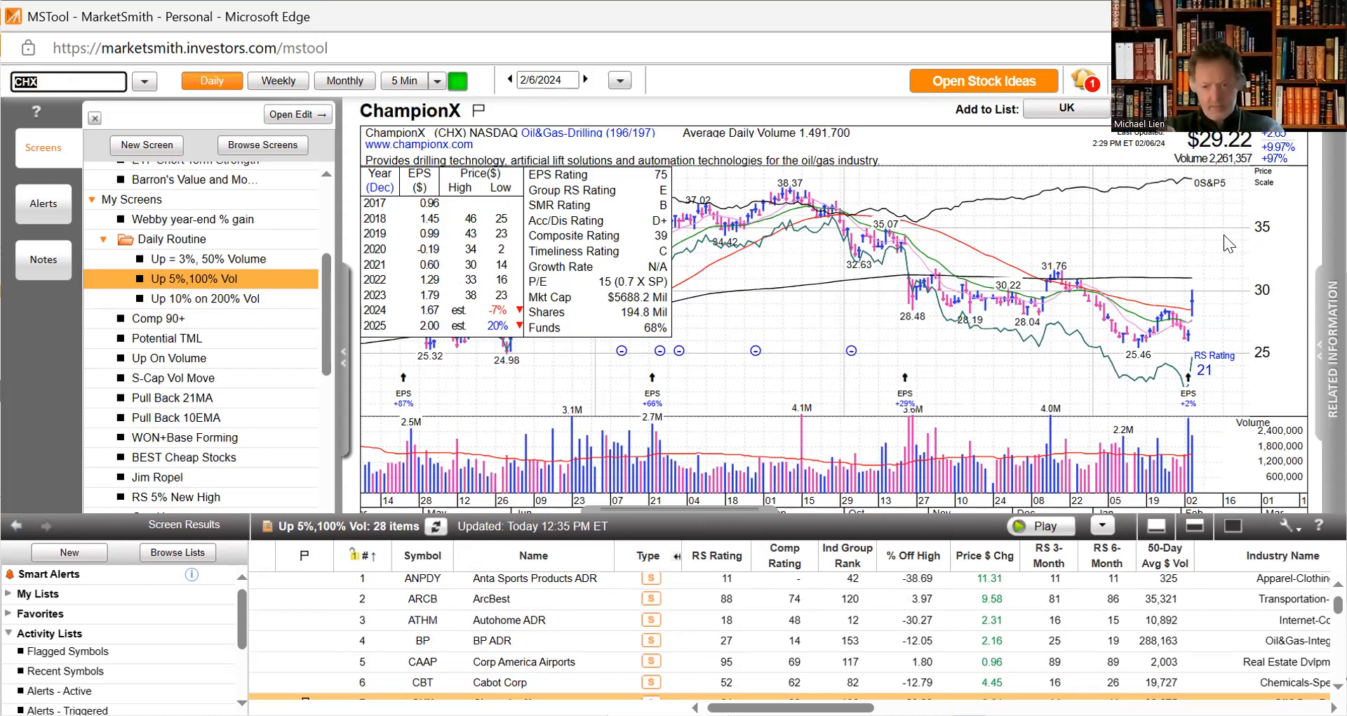
mouse_move(1201, 368)
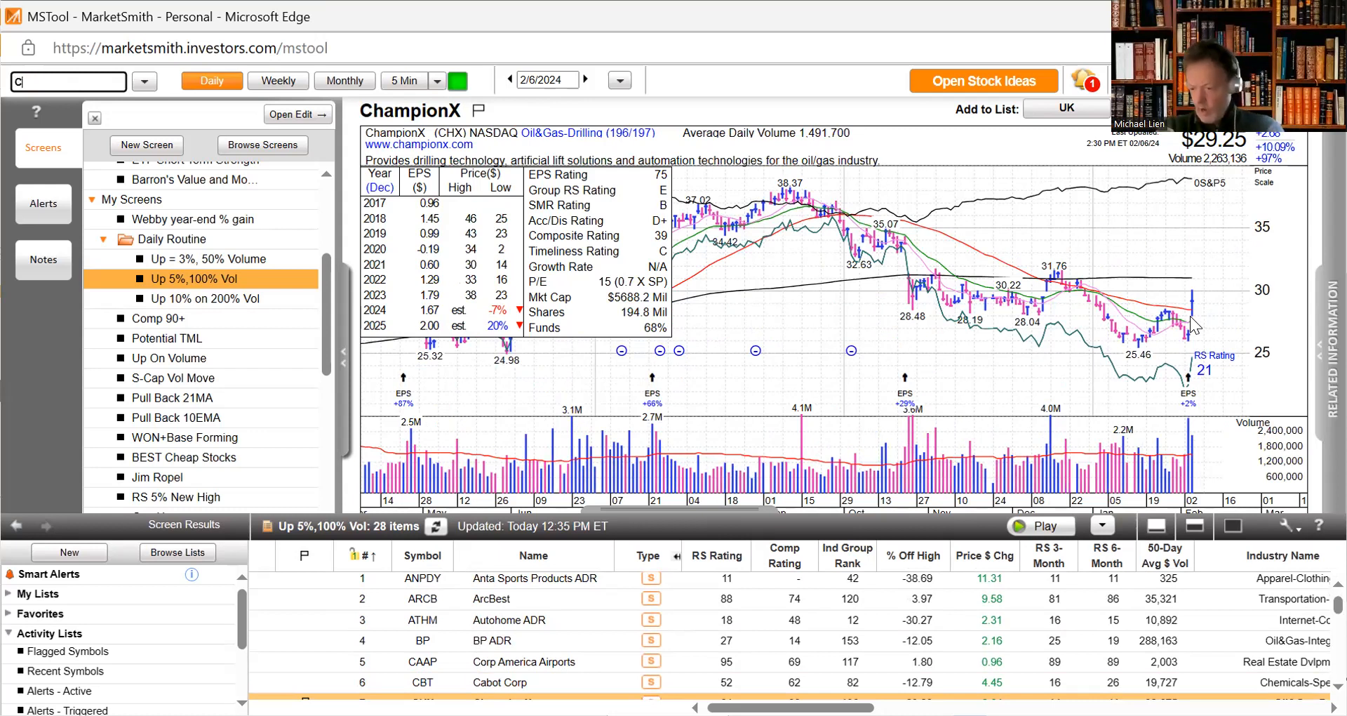
- Load the Crown Holdings (CCK) and DuPont de Nemours (DD) daily charts in turn
text(CCK)
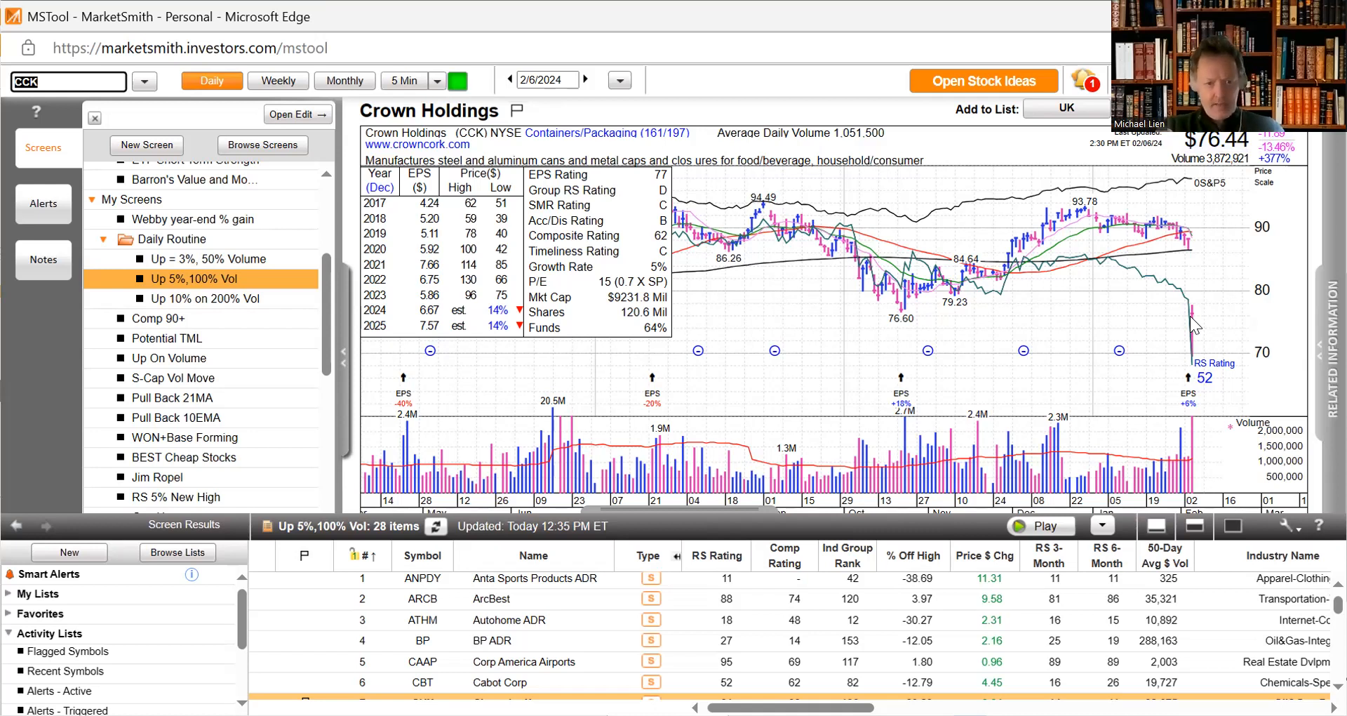
text(DD)
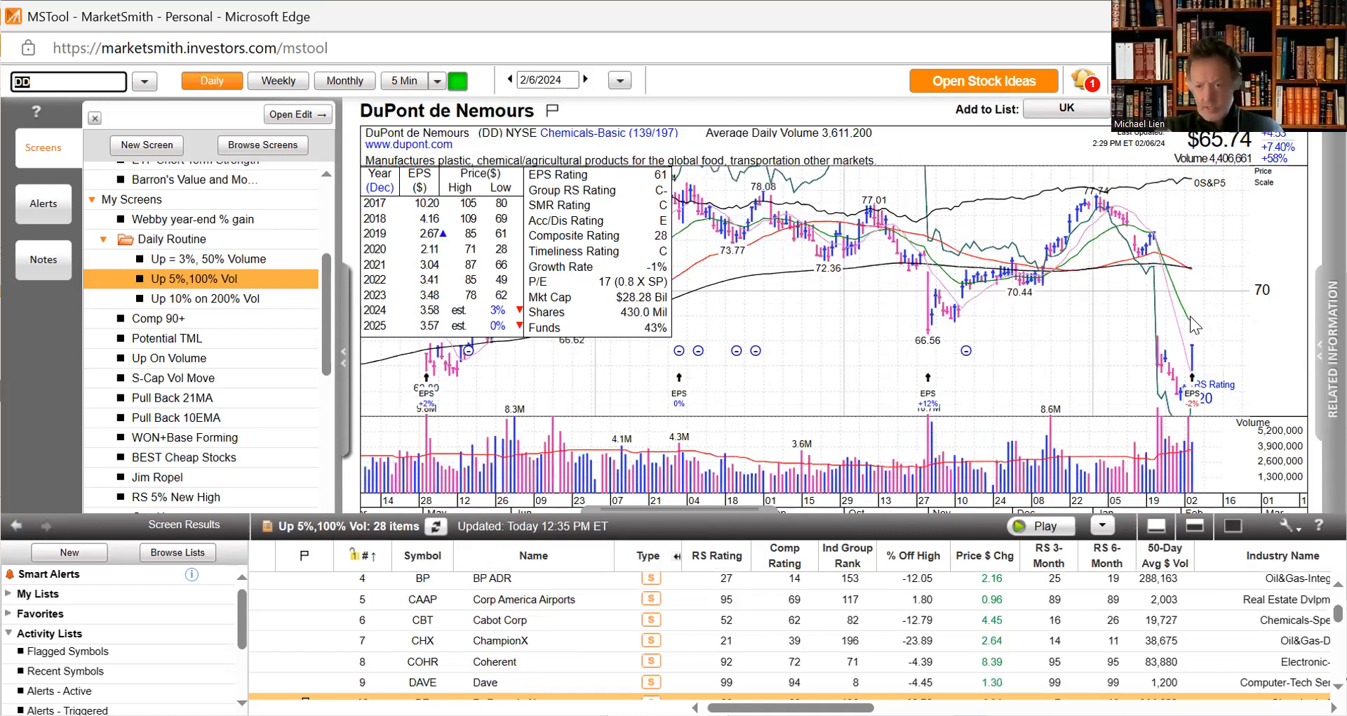
mouse_move(1203, 412)
text(FMC)
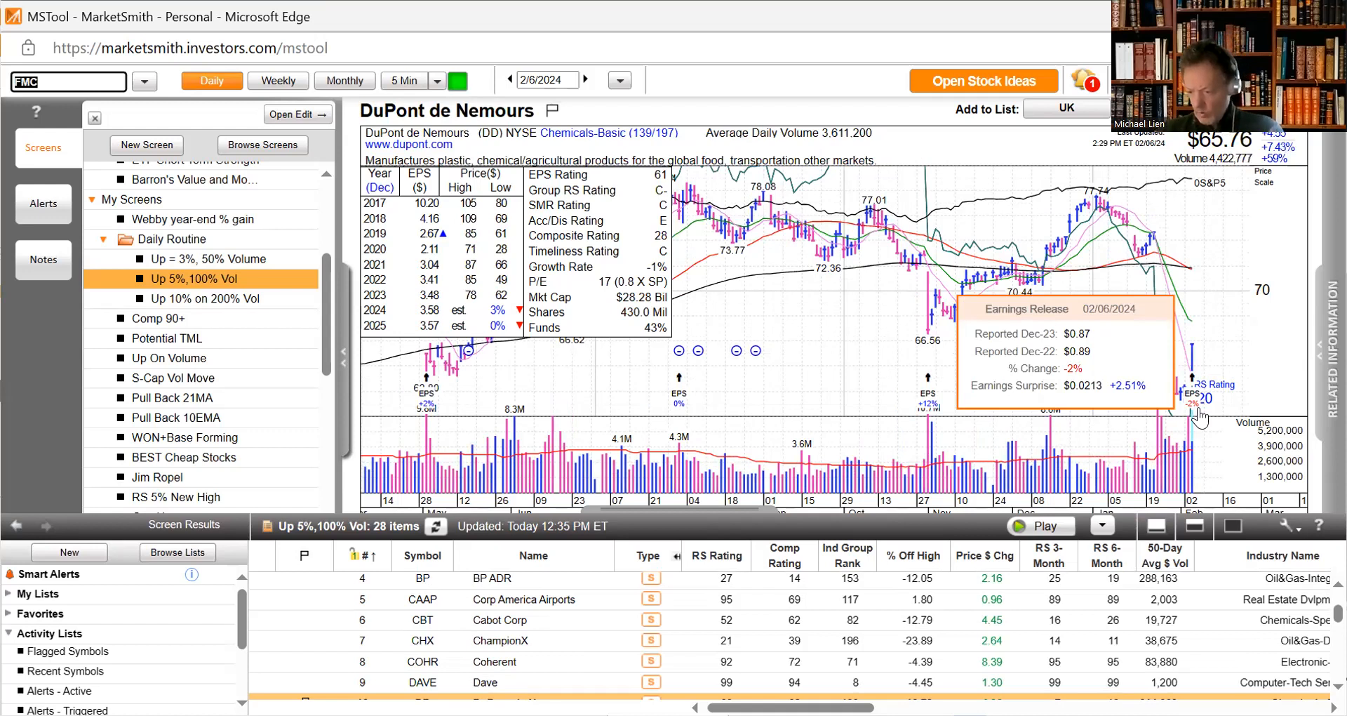
- Load the FMC, Hillenbrand (HI), Simpson Manufacturing (SSD) and Symbotic (SYM) daily charts in turn
key(Return)
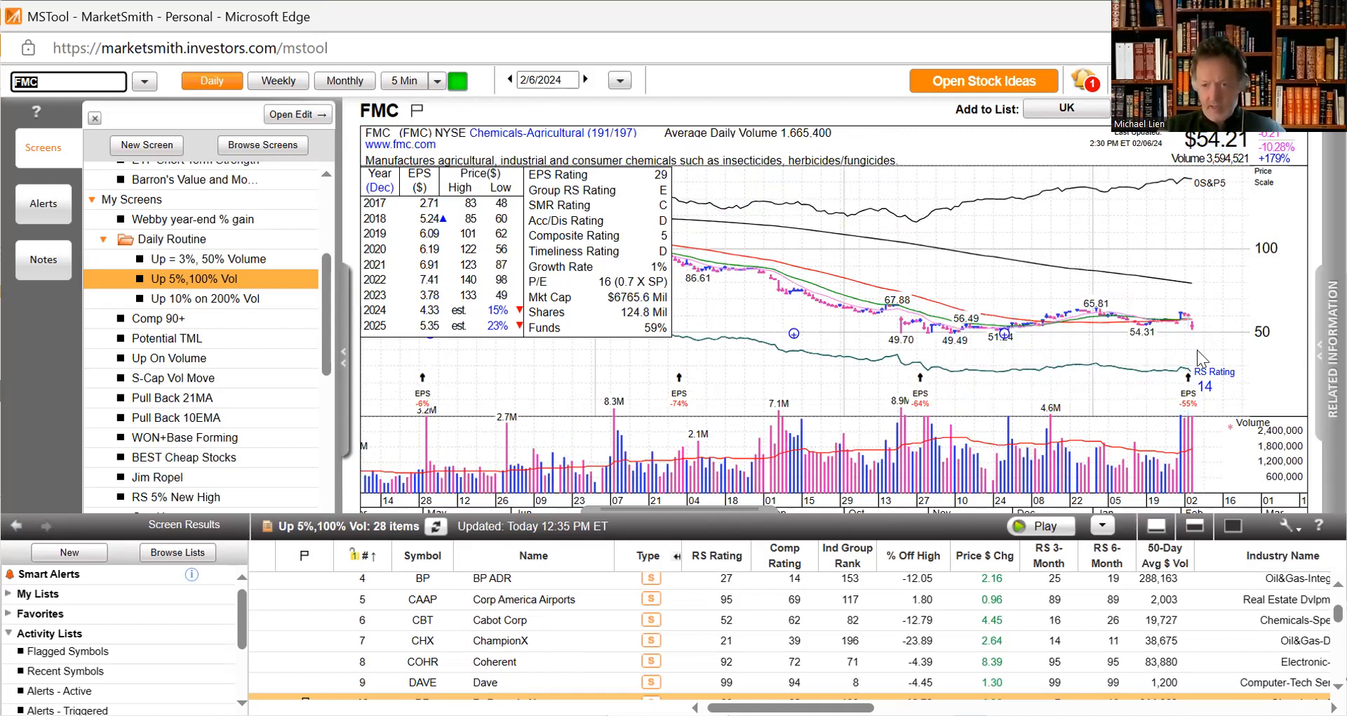
mouse_move(1199, 336)
text(H)
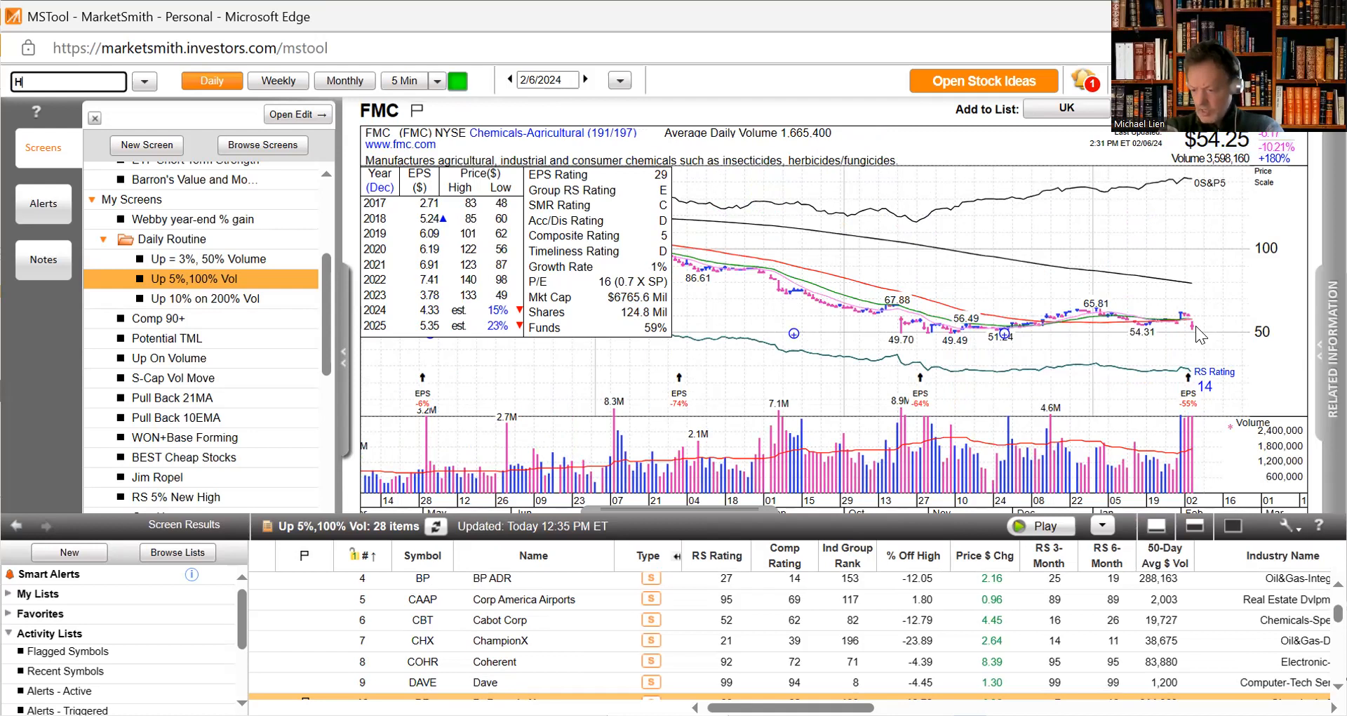
text(I)
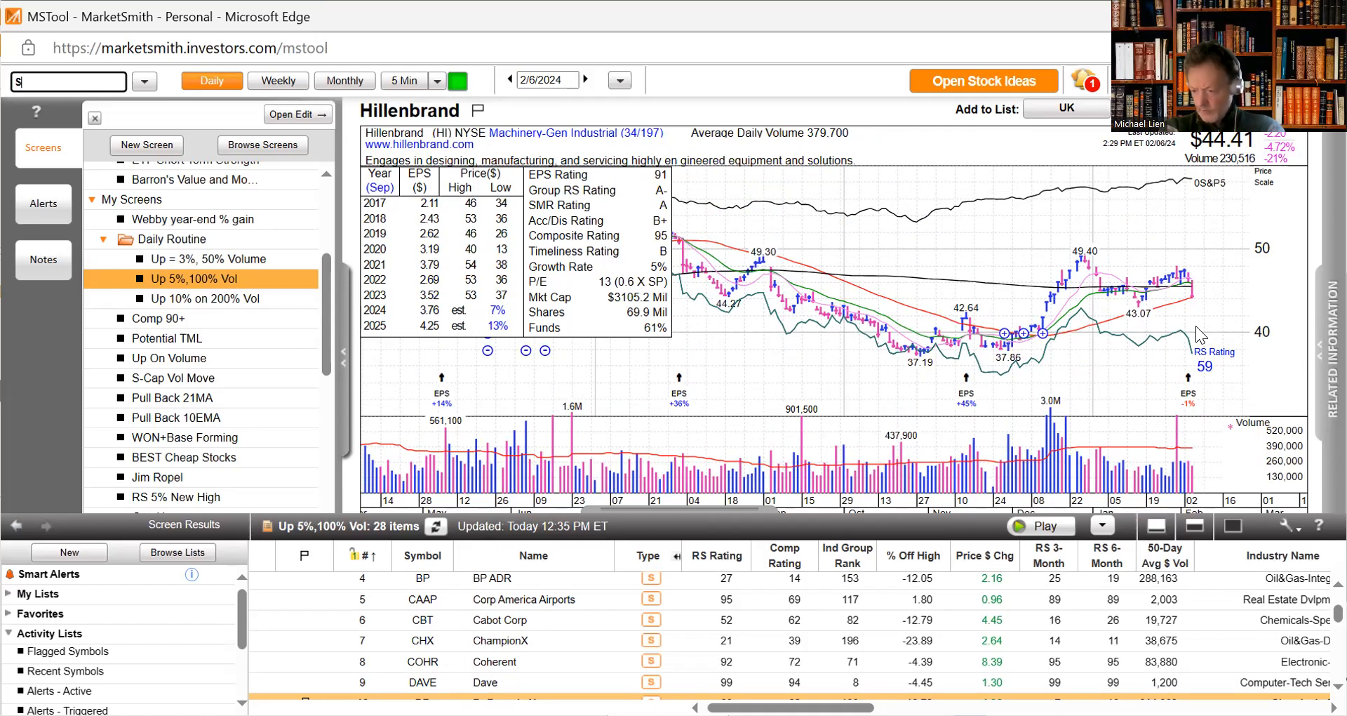
text(SSD)
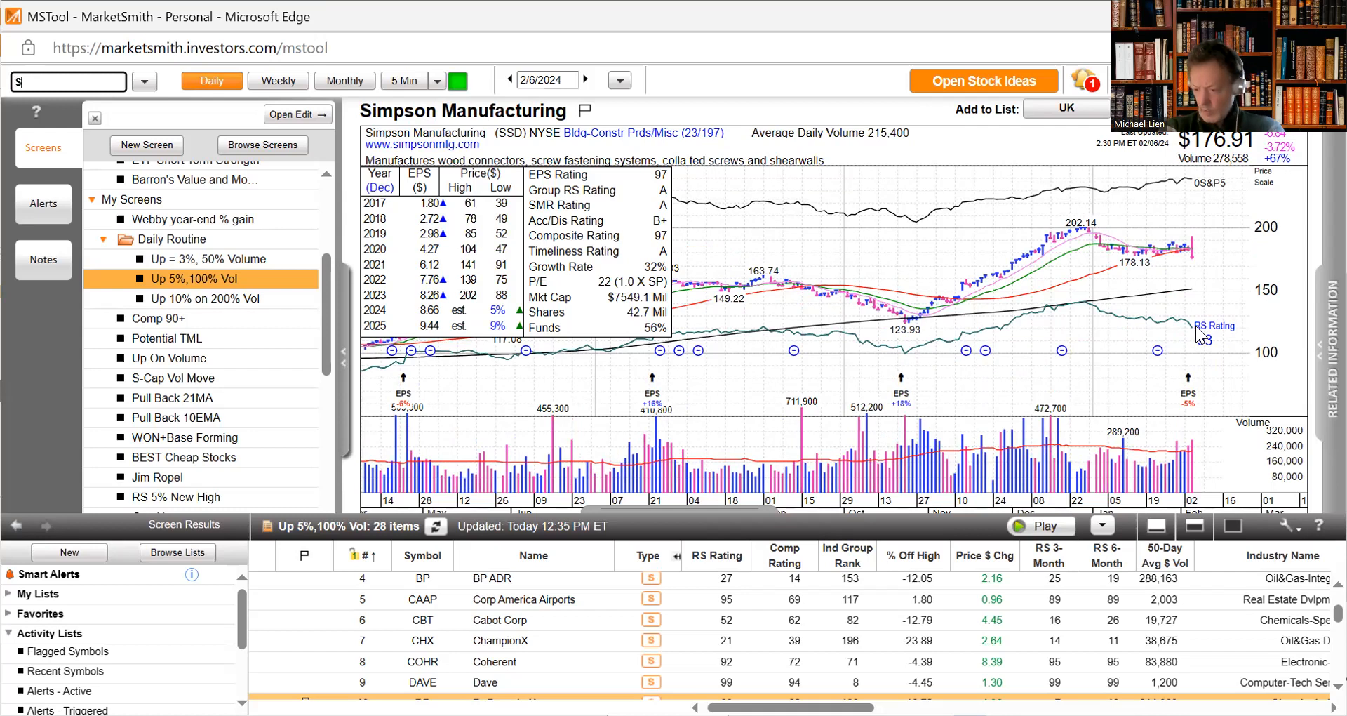
text(YM)
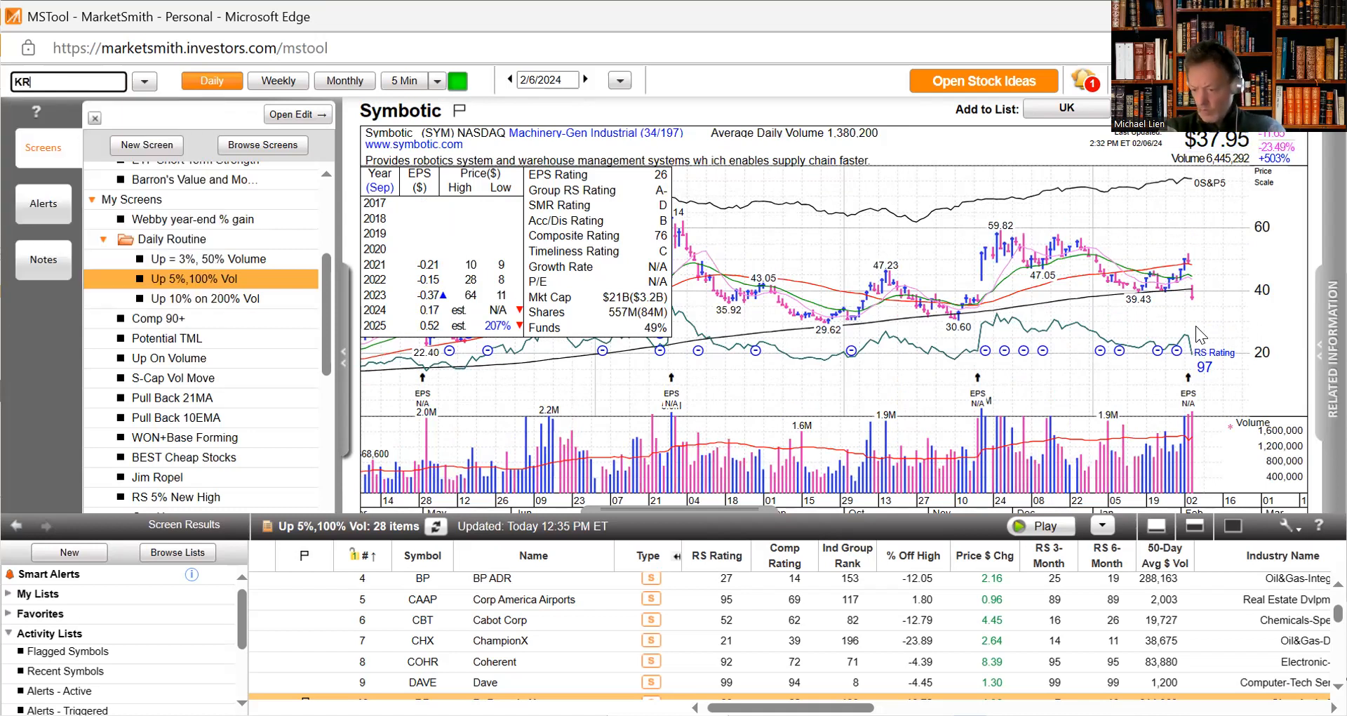
- Step through daily charts for the entered symbols including ORC, SPG, Varonis (VRNS) and 4D Molecular (FDMT)
text(FC)
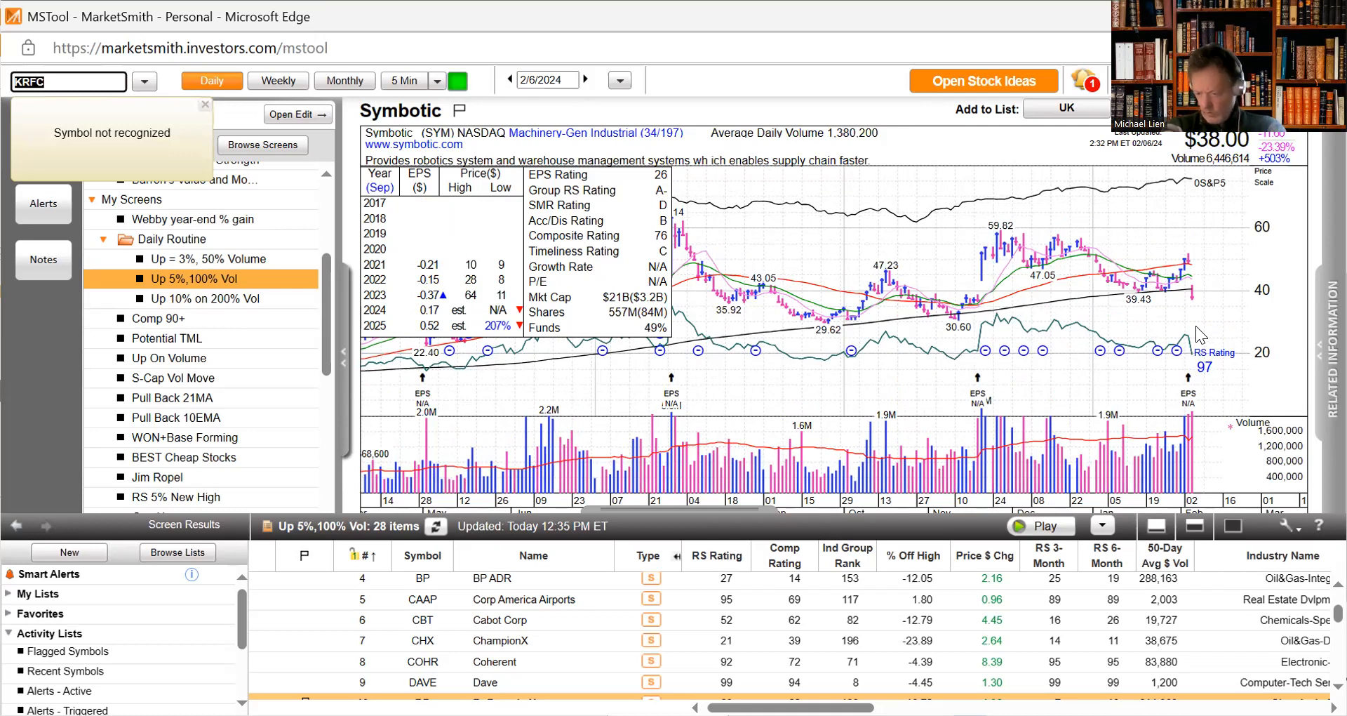
key(Backspace)
text(K)
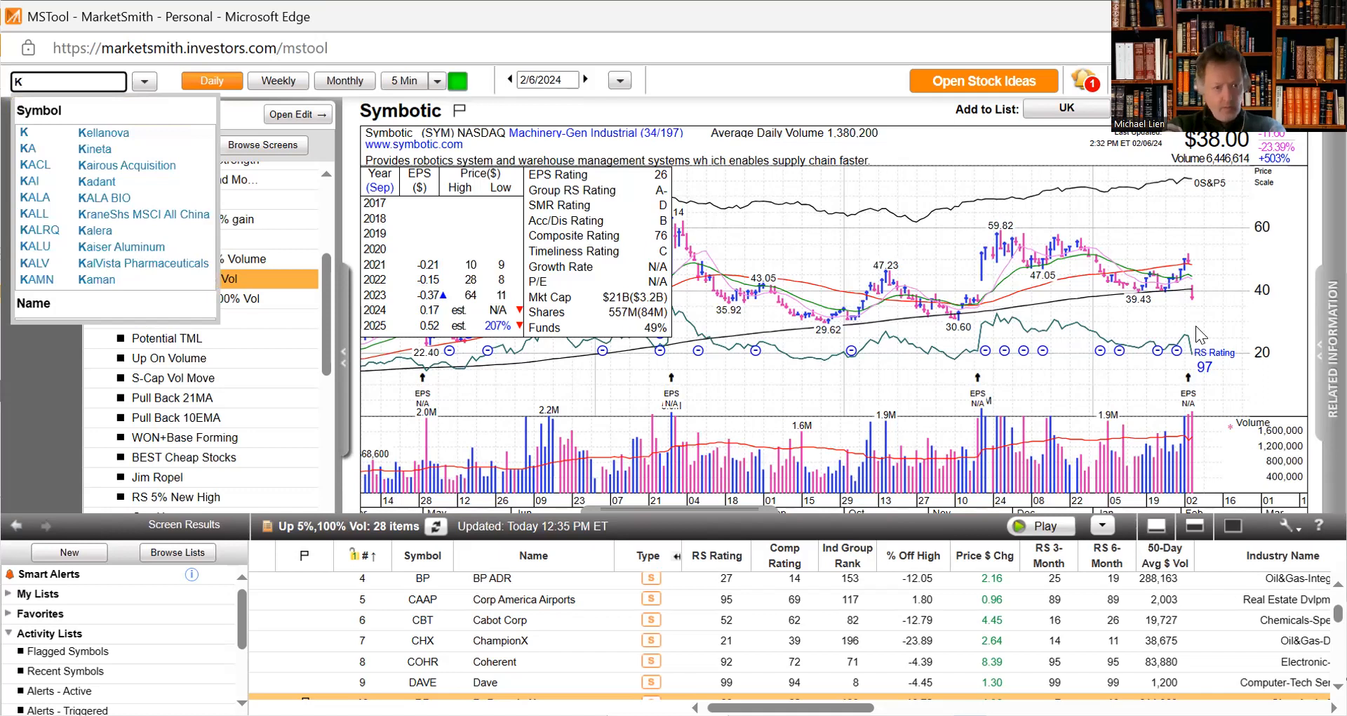
text(F)
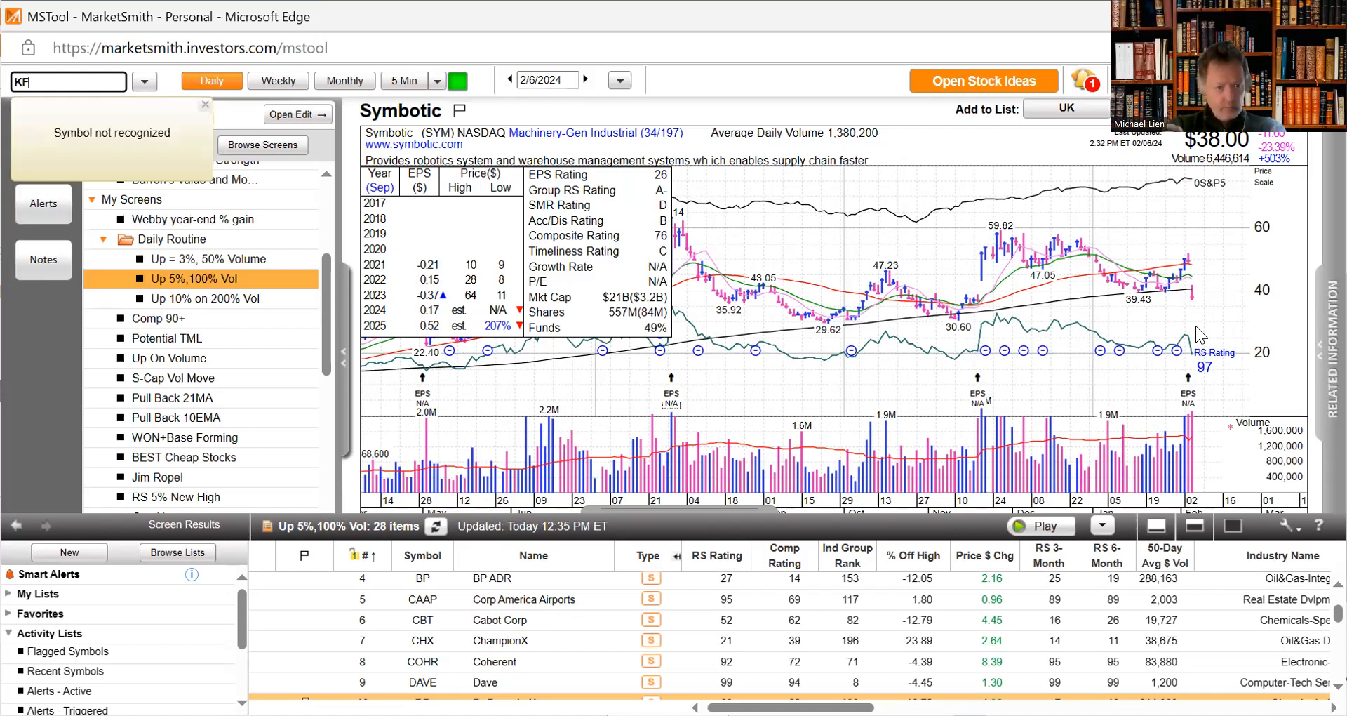
text(ORC)
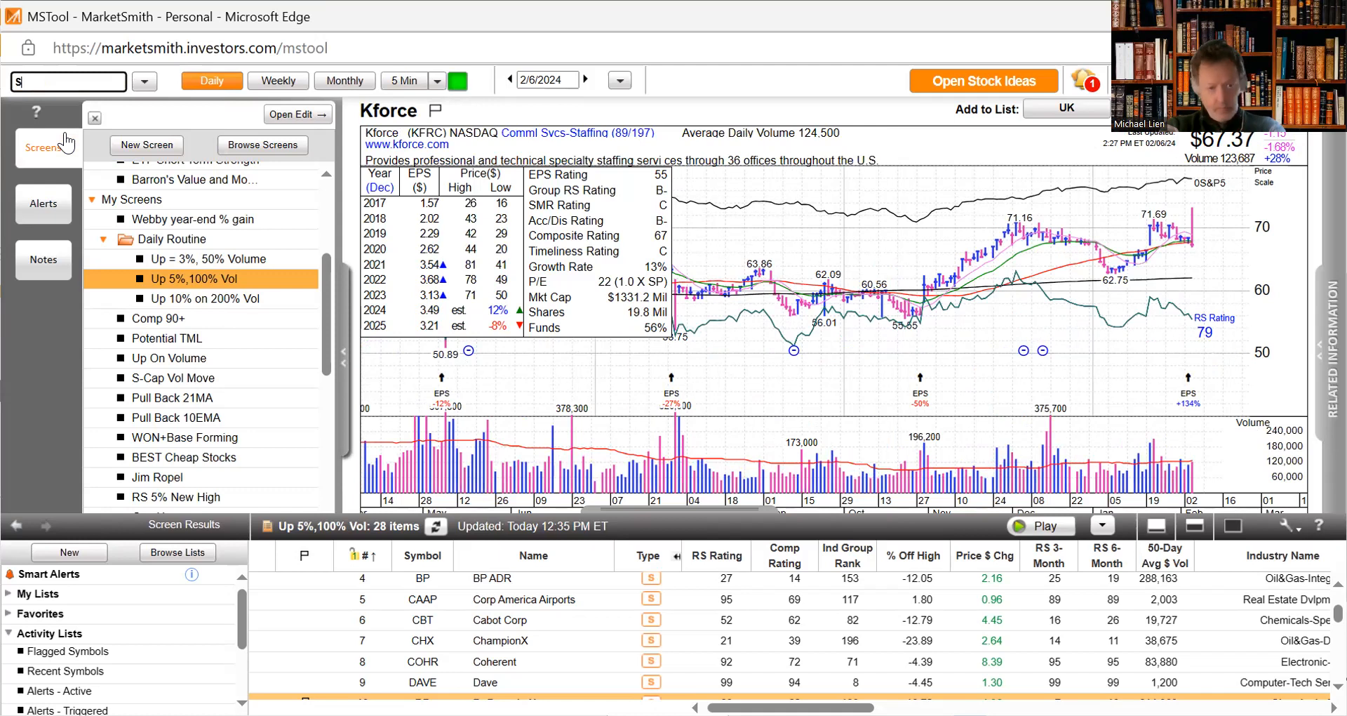
text(SPG)
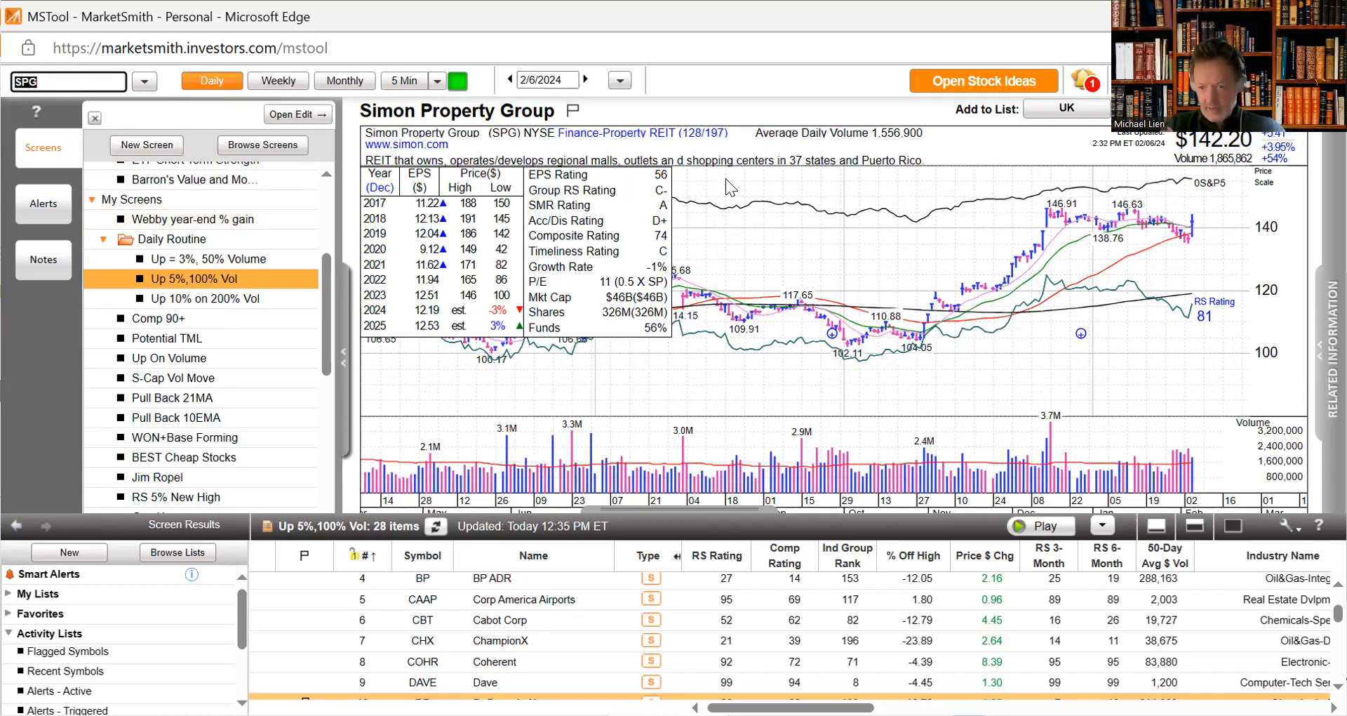
mouse_move(846, 284)
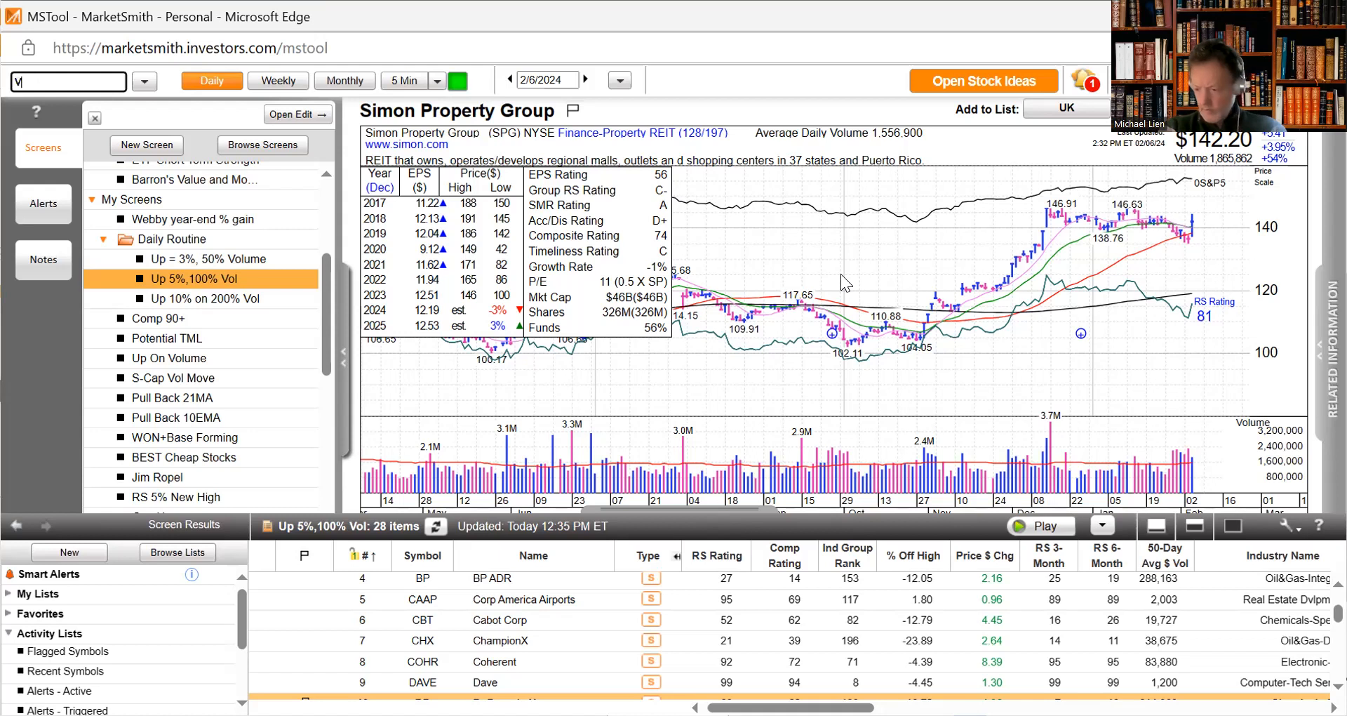
text(VRNS)
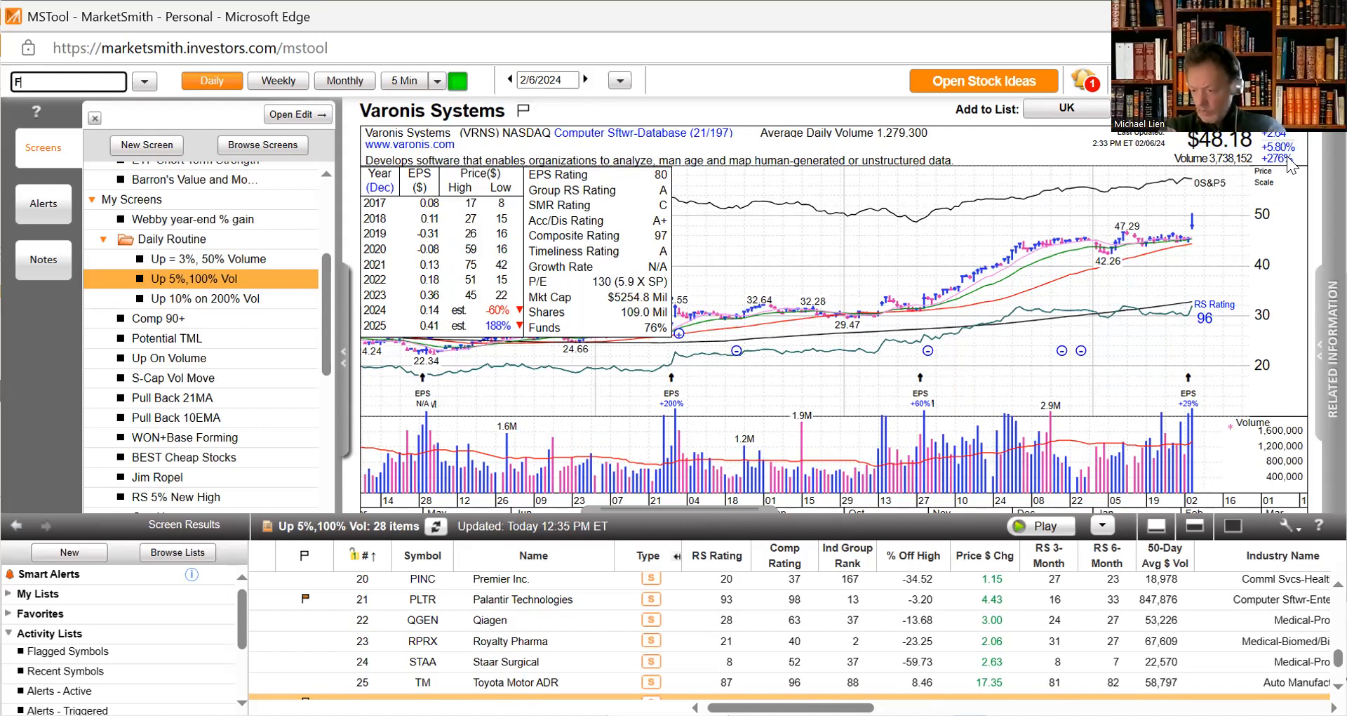
text(FDMT)
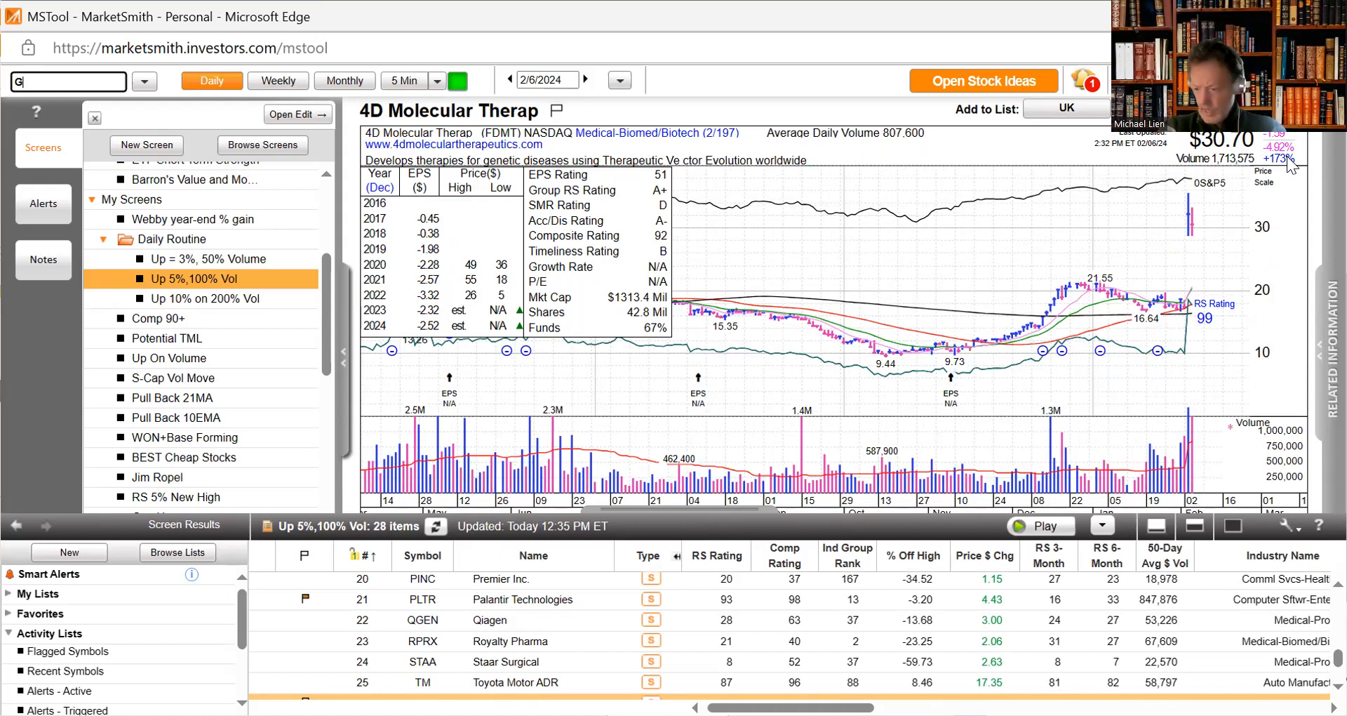
- Load the GE HealthCare, Novartis (NVS), MorphoSys (MOR) and VRTX daily charts in turn
text(EHC)
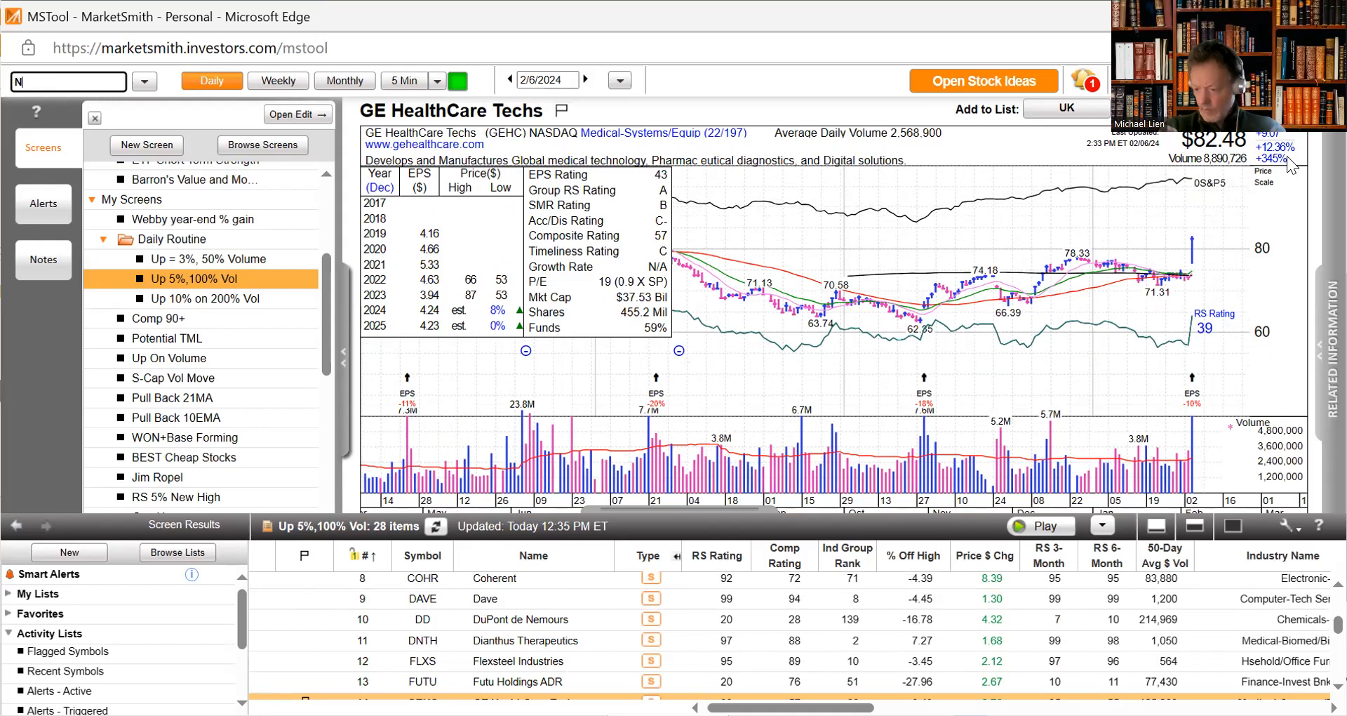
text(VS)
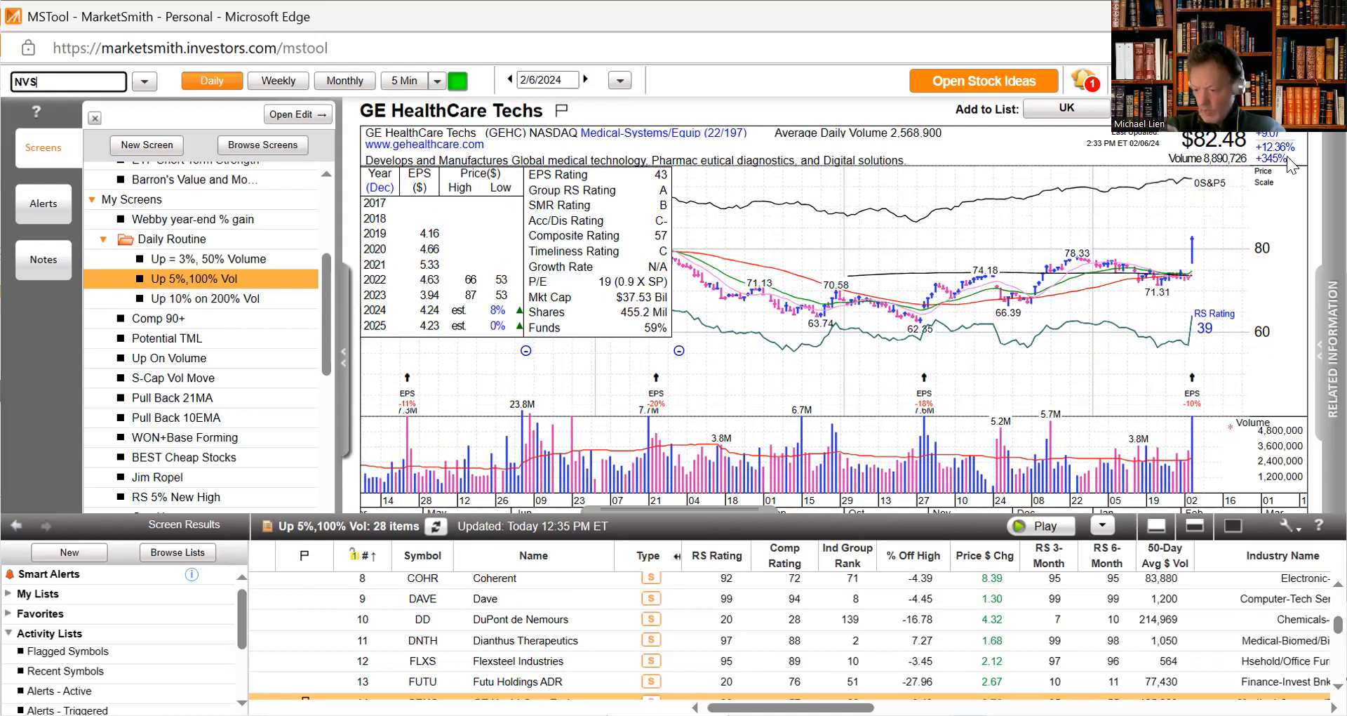
key(Return)
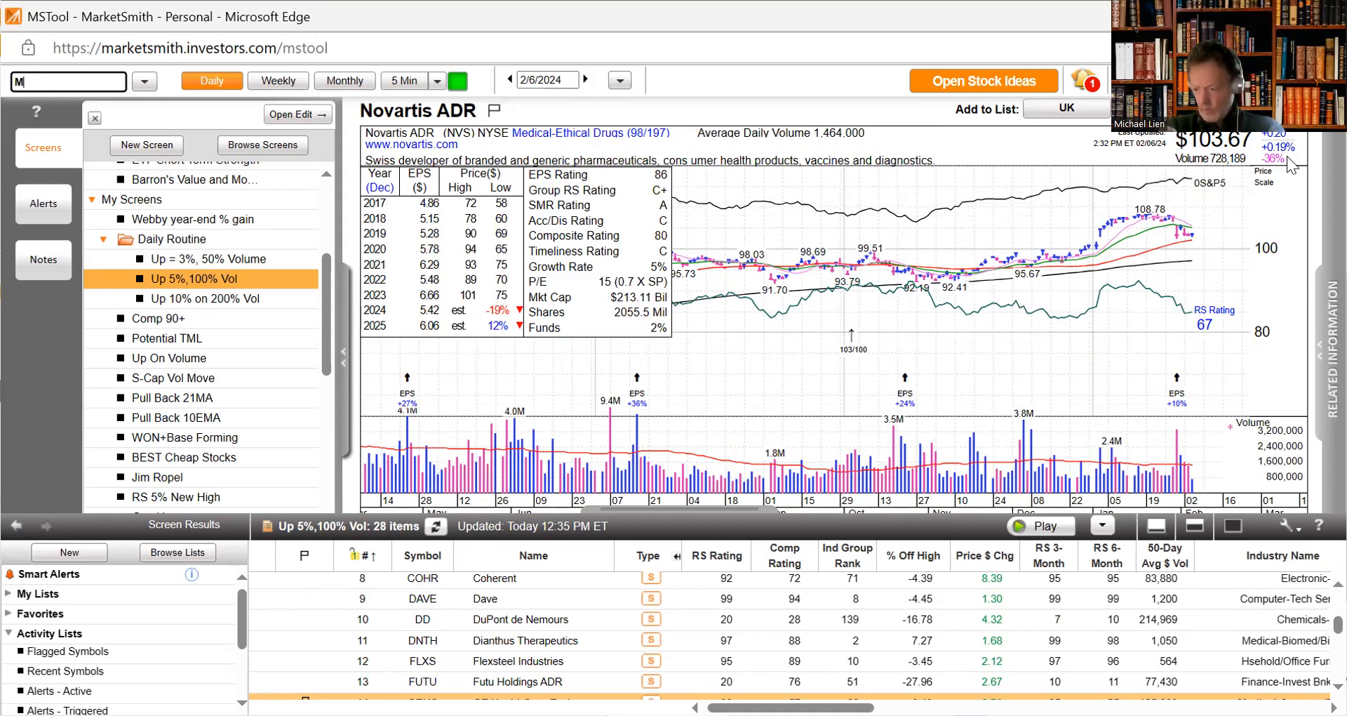
text(OR)
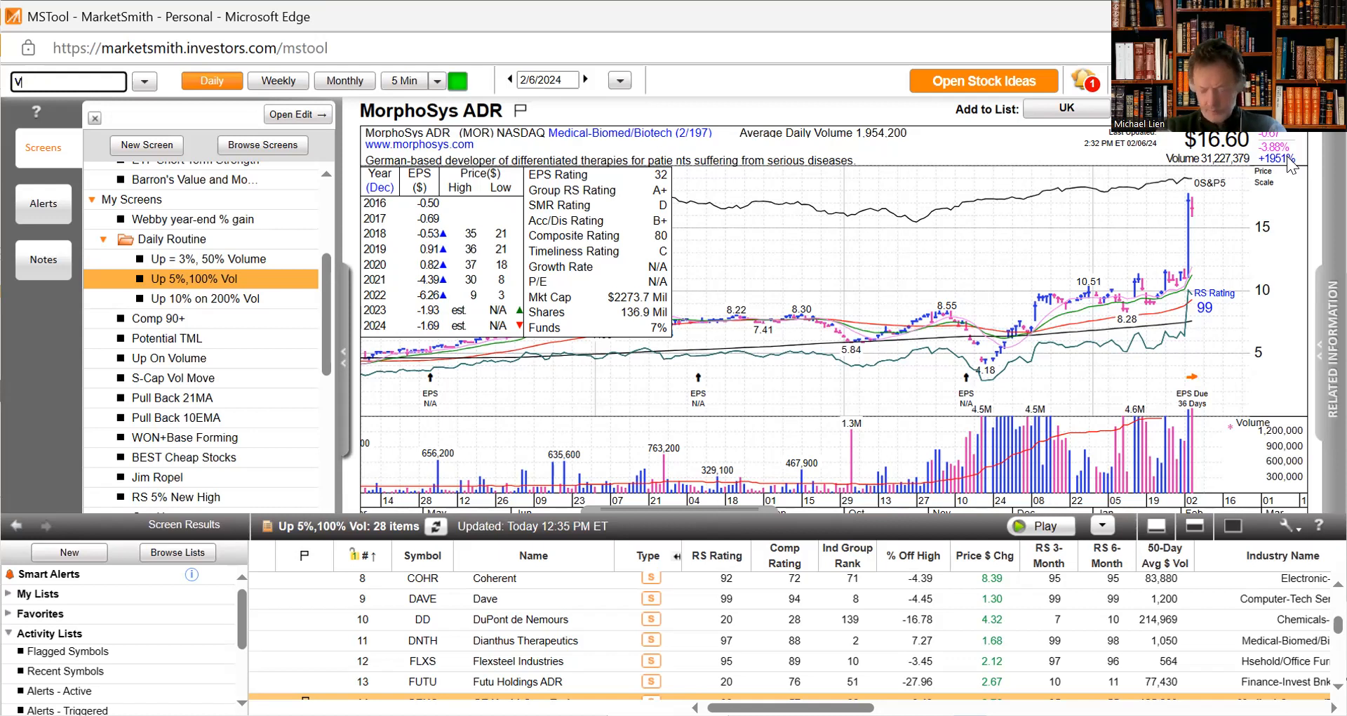
text(RTX)
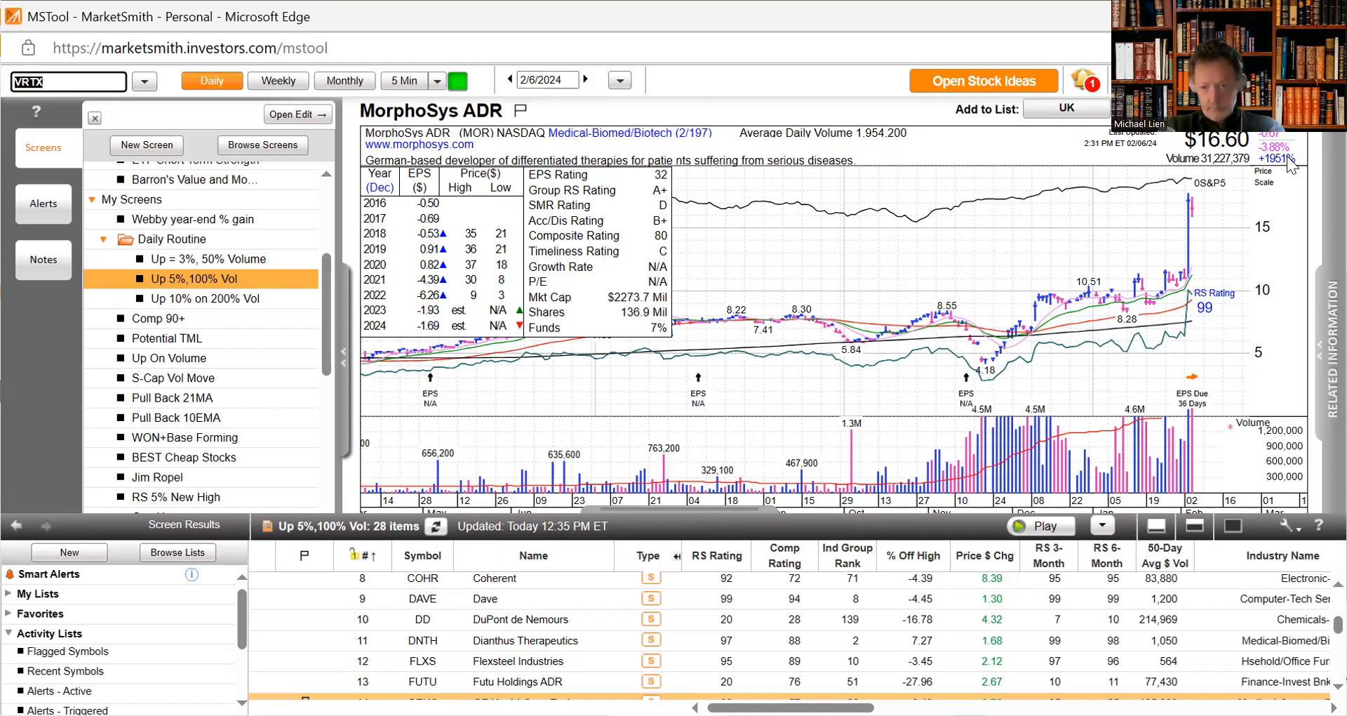
key(Return)
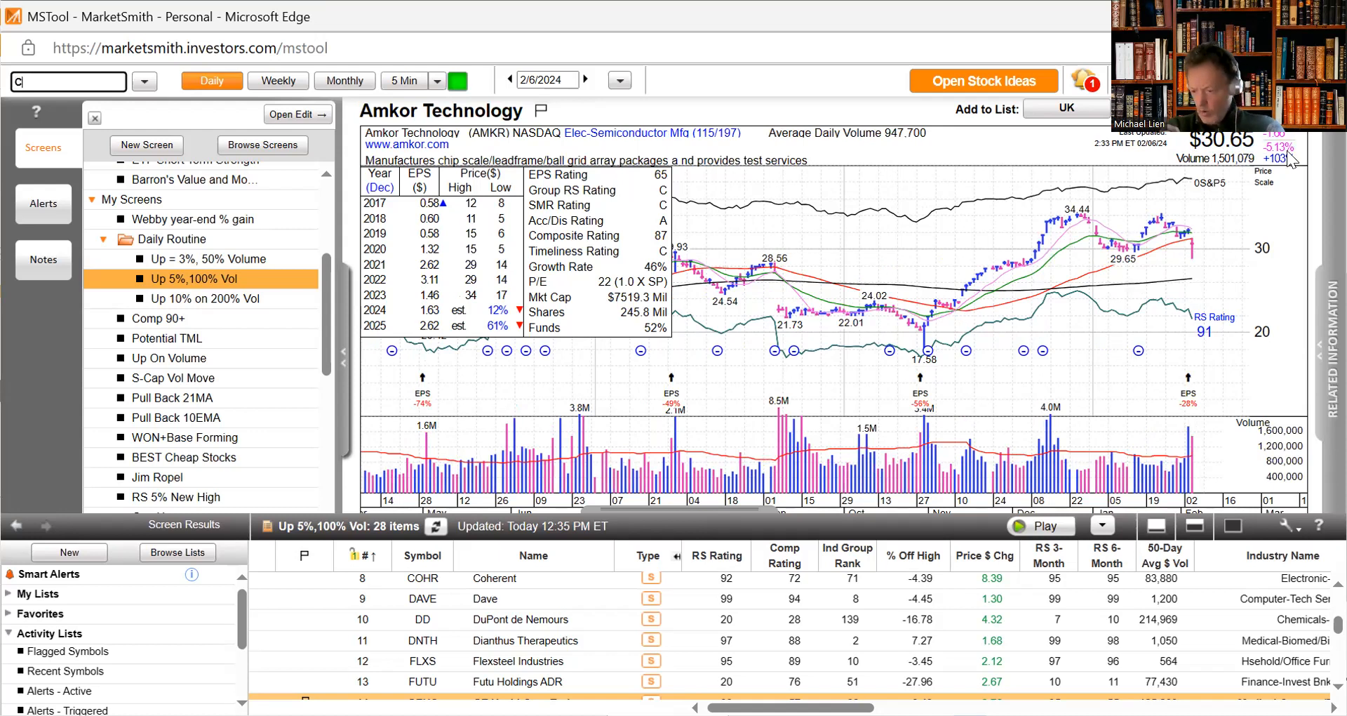
- Load the NXP Semiconductors, Palantir, SPOT and Western Digital (WDC) daily charts in turn
click(423, 578)
text(FN)
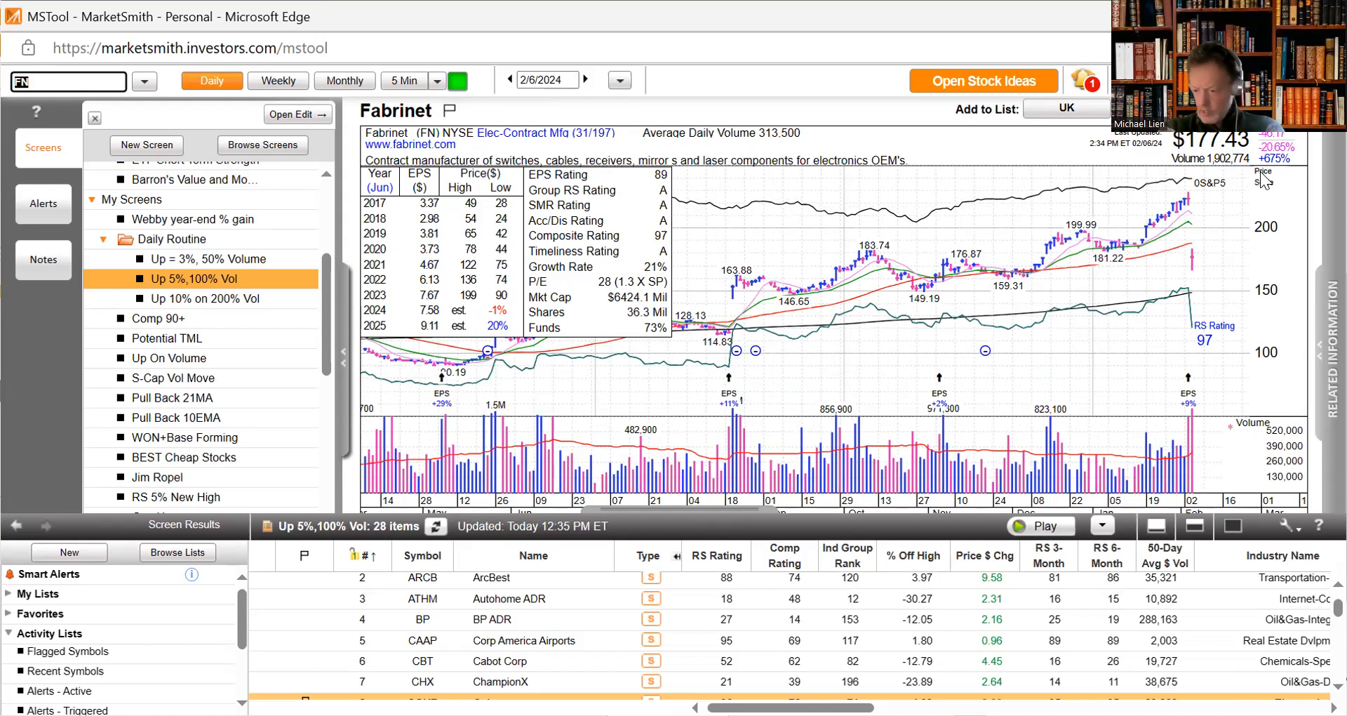
key(Backspace)
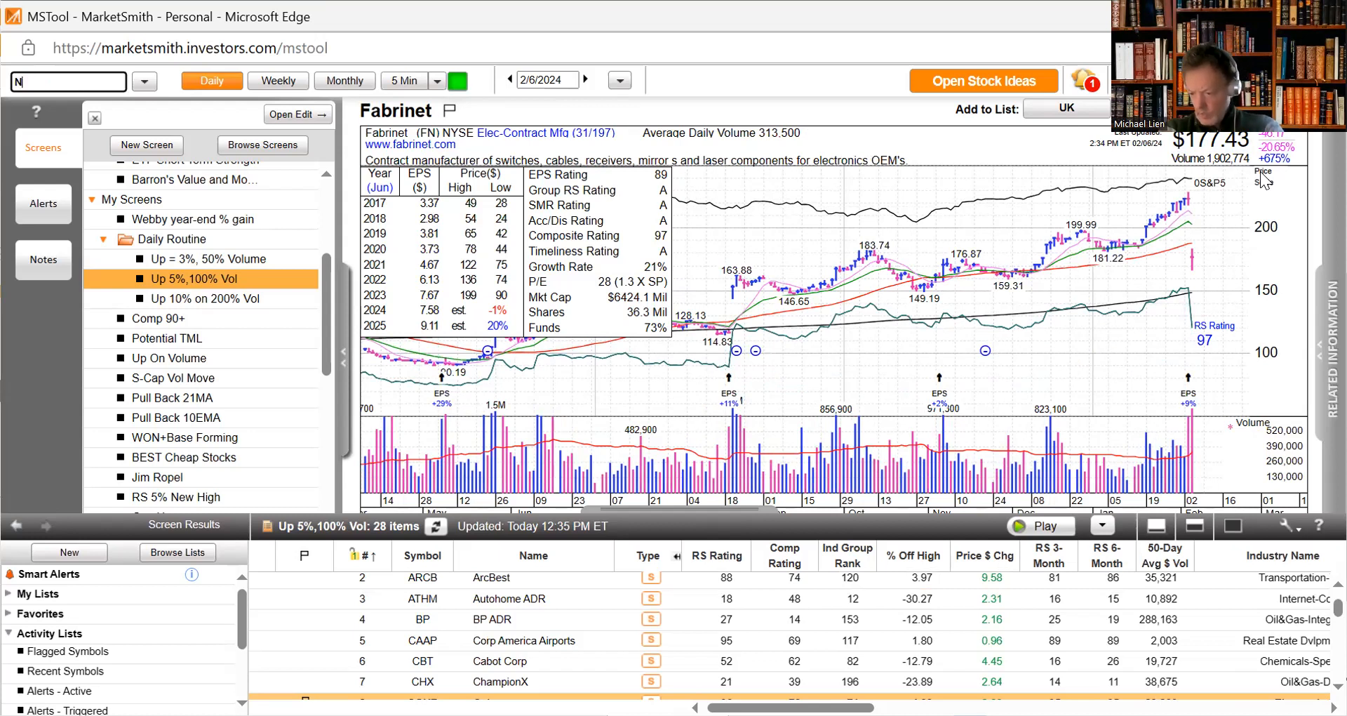
text(NXPI)
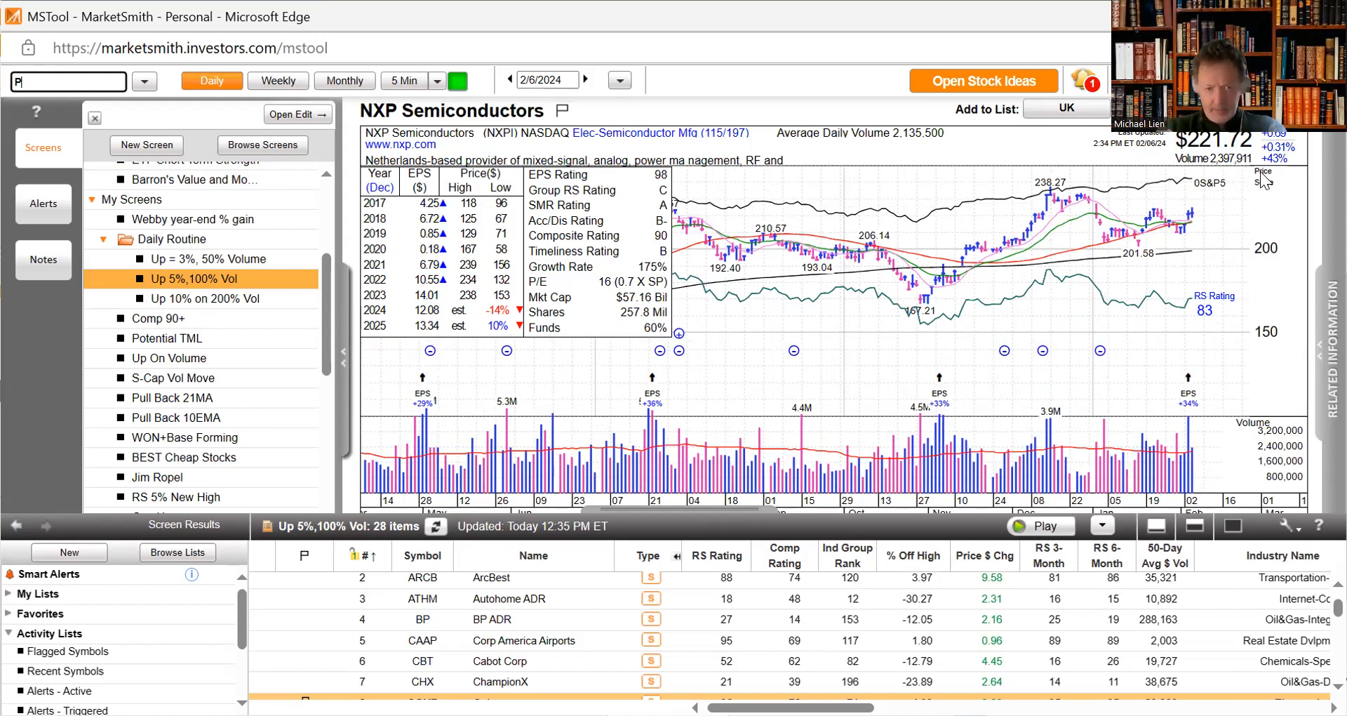
text(LTR)
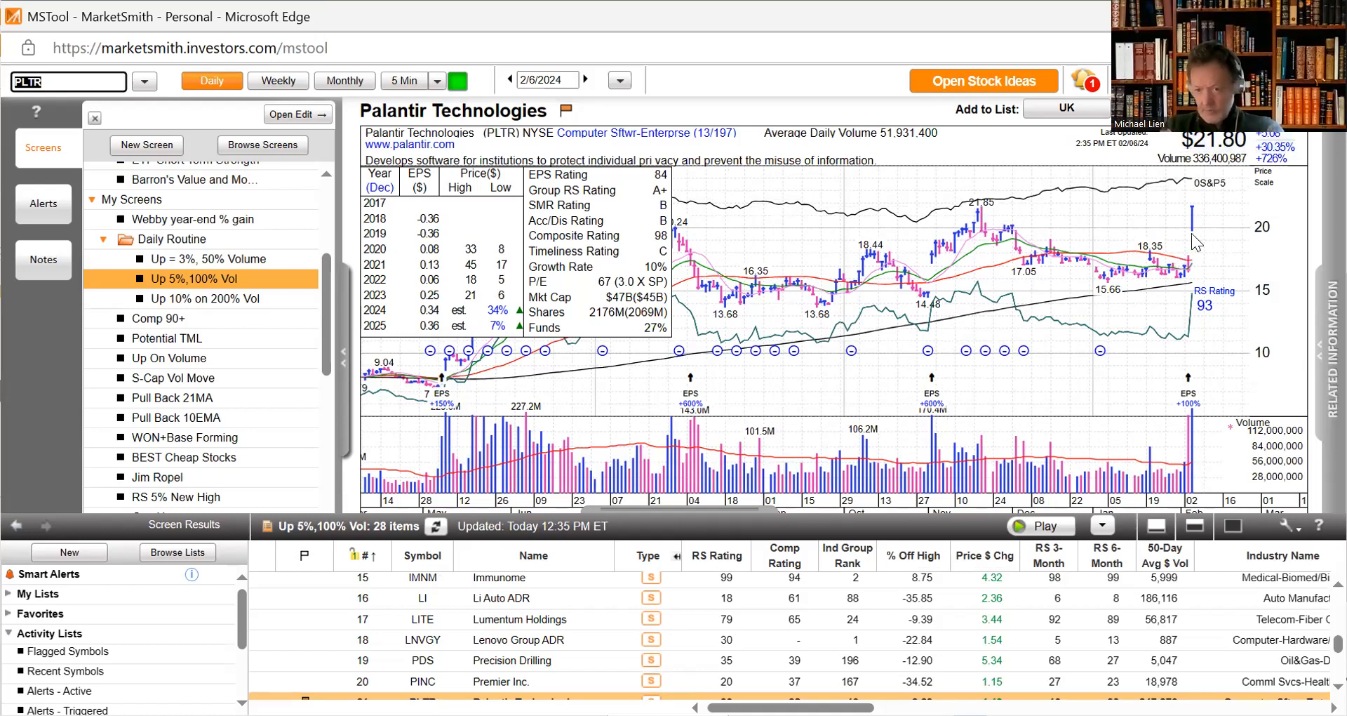
mouse_move(1195, 250)
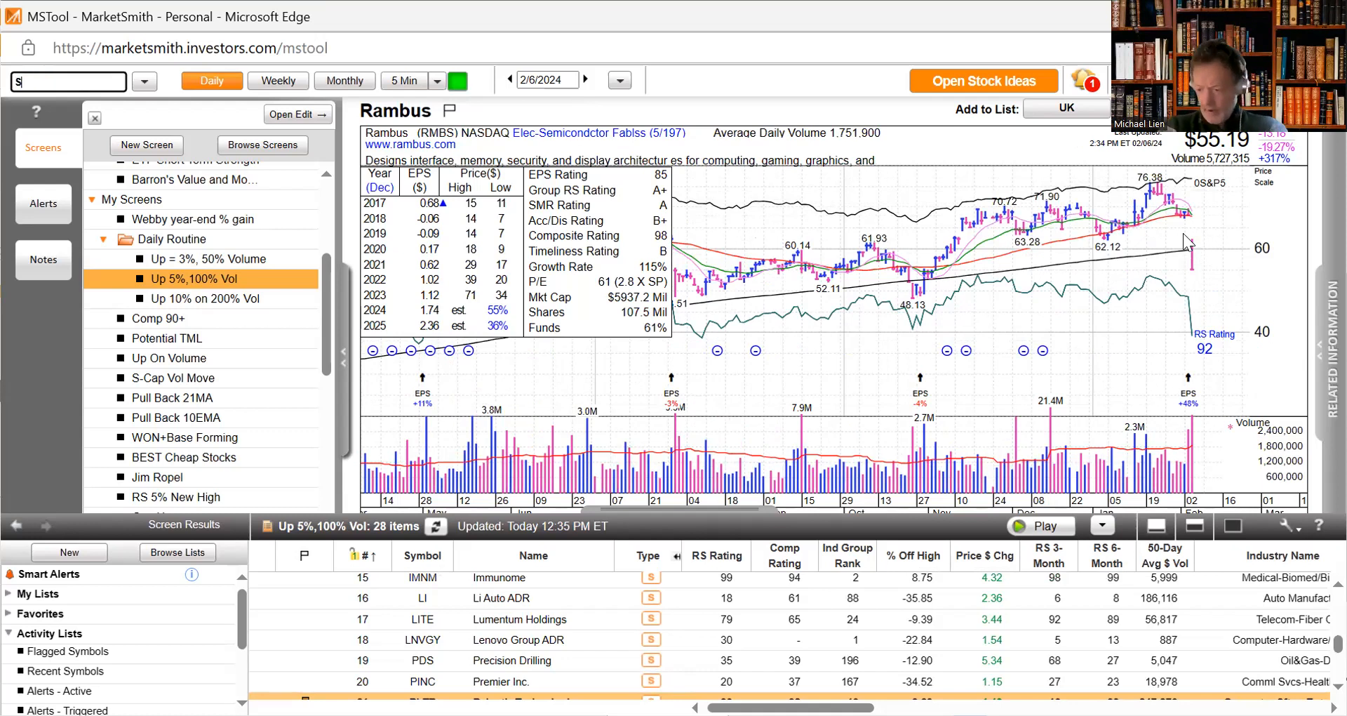
text(SPOT)
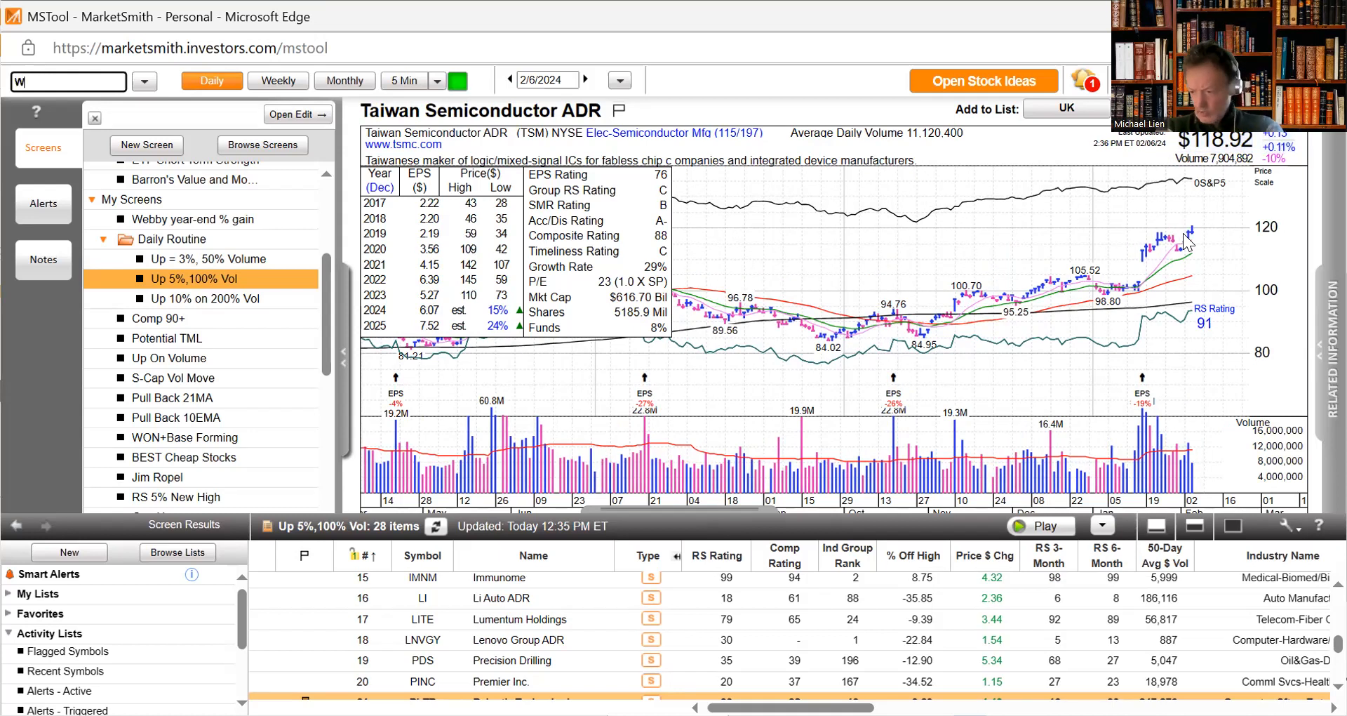
text(DC)
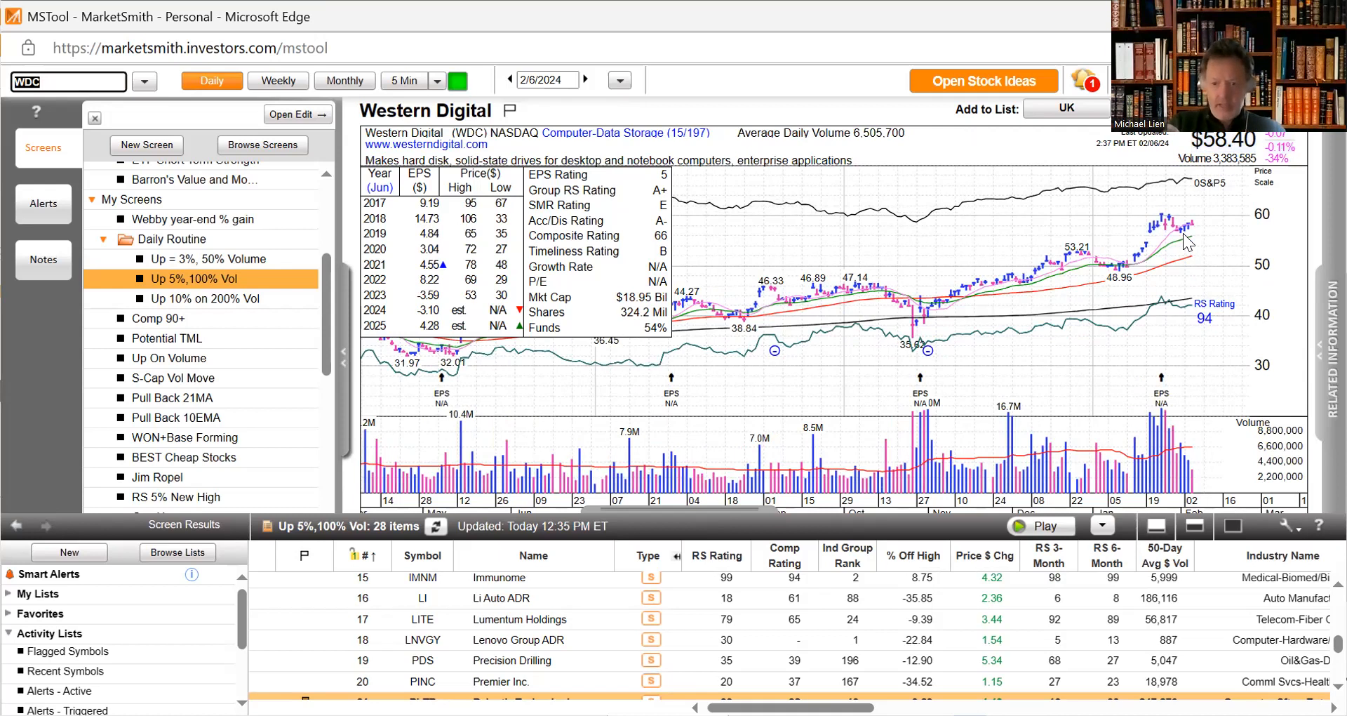
mouse_move(1193, 241)
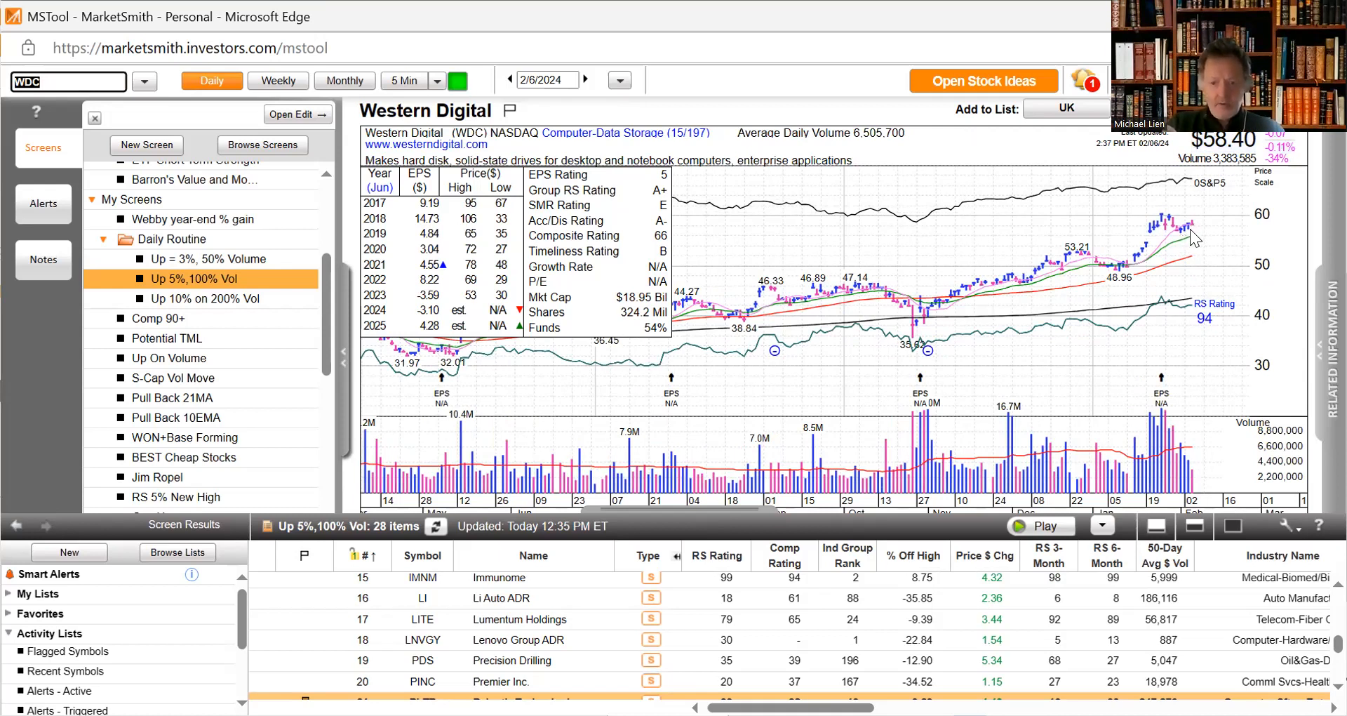
mouse_move(1193, 225)
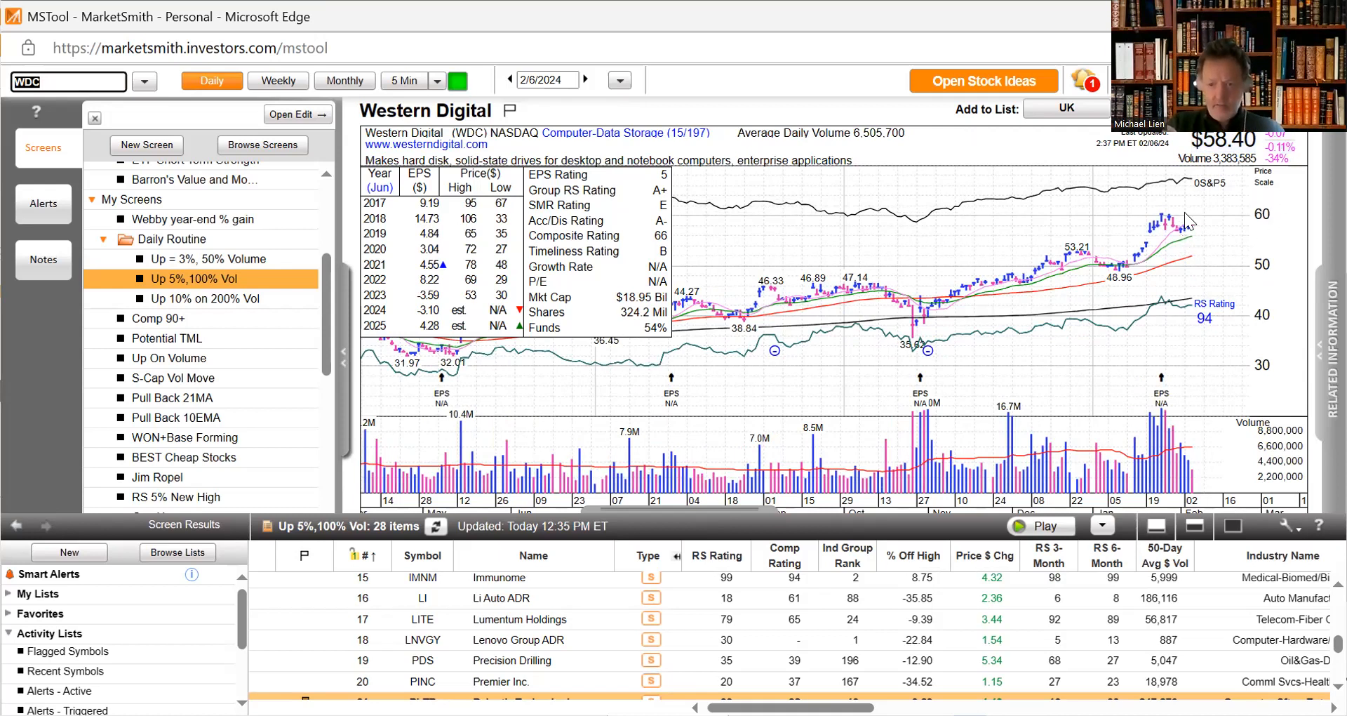
mouse_move(1078, 258)
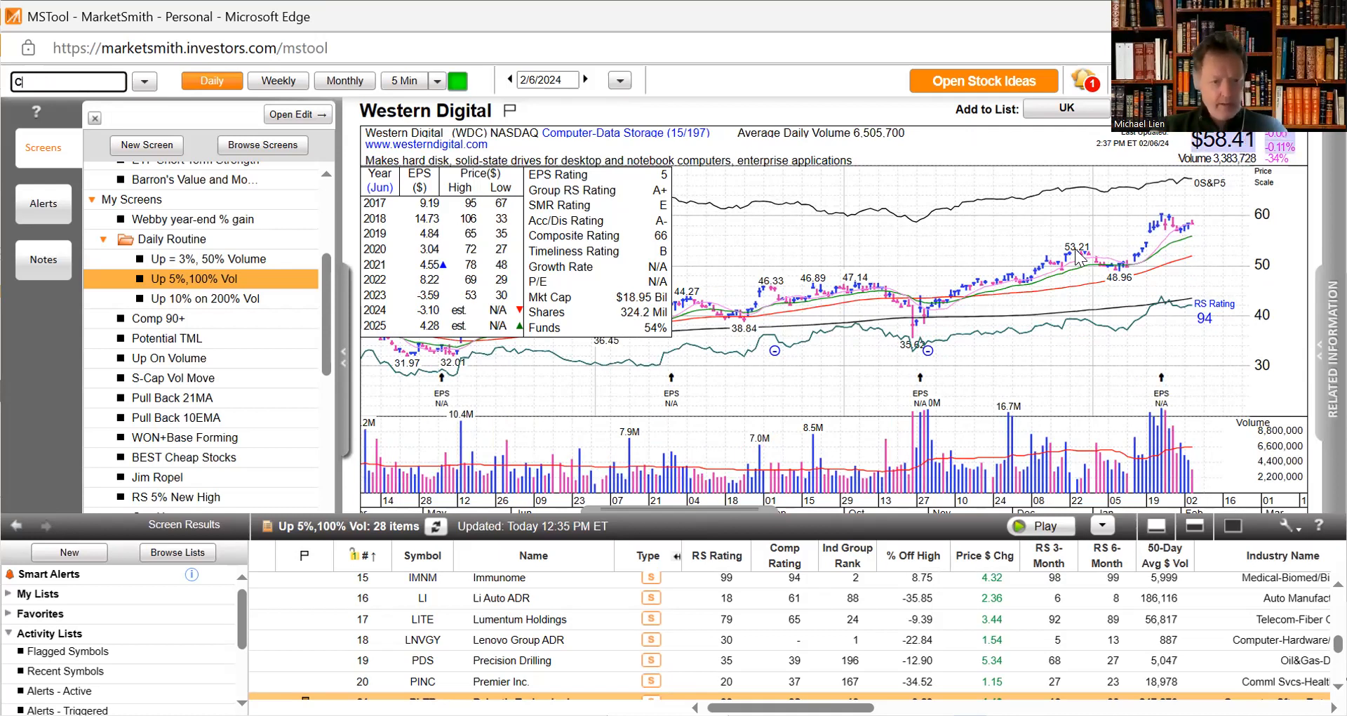
- Bring up CAVA Group, check its 5-minute intraday bars, then return to the daily chart
text(CAVA)
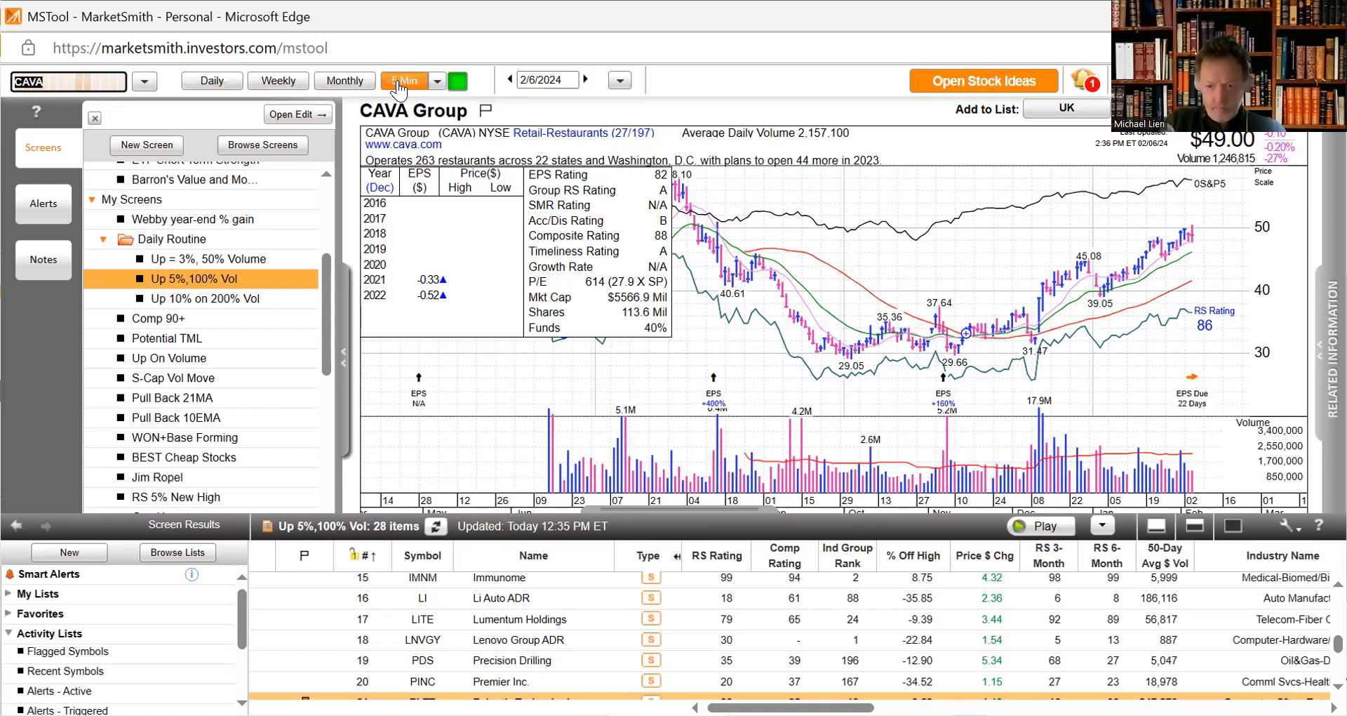
click(403, 80)
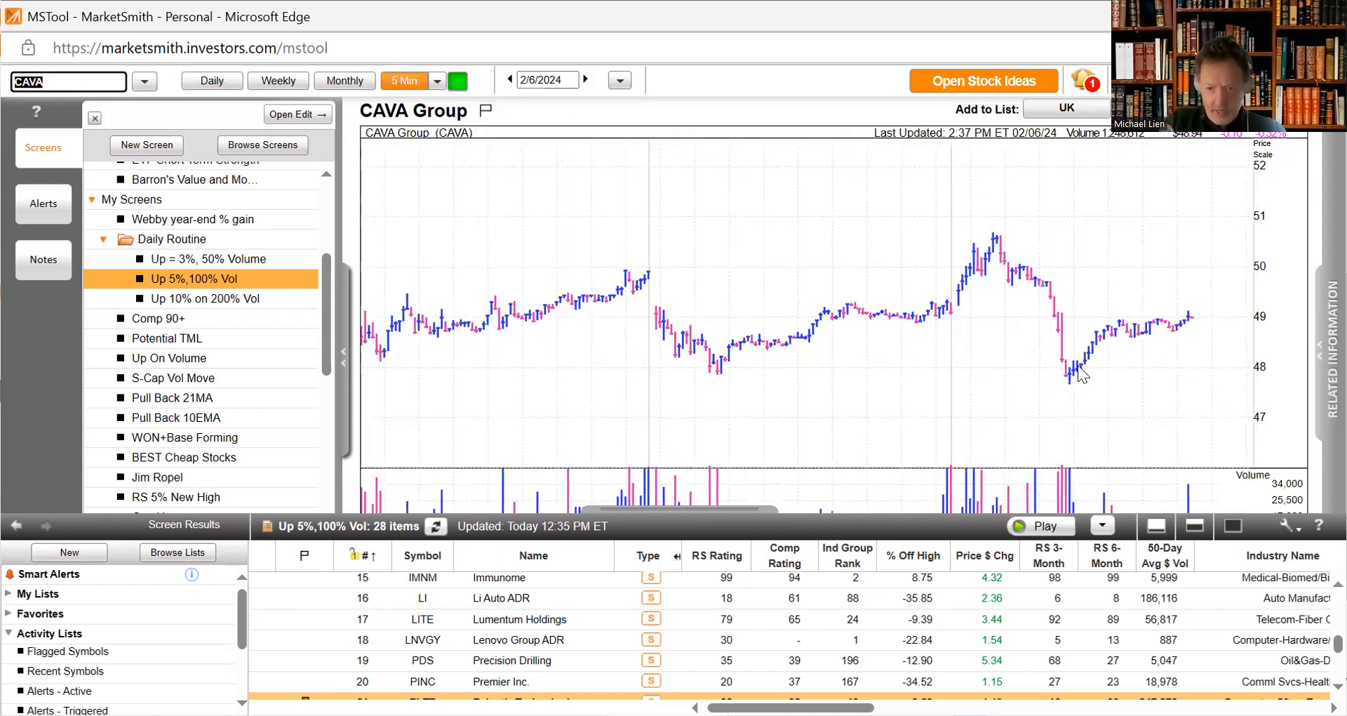
mouse_move(1098, 360)
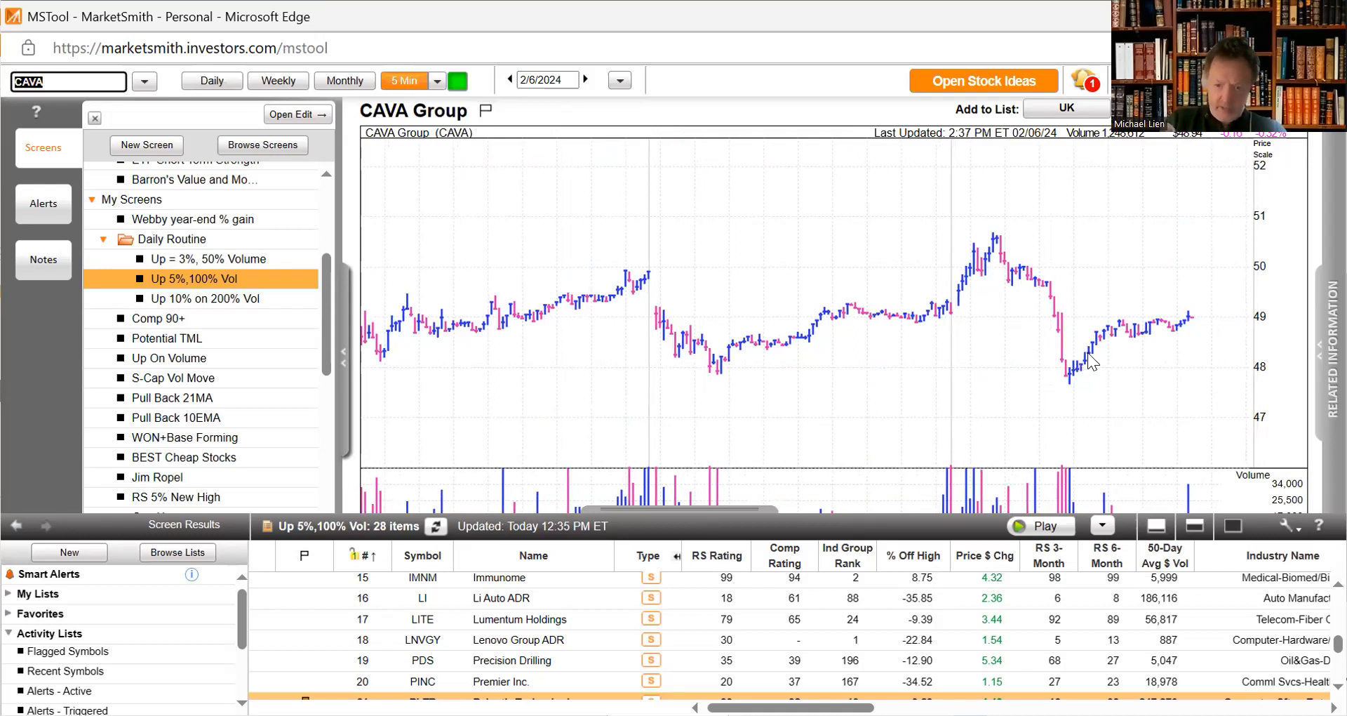
mouse_move(1078, 388)
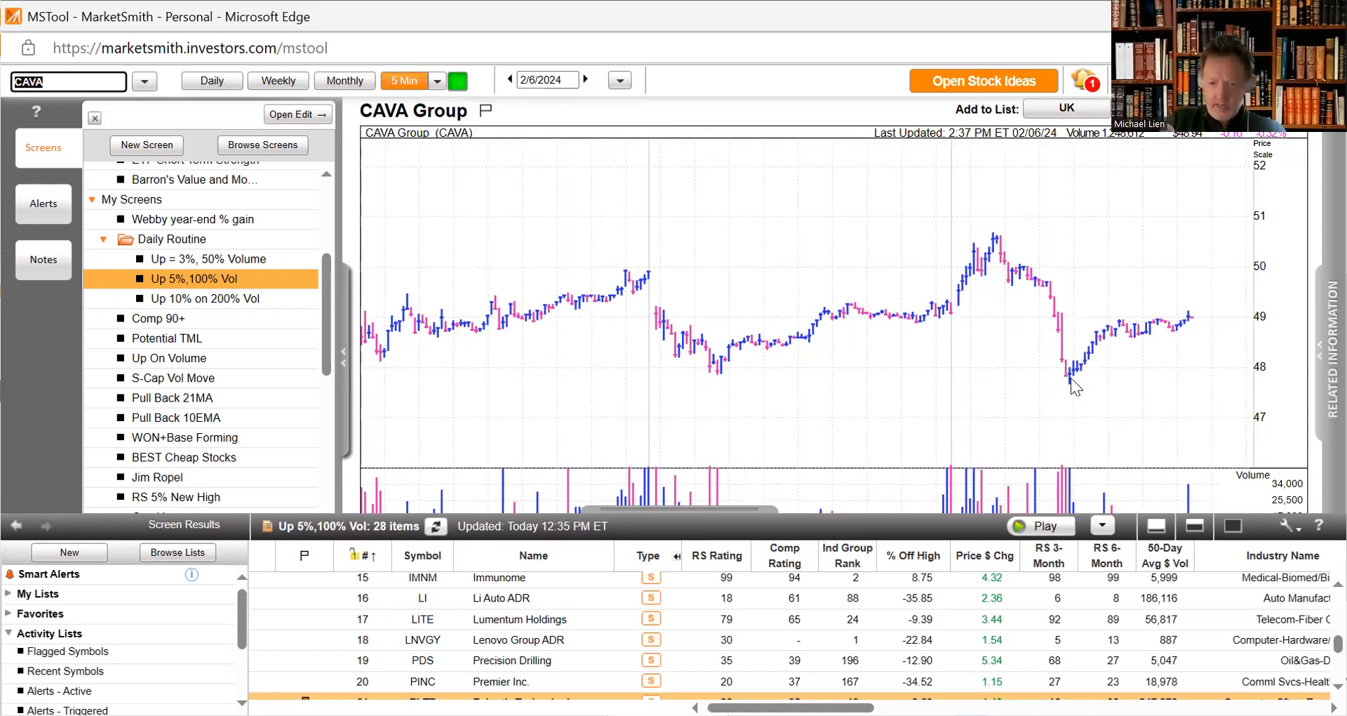
mouse_move(1056, 289)
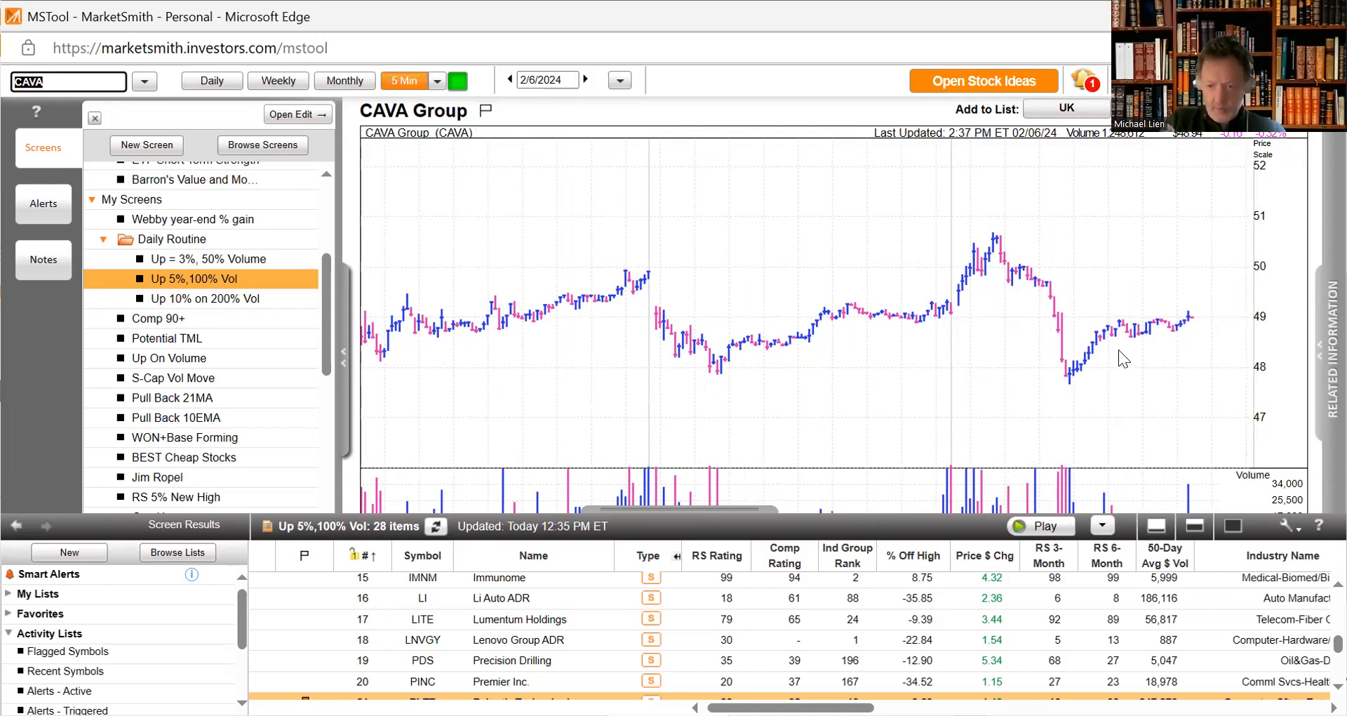
mouse_move(1194, 351)
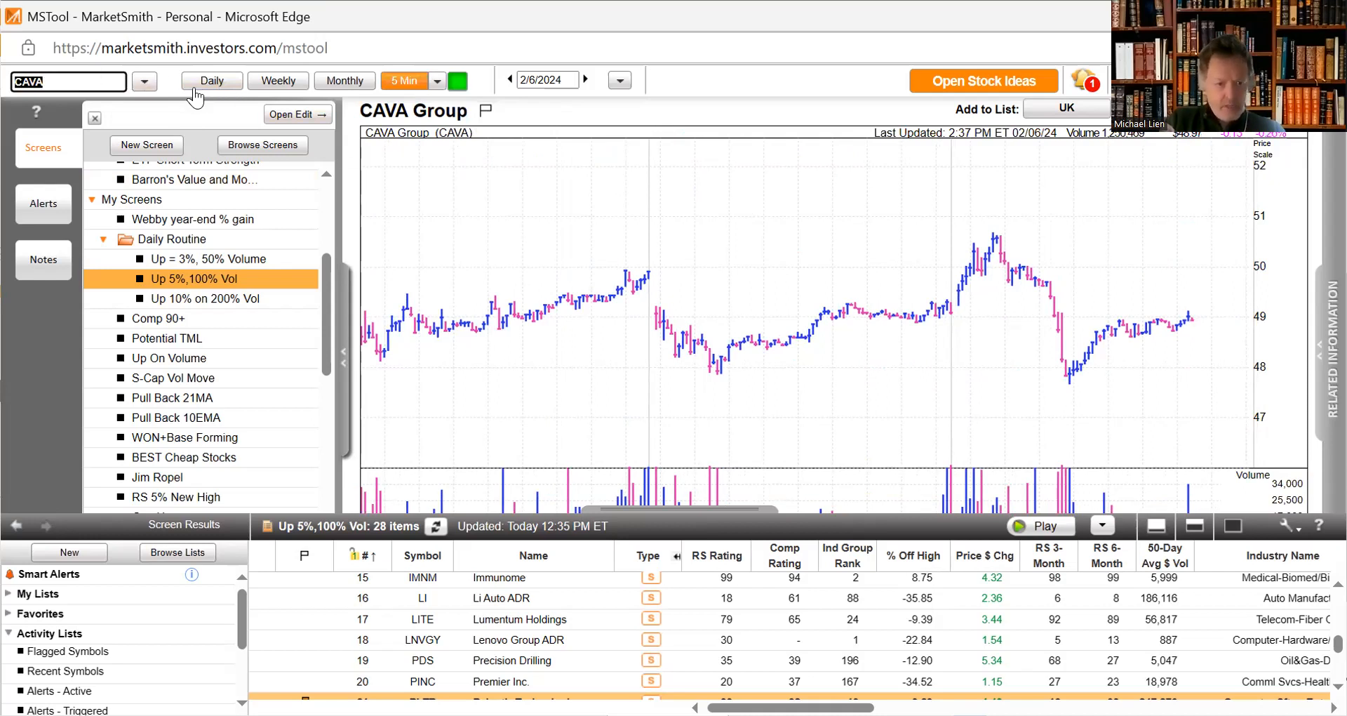
click(212, 80)
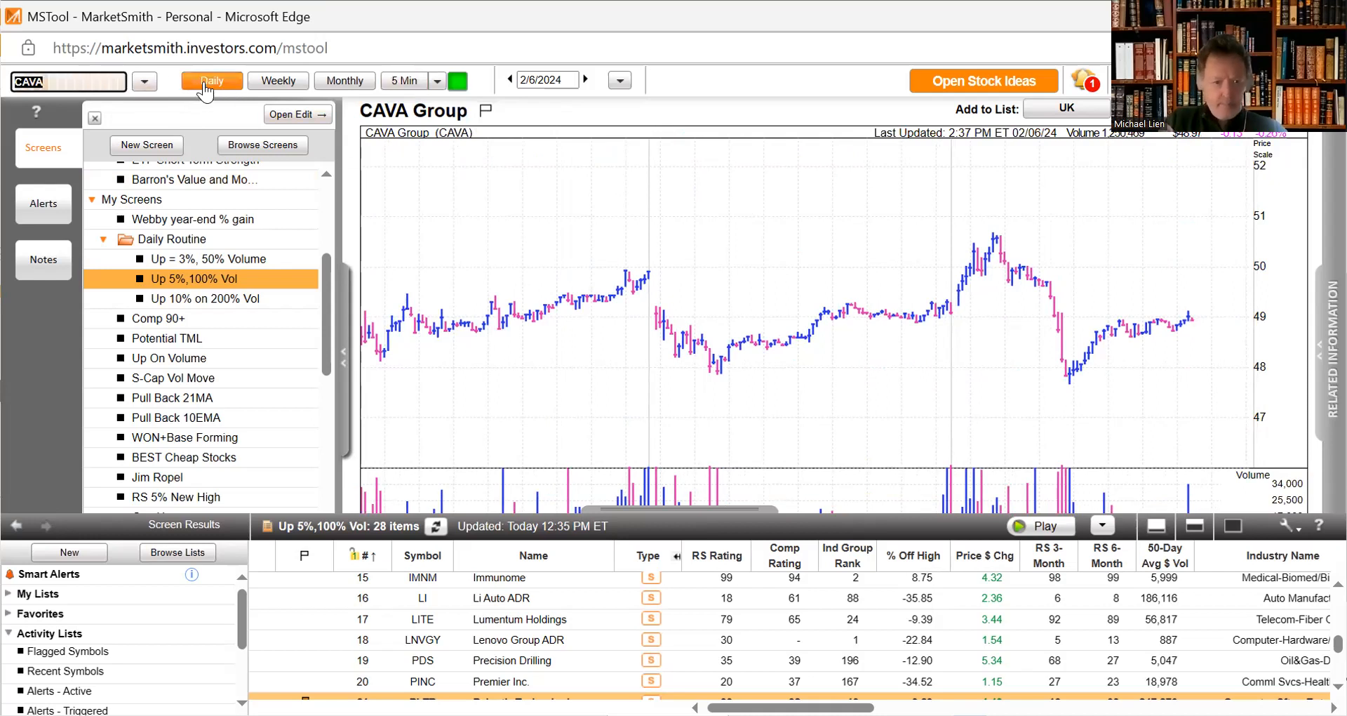
click(212, 80)
text(G)
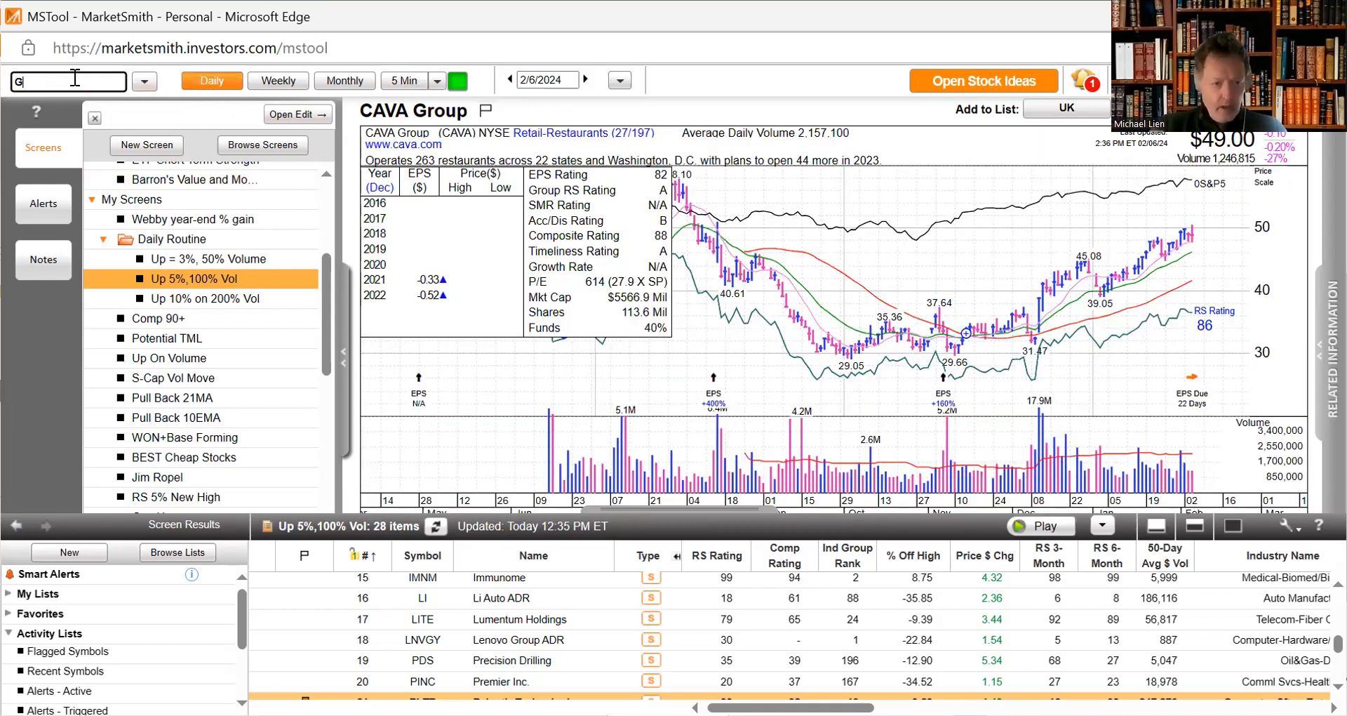
- Load Globant (GLOB) on the 5-minute view, then switch it back to daily bars
text(LOB)
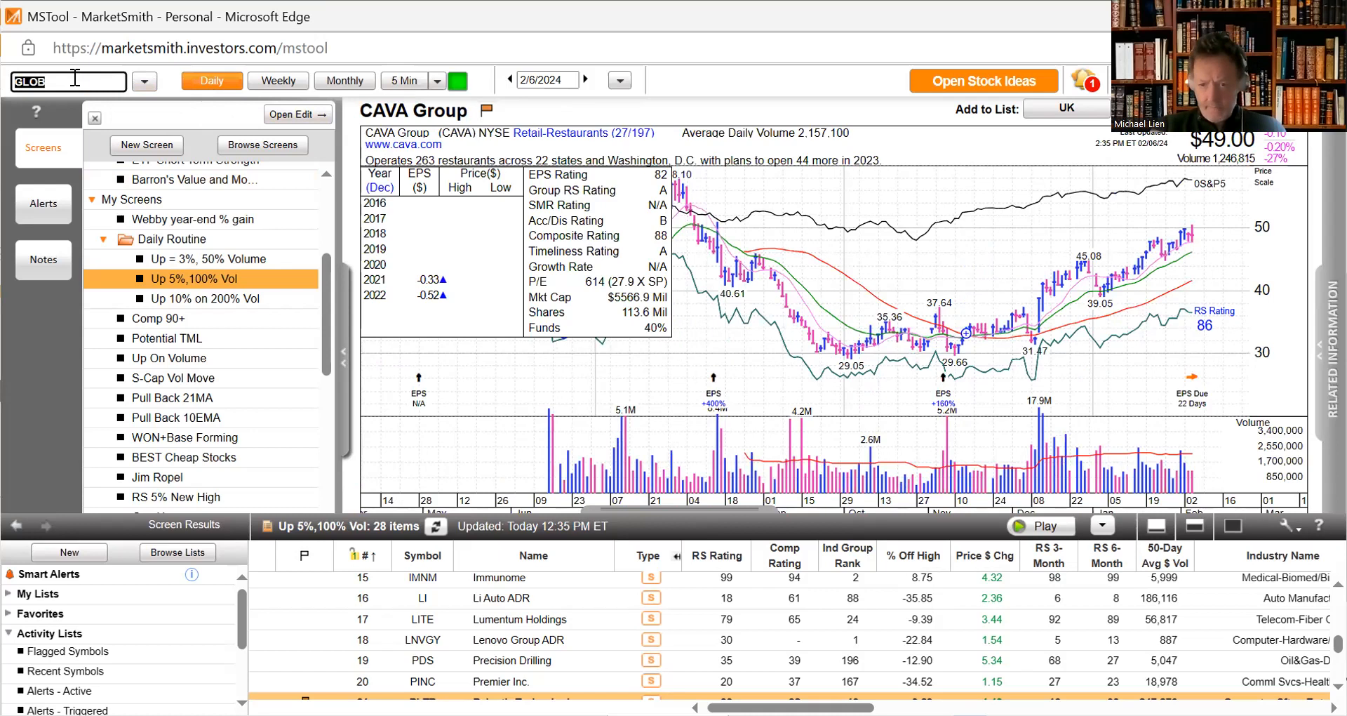
key(Return)
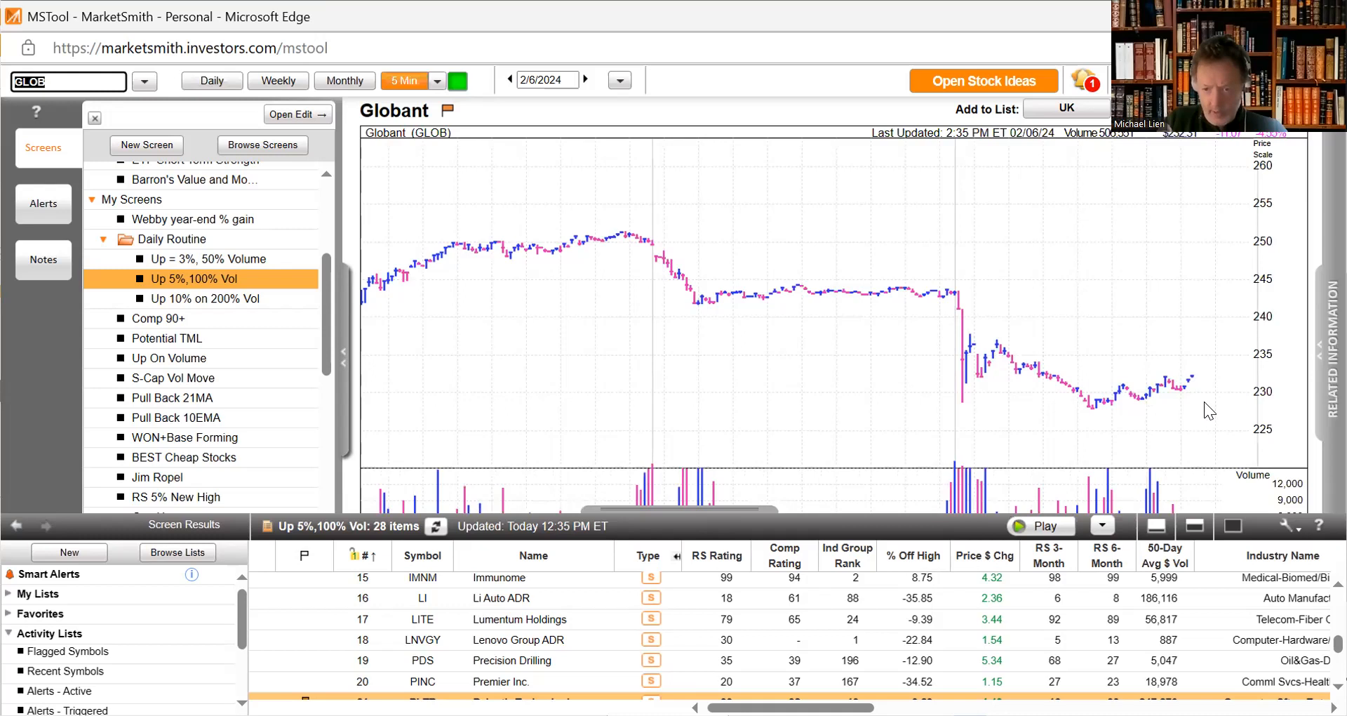
mouse_move(1204, 336)
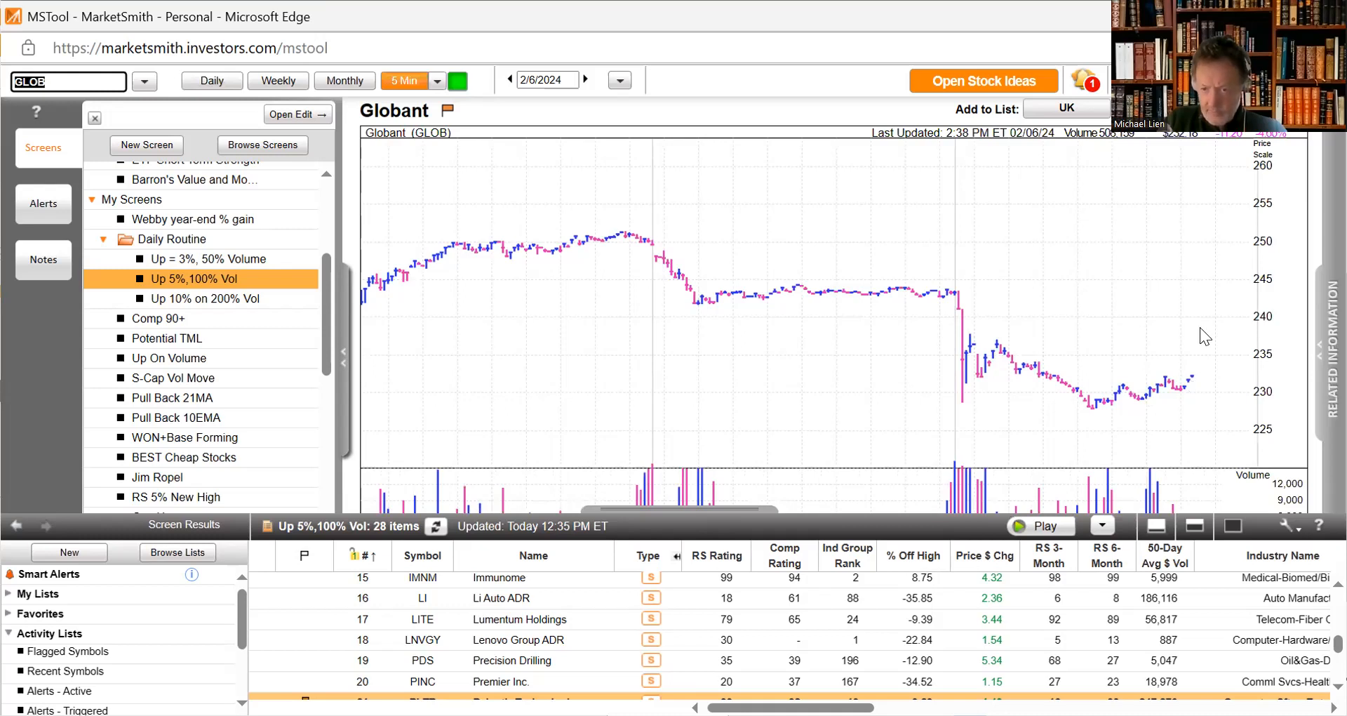
mouse_move(1167, 358)
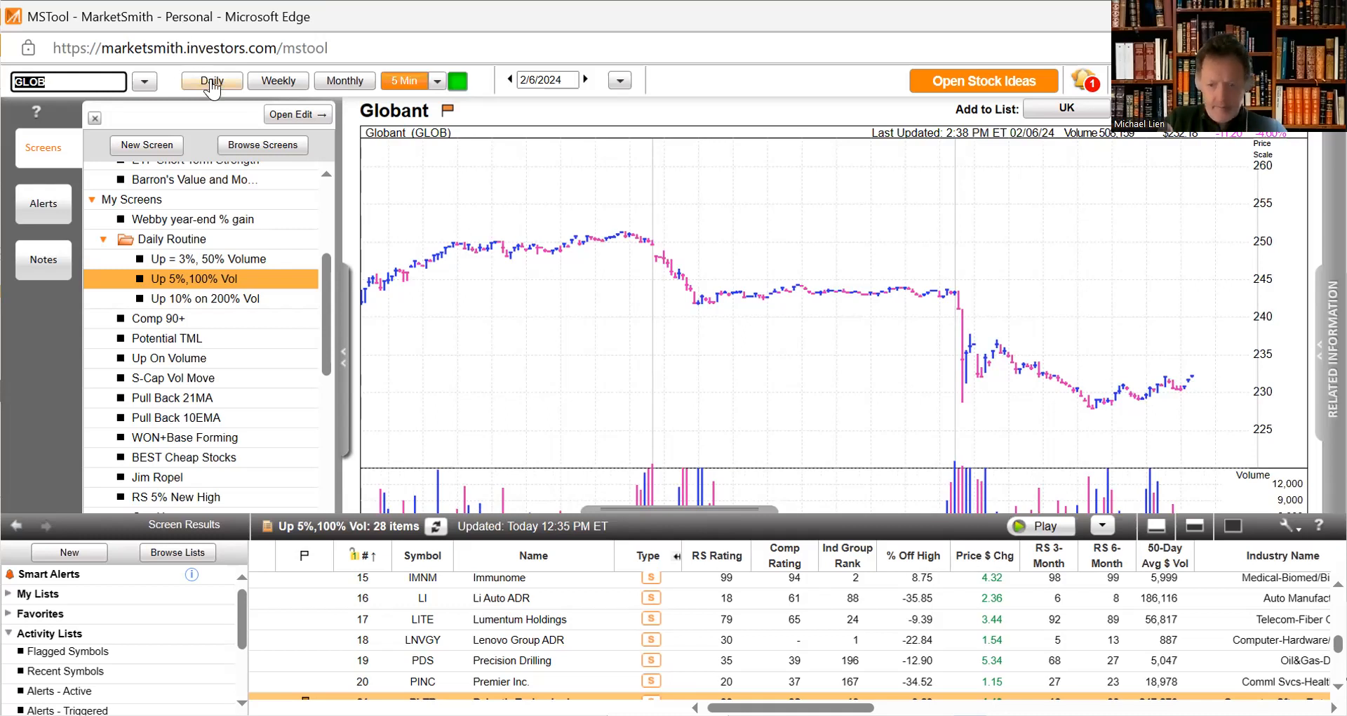
click(212, 80)
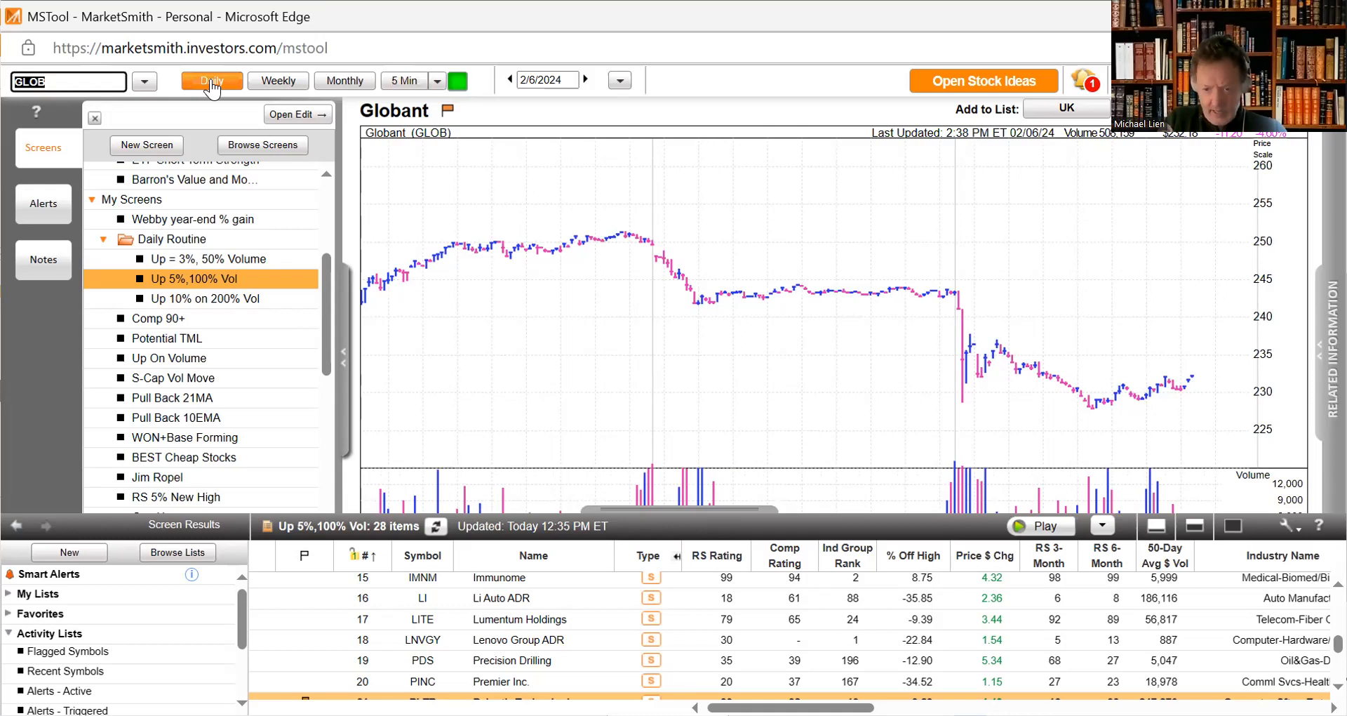
click(210, 80)
text(CELH)
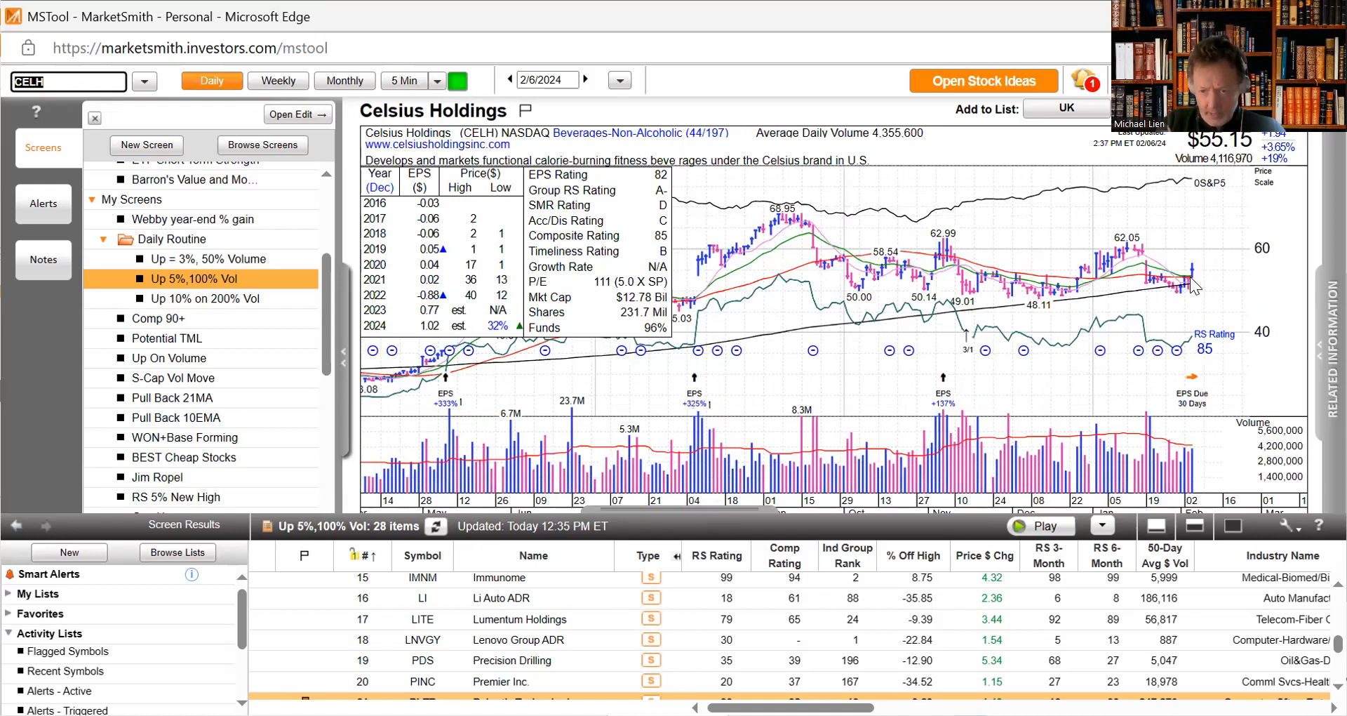
mouse_move(838, 267)
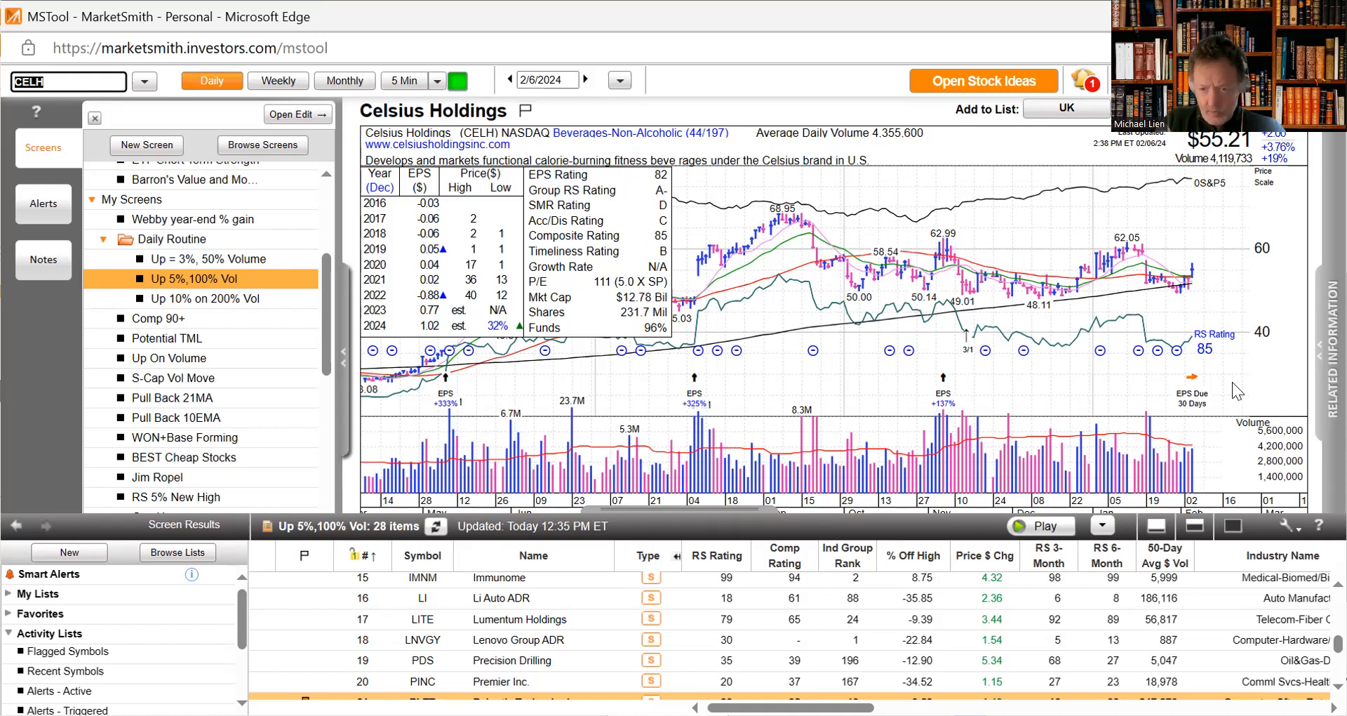
mouse_move(1174, 317)
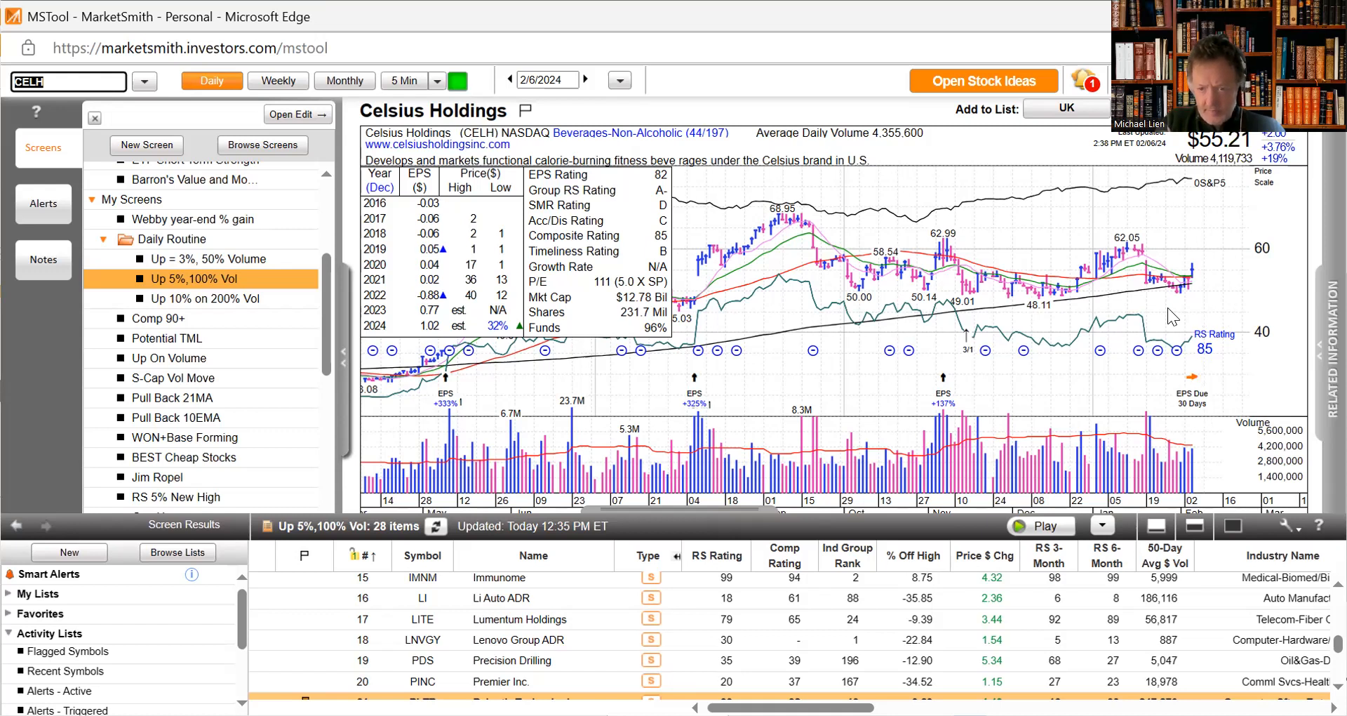
mouse_move(1151, 288)
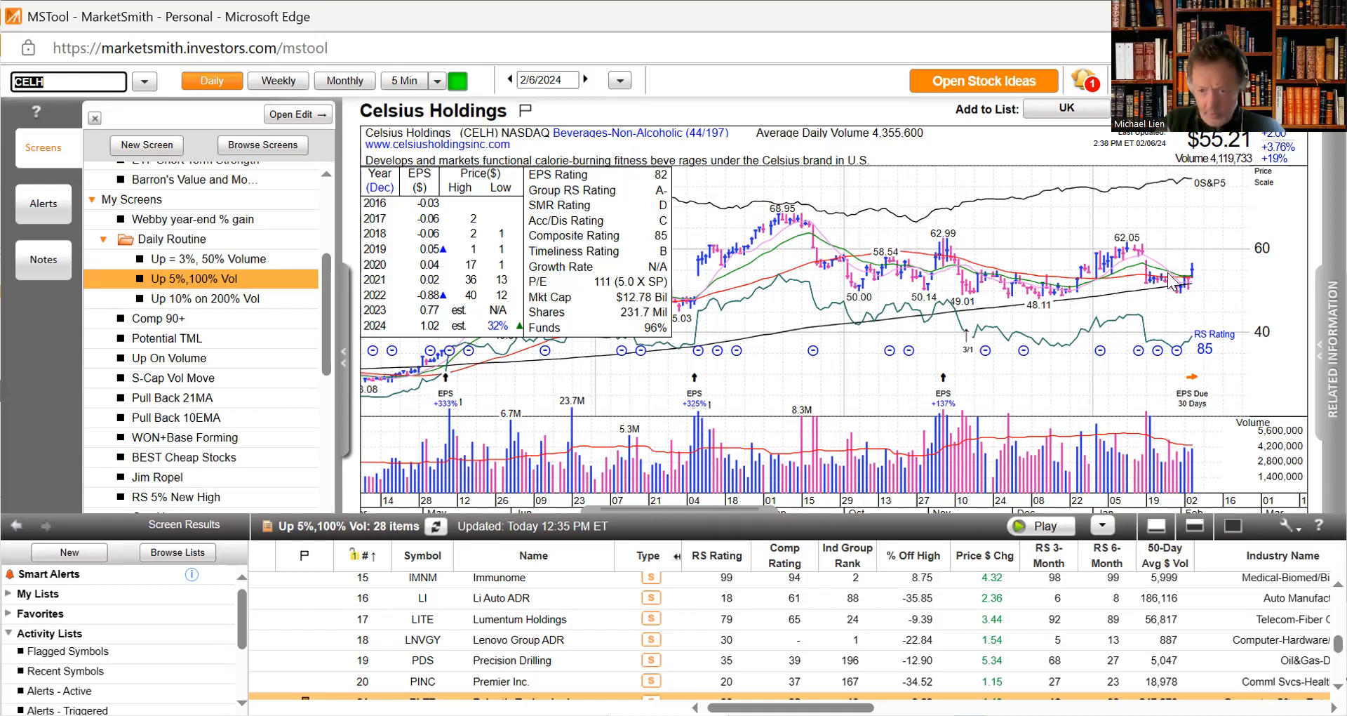
mouse_move(1151, 291)
text(D)
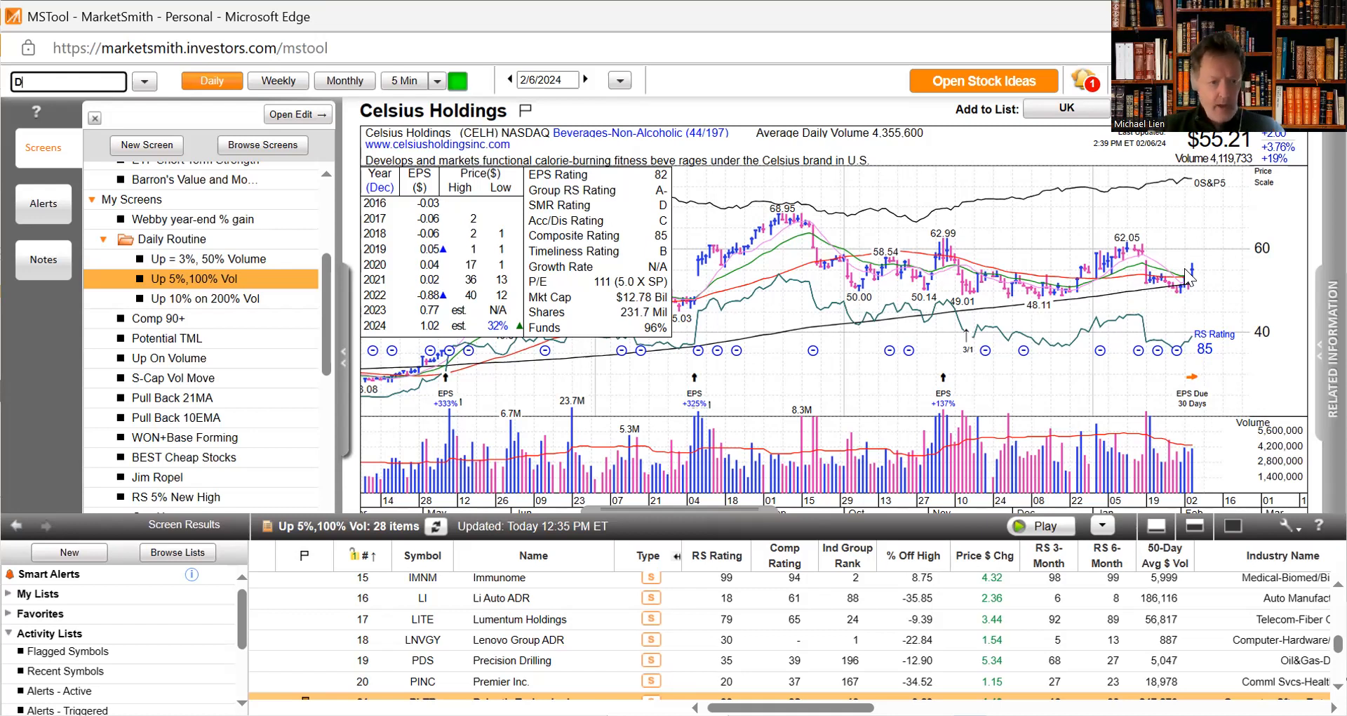
- Load the Digital World Acquisition (DWAC) daily chart
text(WAC)
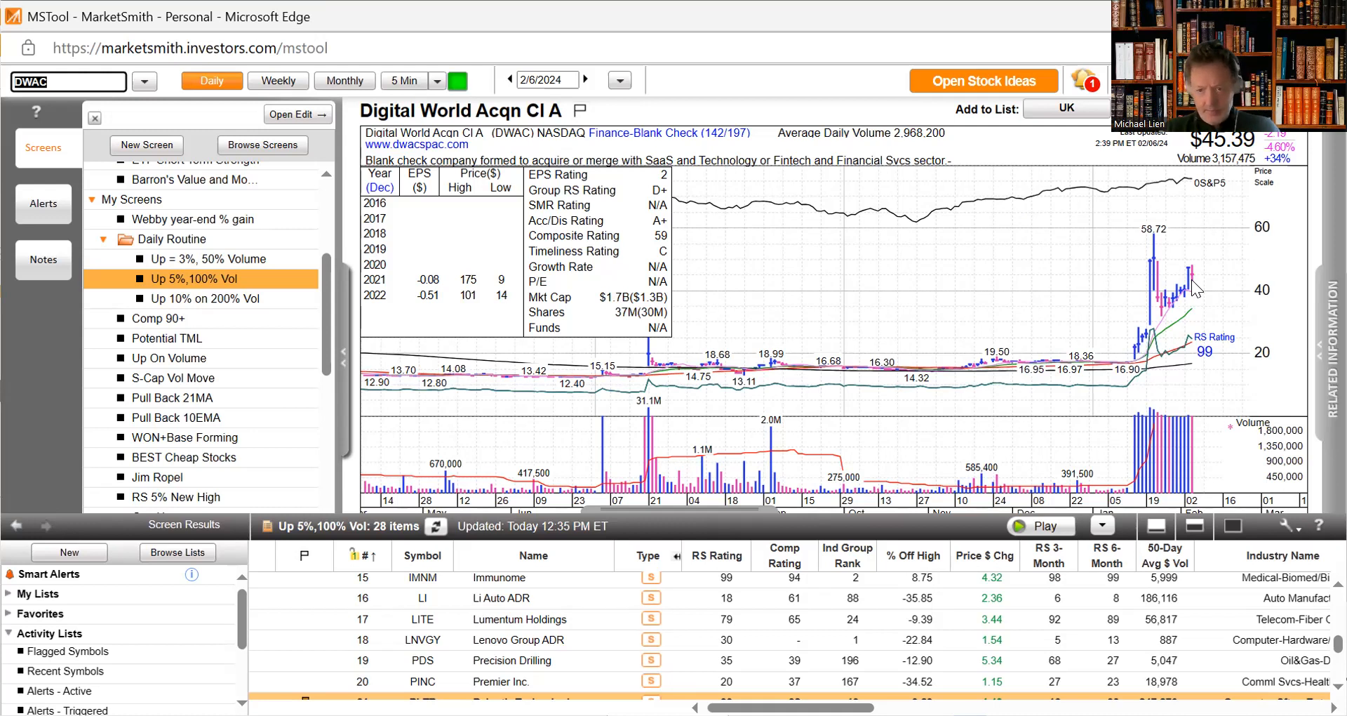
mouse_move(1189, 292)
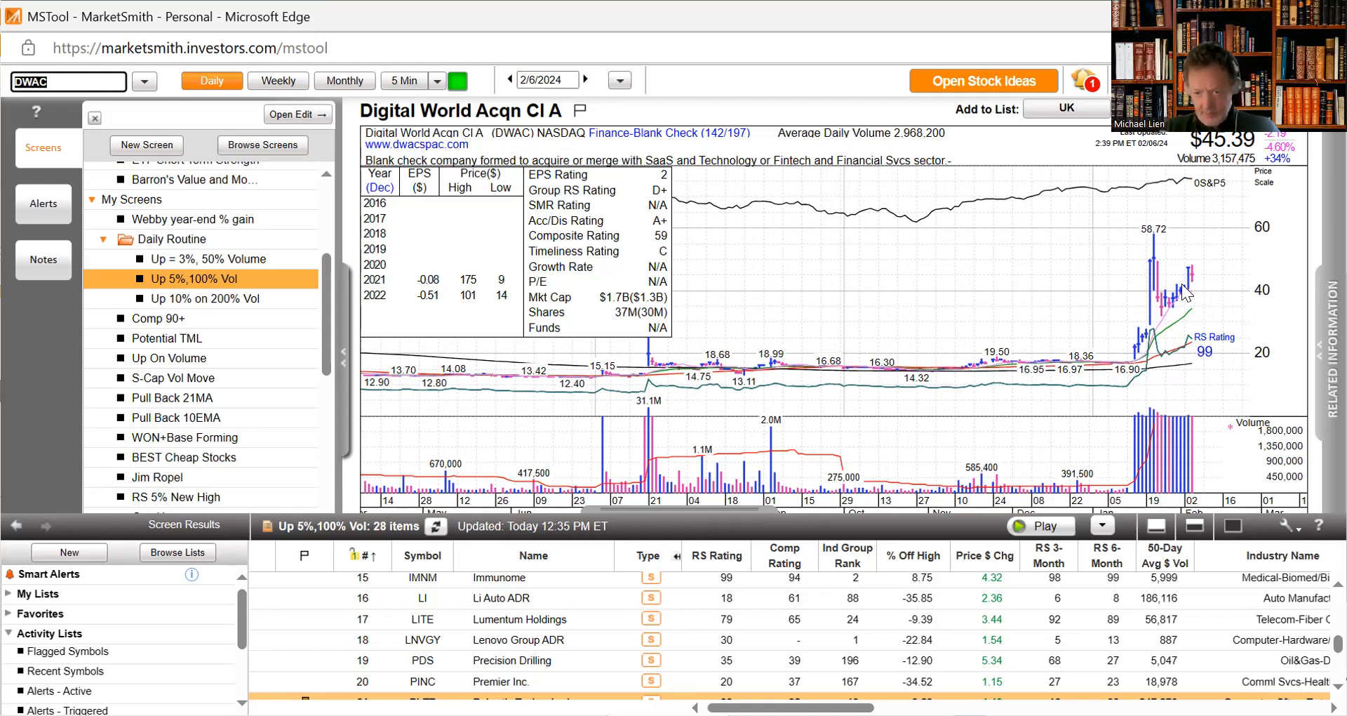
mouse_move(1186, 292)
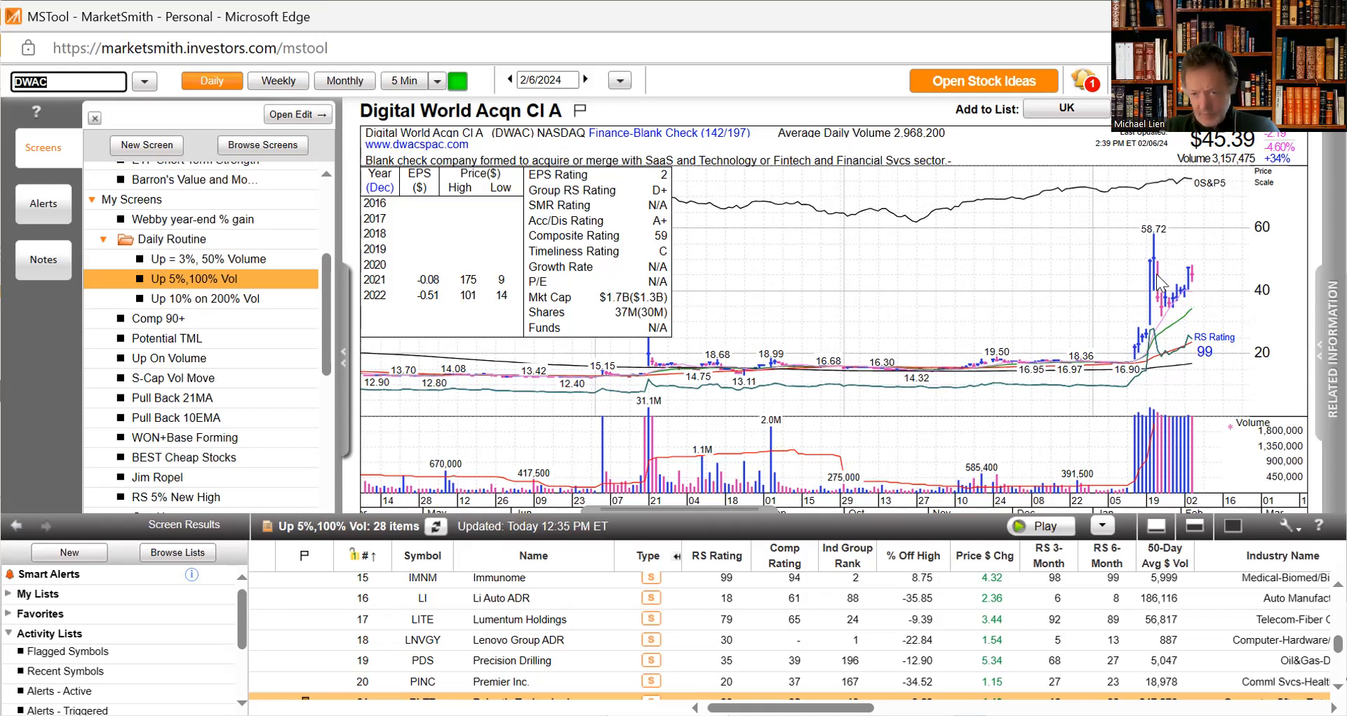
mouse_move(1174, 316)
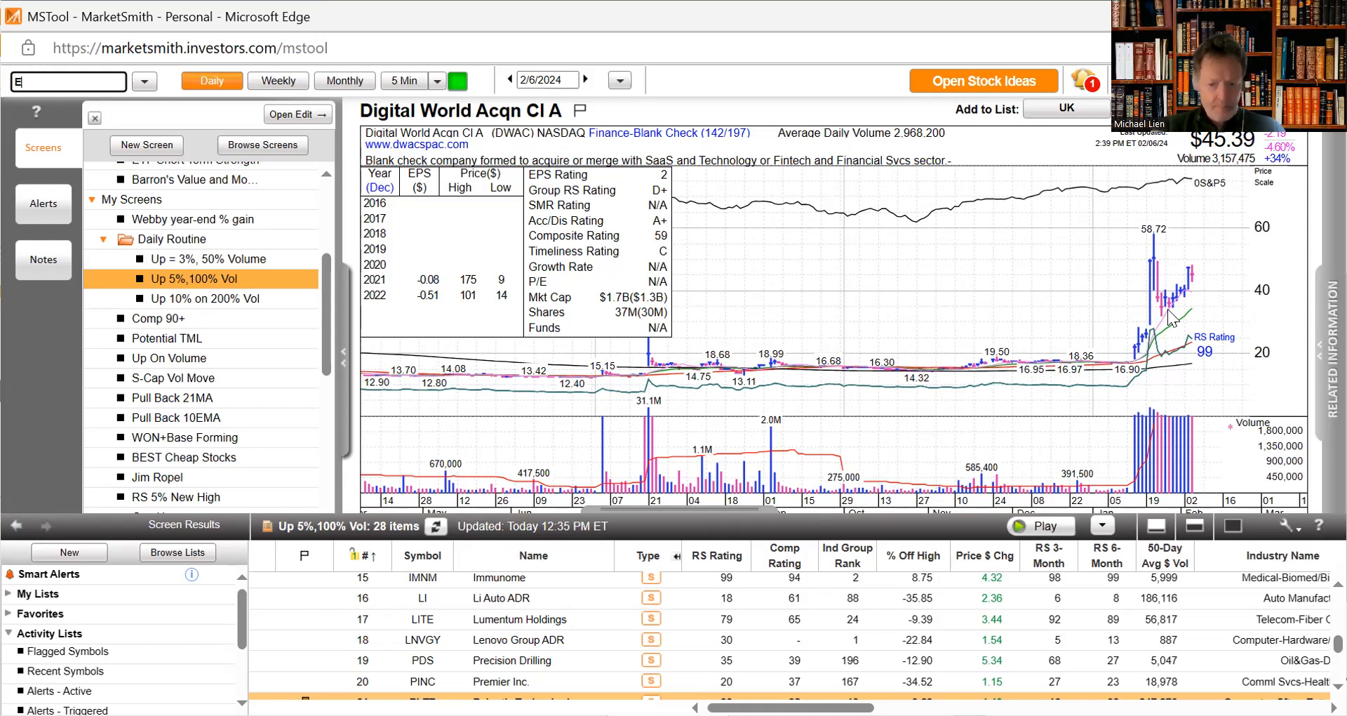
- Load the e.l.f. Beauty (ELF) and Elastic (ESTC) daily charts in turn
text(ELF)
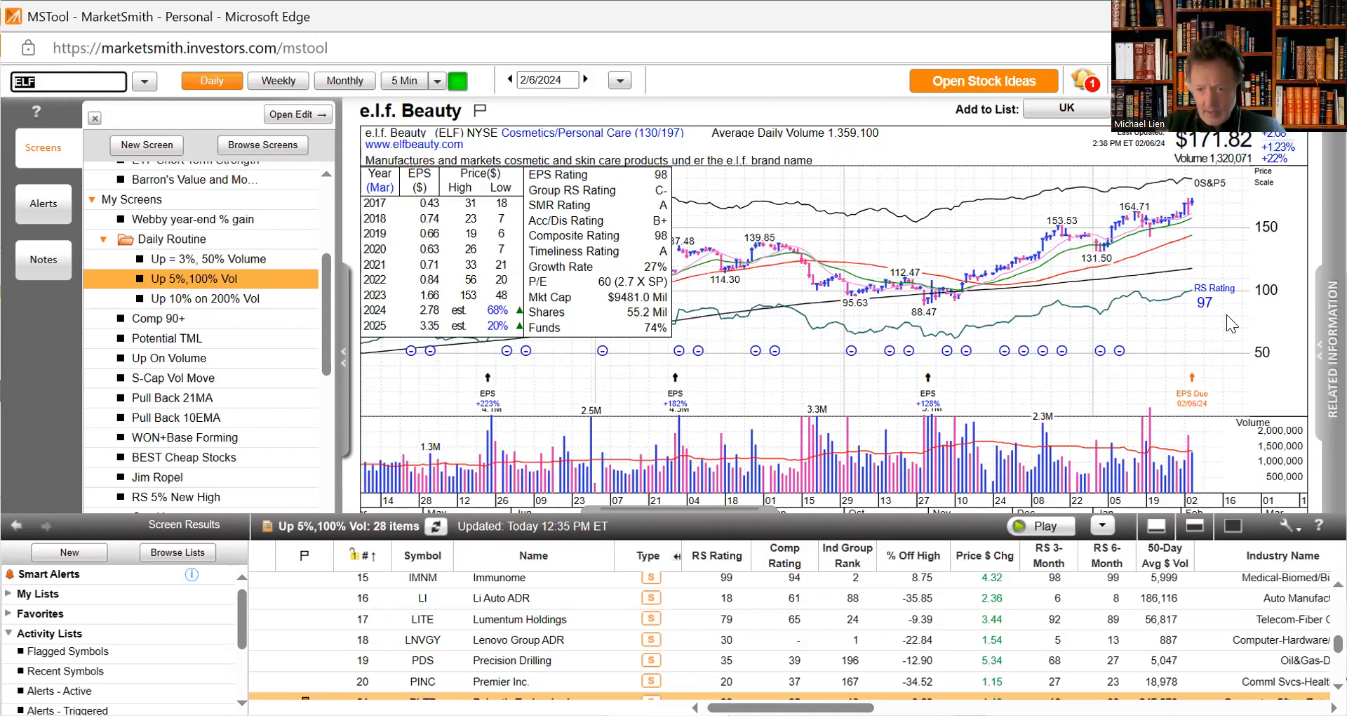
mouse_move(1189, 239)
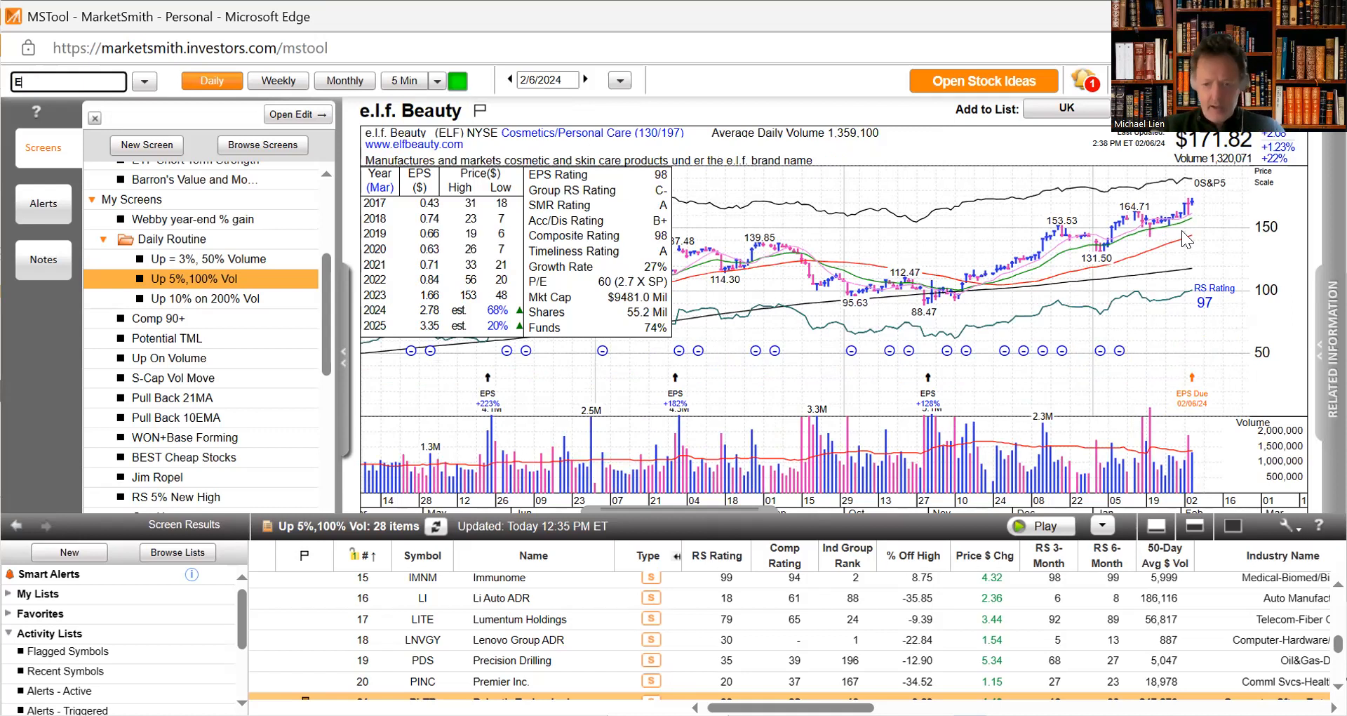
text(ESTC)
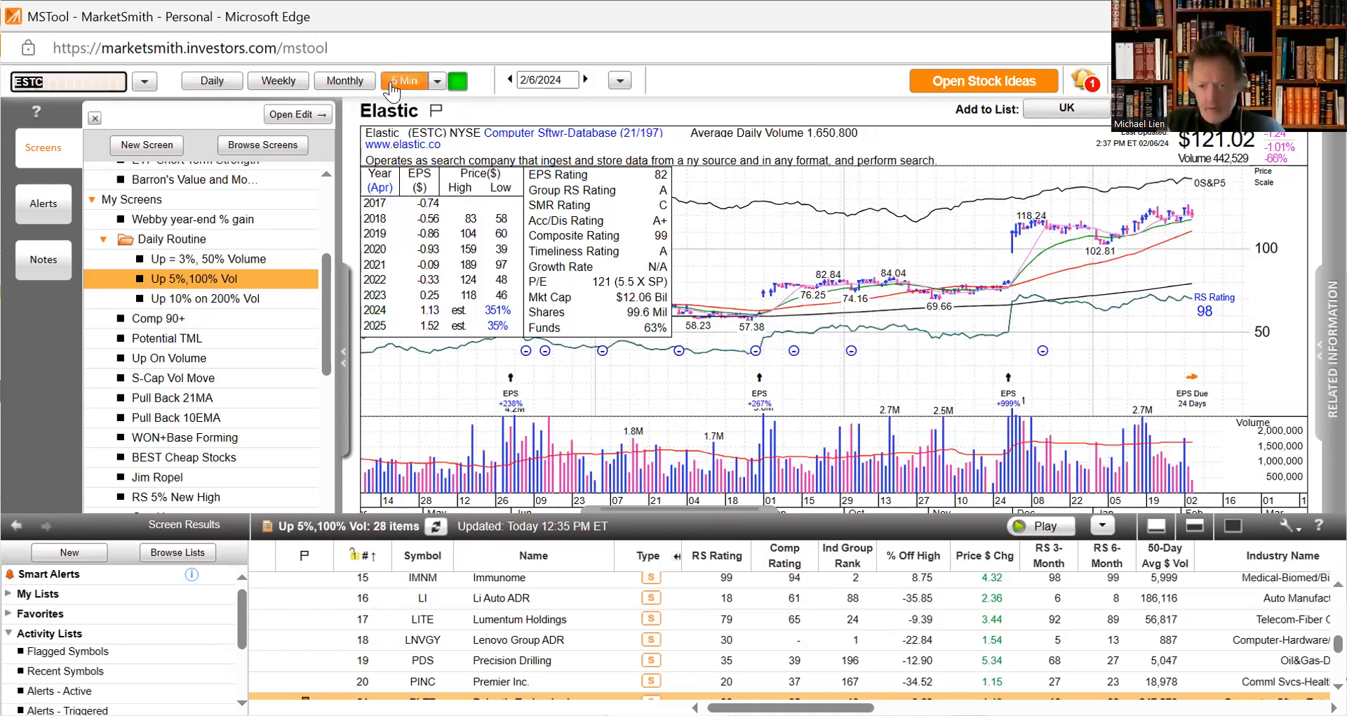
- Switch Elastic's chart to the 5-minute intraday view
click(404, 80)
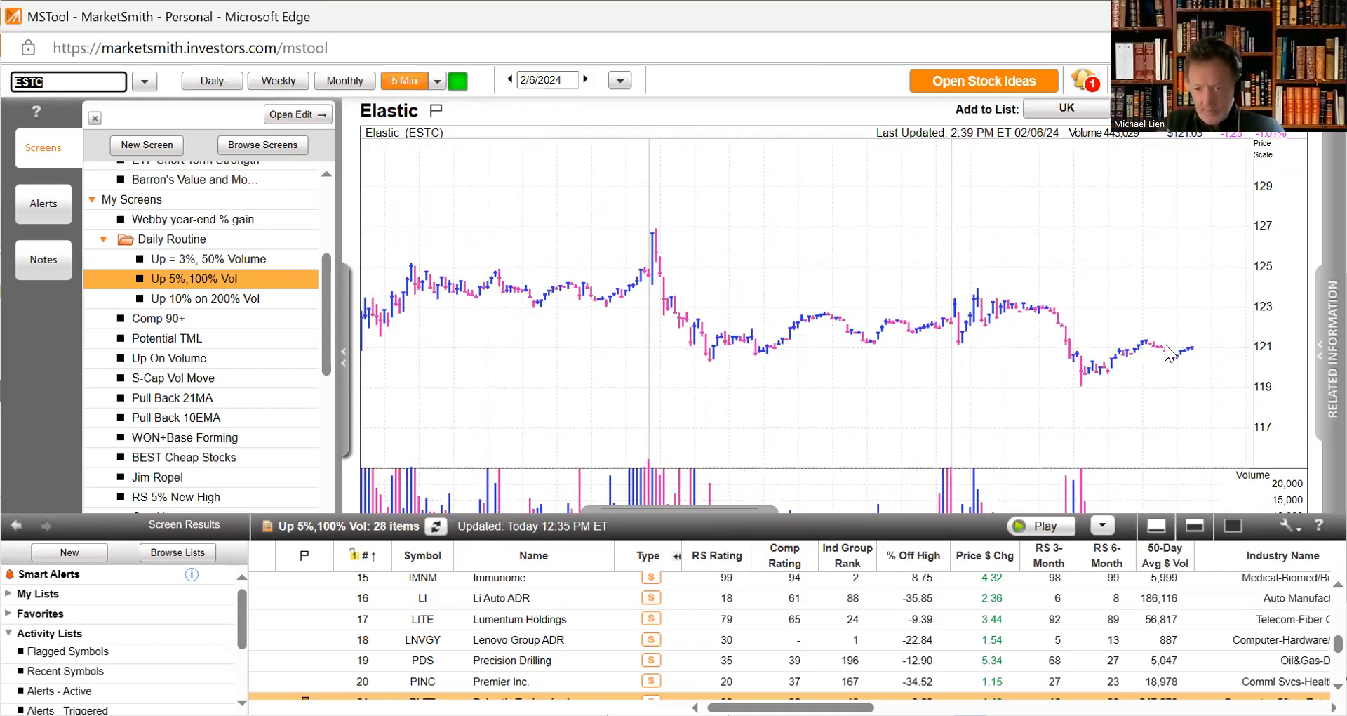
mouse_move(1186, 332)
text(META)
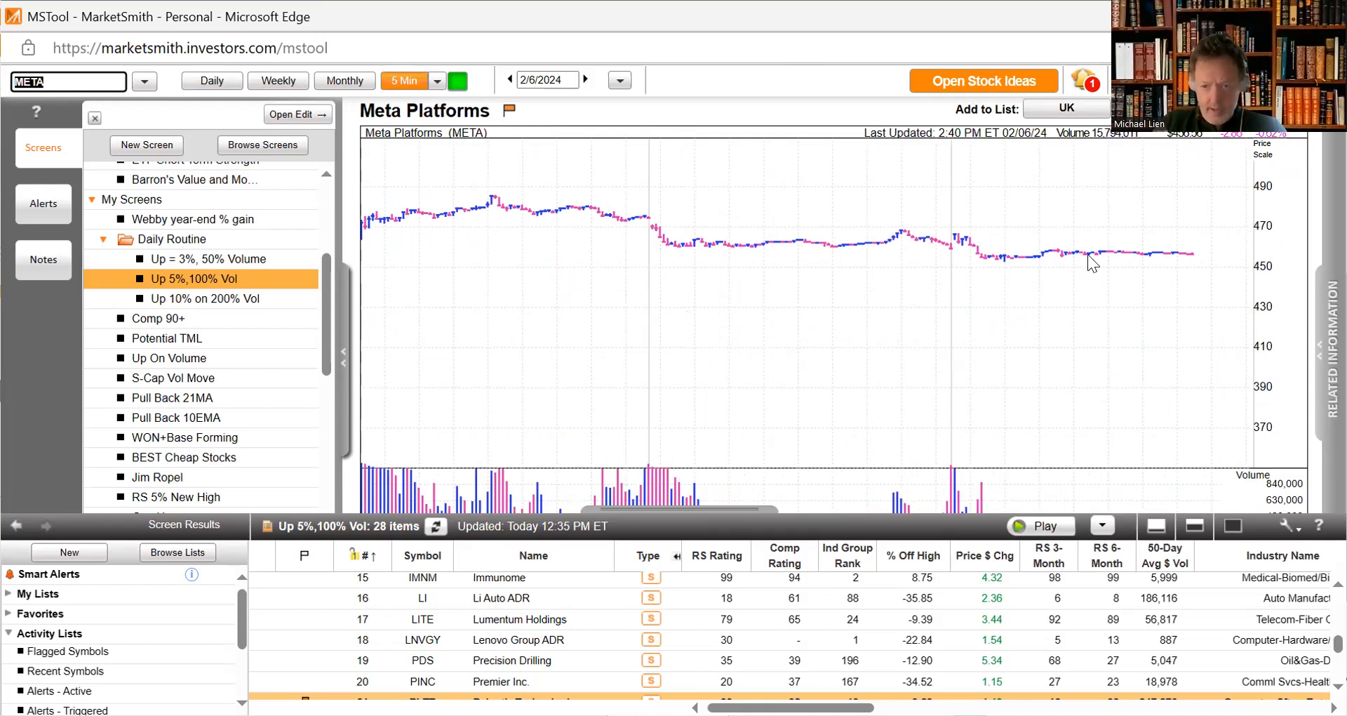
mouse_move(1238, 299)
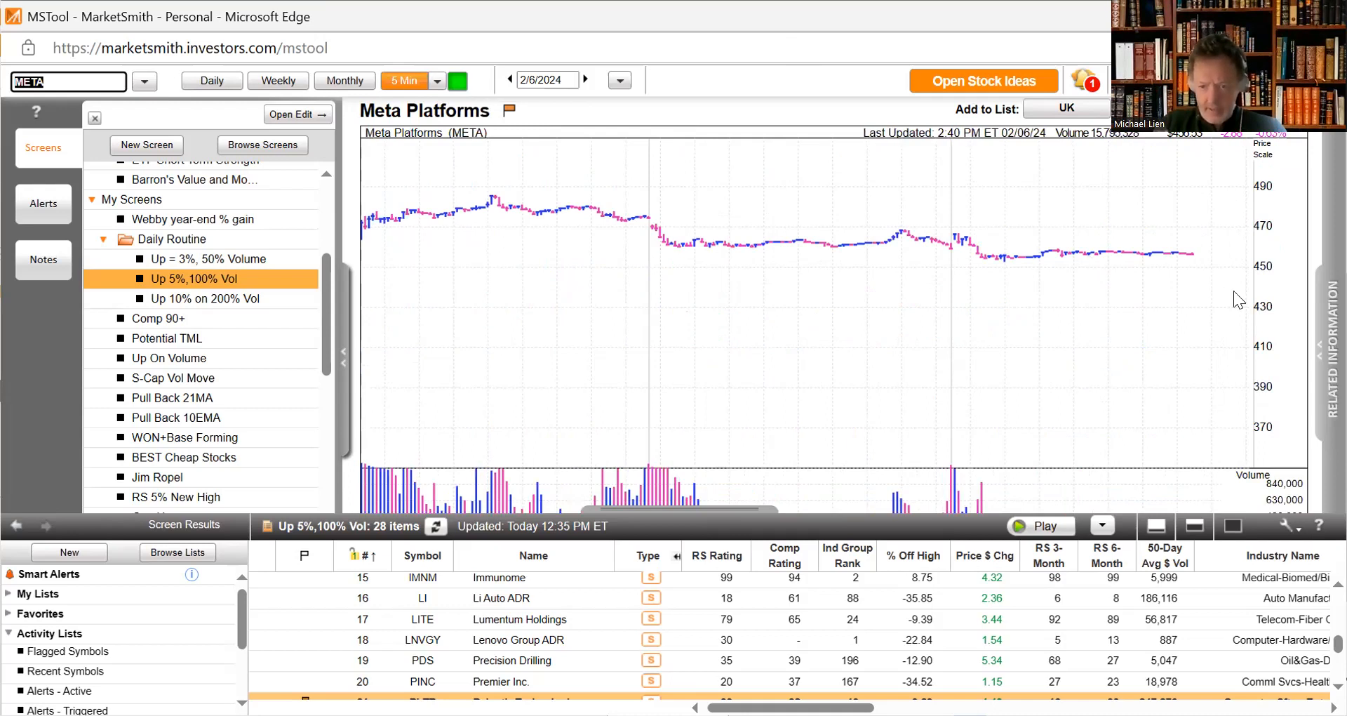
mouse_move(986, 287)
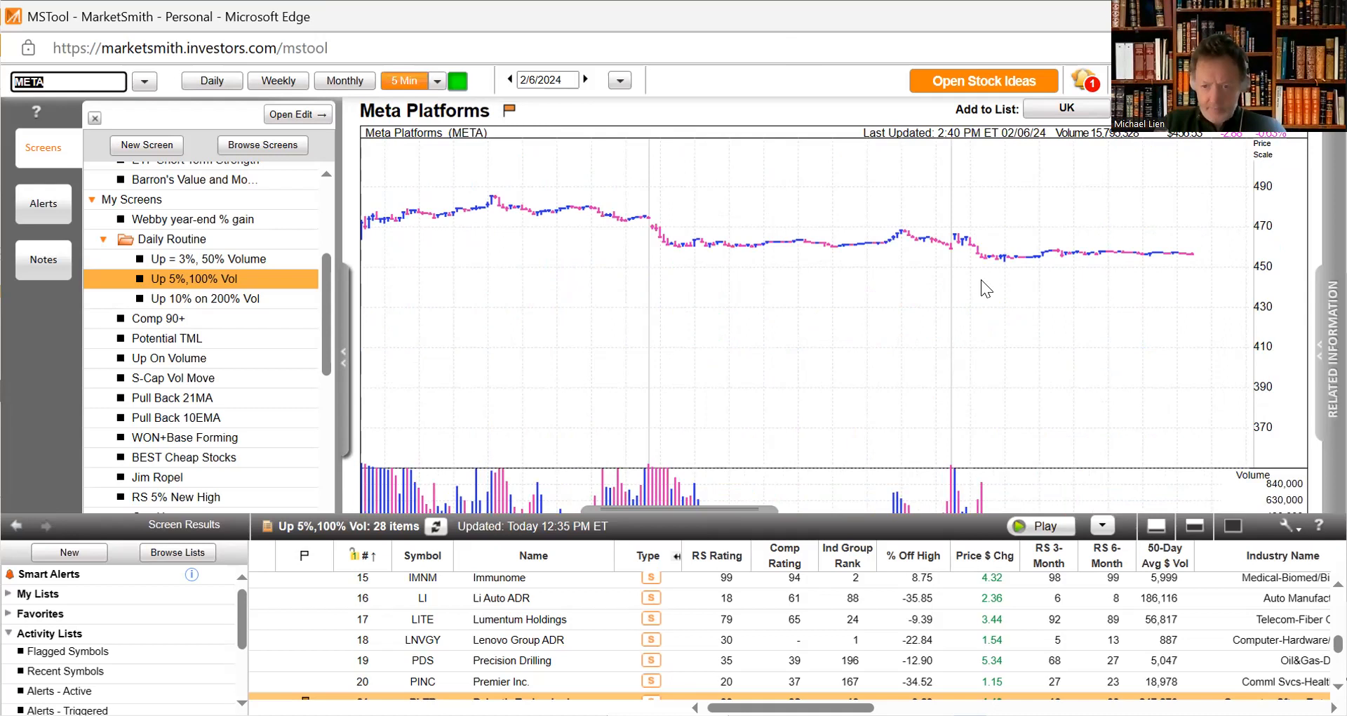
mouse_move(327, 258)
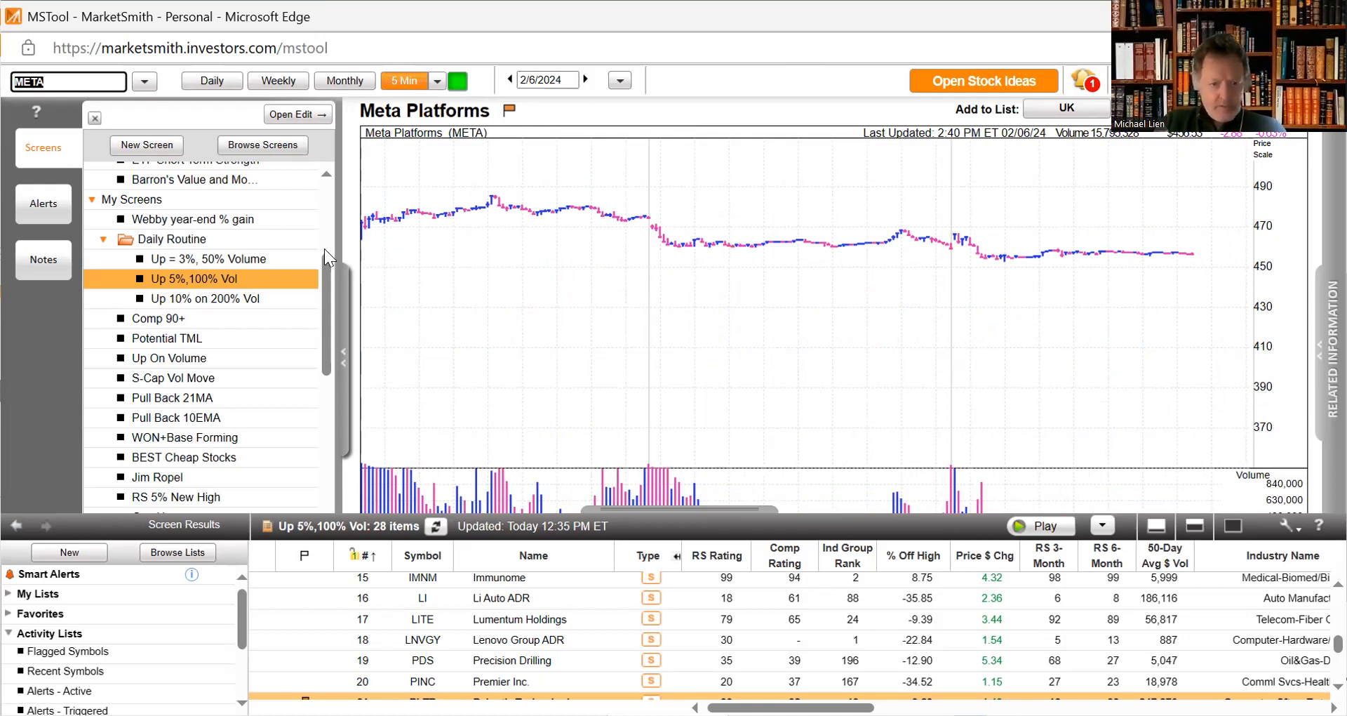
- Switch the chart back to daily bars
click(212, 80)
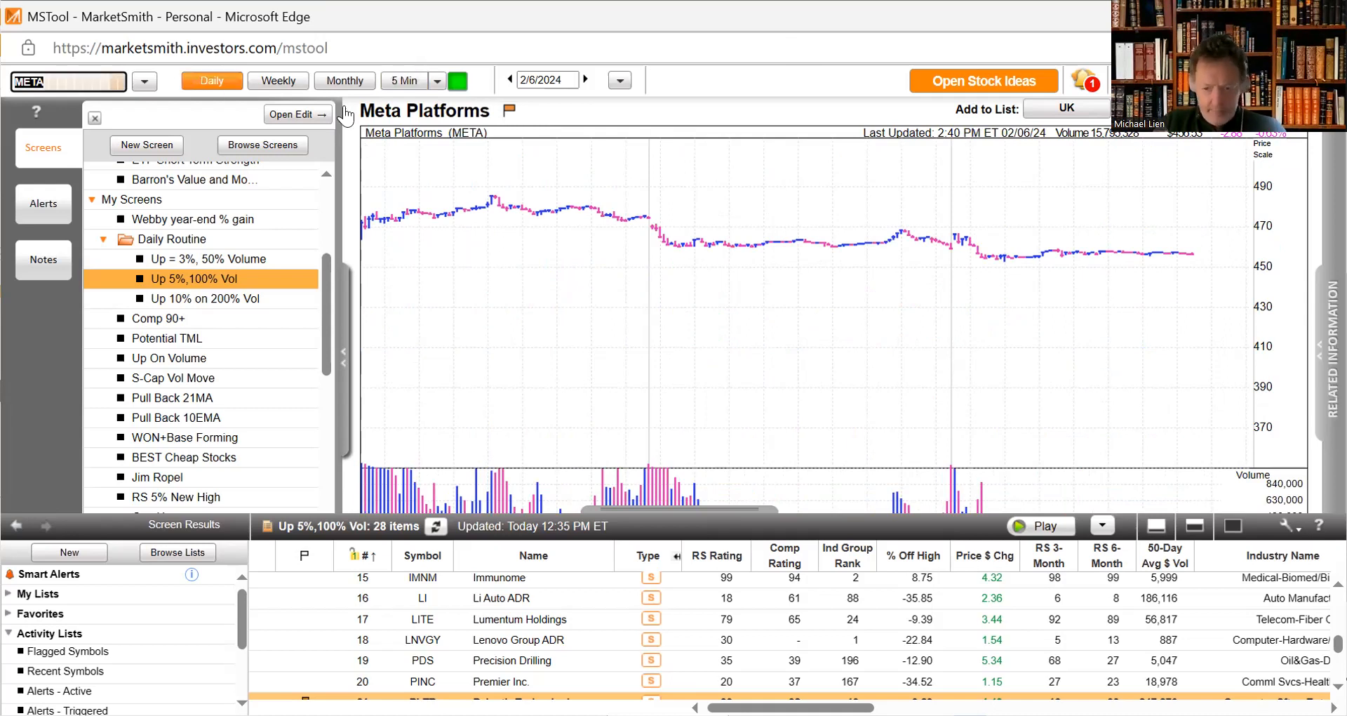
mouse_move(655, 299)
text(STR)
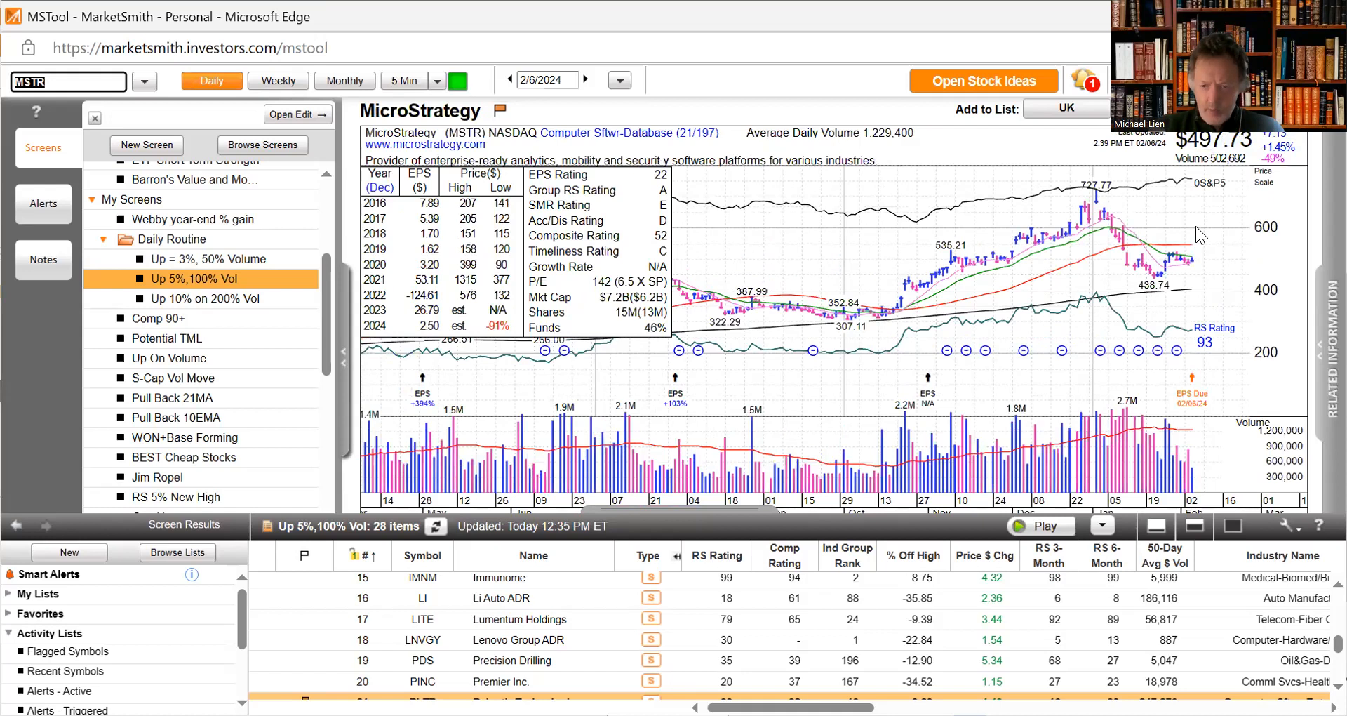
mouse_move(1240, 274)
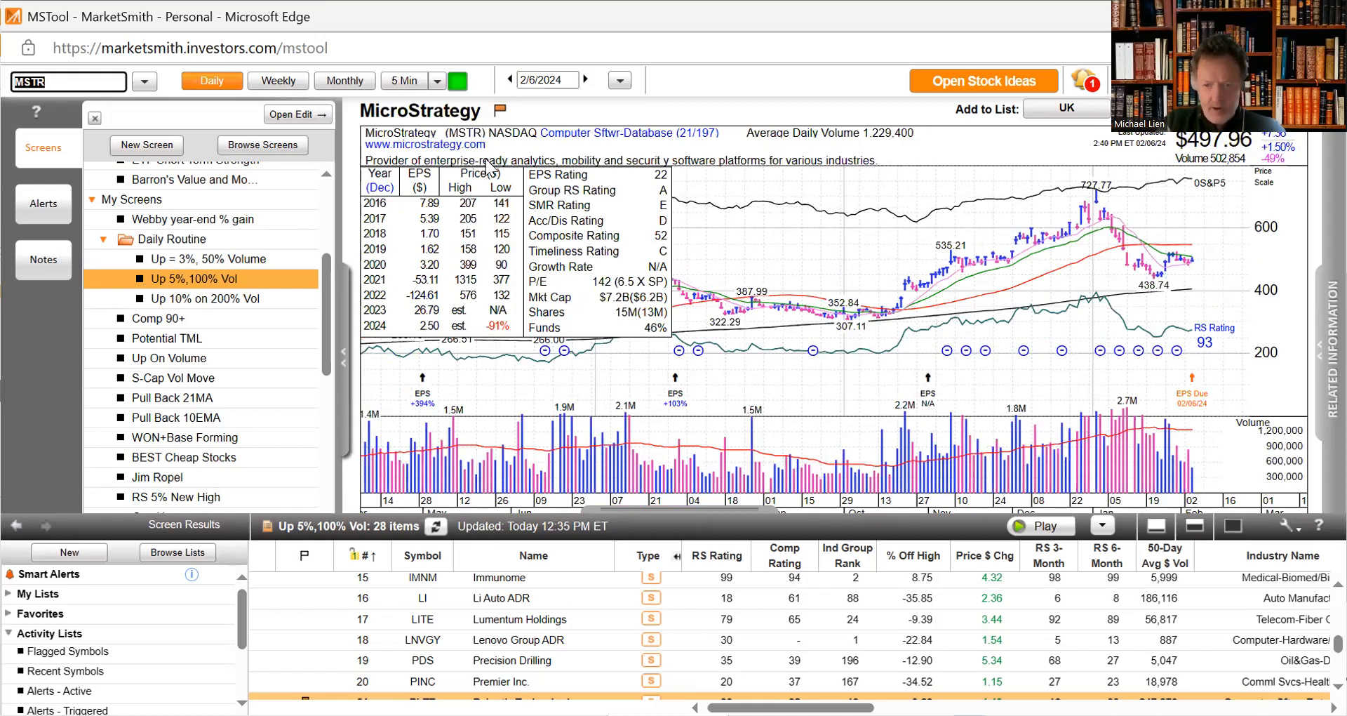
mouse_move(1196, 266)
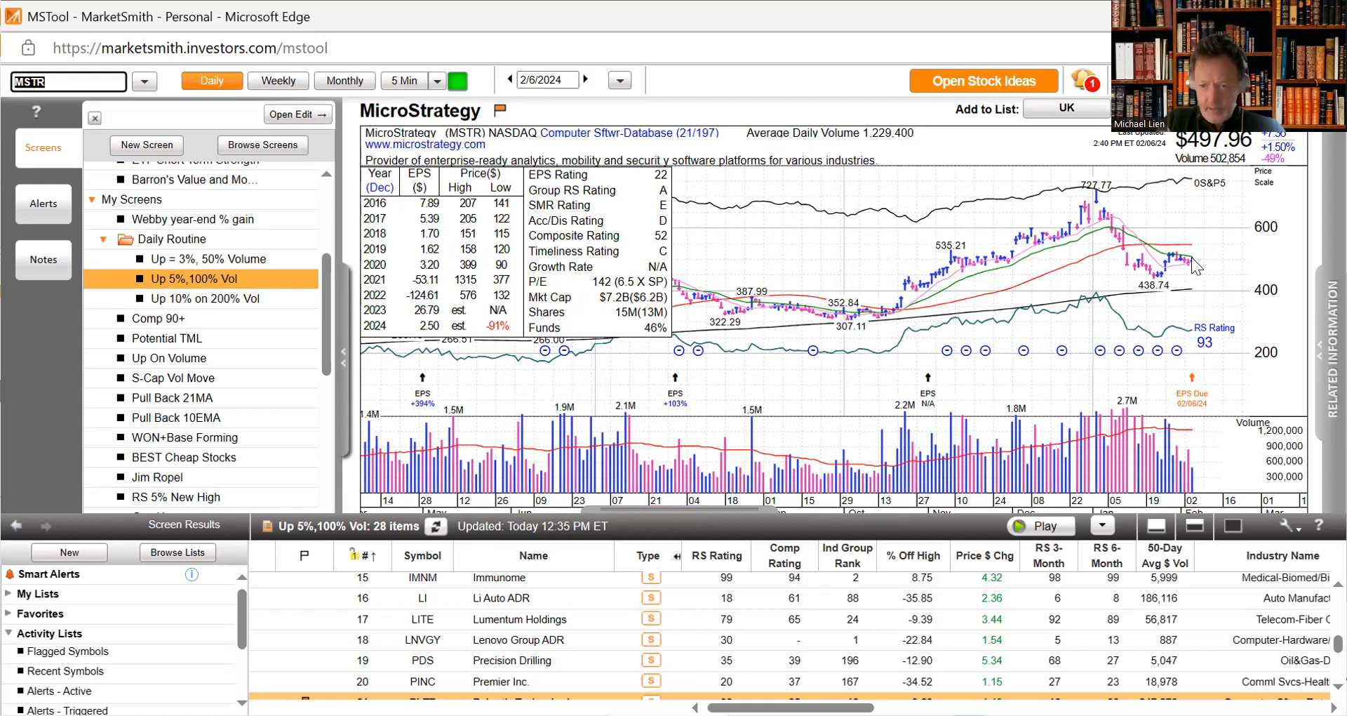
mouse_move(1171, 266)
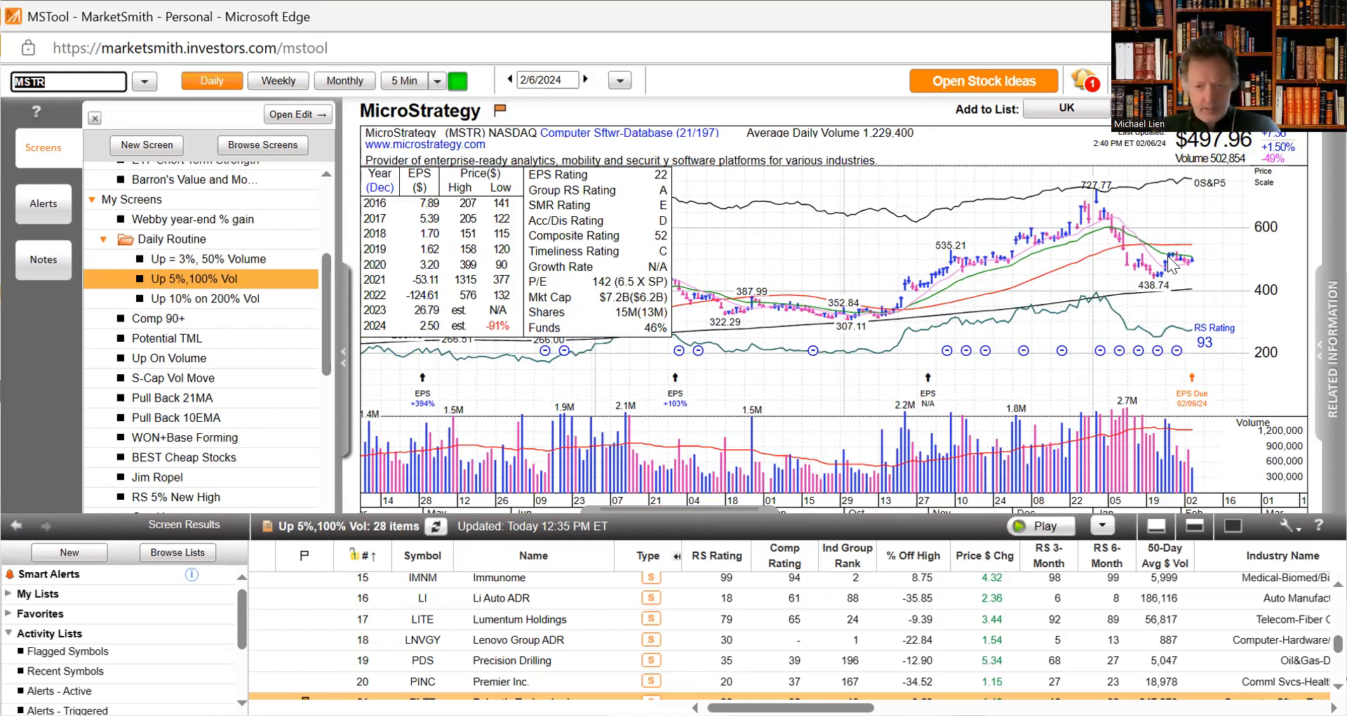
mouse_move(1210, 251)
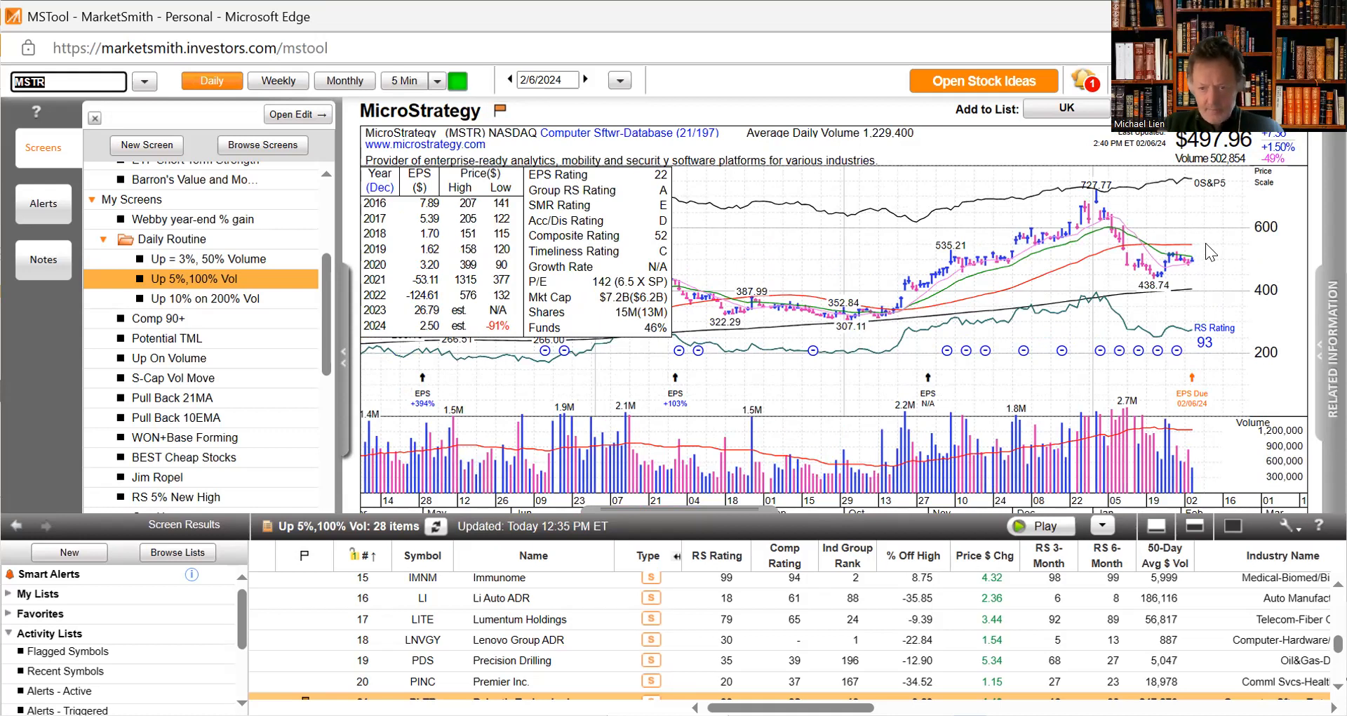
mouse_move(1149, 292)
text(Z)
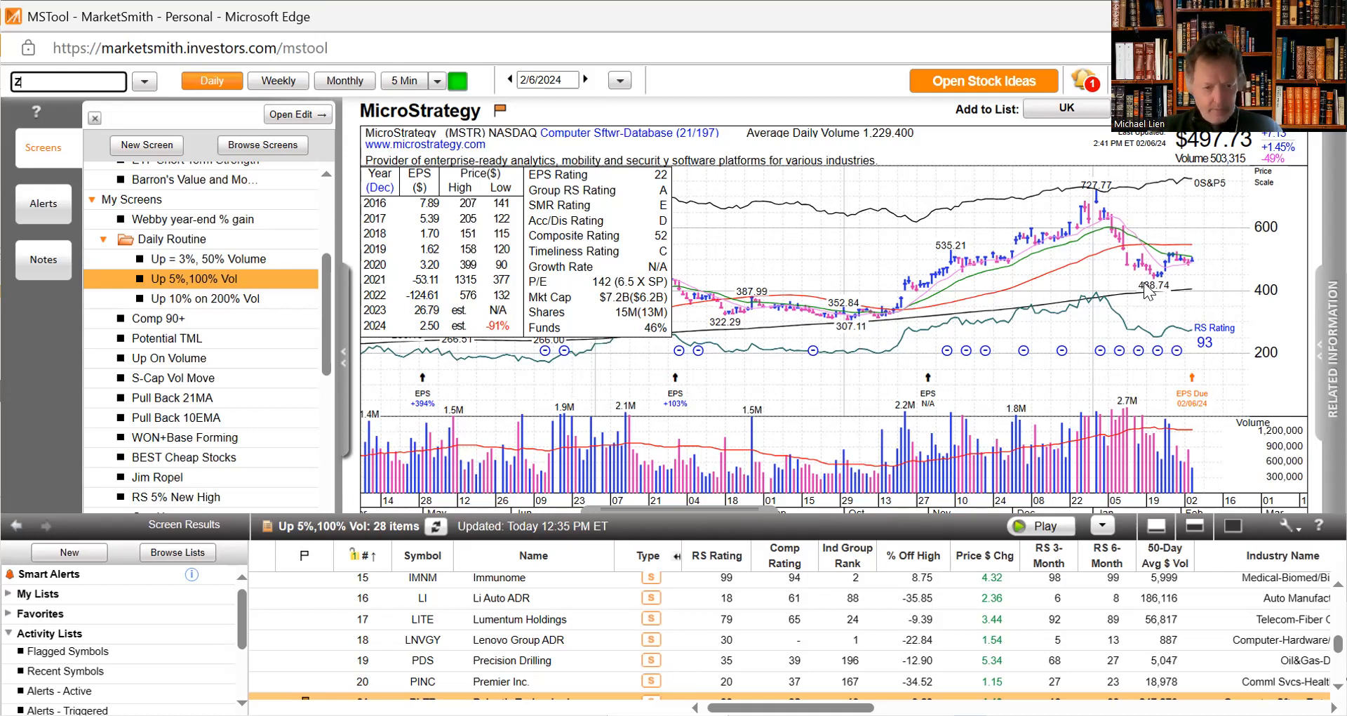
- Load the Zscaler (ZS) daily chart, then the AppLovin (APP) daily chart by ticker
text(S)
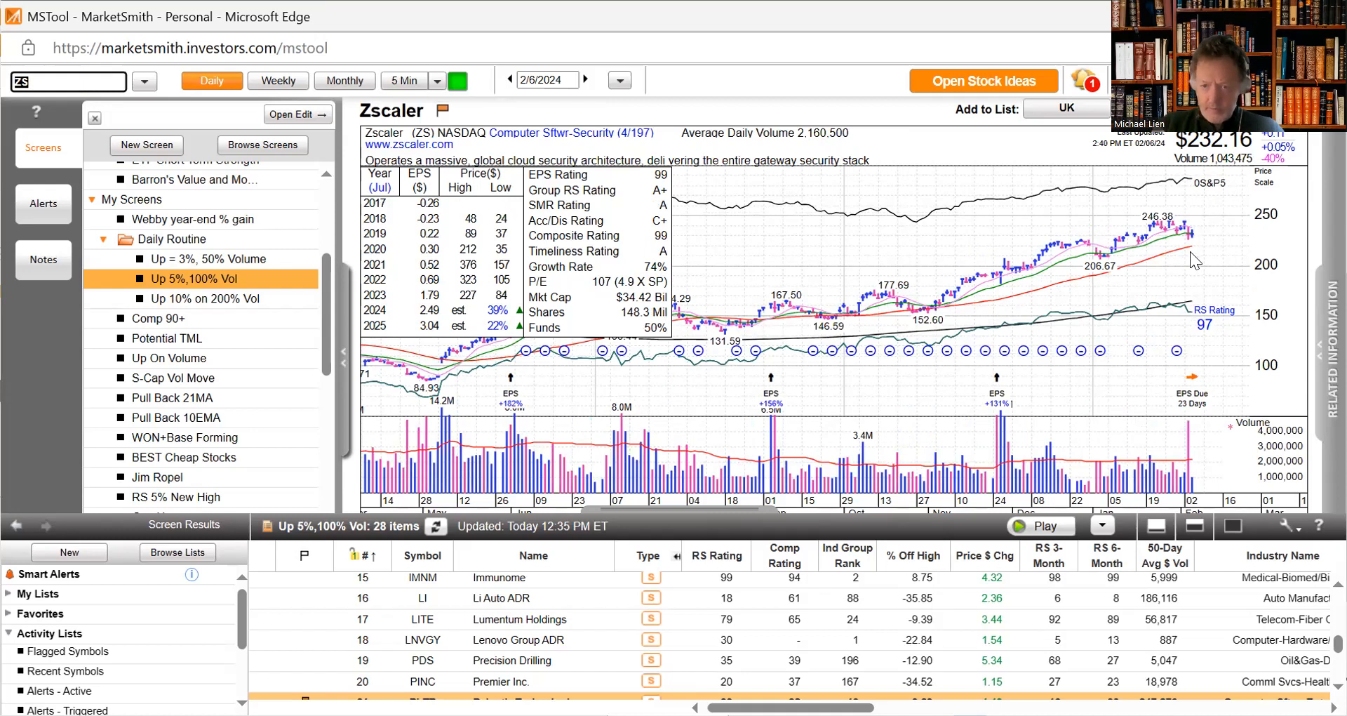
mouse_move(1197, 254)
text(A)
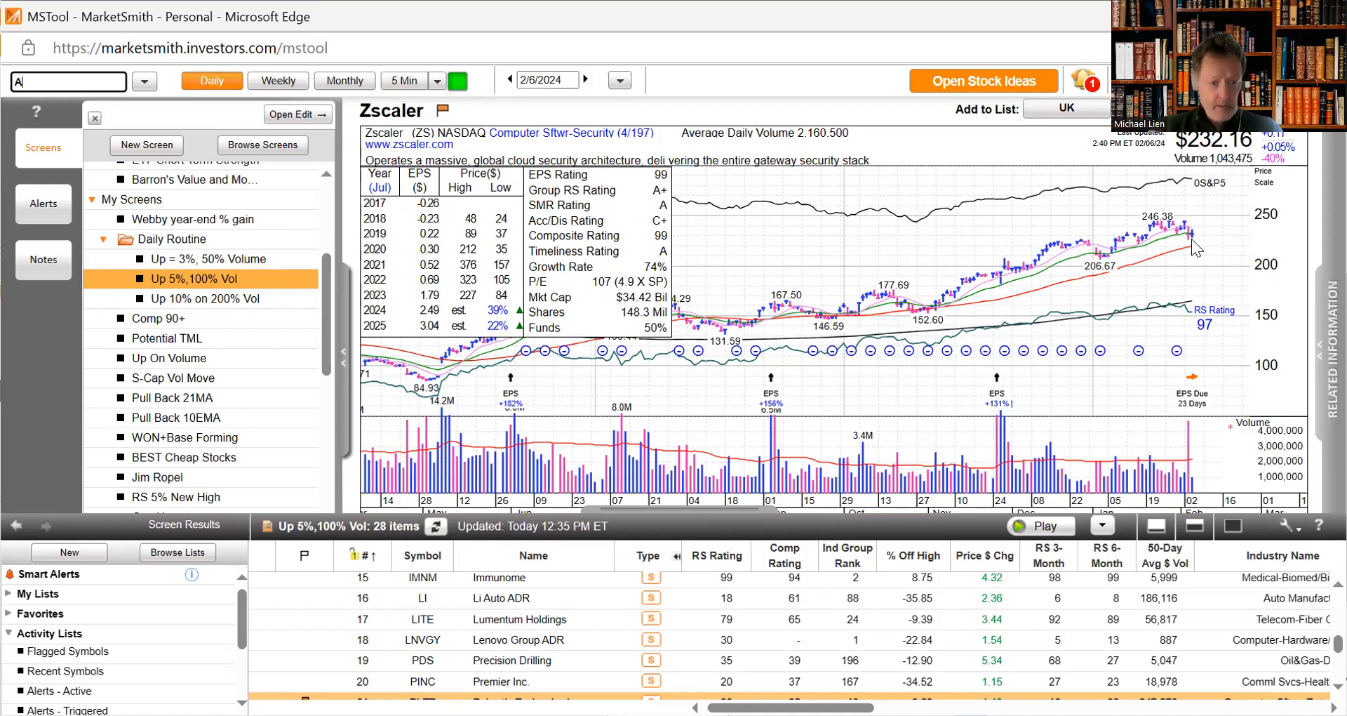
text(PP)
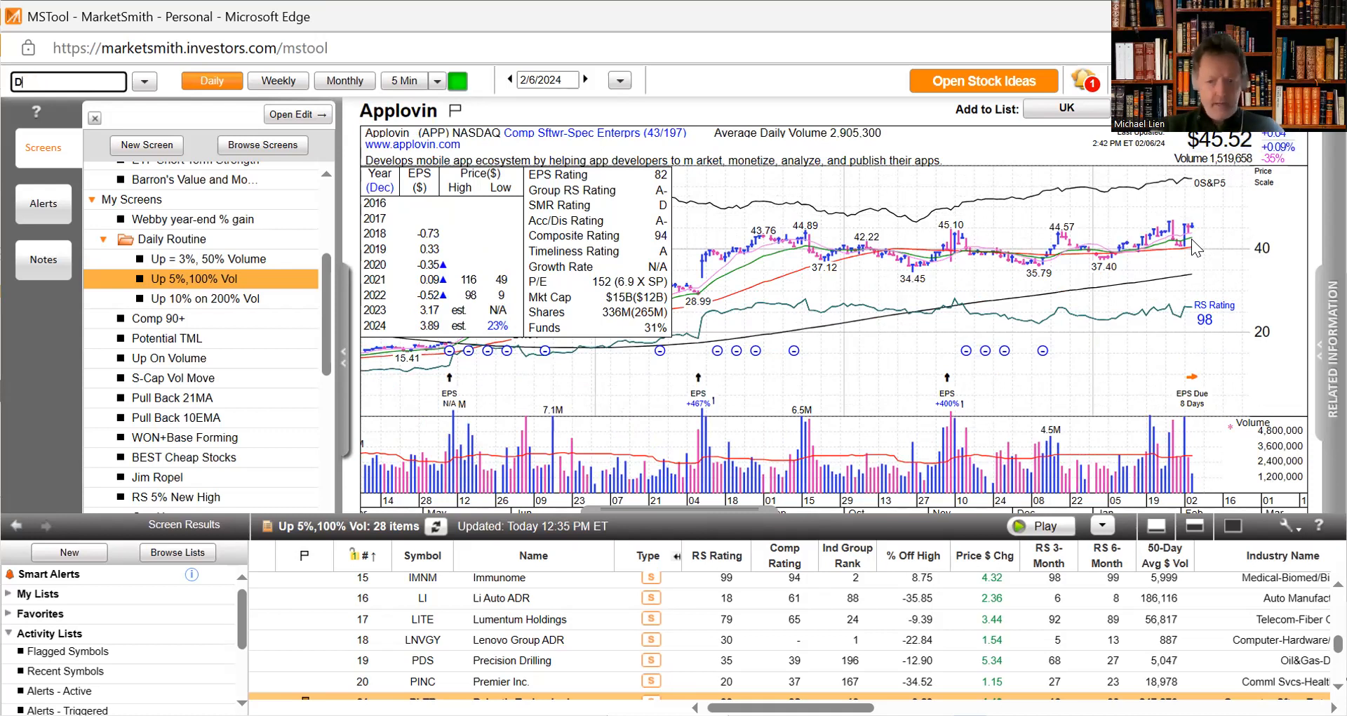
- Load the Datadog (DDOG) daily chart, then the GitLab (GTLB) daily chart by ticker
text(DOG)
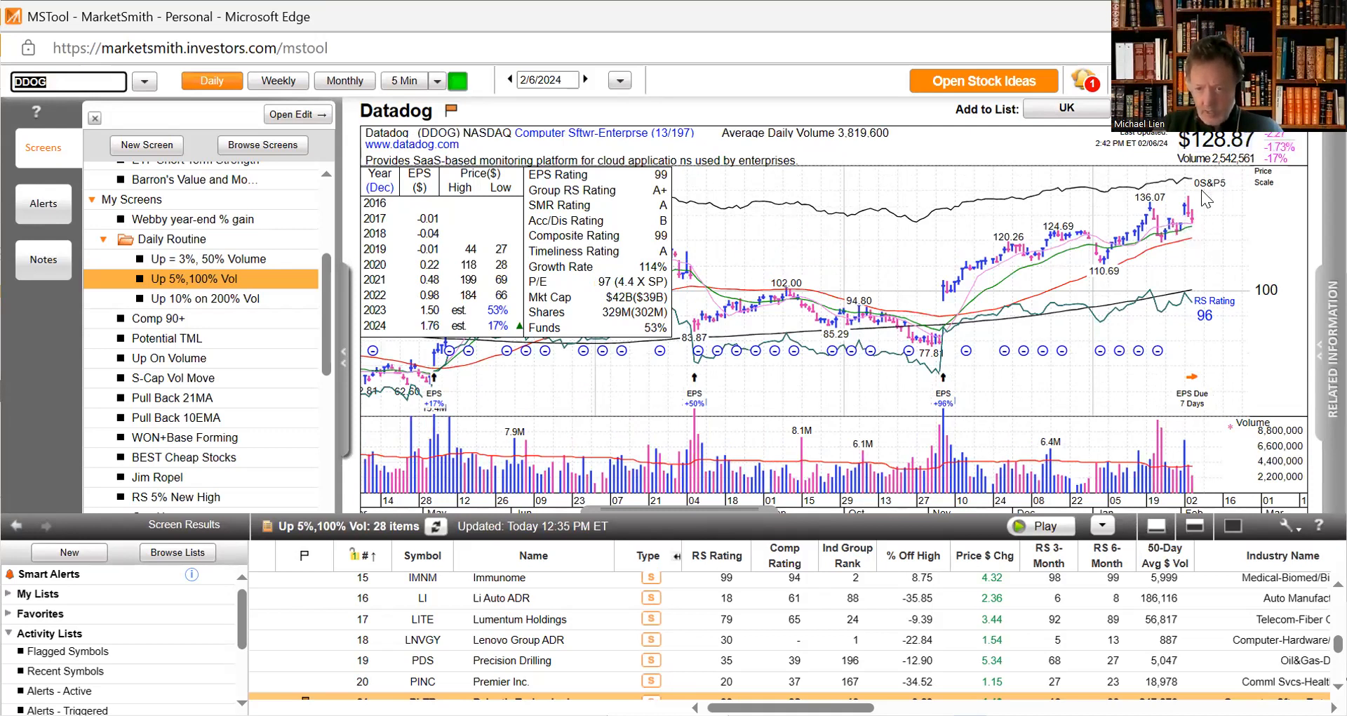
mouse_move(1194, 227)
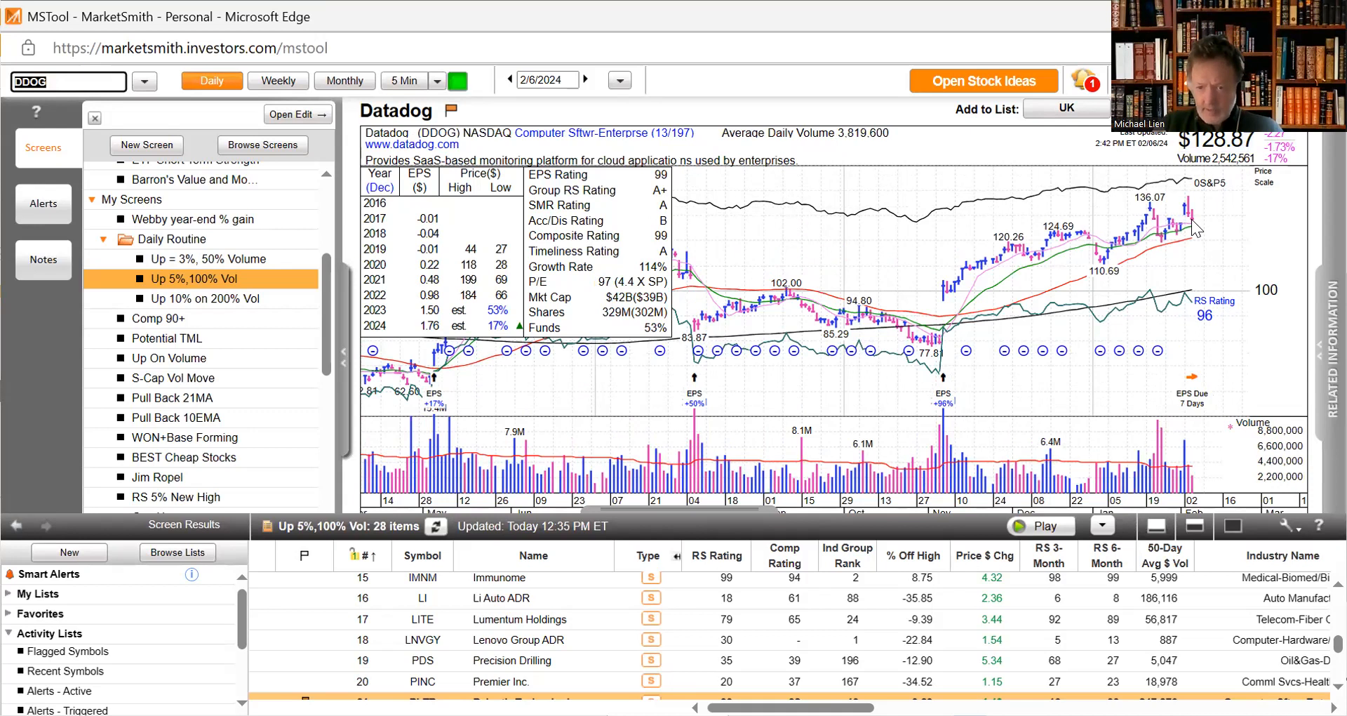
mouse_move(1173, 455)
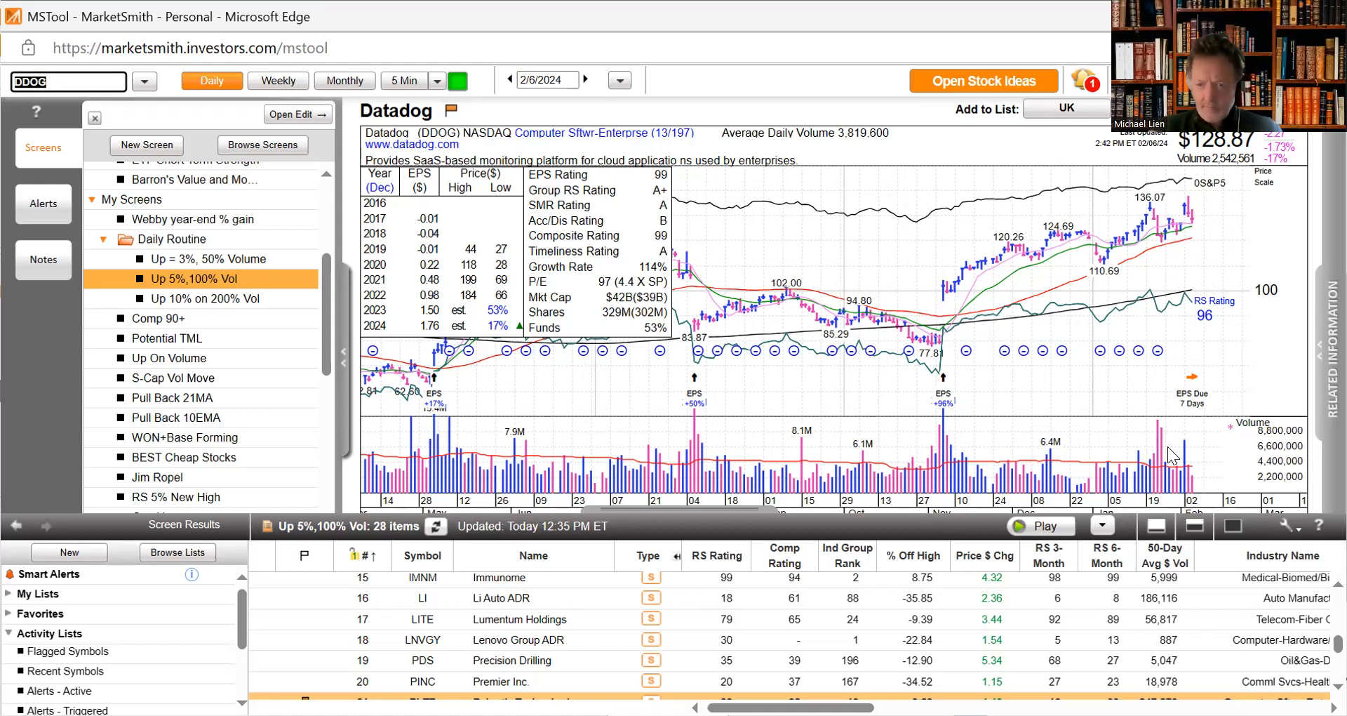
text(GTLB)
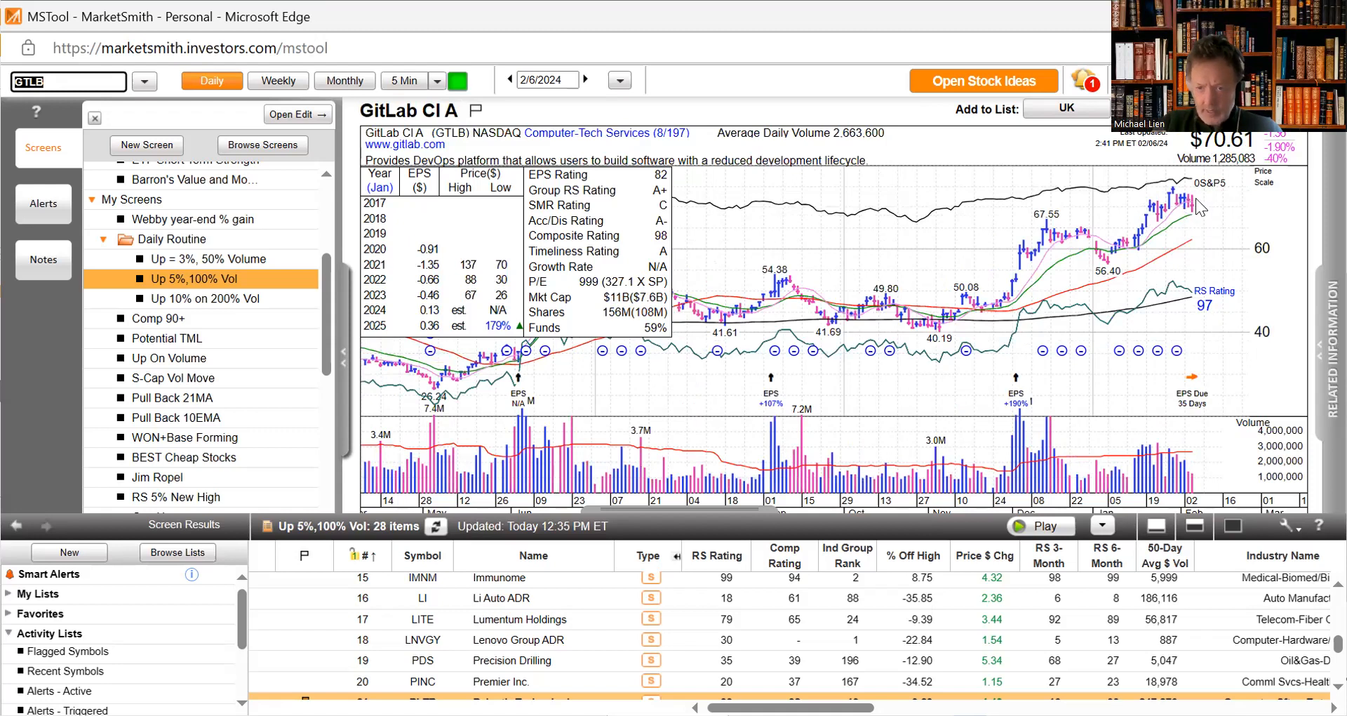
mouse_move(1210, 253)
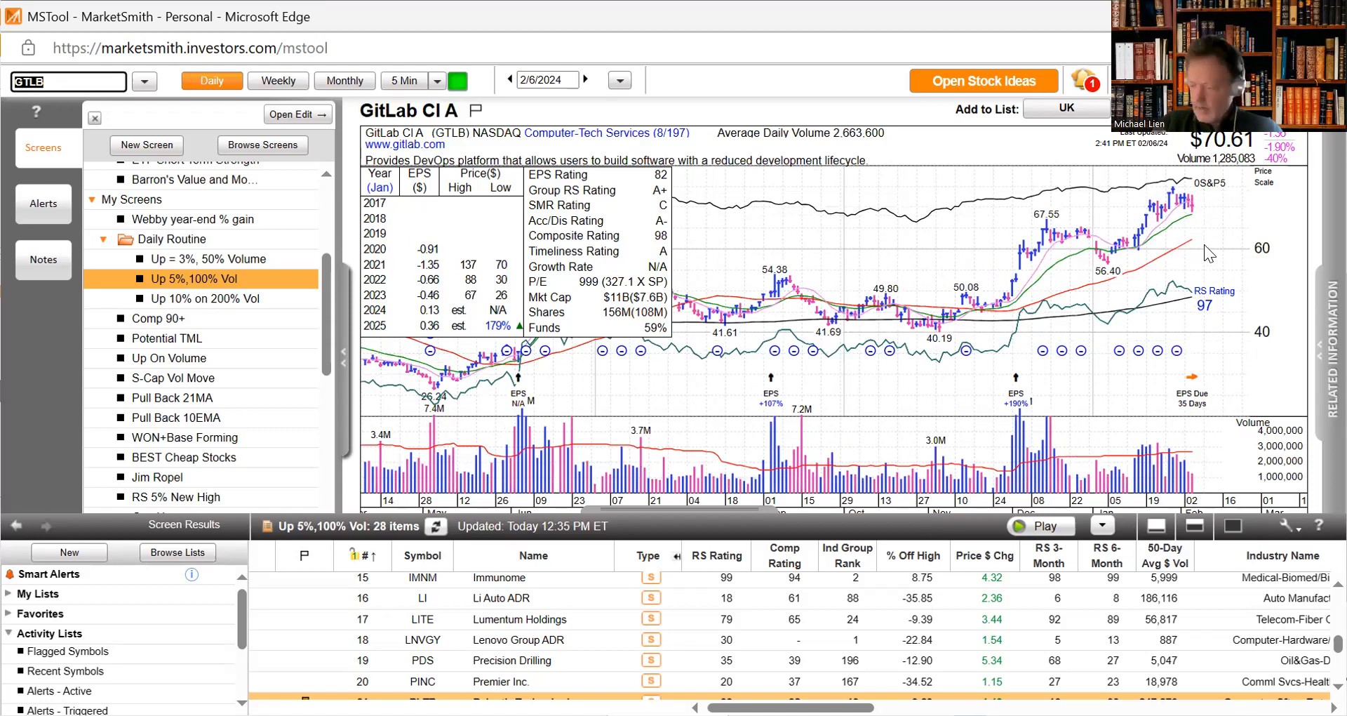
mouse_move(1155, 270)
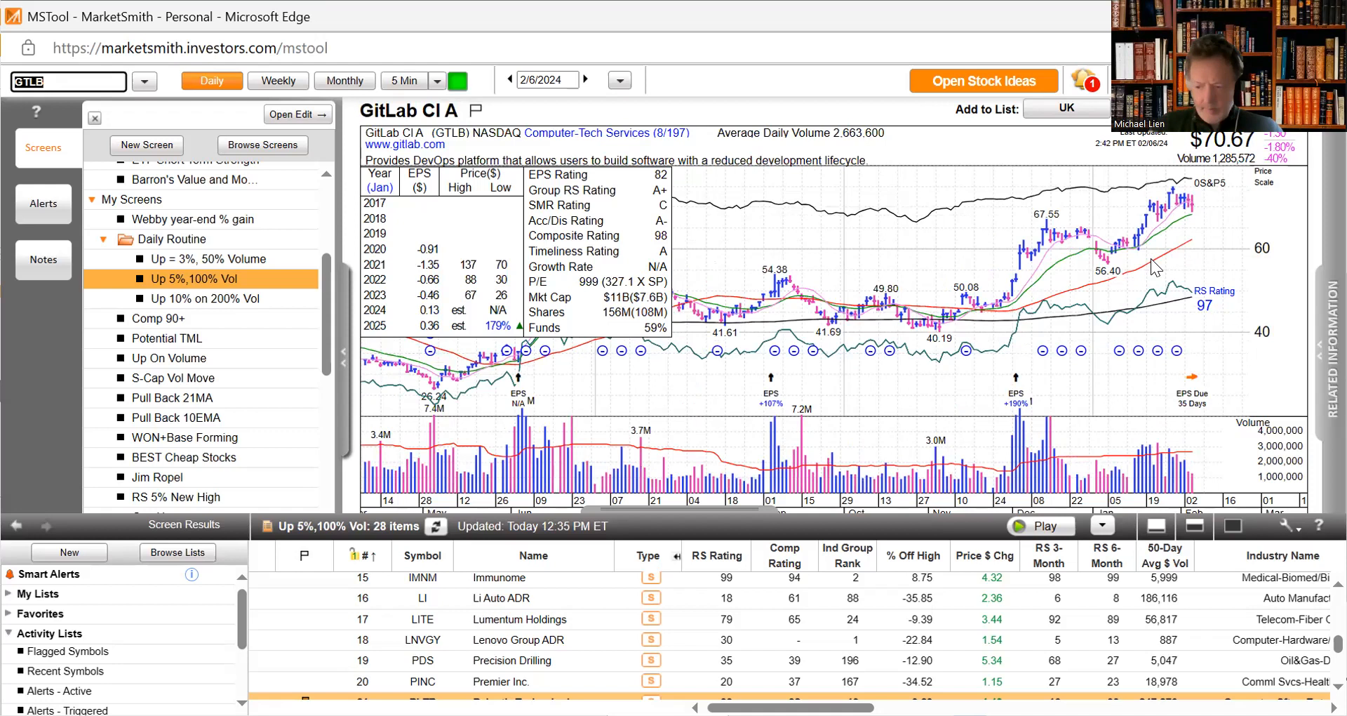
mouse_move(1053, 421)
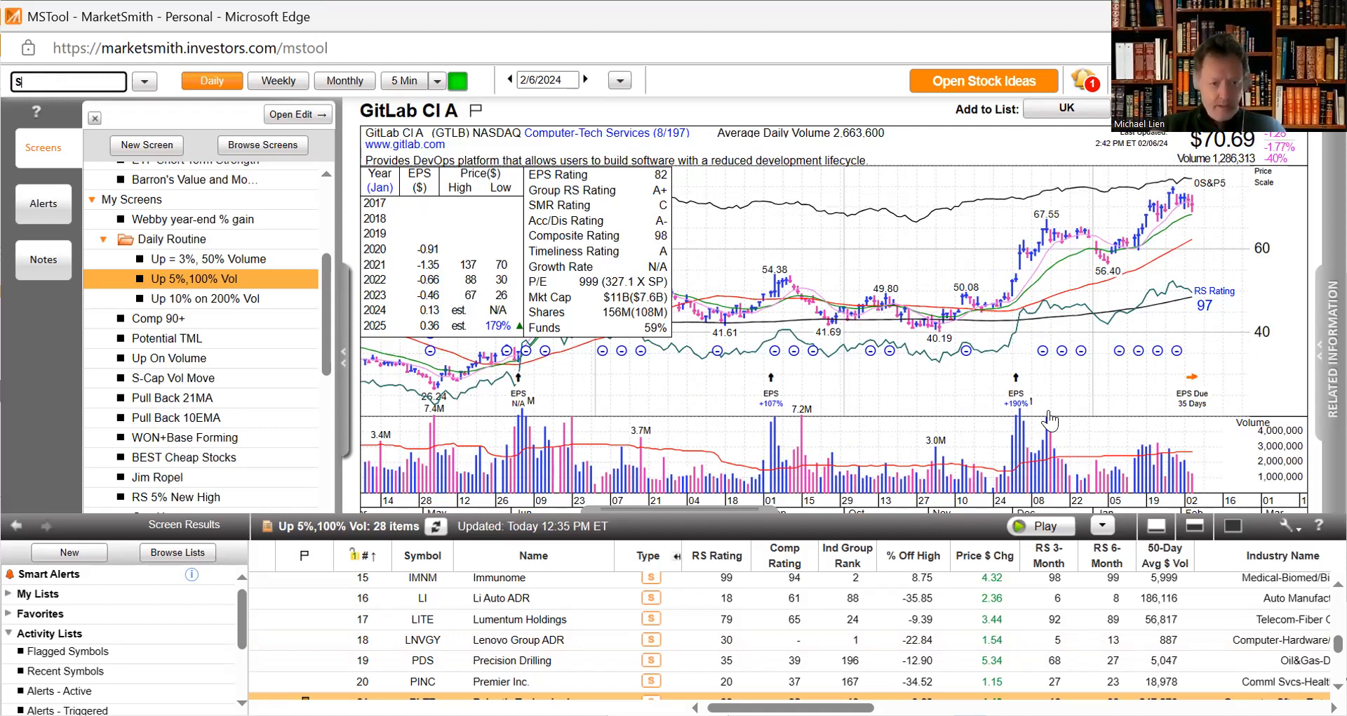
- Load daily charts for Super Micro Computer (SMCI), Check Point (CHKP) and Fomento Econ Mex (FMX)
text(SMCI)
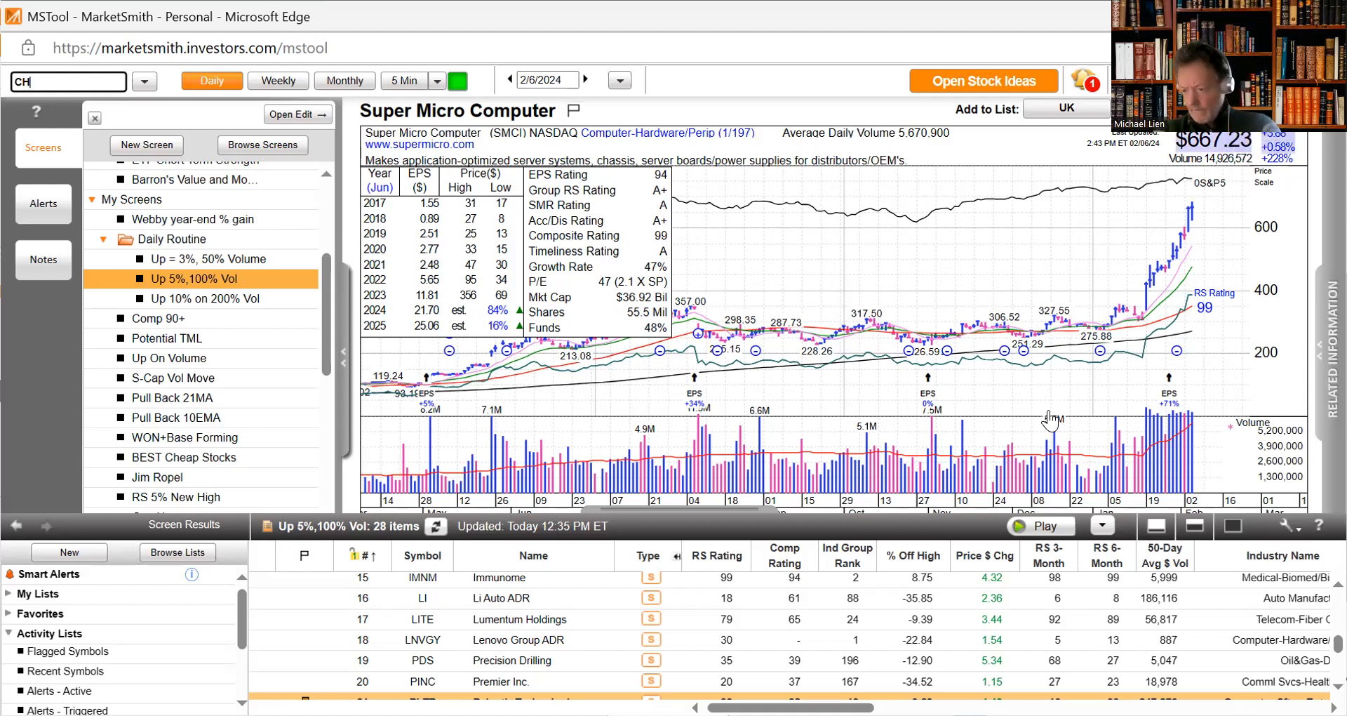
text(K)
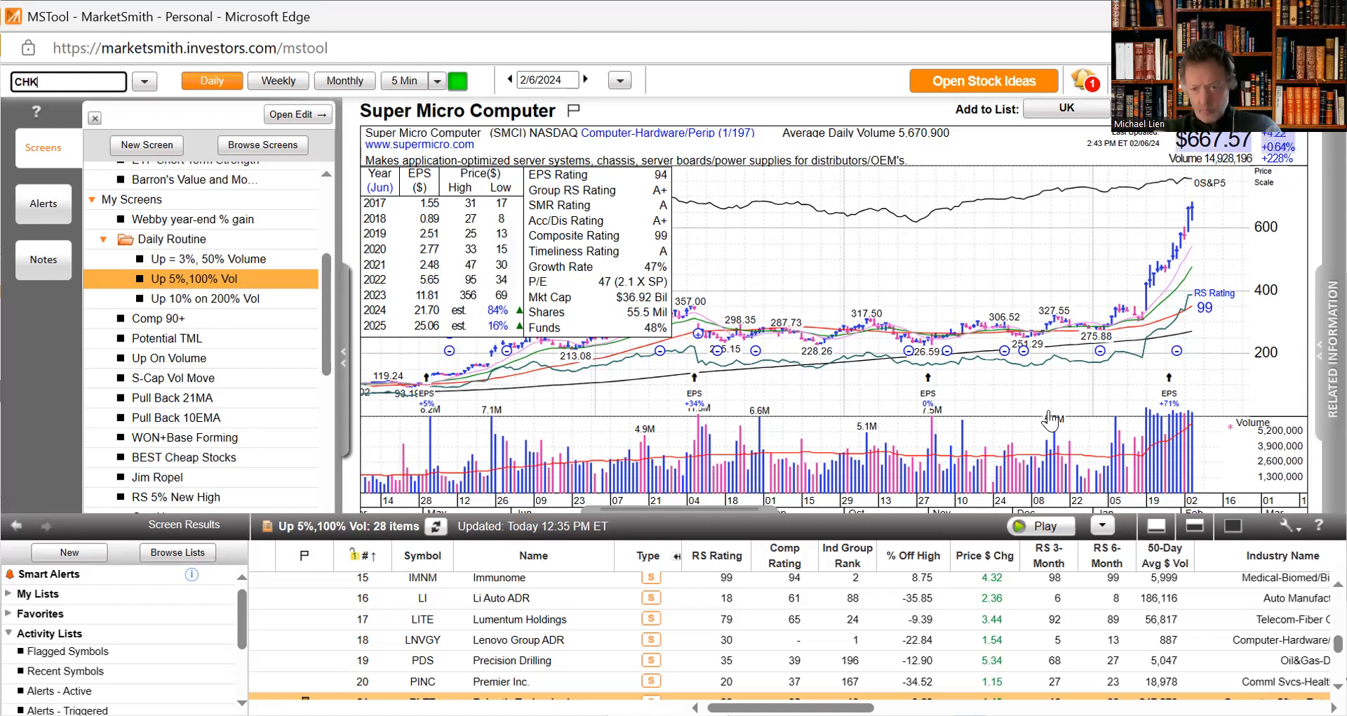
text(CHKP)
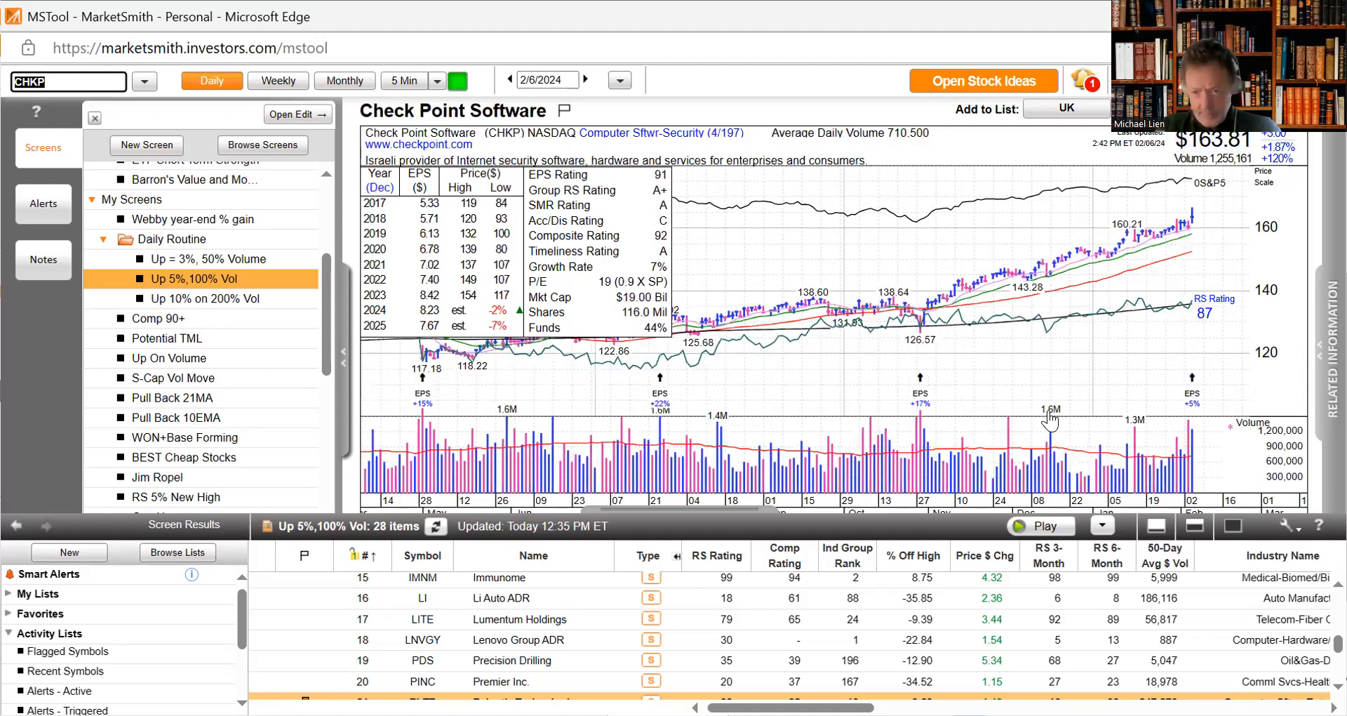
mouse_move(1293, 167)
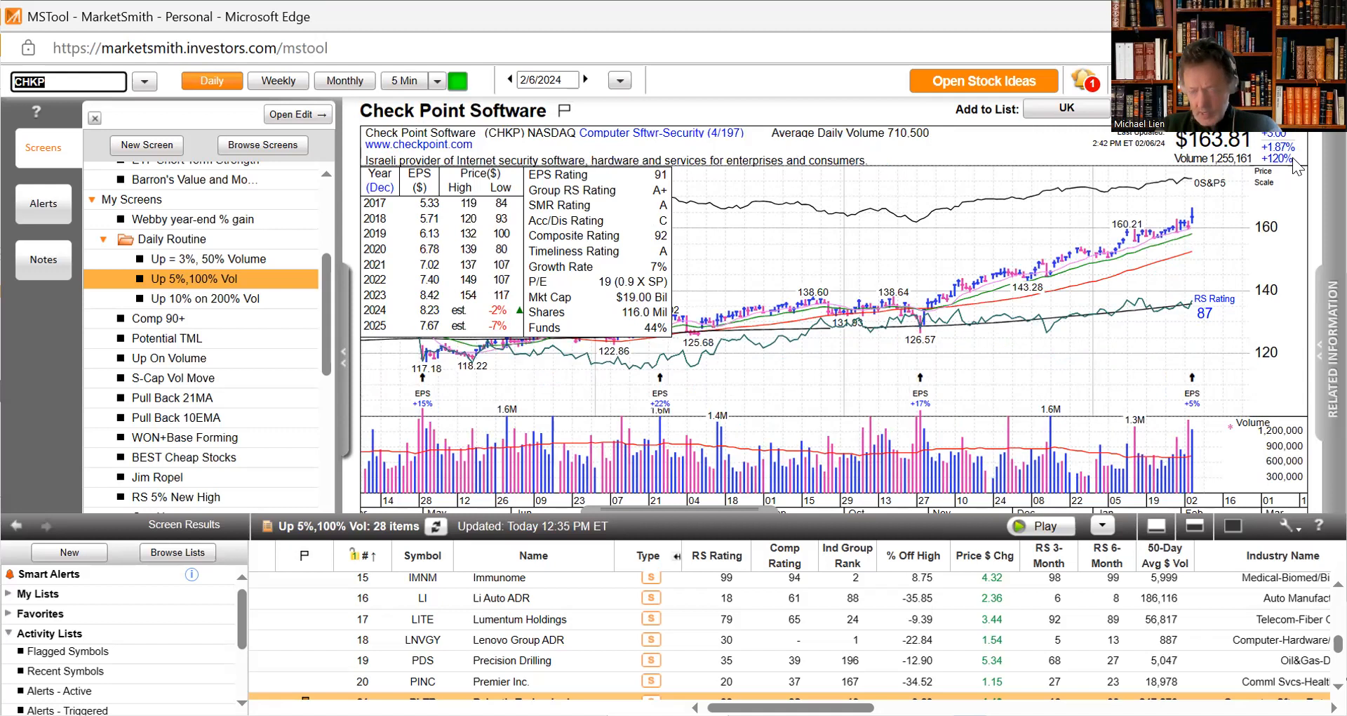
mouse_move(1221, 232)
text(KKR)
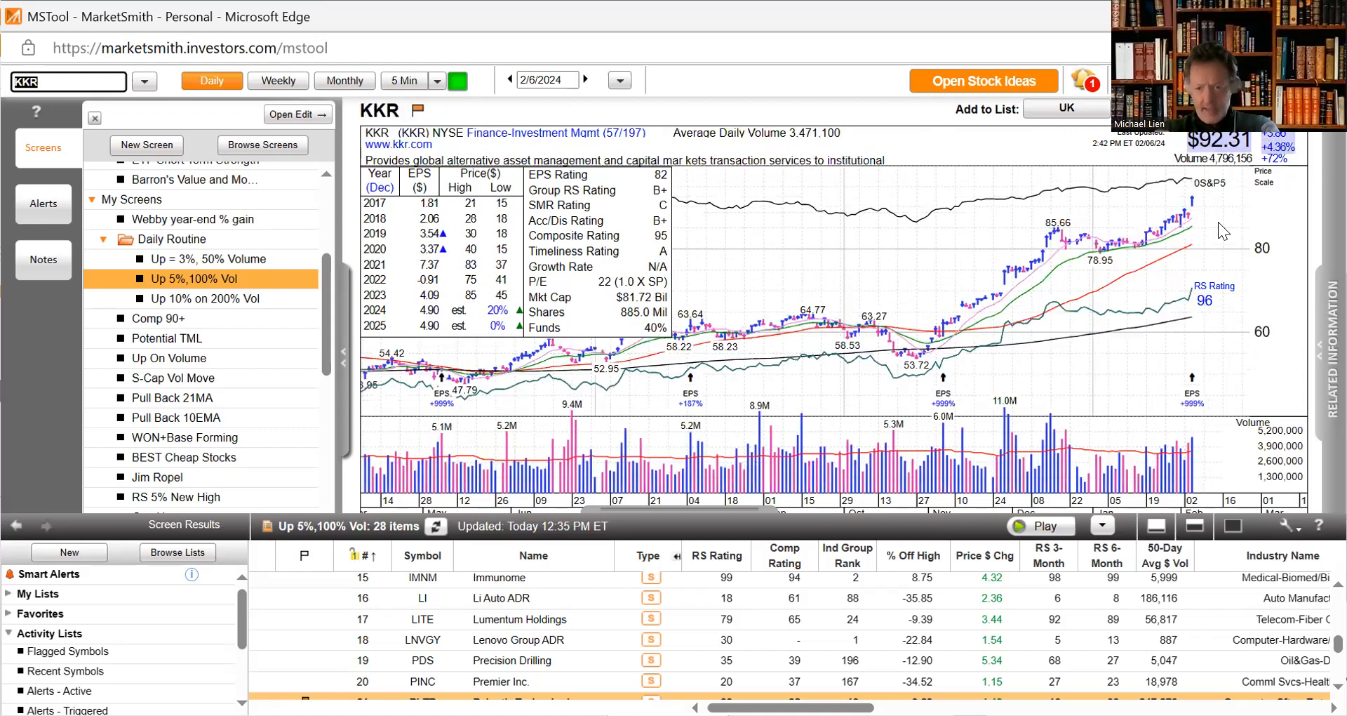
mouse_move(1043, 232)
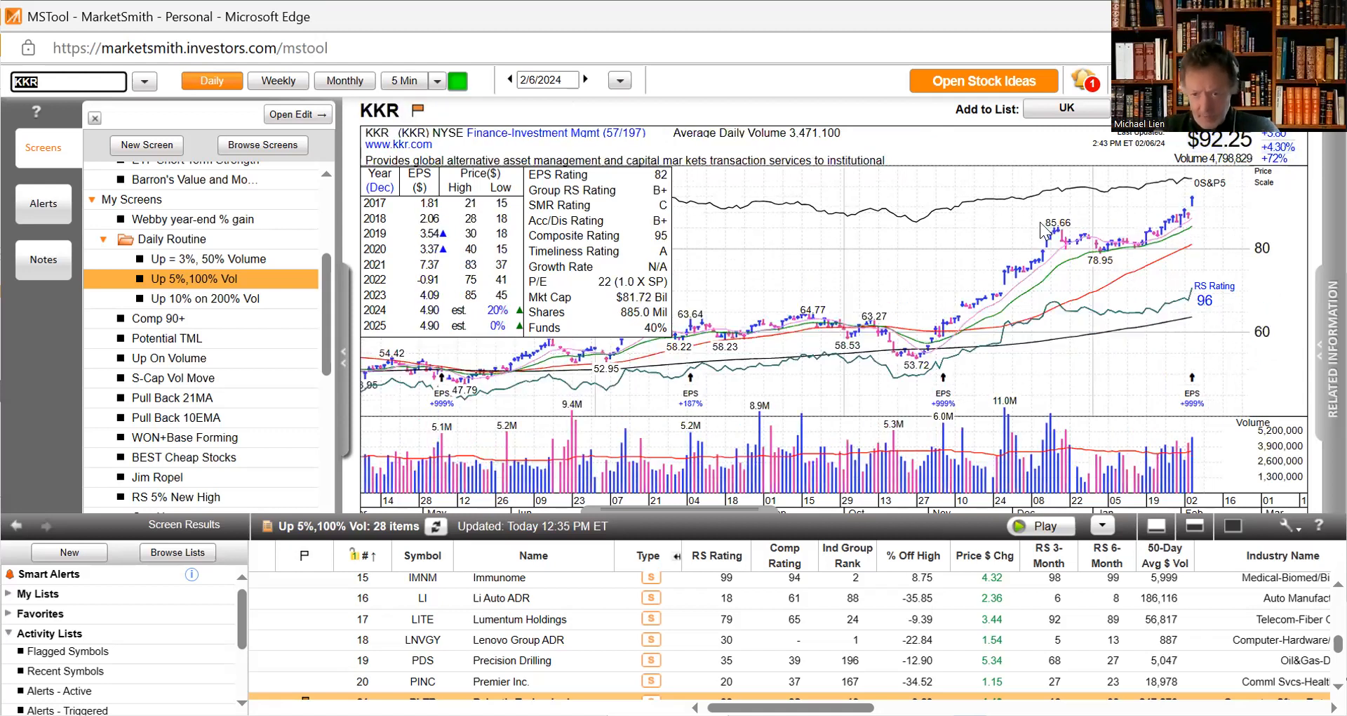
mouse_move(1063, 239)
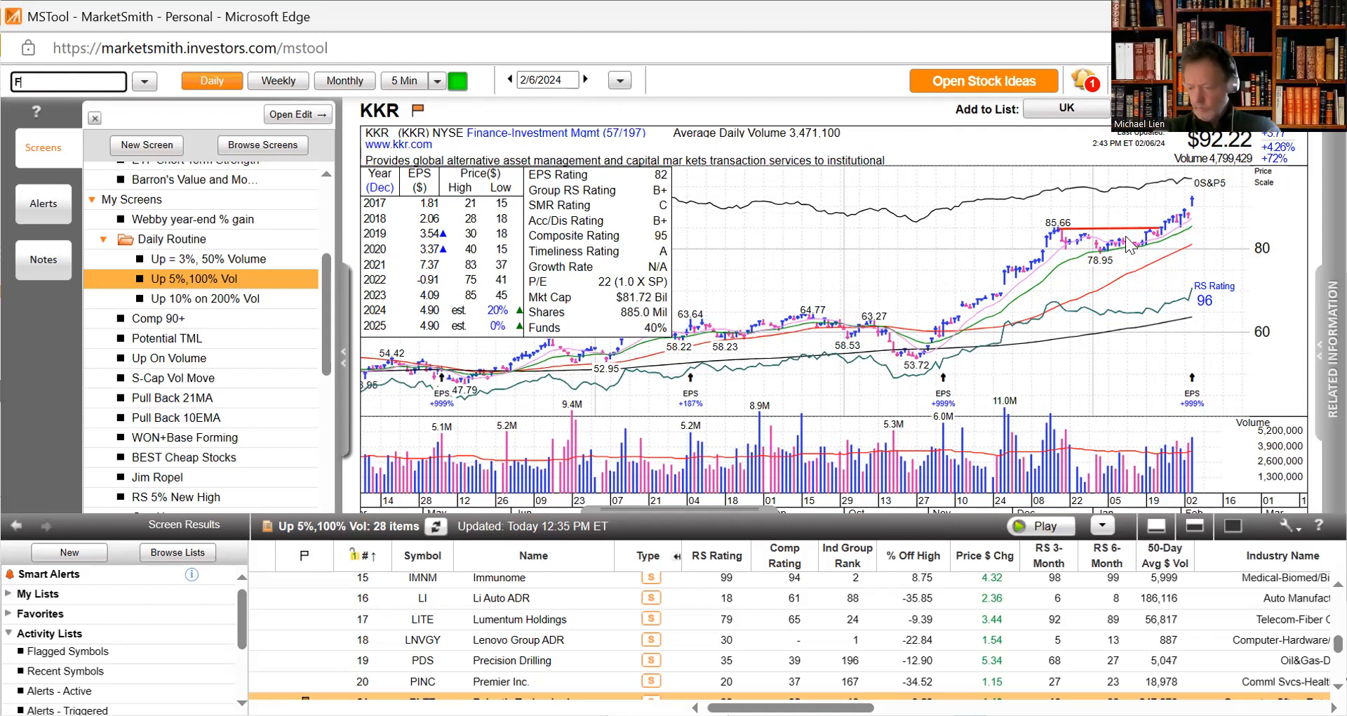
text(FMX)
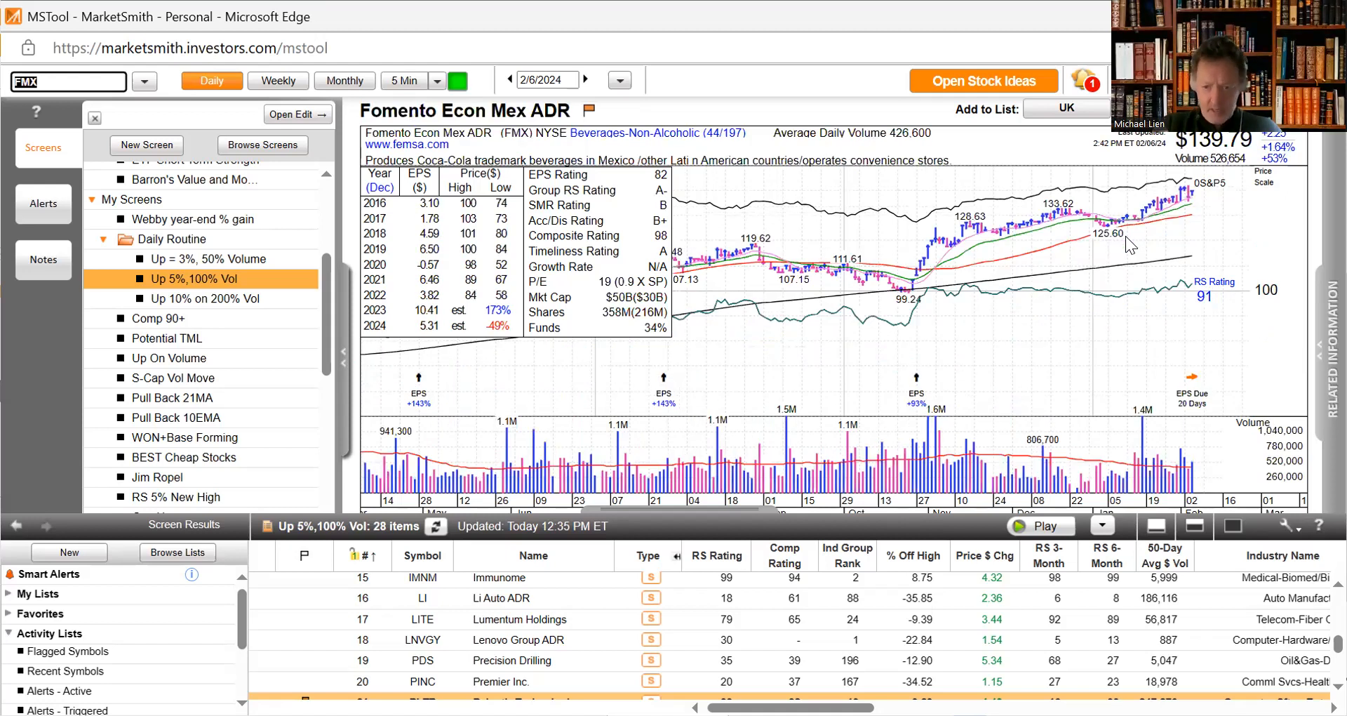
mouse_move(496, 178)
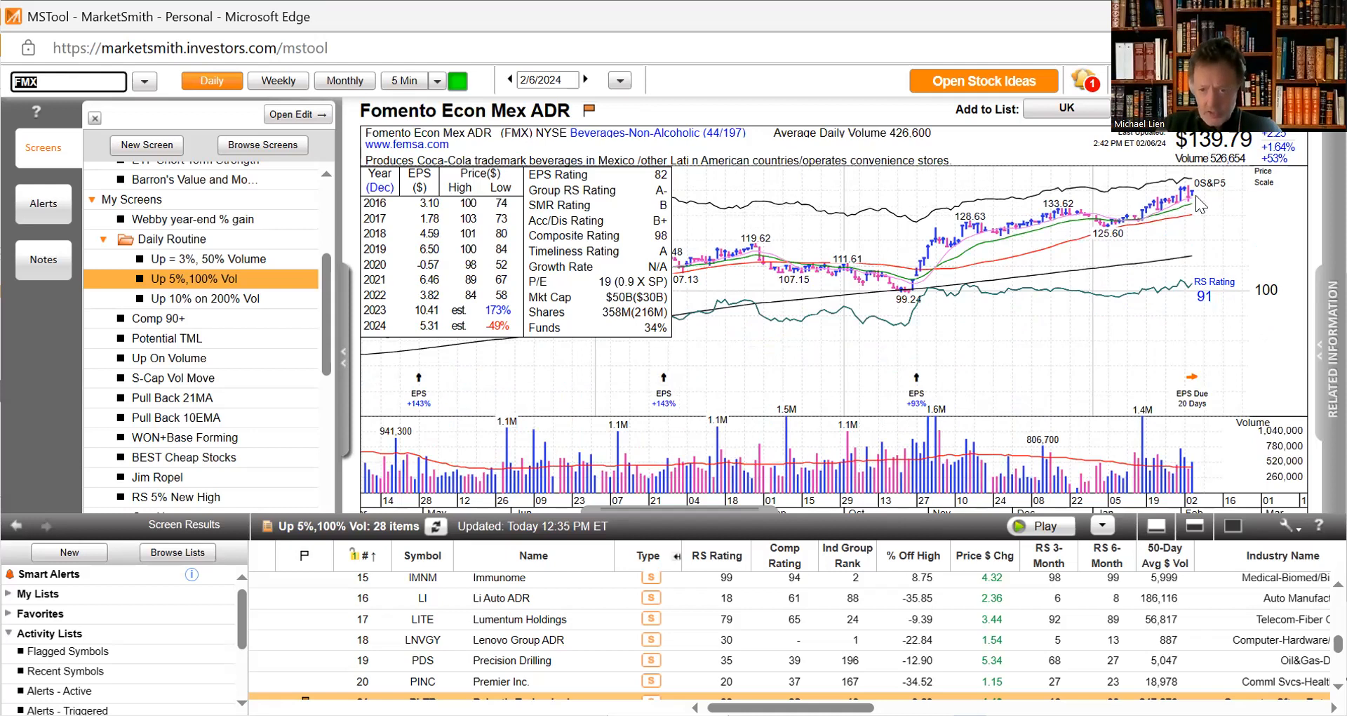
mouse_move(1065, 219)
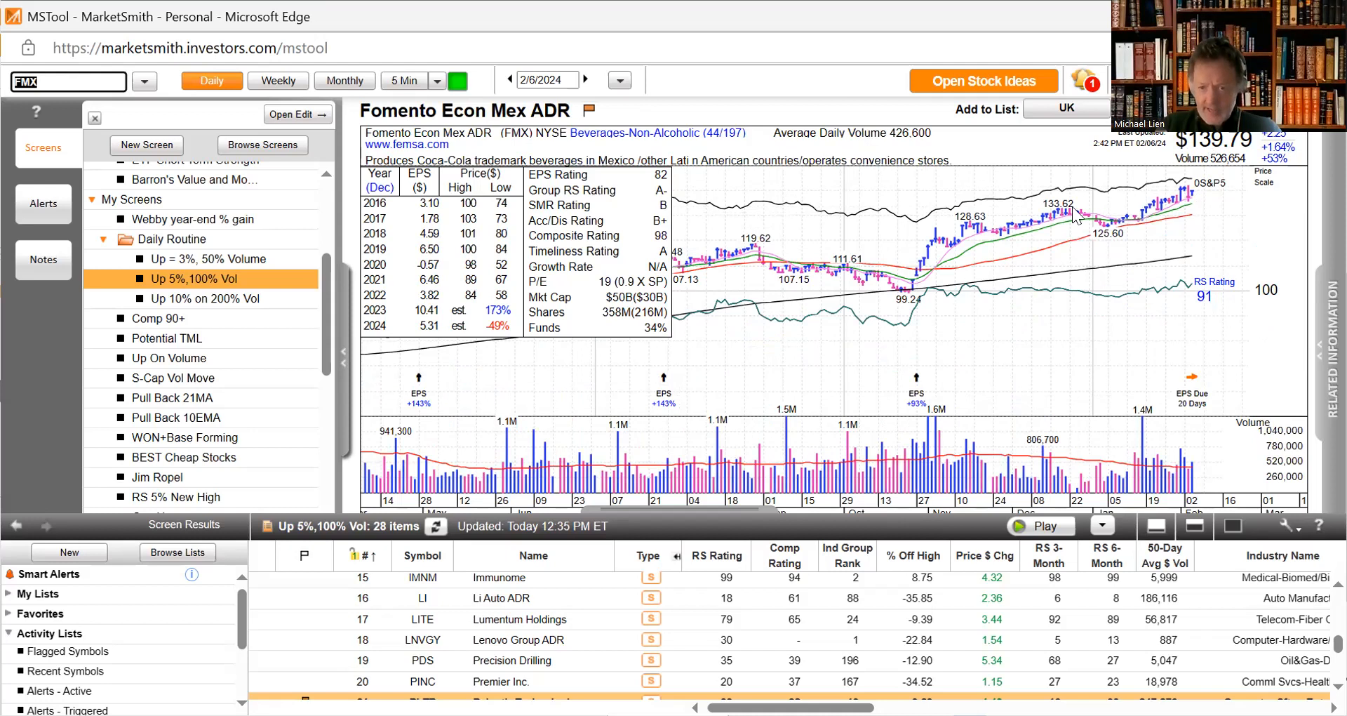
mouse_move(1201, 198)
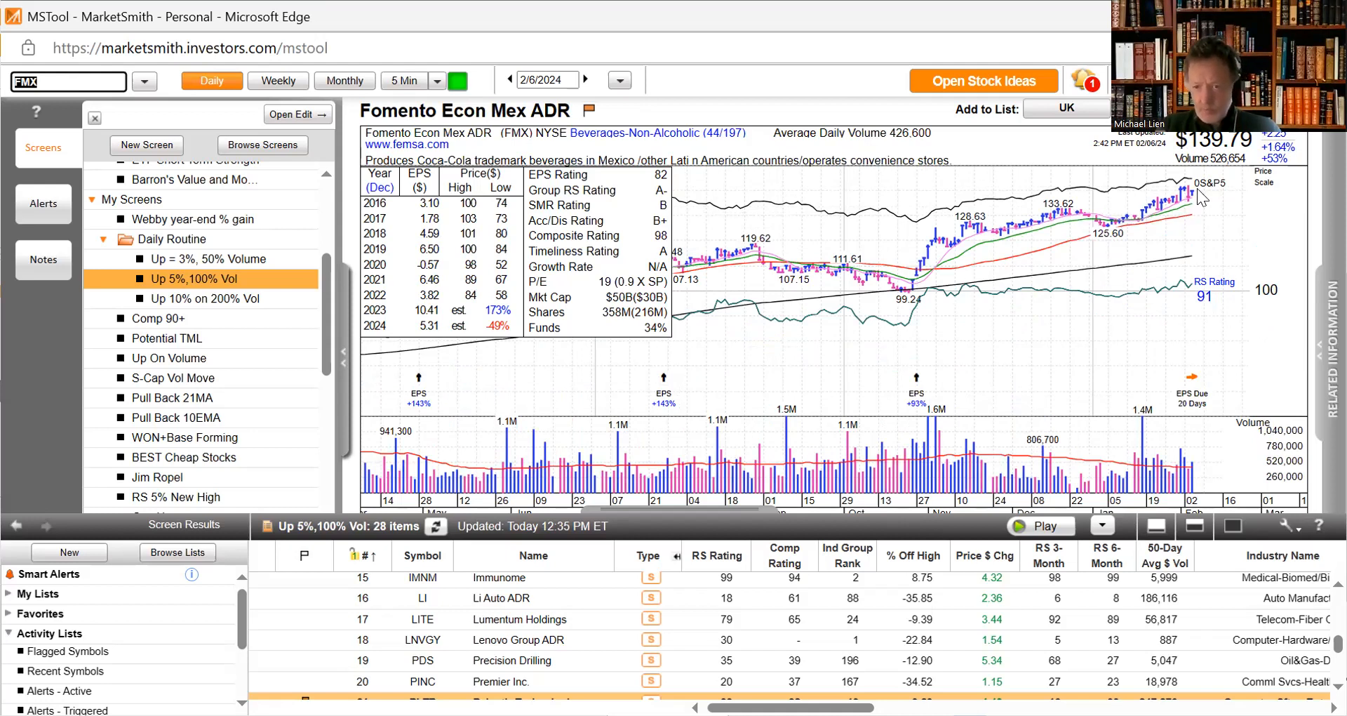
mouse_move(1186, 212)
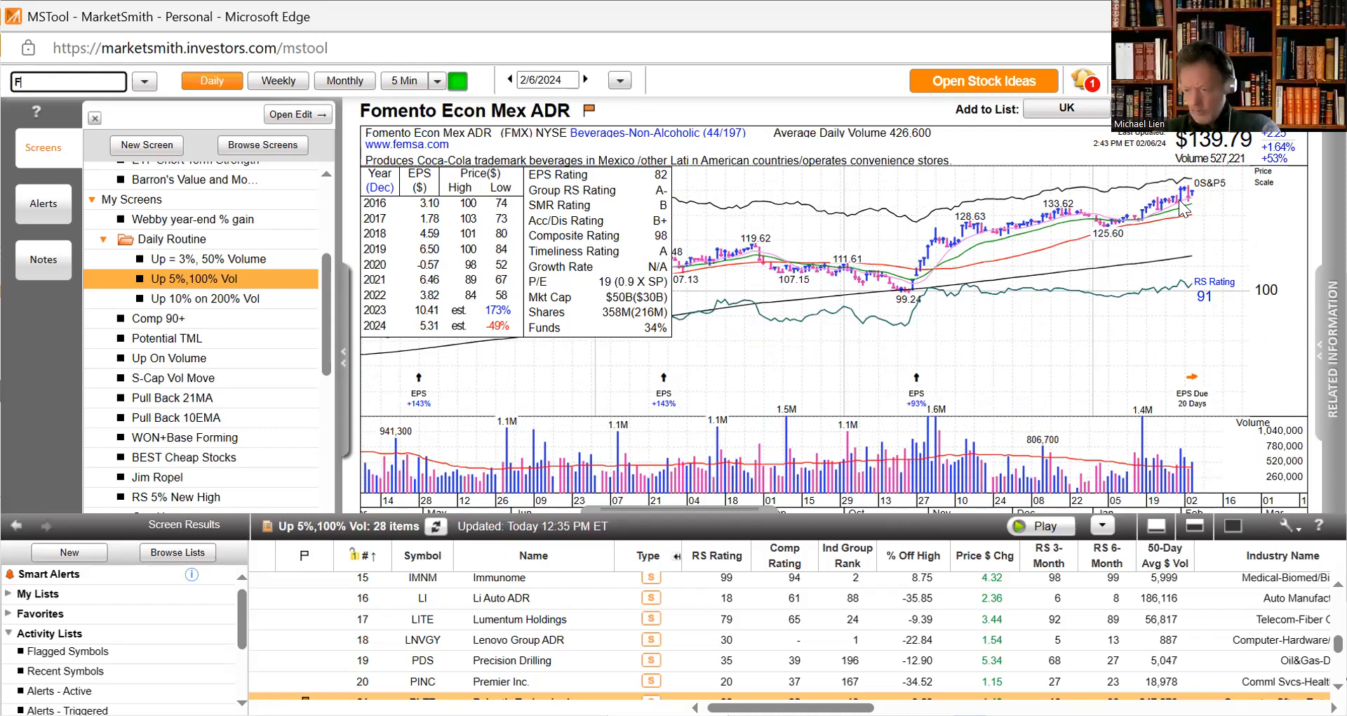
- Load the Fortinet (FTNT) daily chart, then move on to the Pinterest (PINS) chart
text(FTNT)
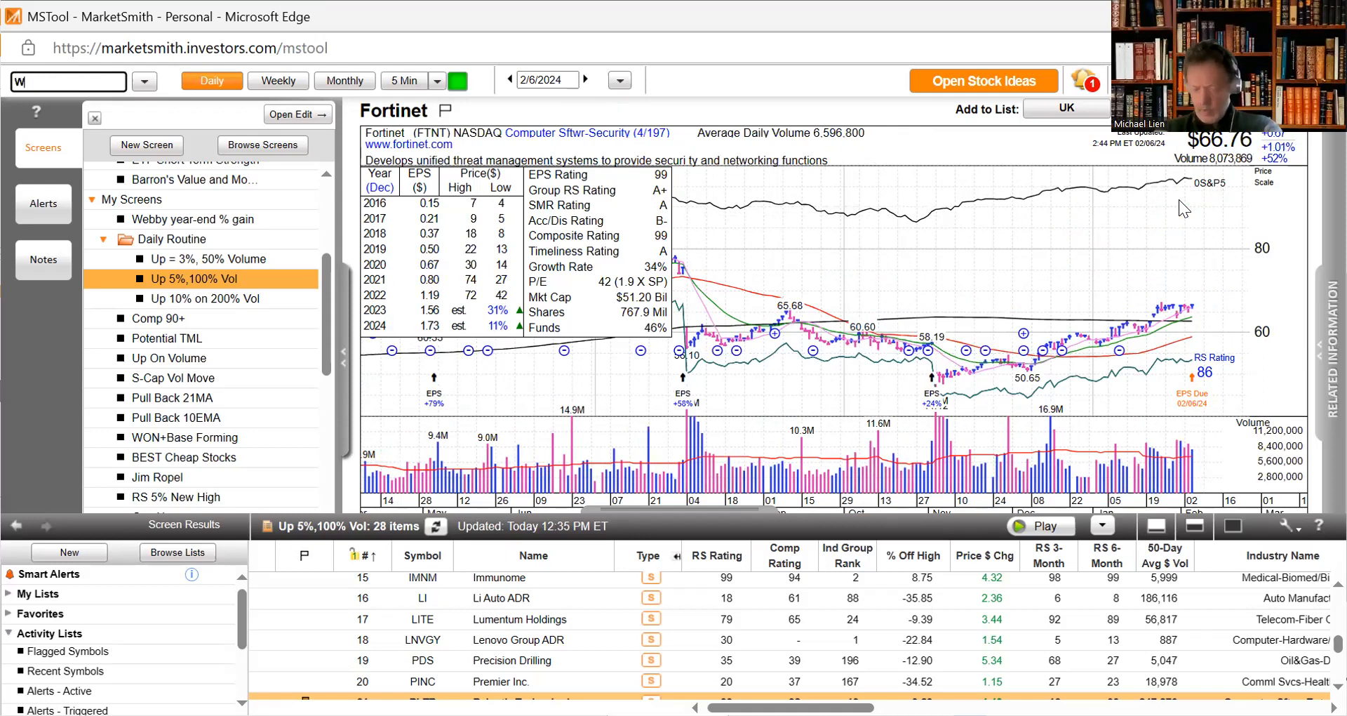
text(FRD)
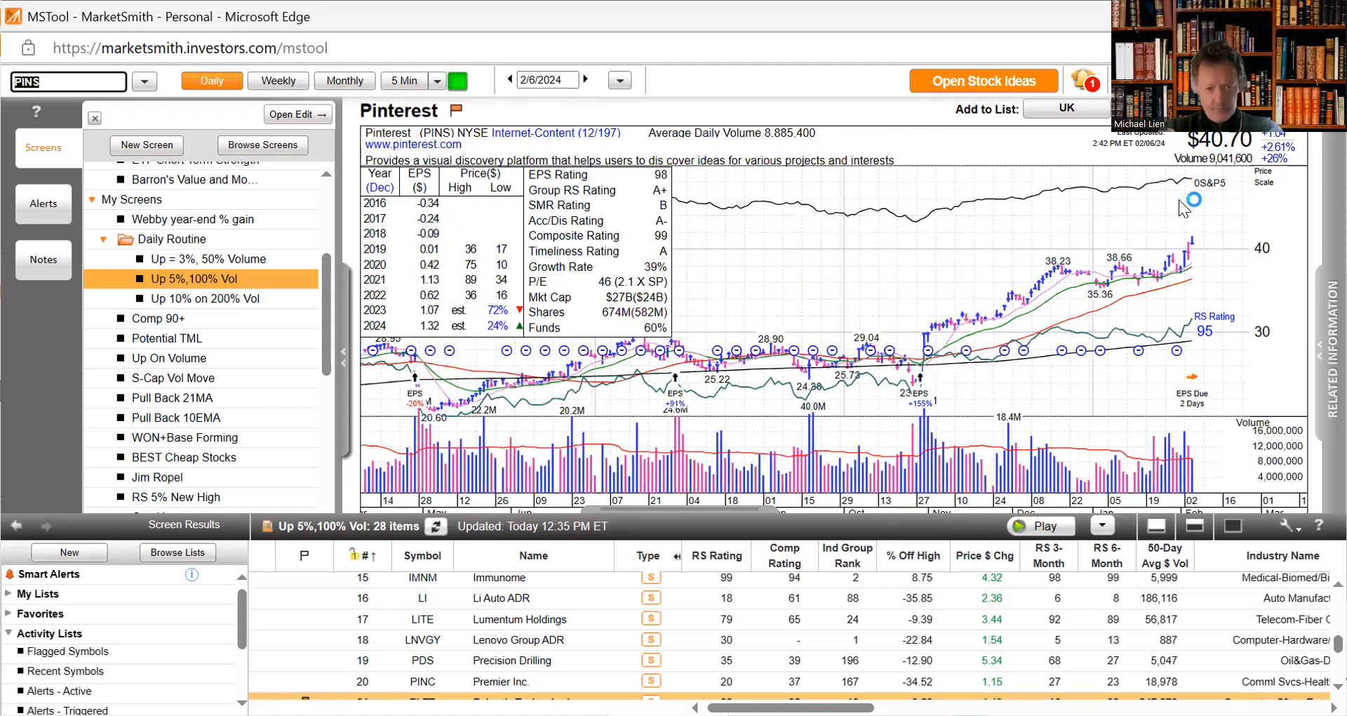
mouse_move(1184, 208)
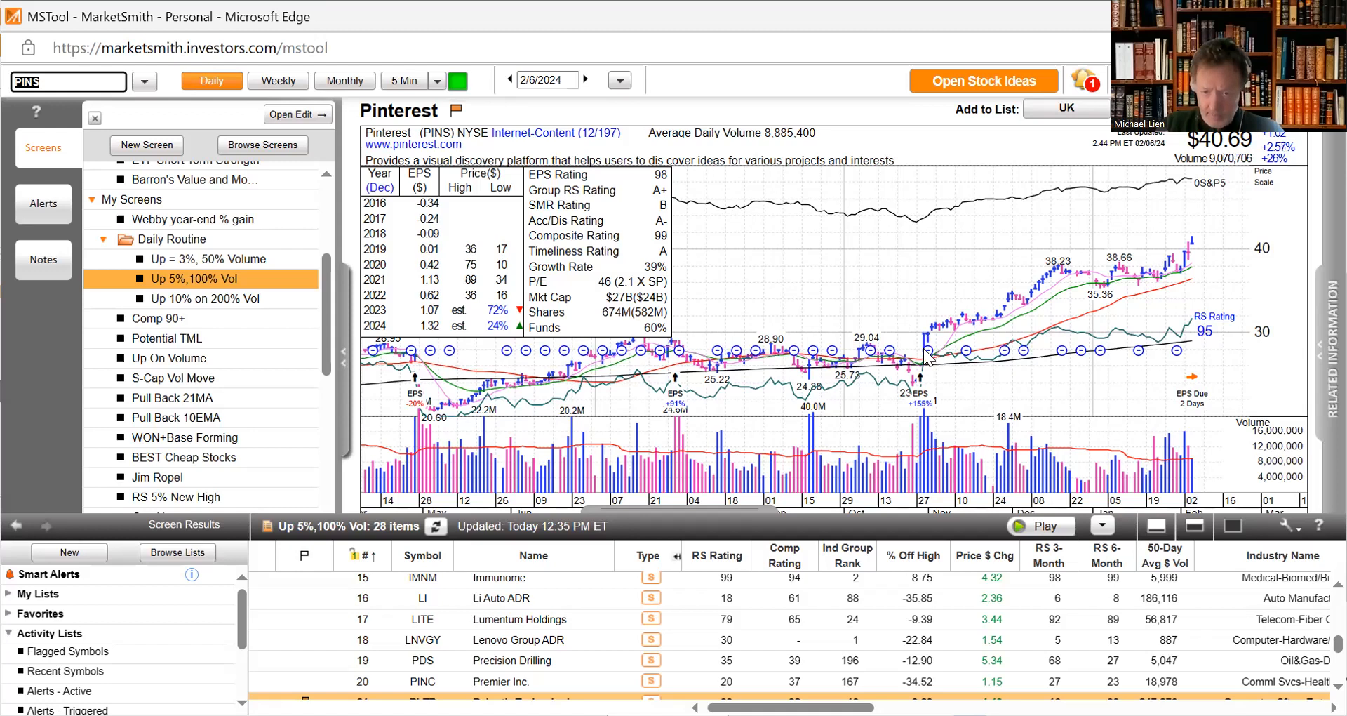
mouse_move(1013, 324)
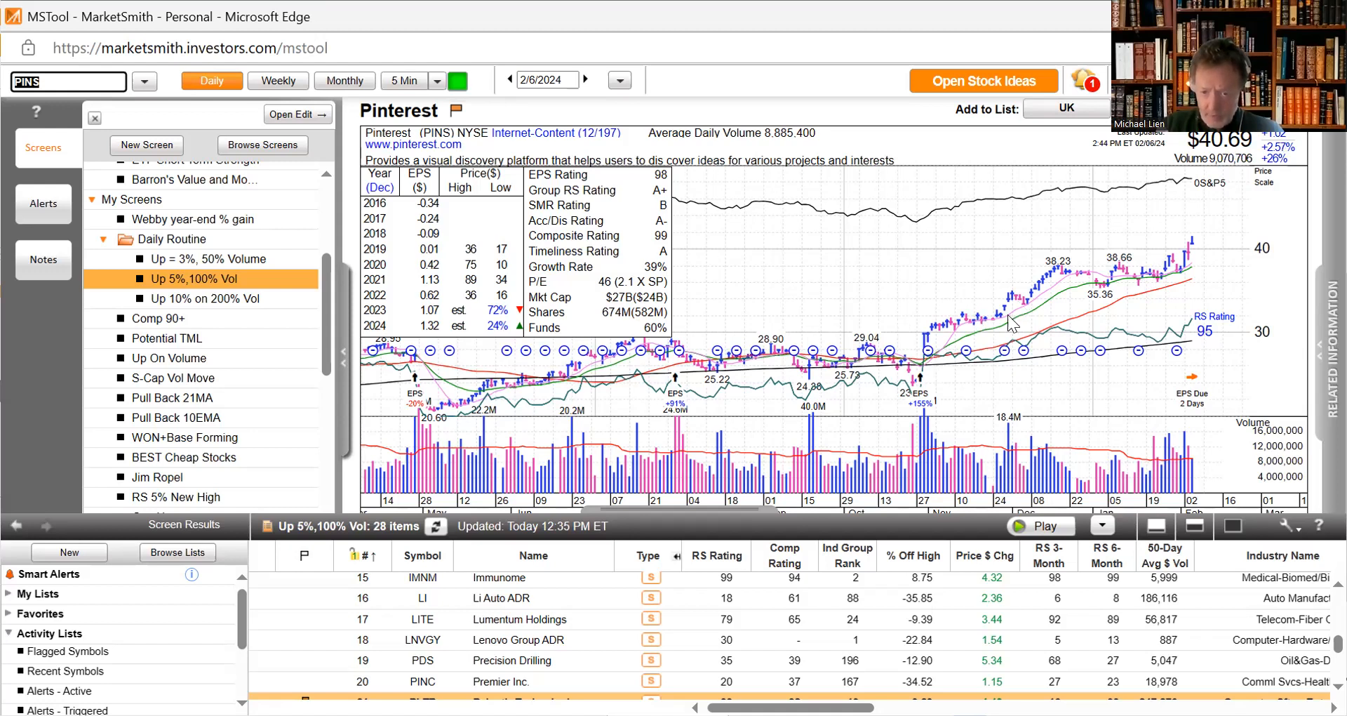
mouse_move(1100, 291)
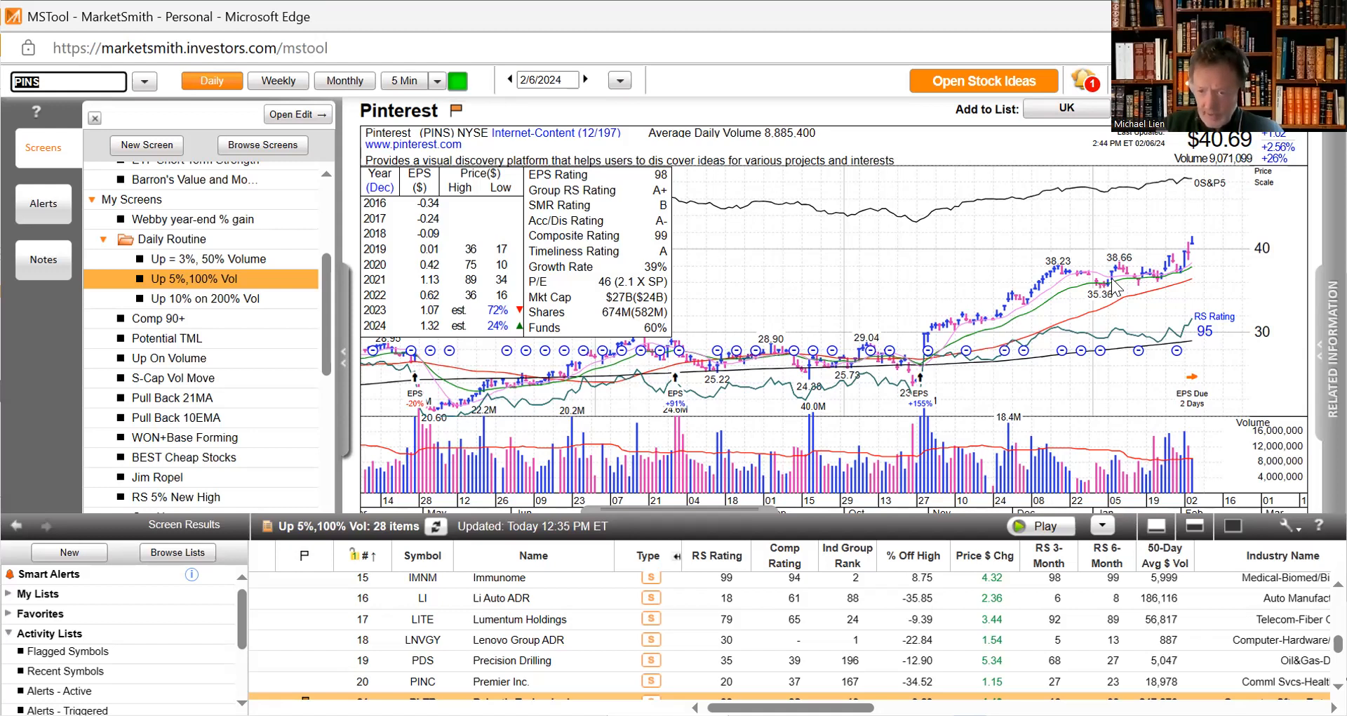
mouse_move(1161, 284)
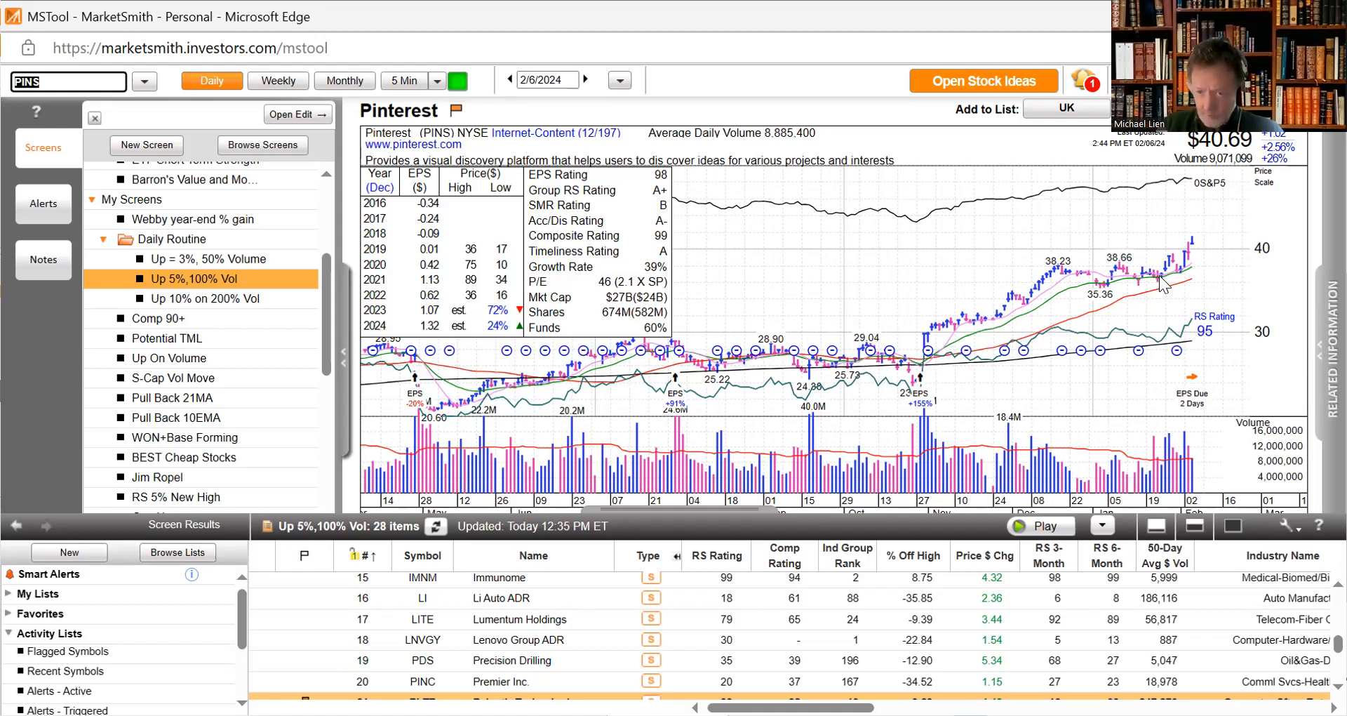
mouse_move(1196, 251)
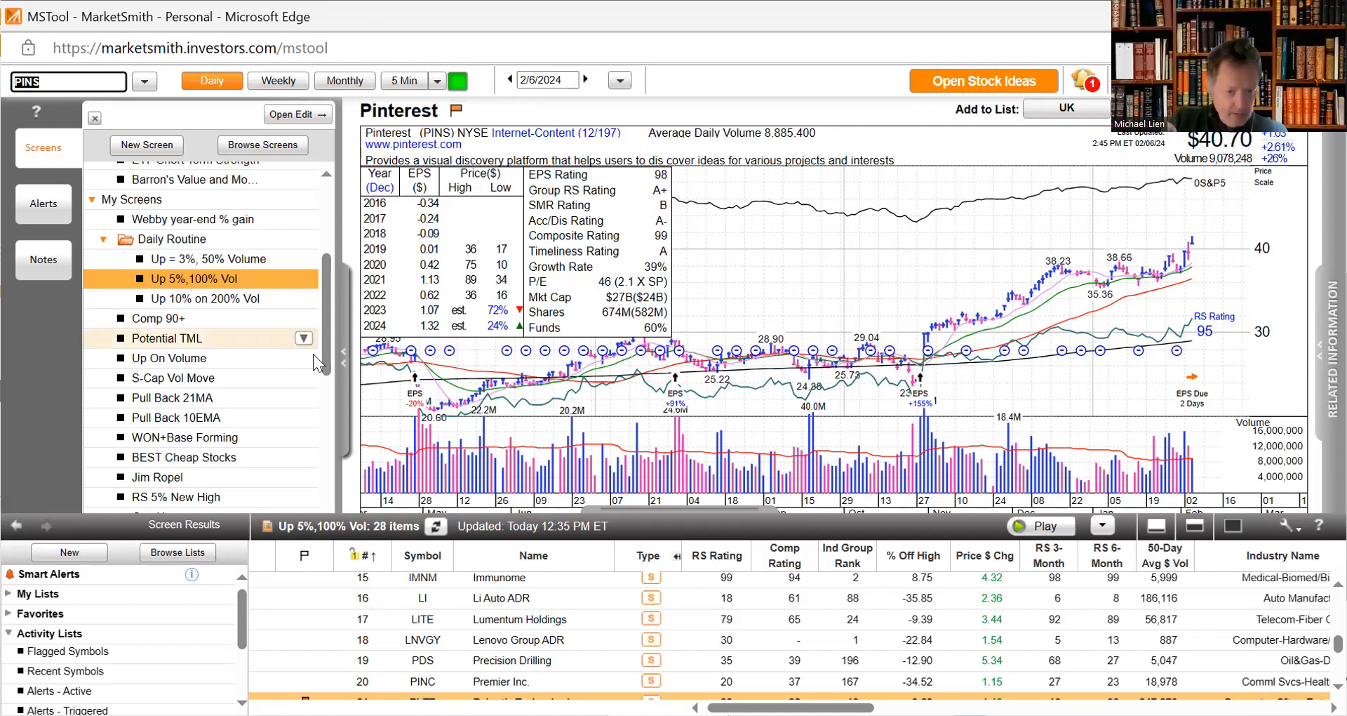
mouse_move(206, 258)
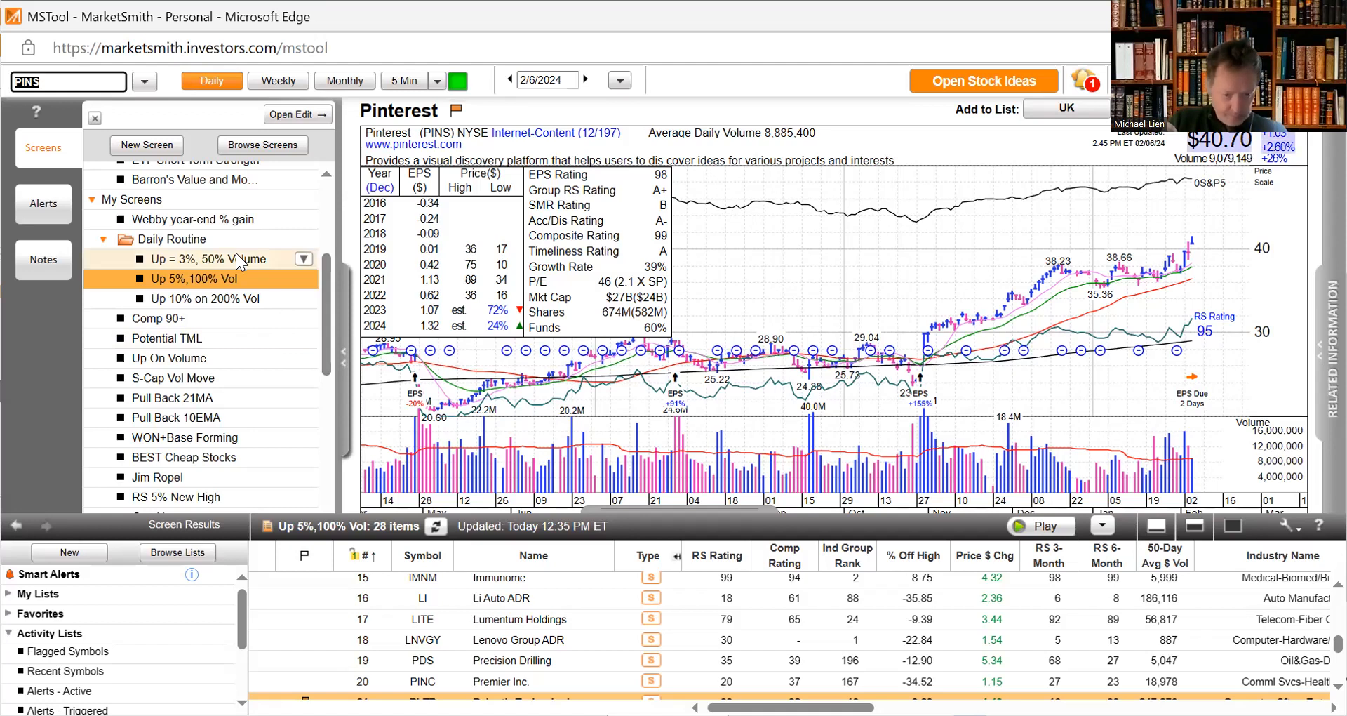
- Show the Up = 3%, 50% Volume screen results and view the Xylem and Varonis Systems charts
click(214, 258)
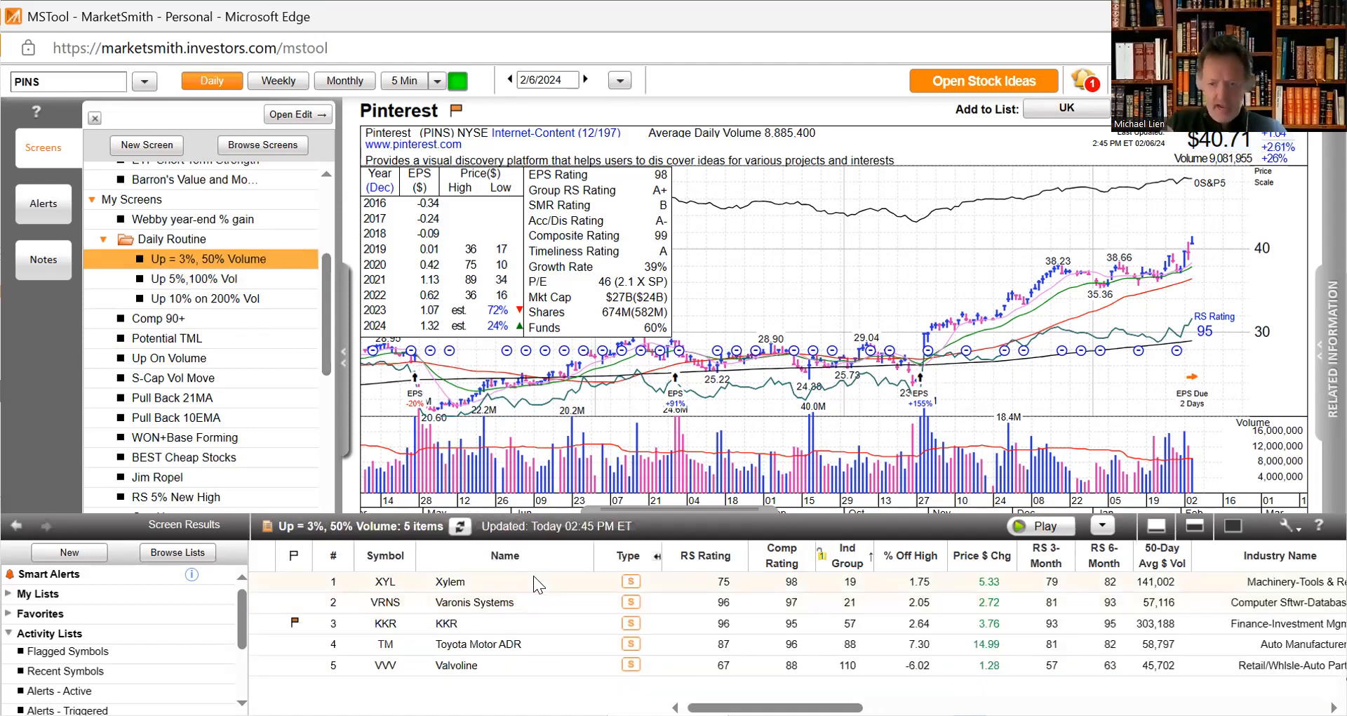
click(449, 581)
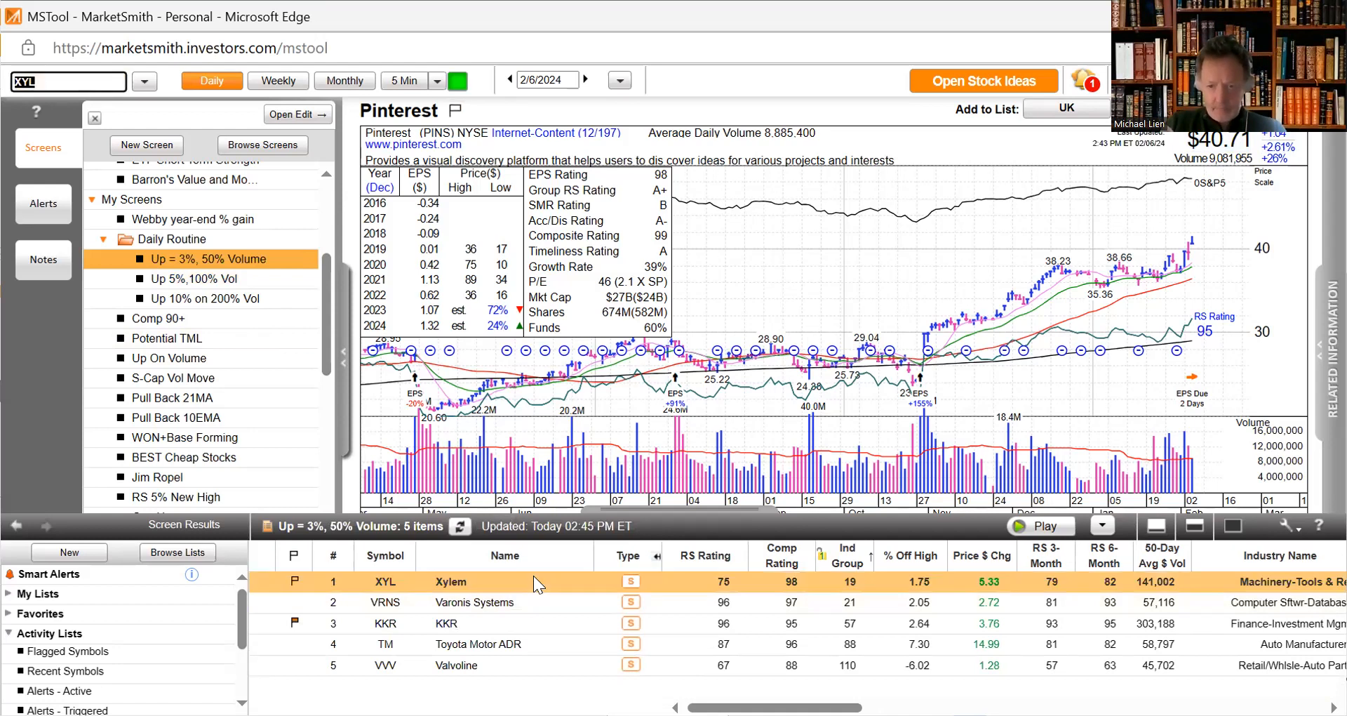
click(450, 581)
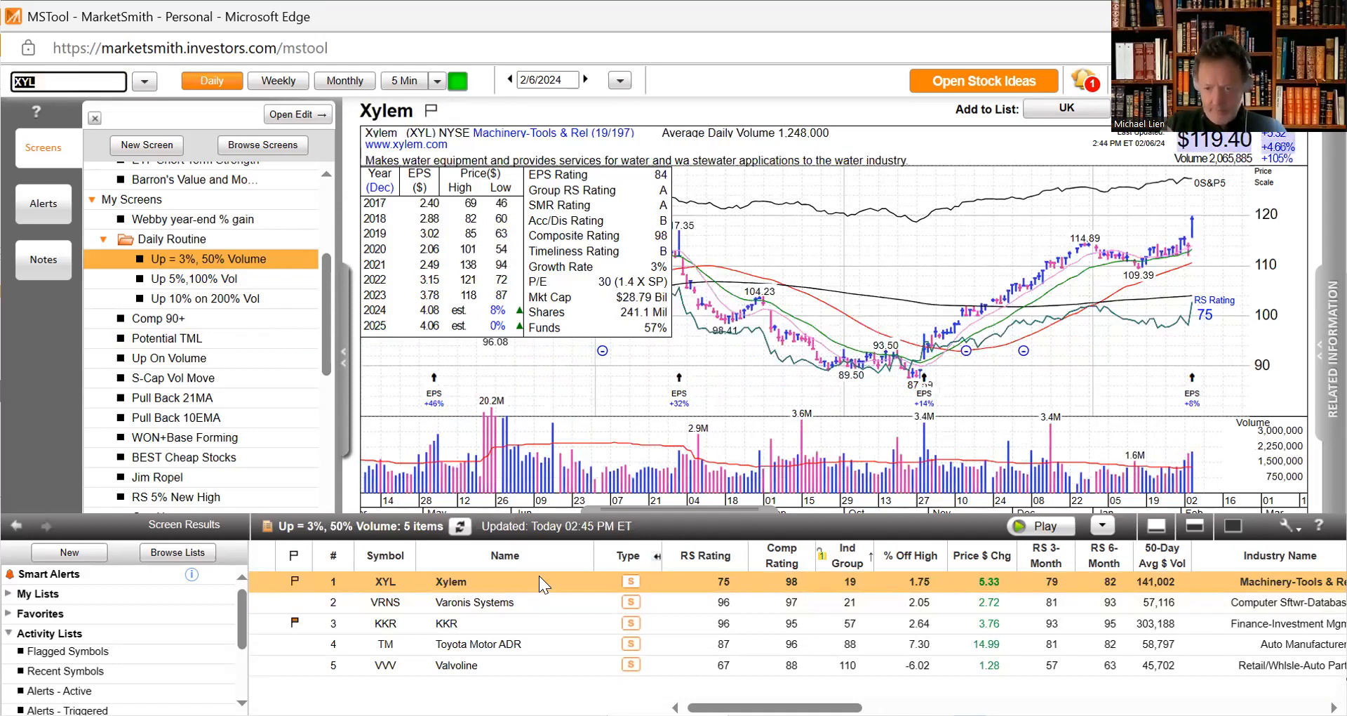
mouse_move(1249, 335)
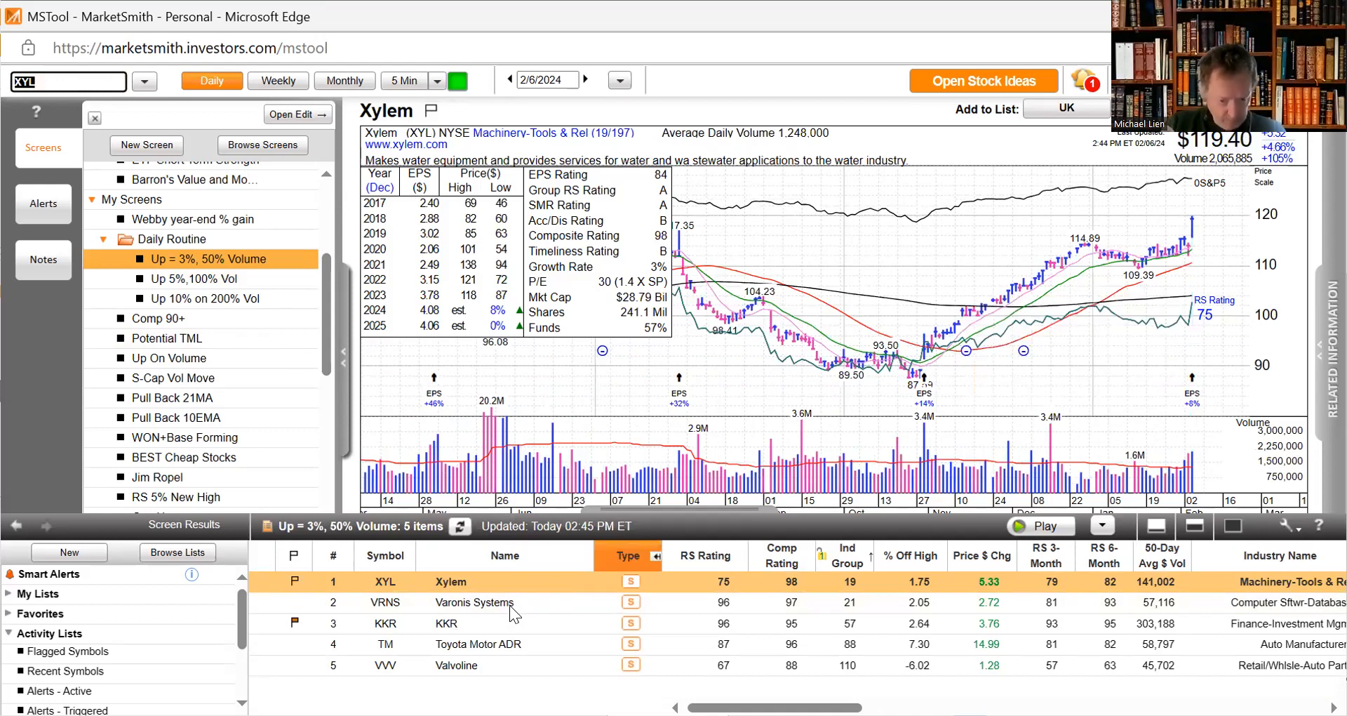
click(473, 602)
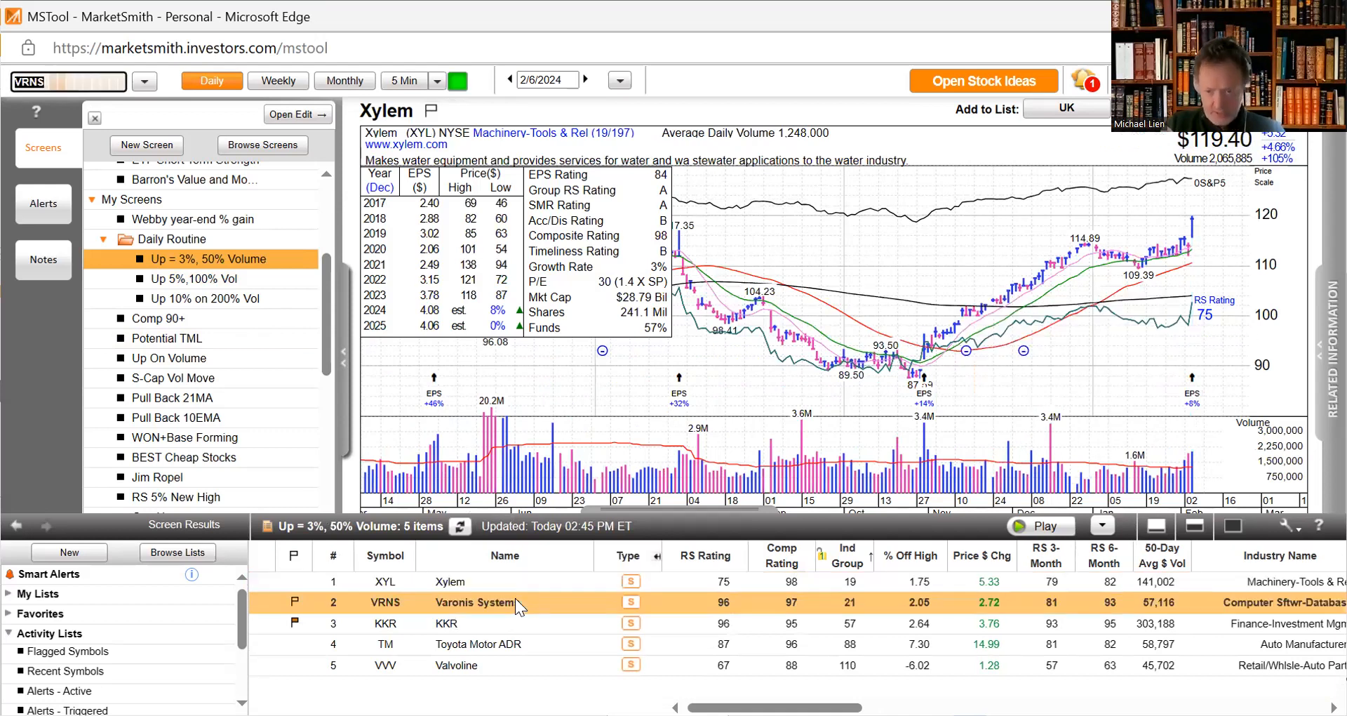
click(477, 602)
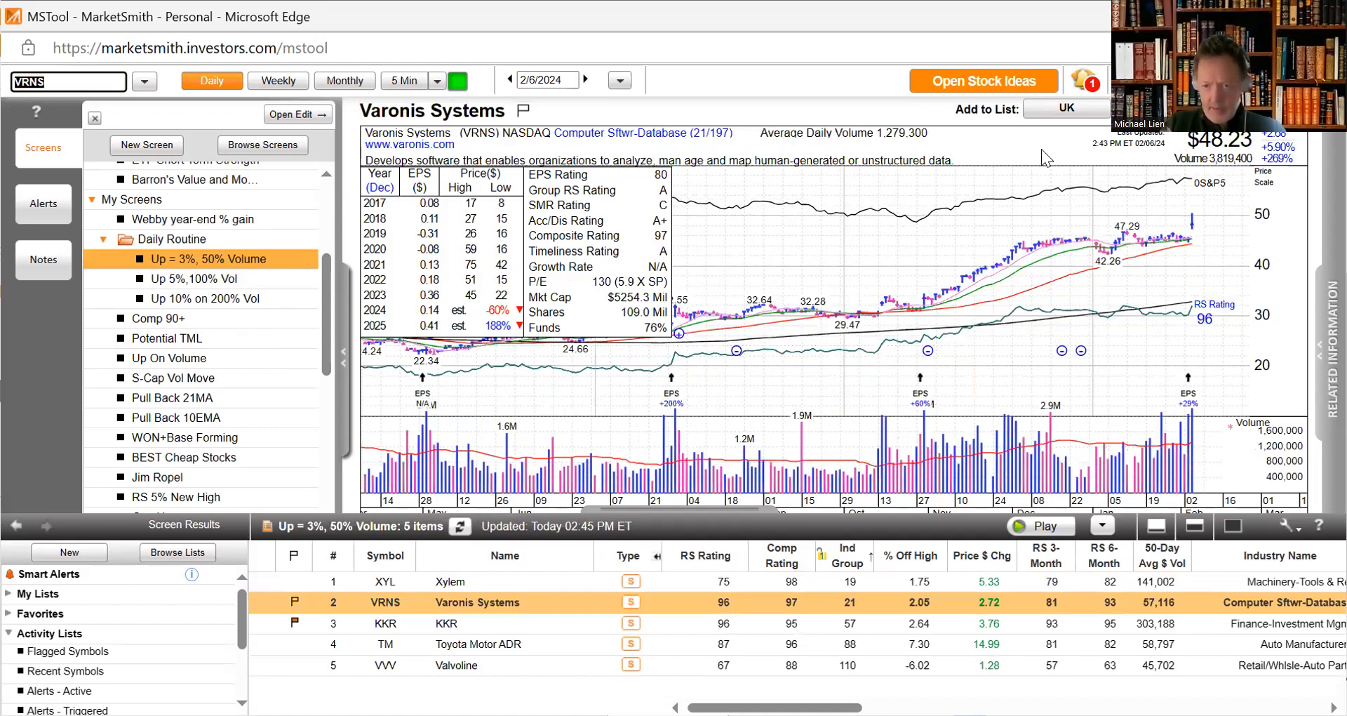
mouse_move(1019, 299)
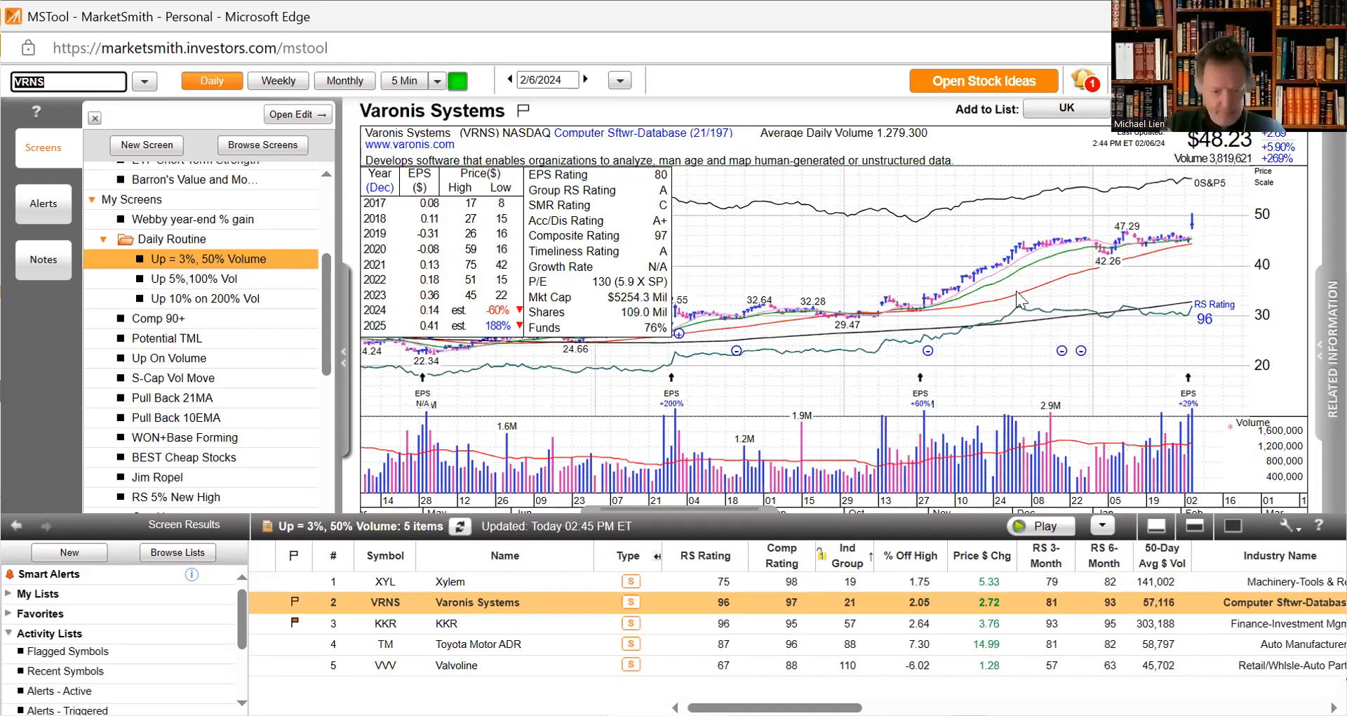
mouse_move(1285, 352)
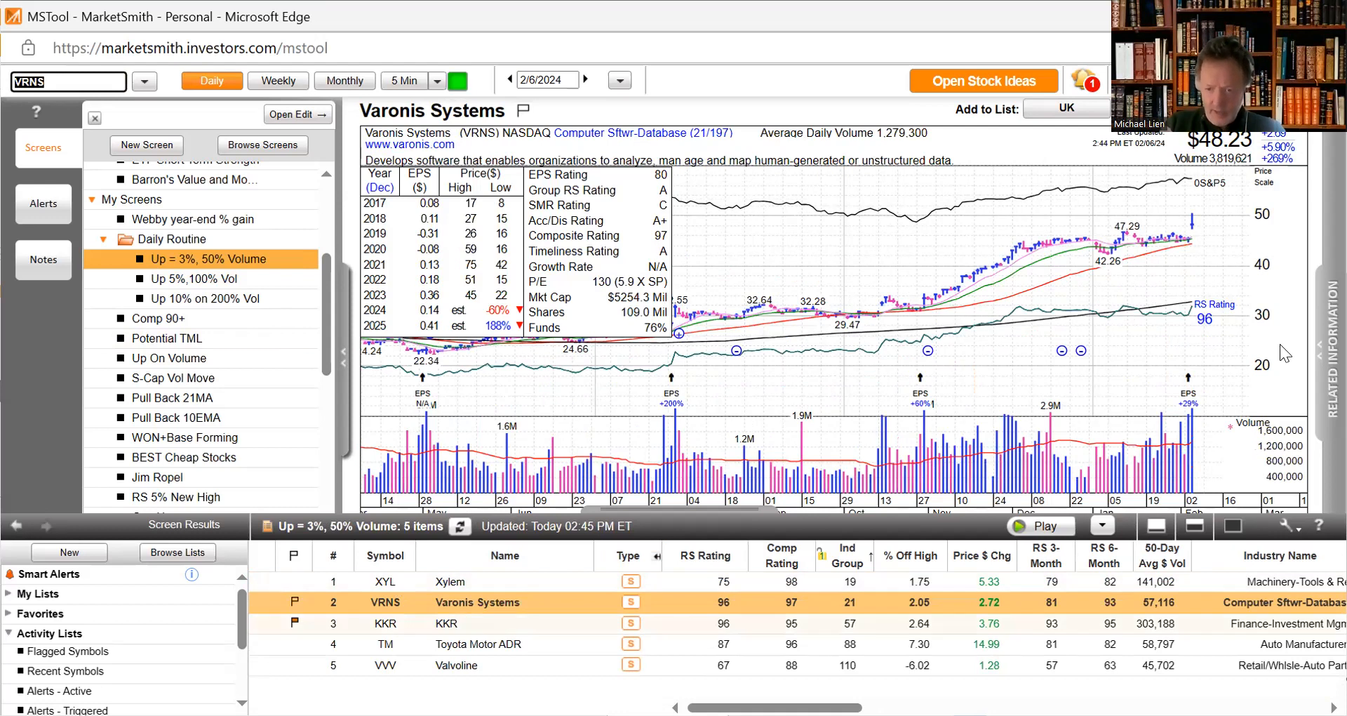
mouse_move(1193, 427)
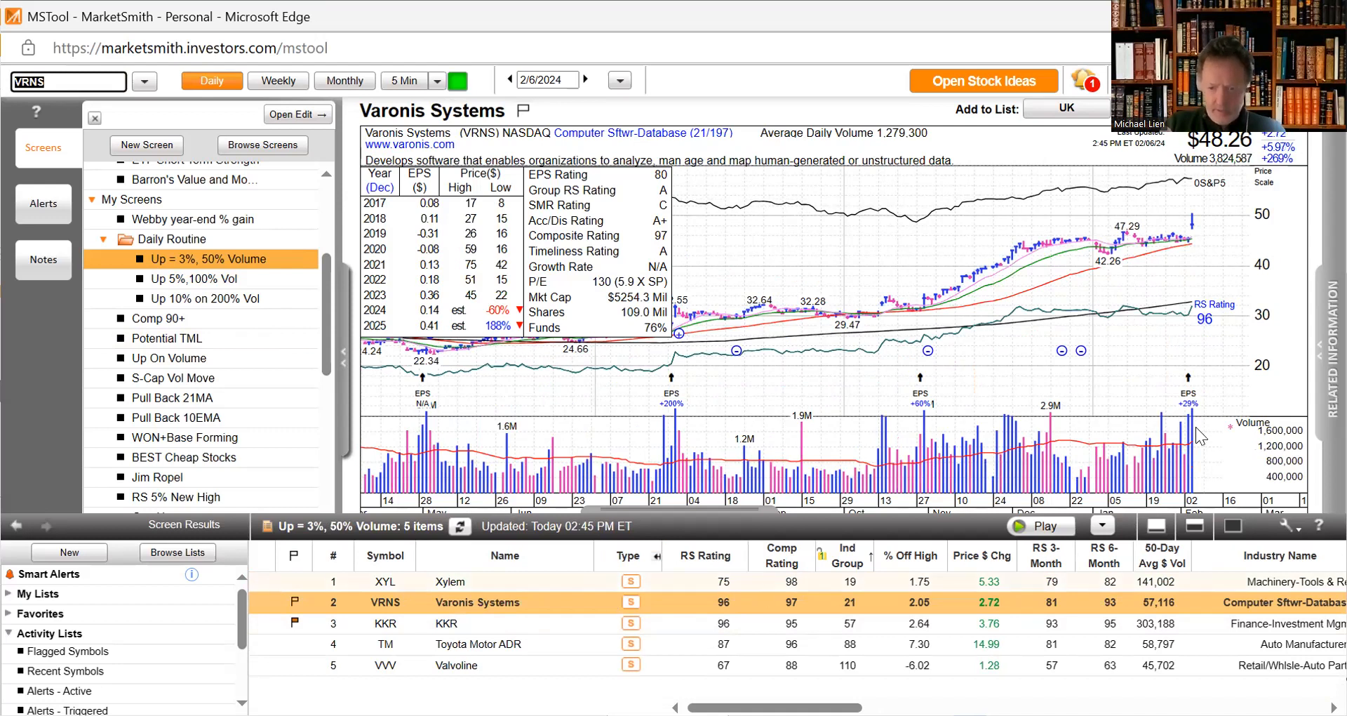
mouse_move(440, 614)
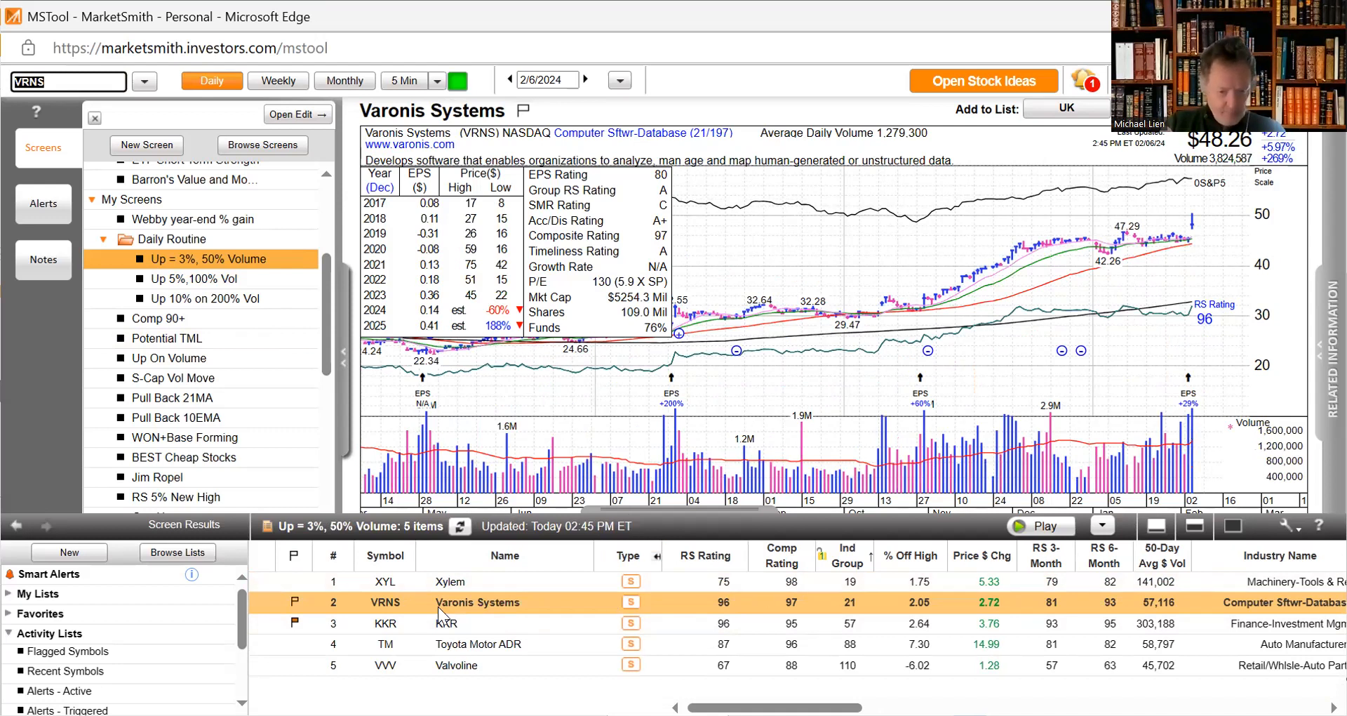
- View the KKR, Toyota Motor ADR and Valvoline (VVV) daily charts from the results
click(385, 623)
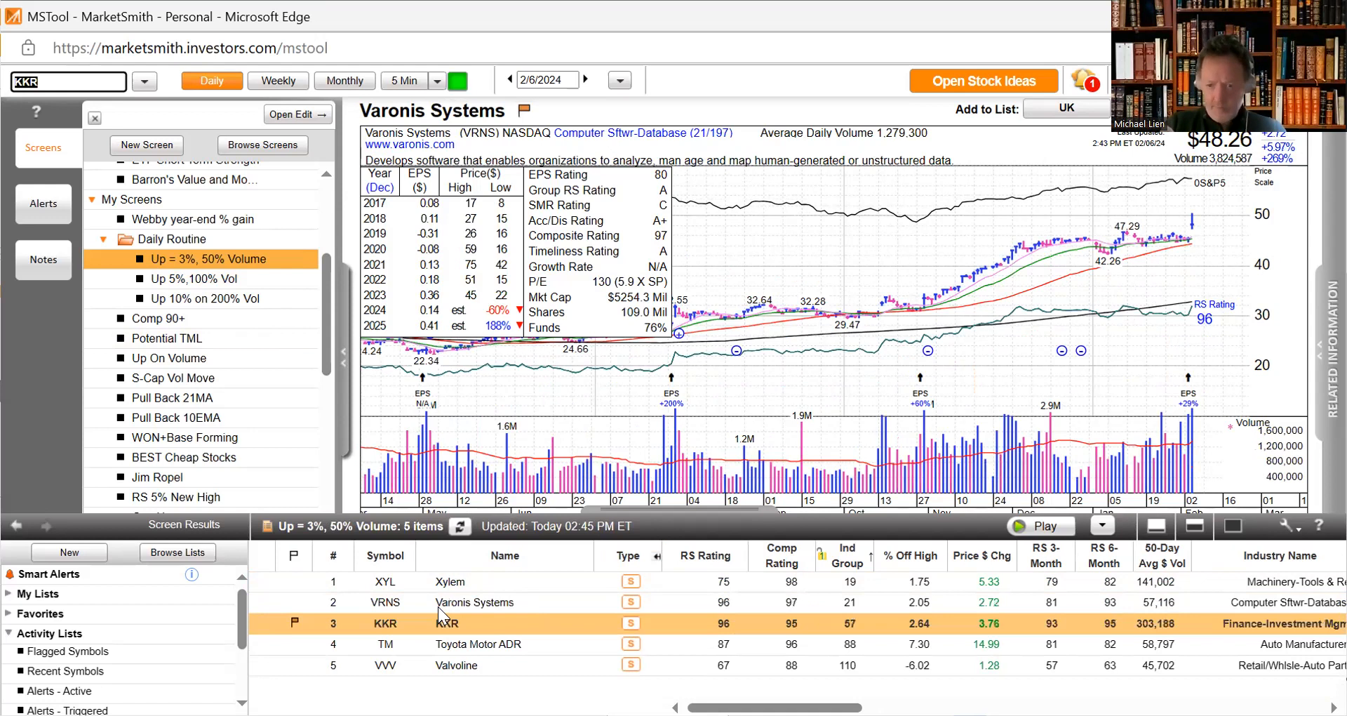
click(385, 623)
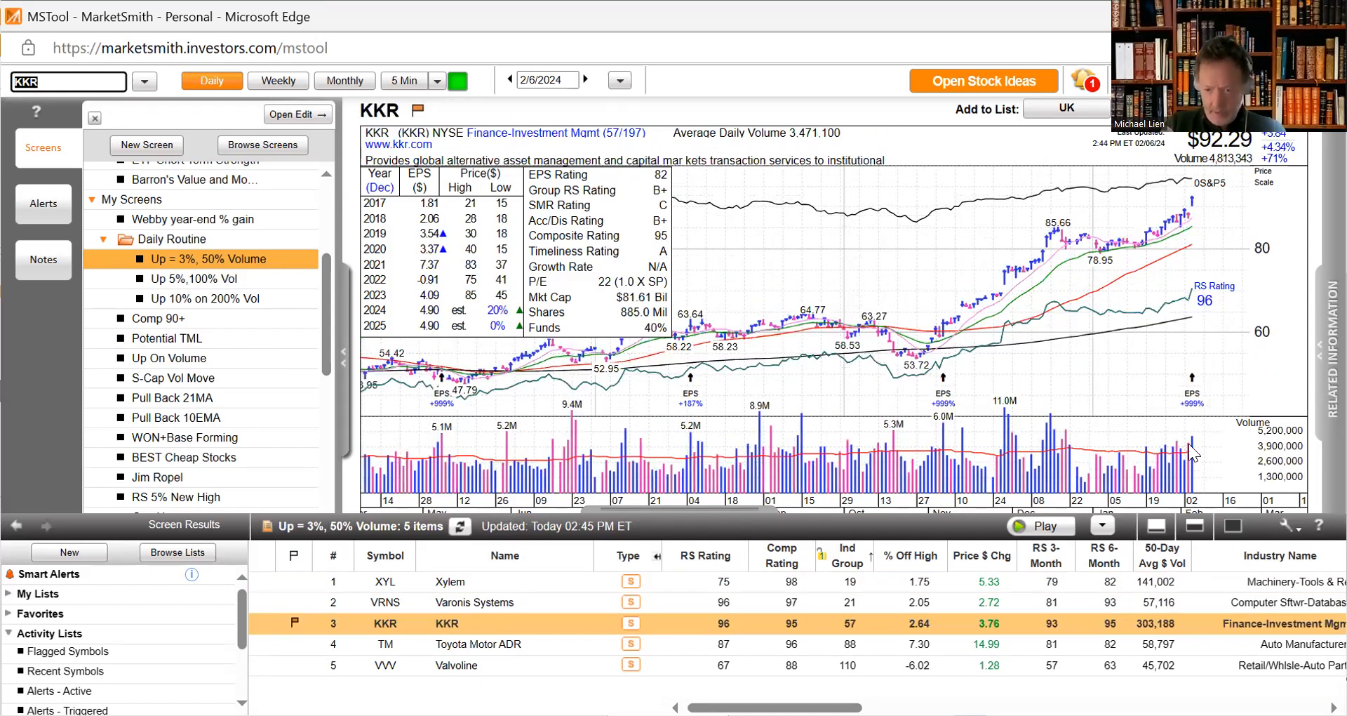
mouse_move(1191, 408)
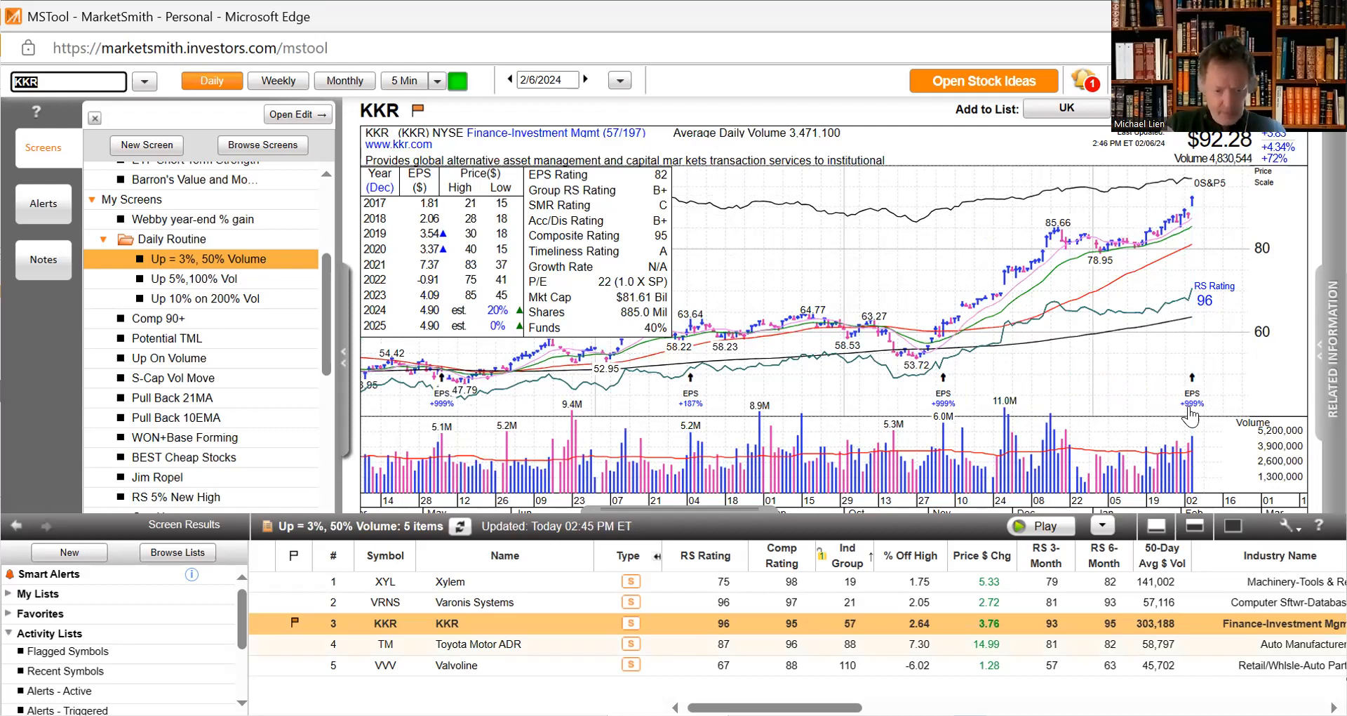
click(482, 644)
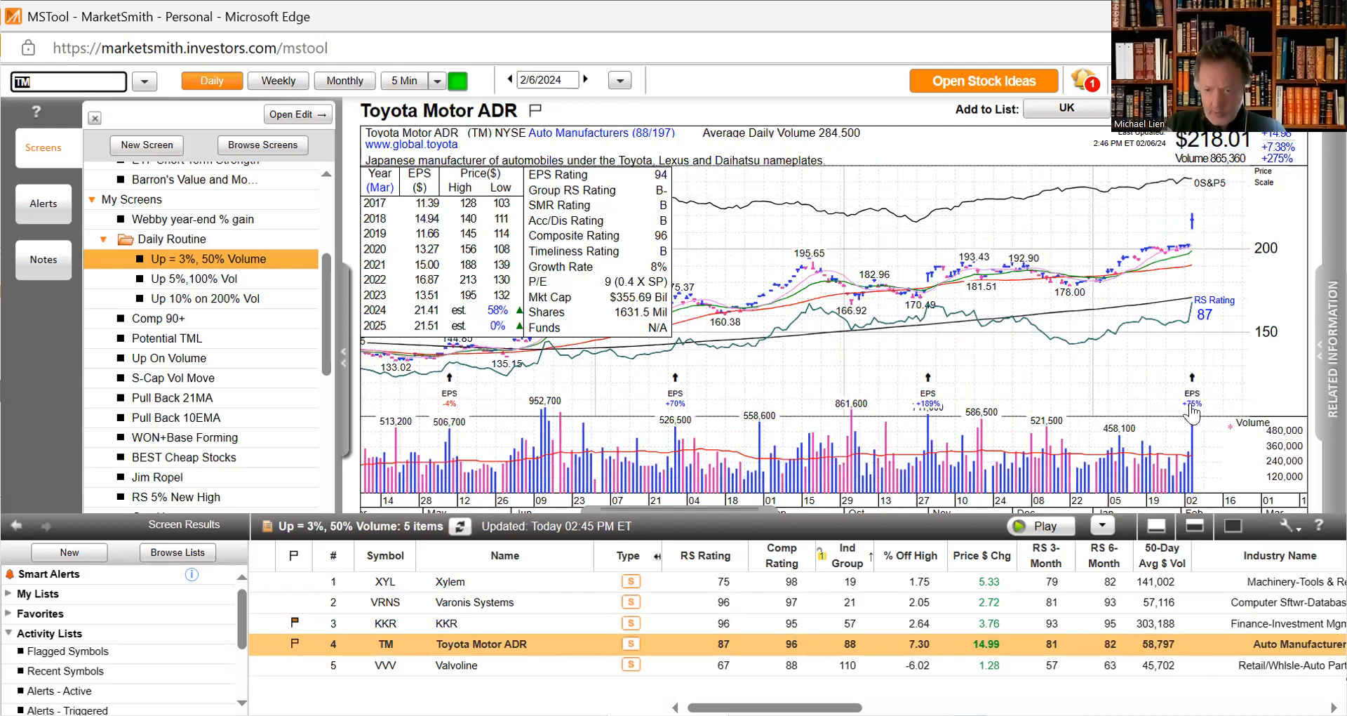
mouse_move(1070, 329)
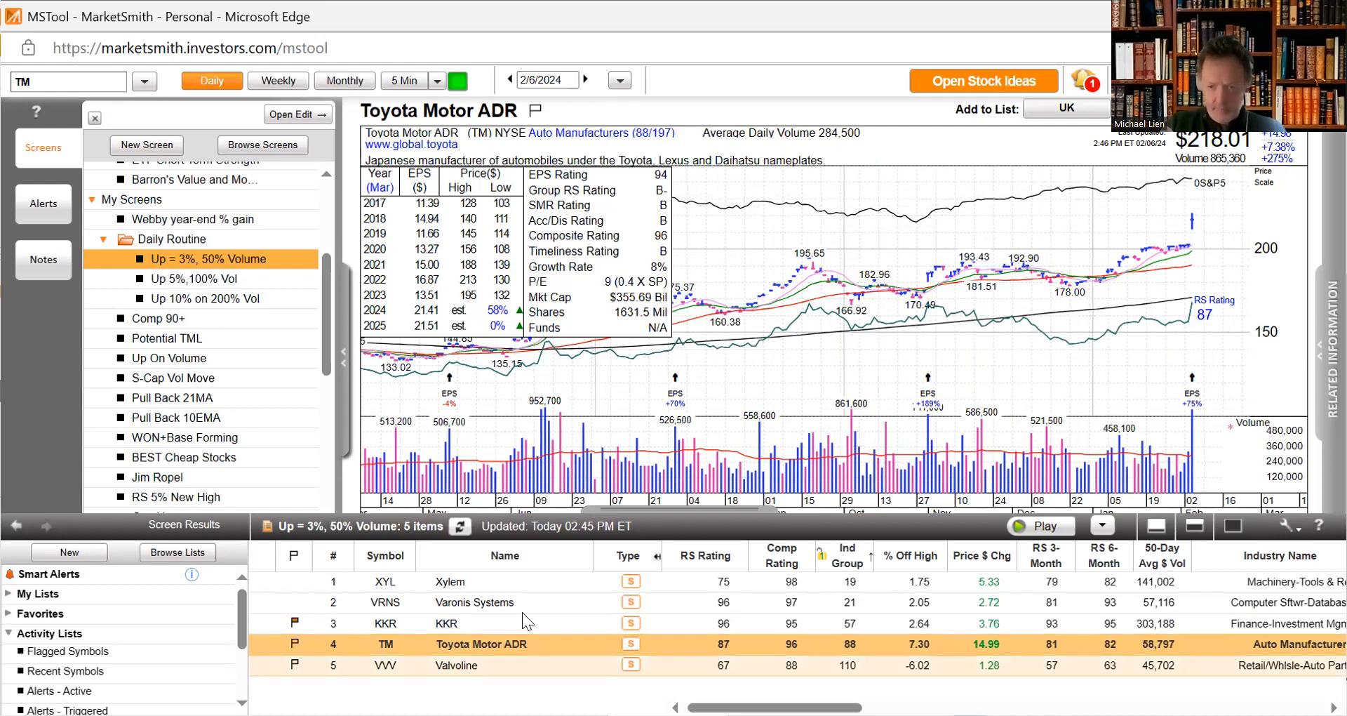
click(64, 81)
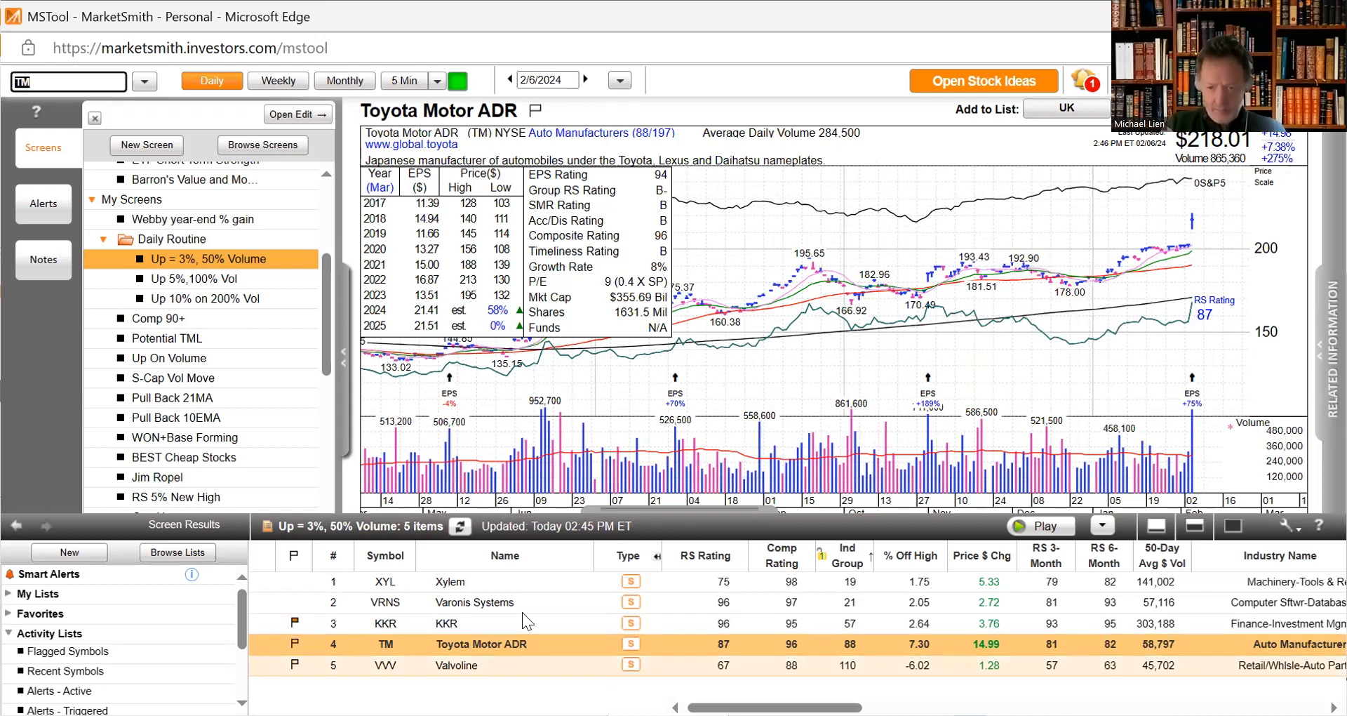
click(456, 665)
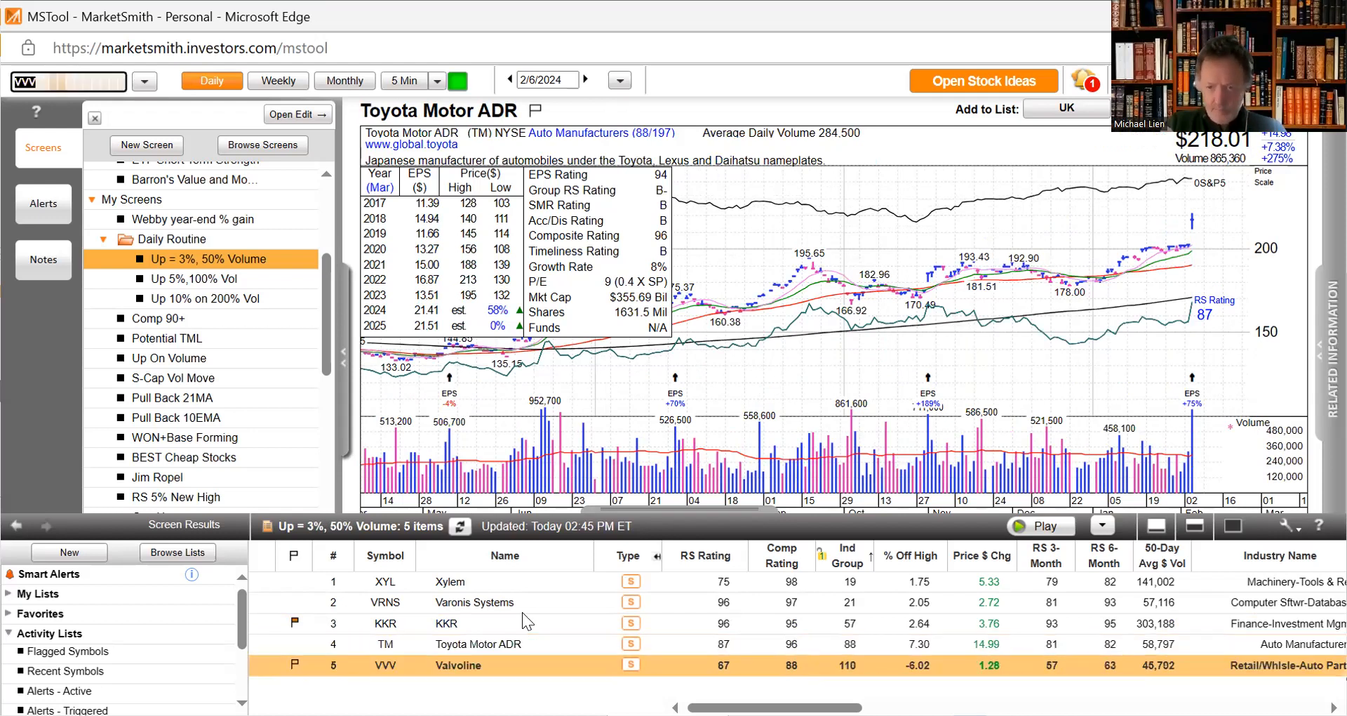
click(457, 666)
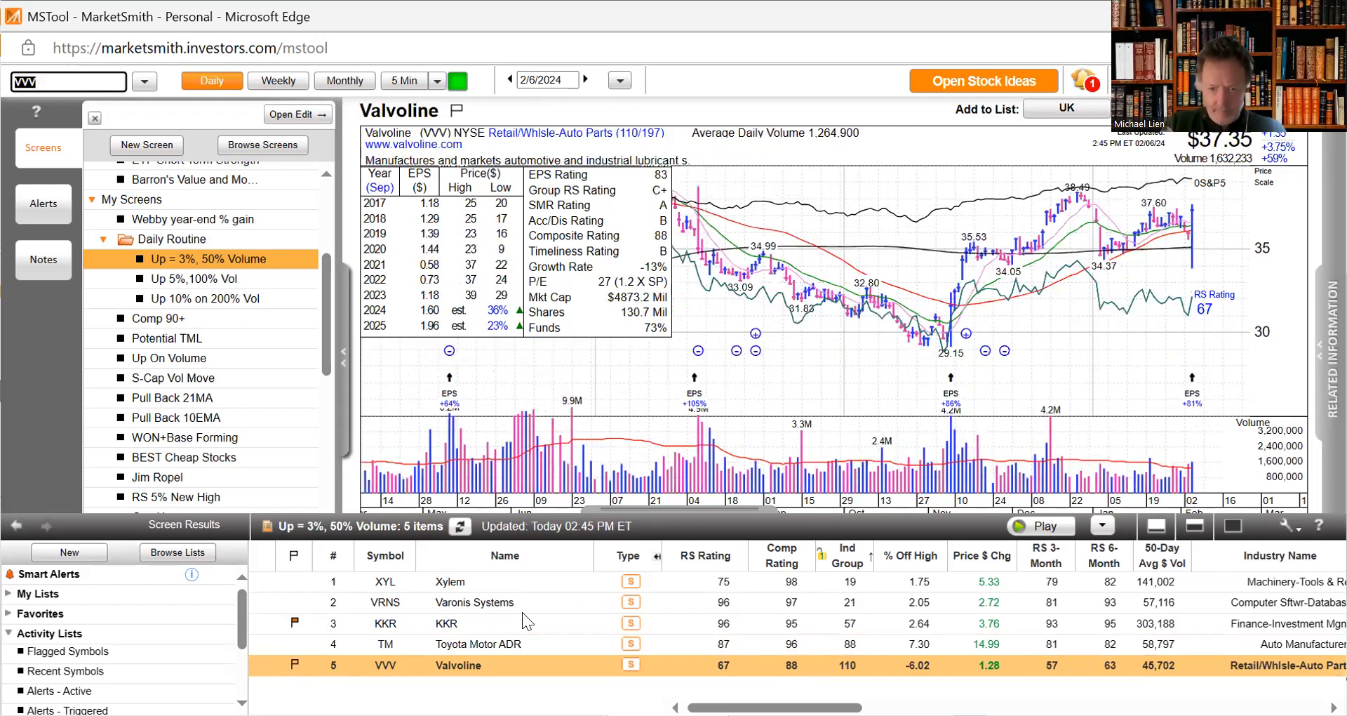
mouse_move(841, 306)
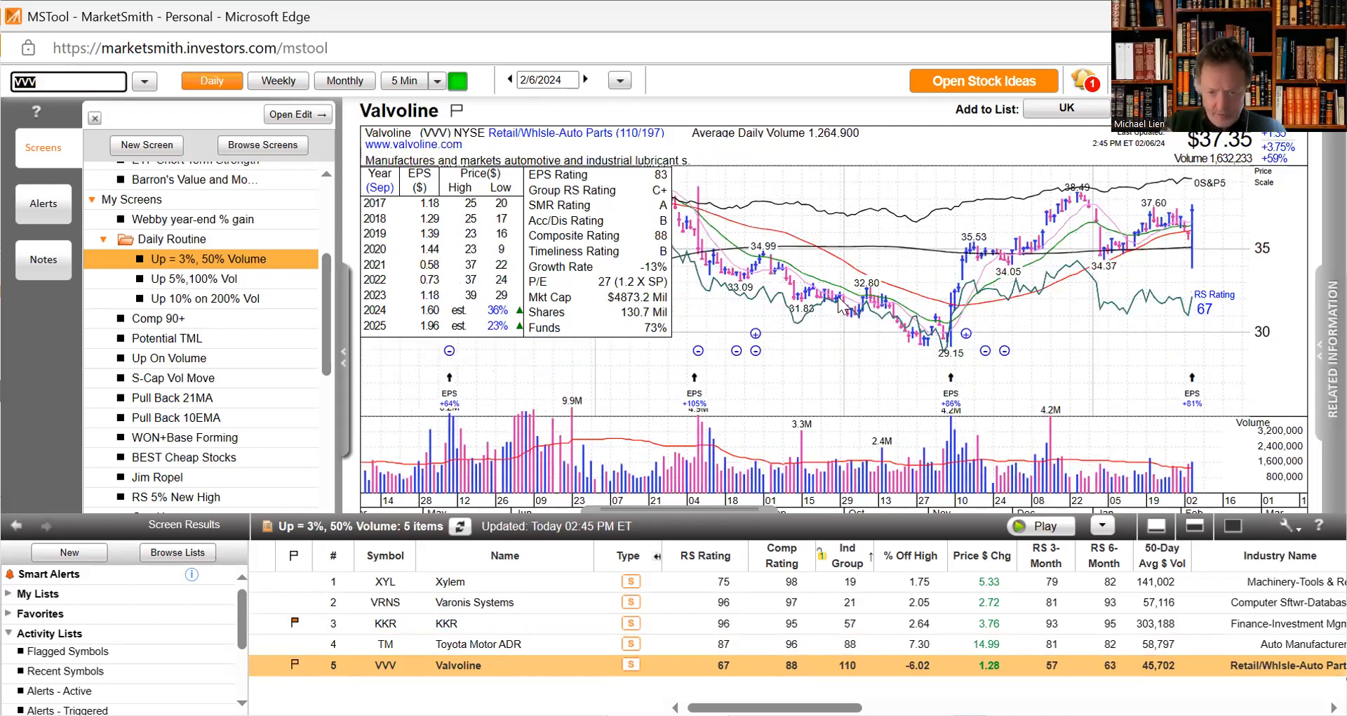
mouse_move(1136, 271)
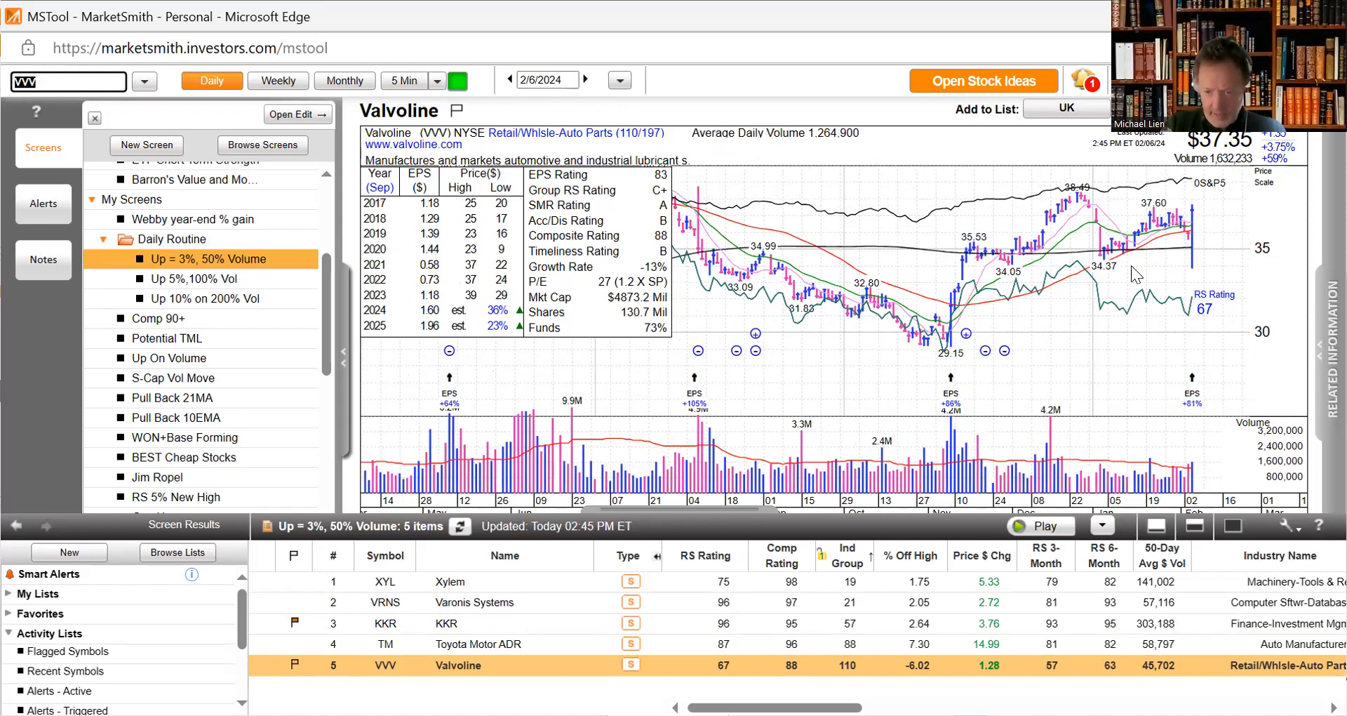
mouse_move(1196, 460)
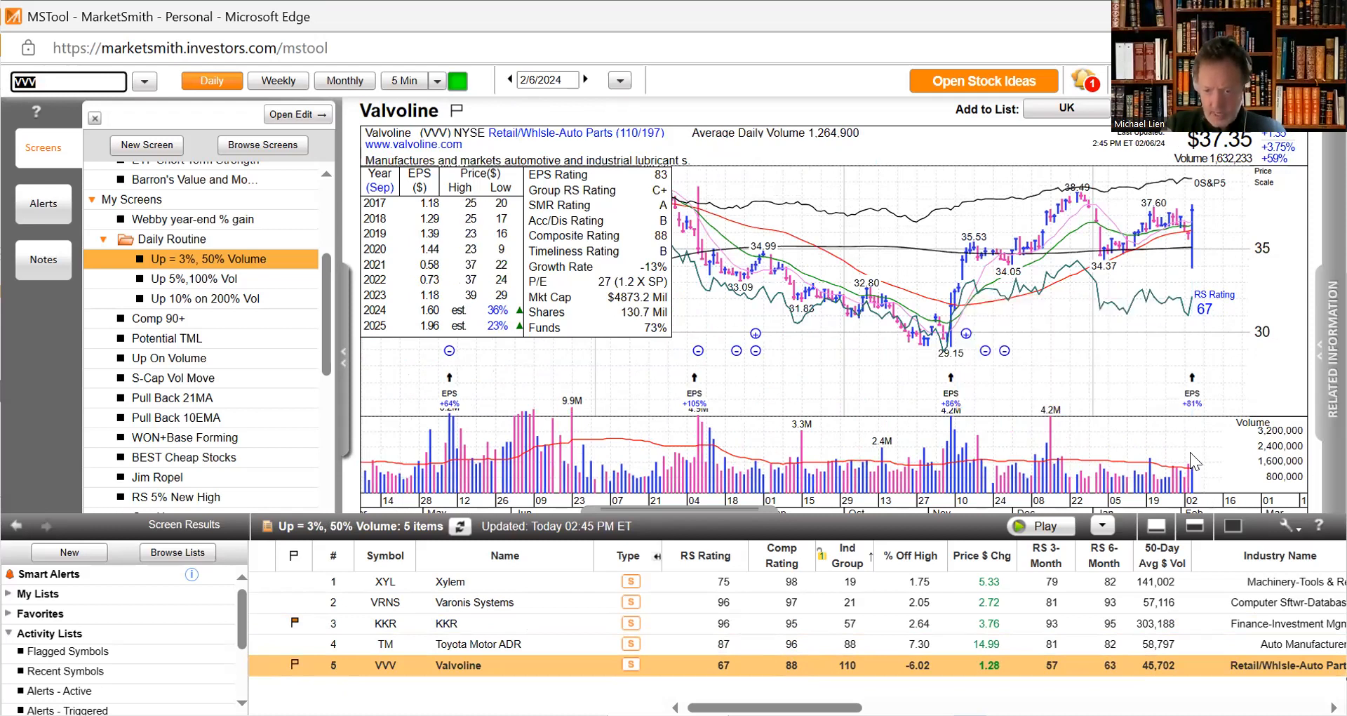
mouse_move(1194, 464)
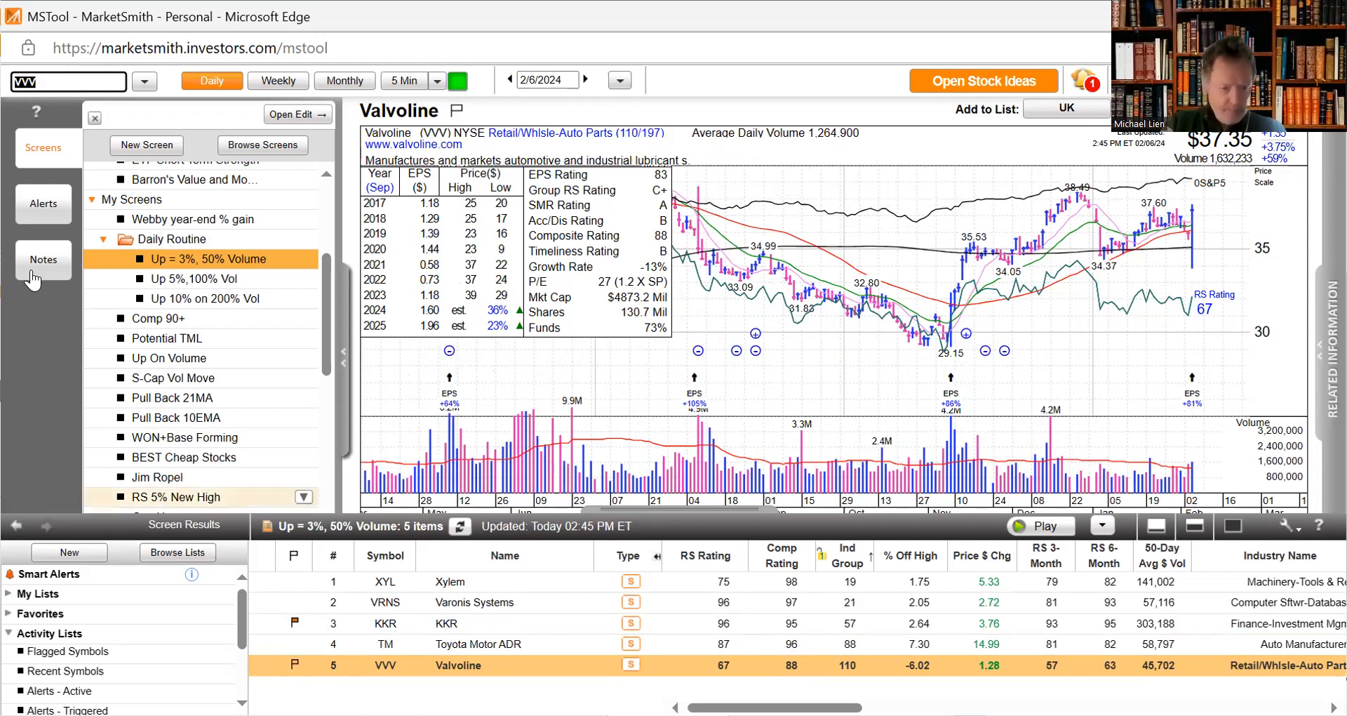
- Show the Up 5%,100% Vol screen results and view the Anta Sports ADR and ArcBest charts
click(201, 278)
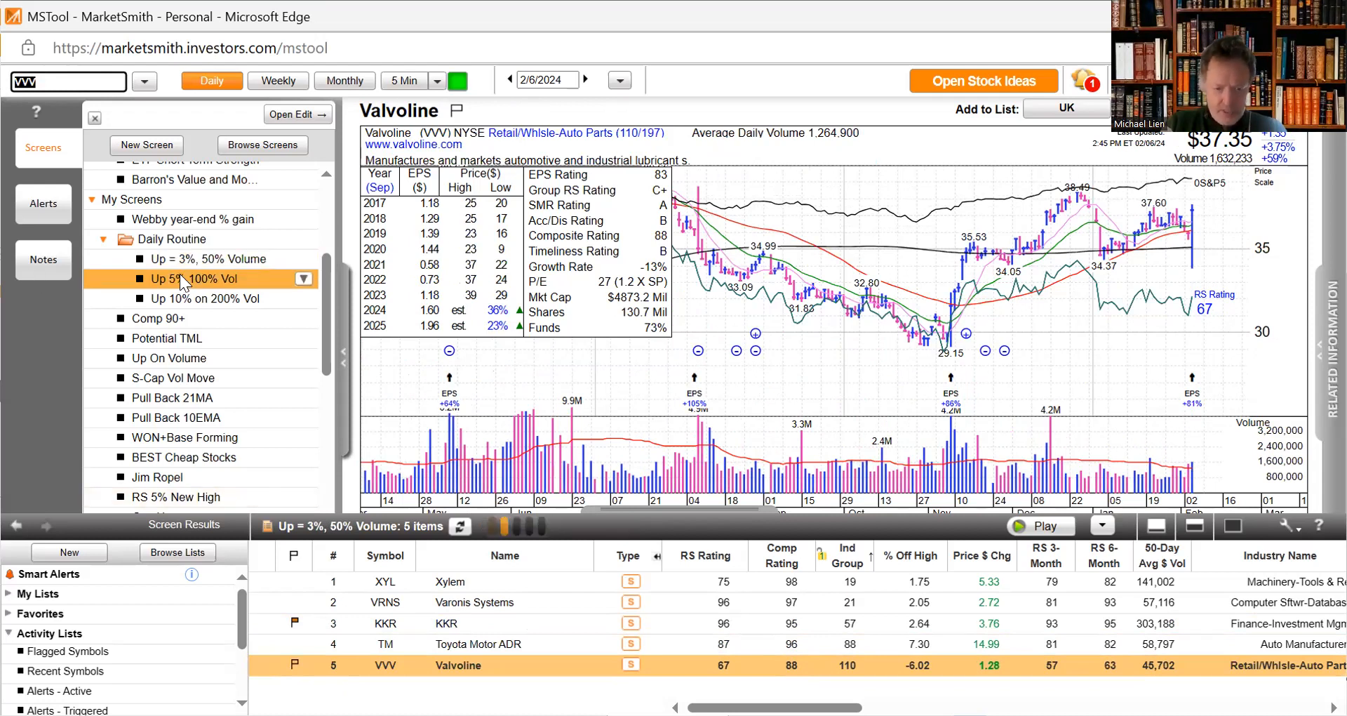
click(197, 278)
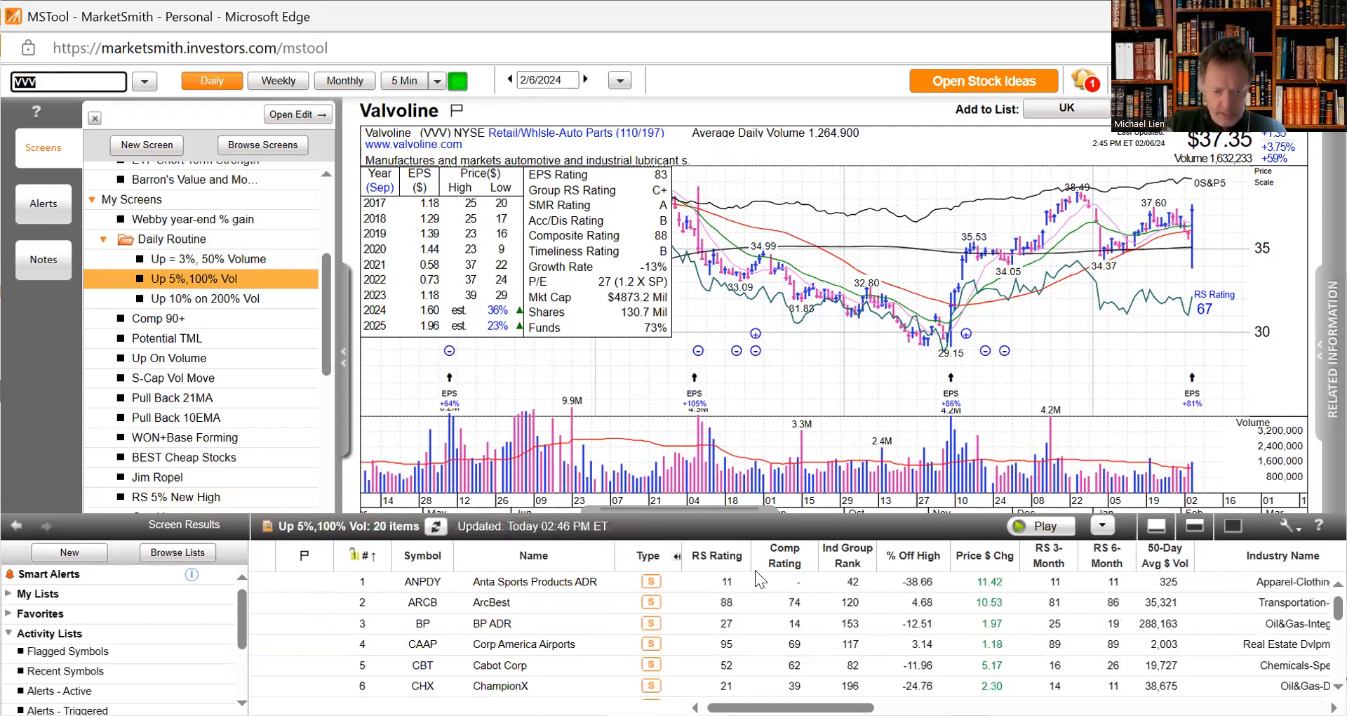
click(534, 581)
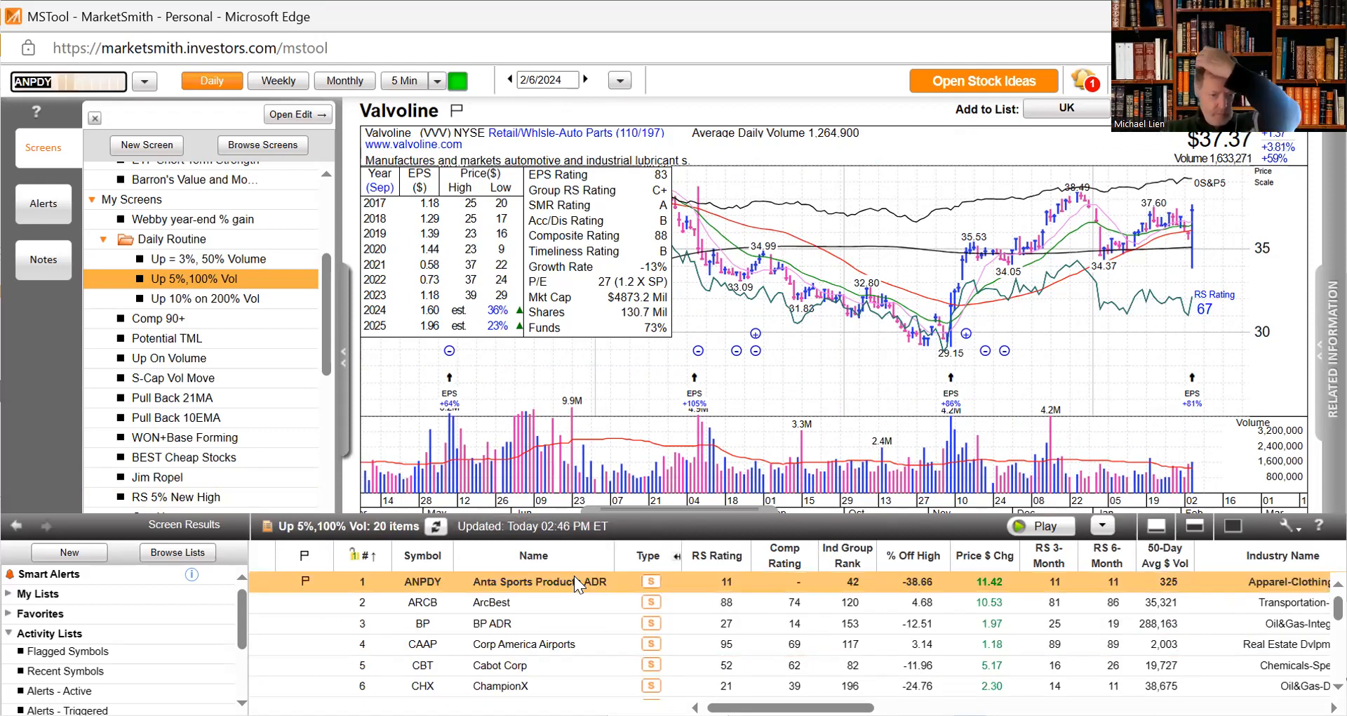
click(533, 581)
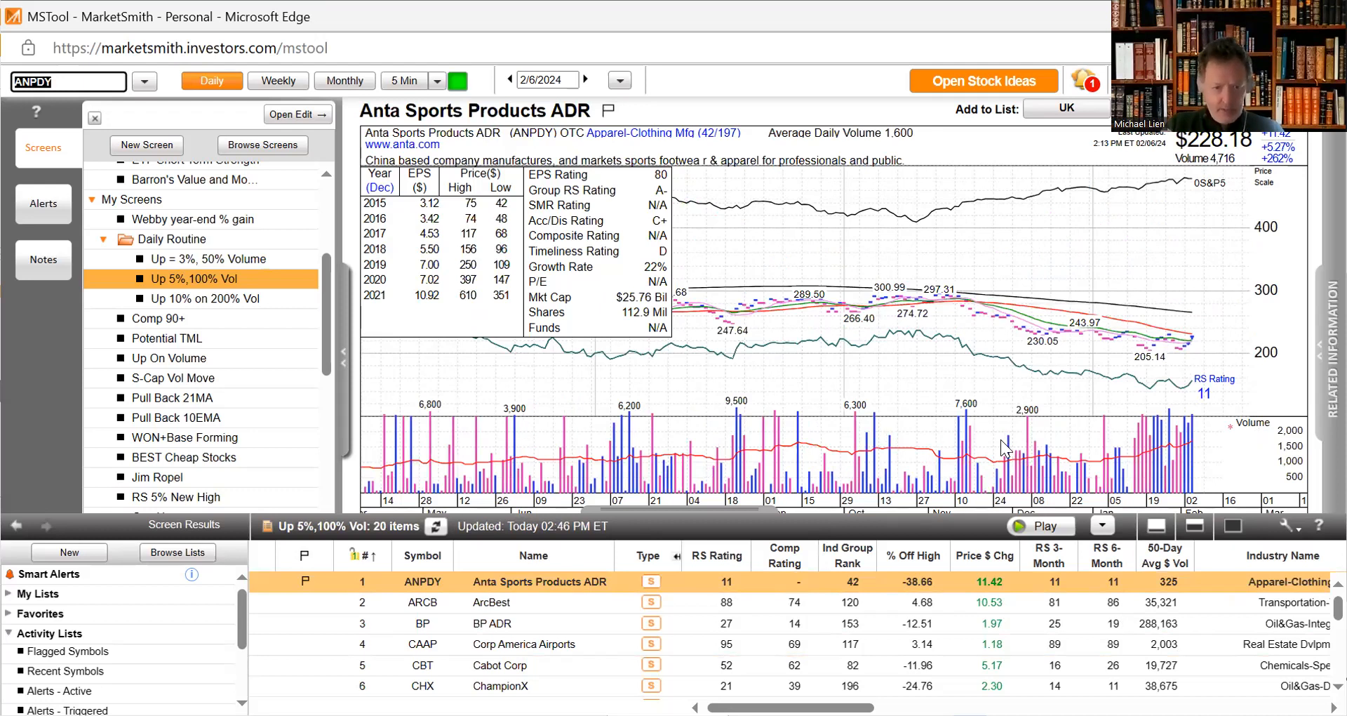
mouse_move(902, 239)
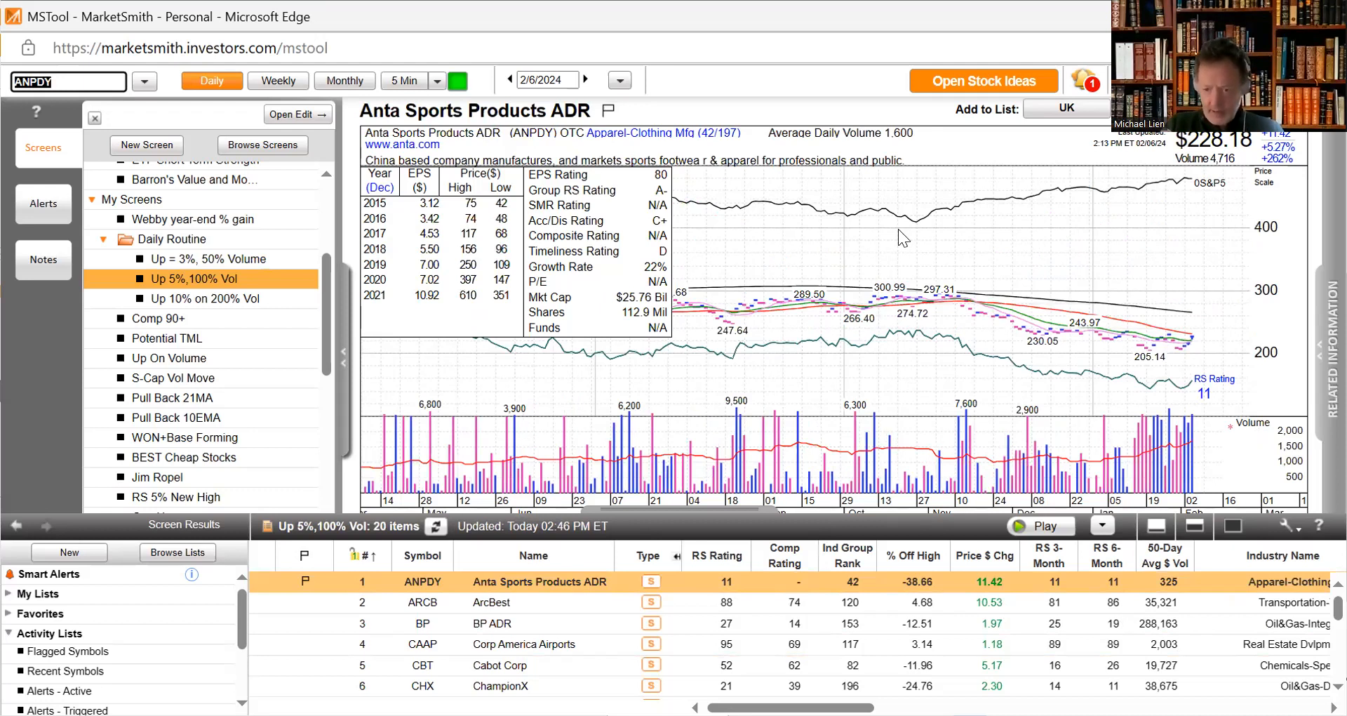
mouse_move(1162, 430)
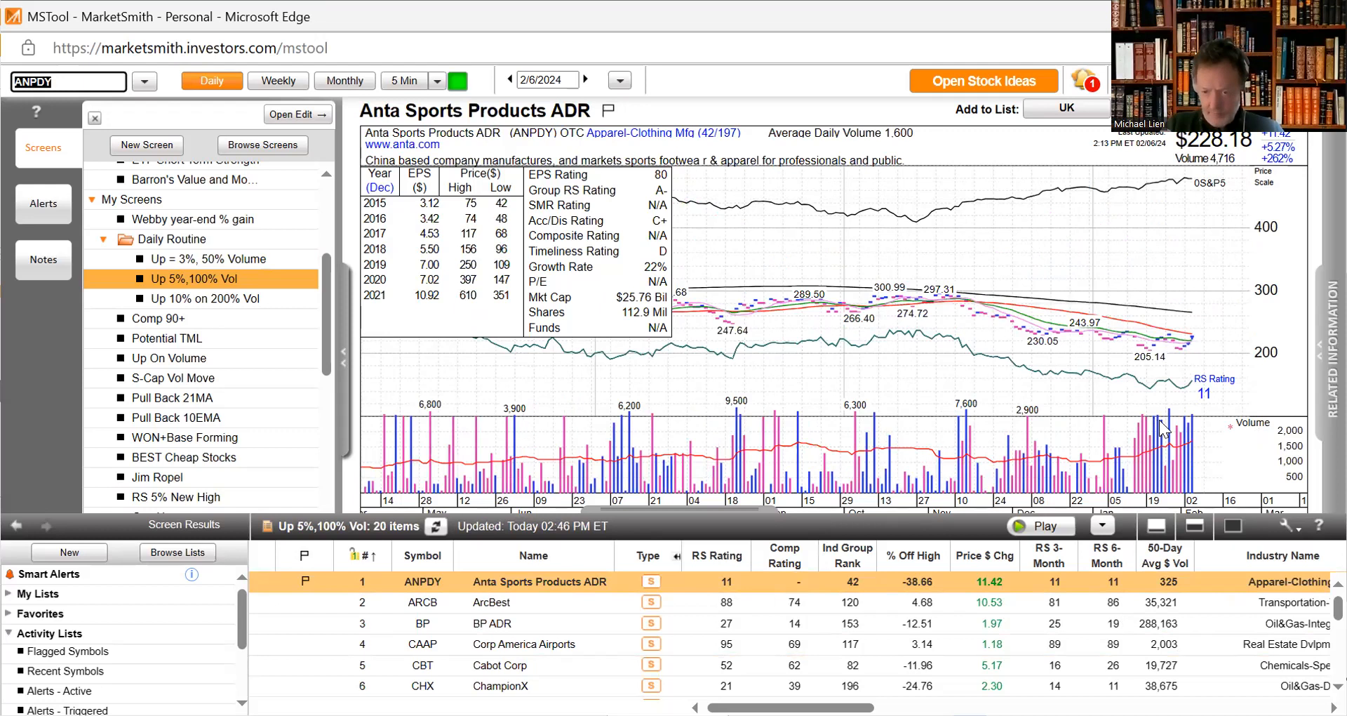
mouse_move(1163, 429)
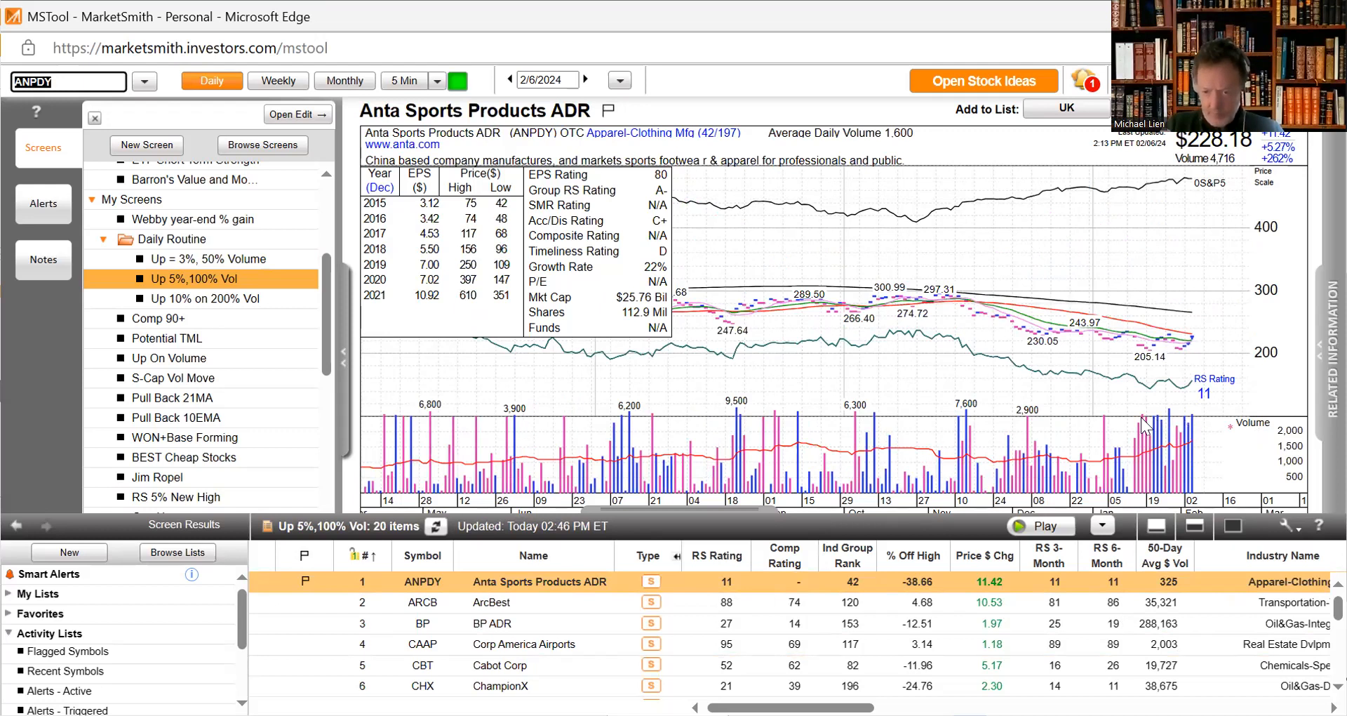
mouse_move(1191, 427)
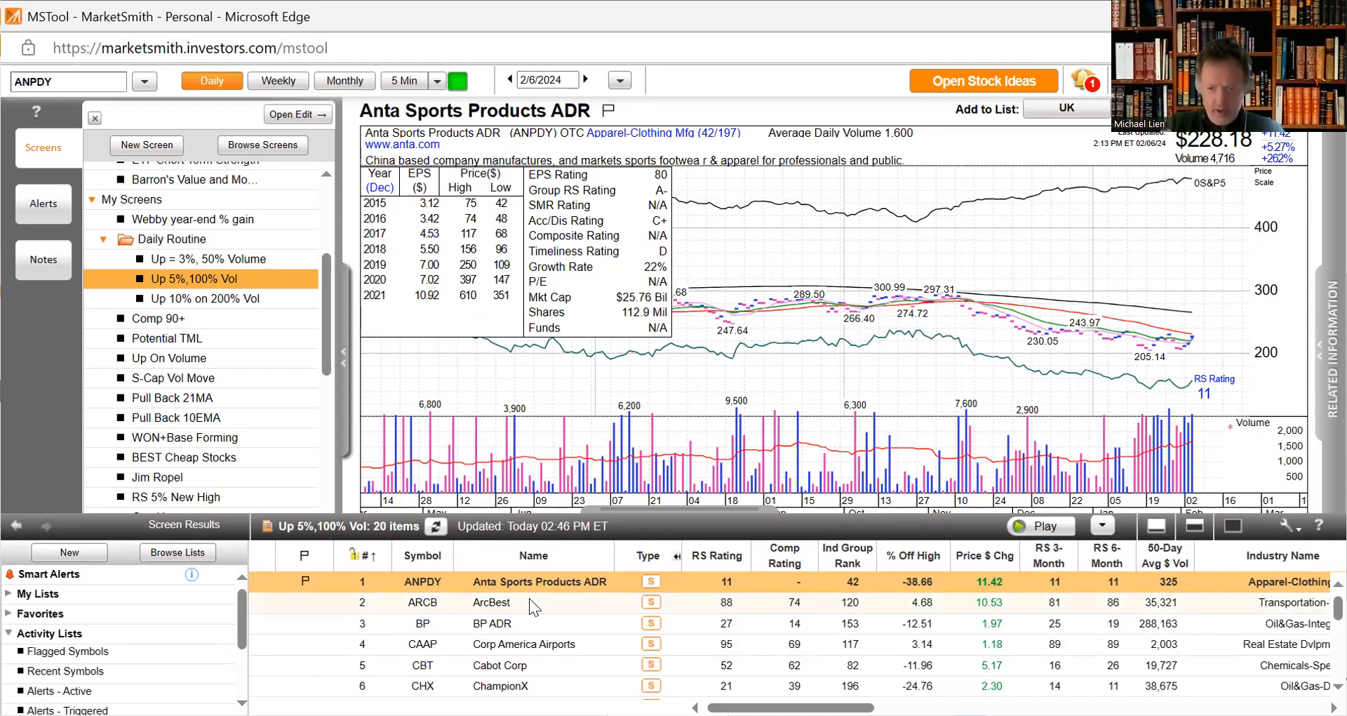
click(491, 602)
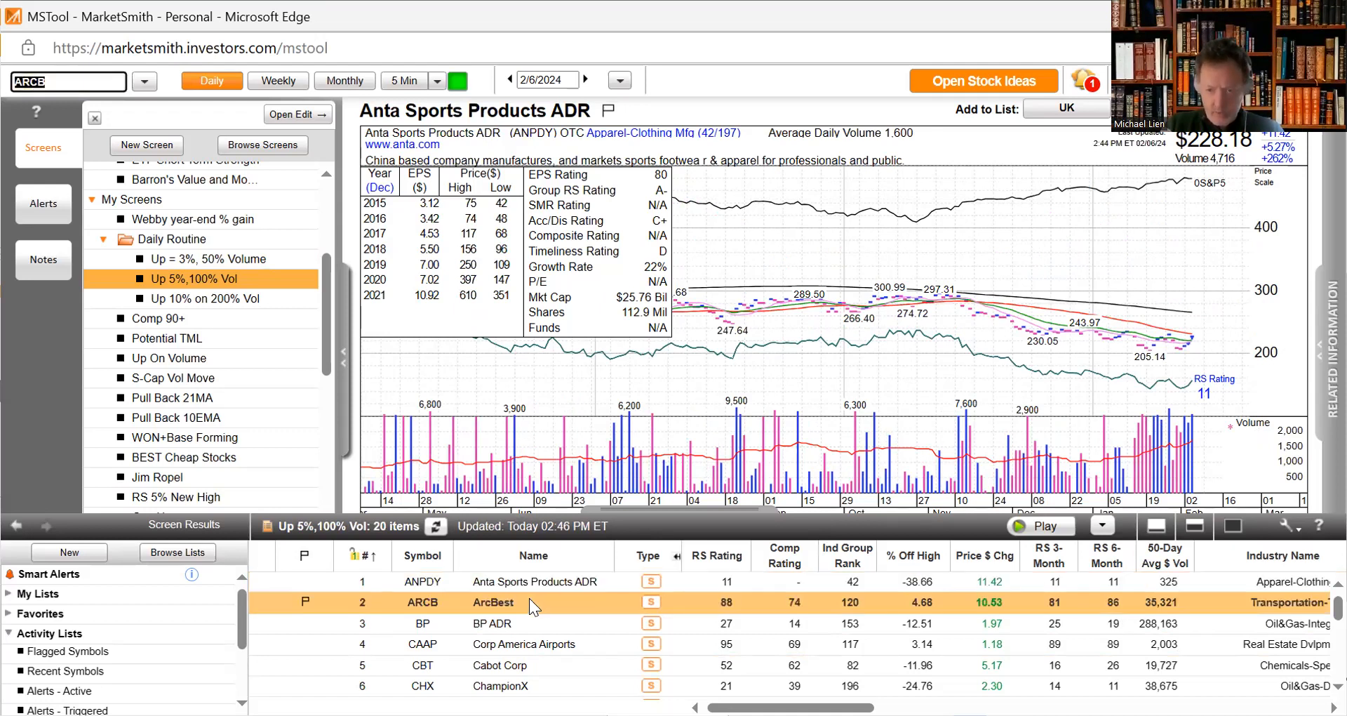
click(493, 603)
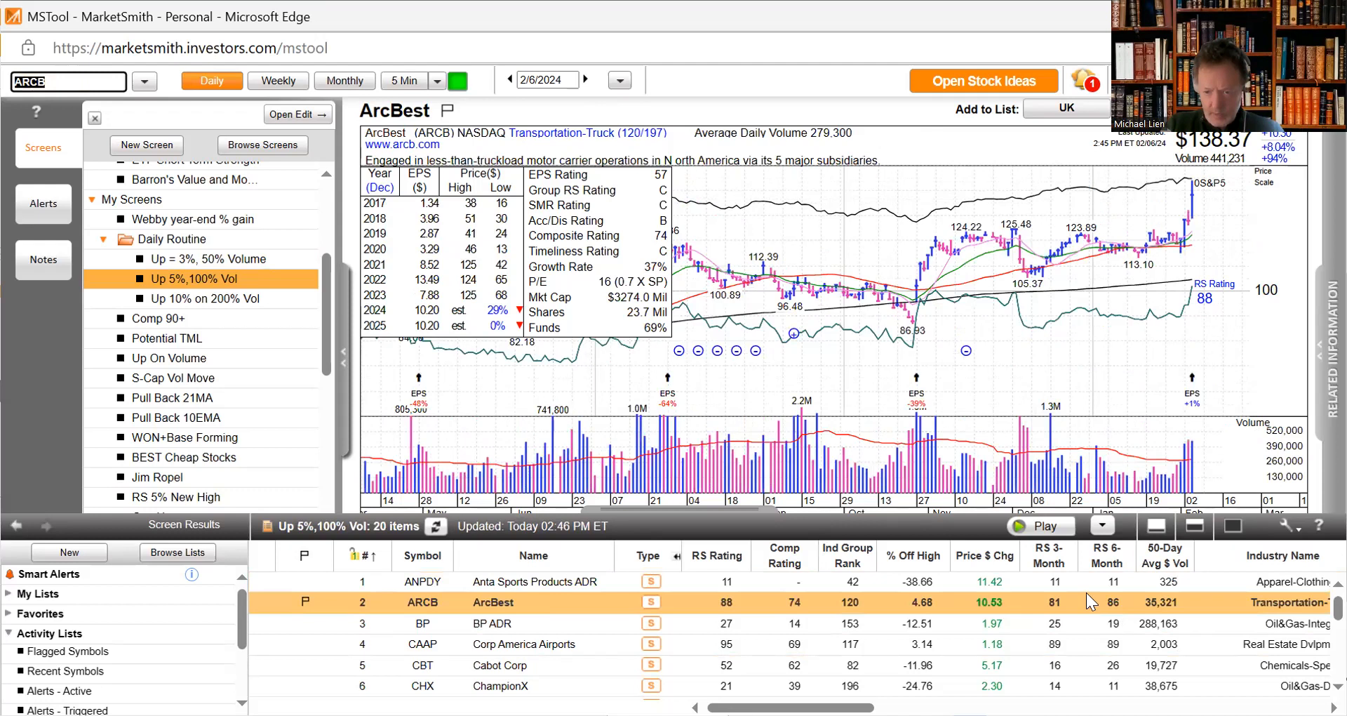
mouse_move(1194, 455)
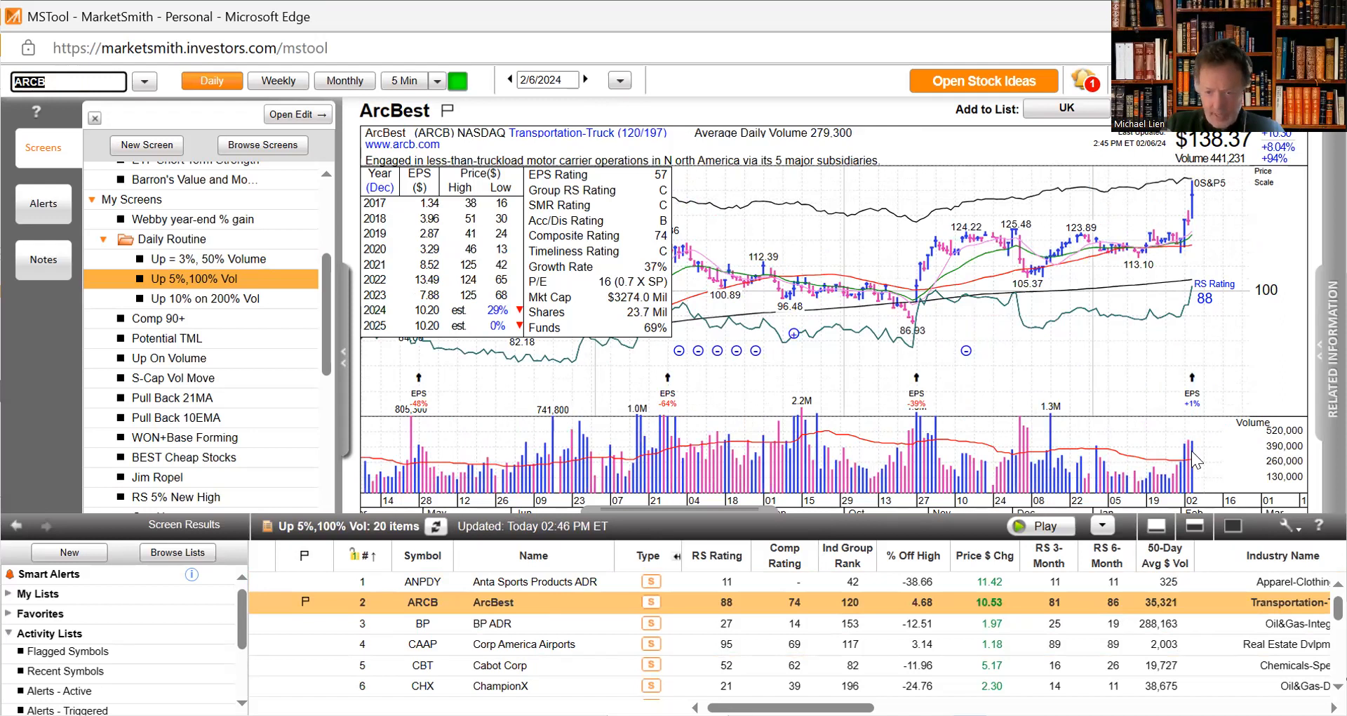
mouse_move(571, 587)
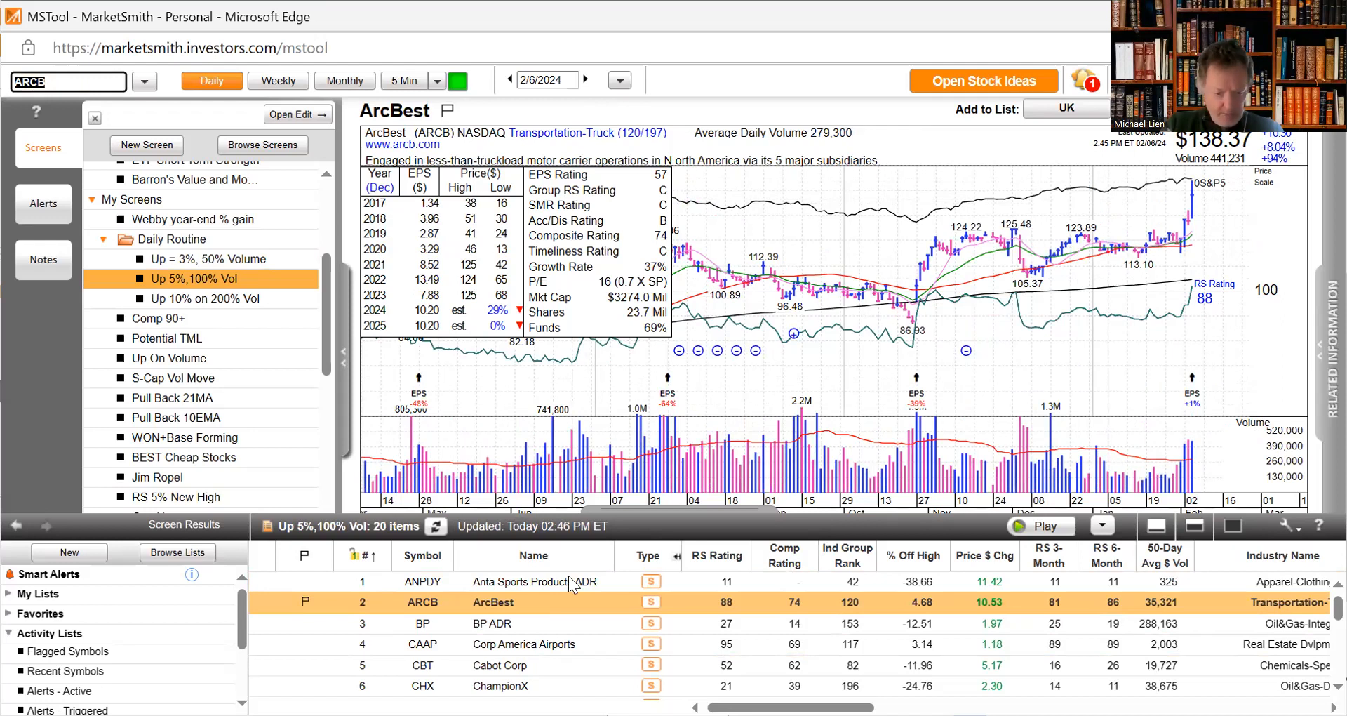
- View the BP ADR, Corp America Airports and ChampionX (CHX) daily charts from the results
click(422, 623)
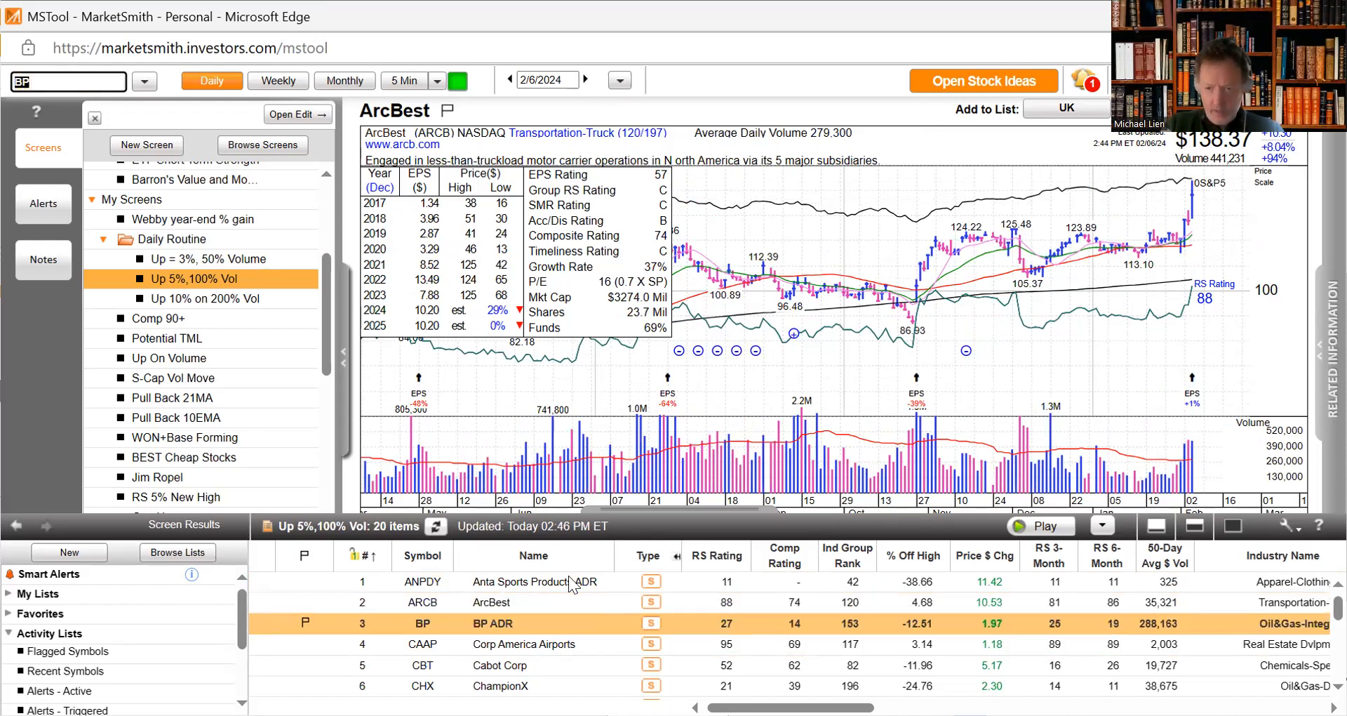
click(423, 623)
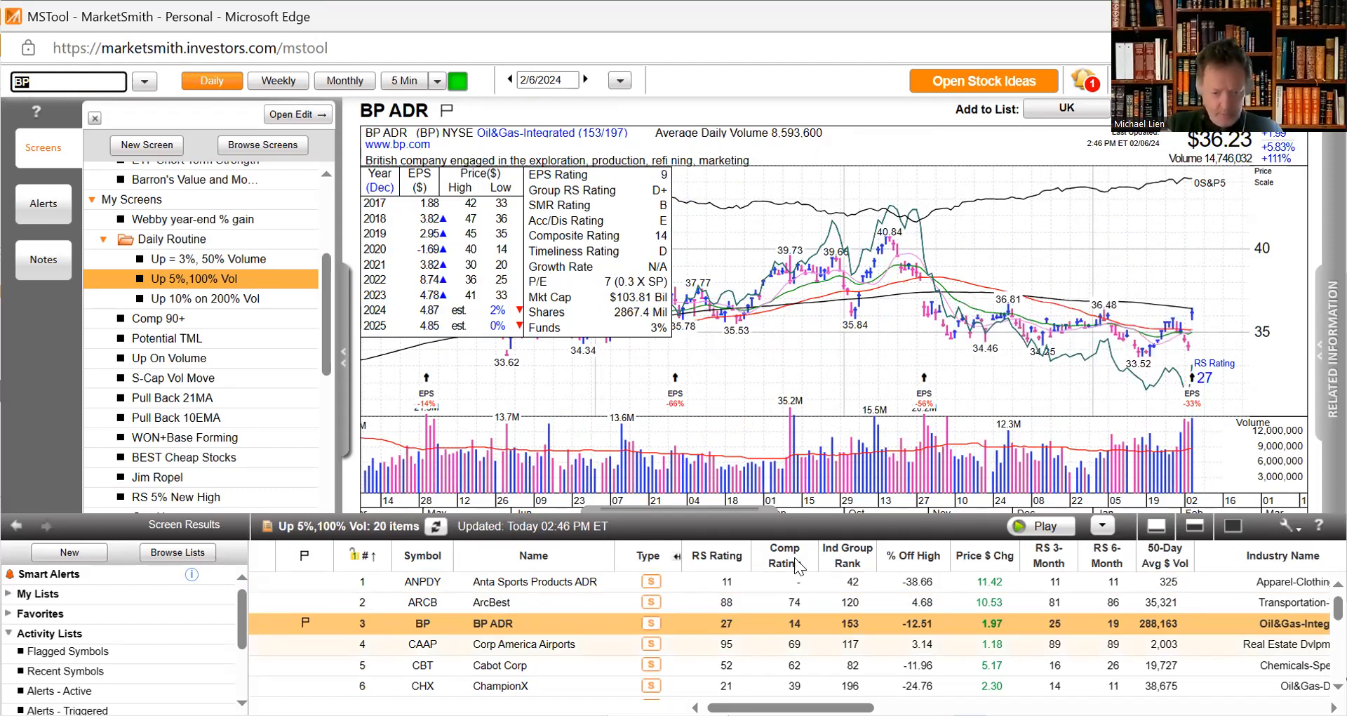
click(529, 644)
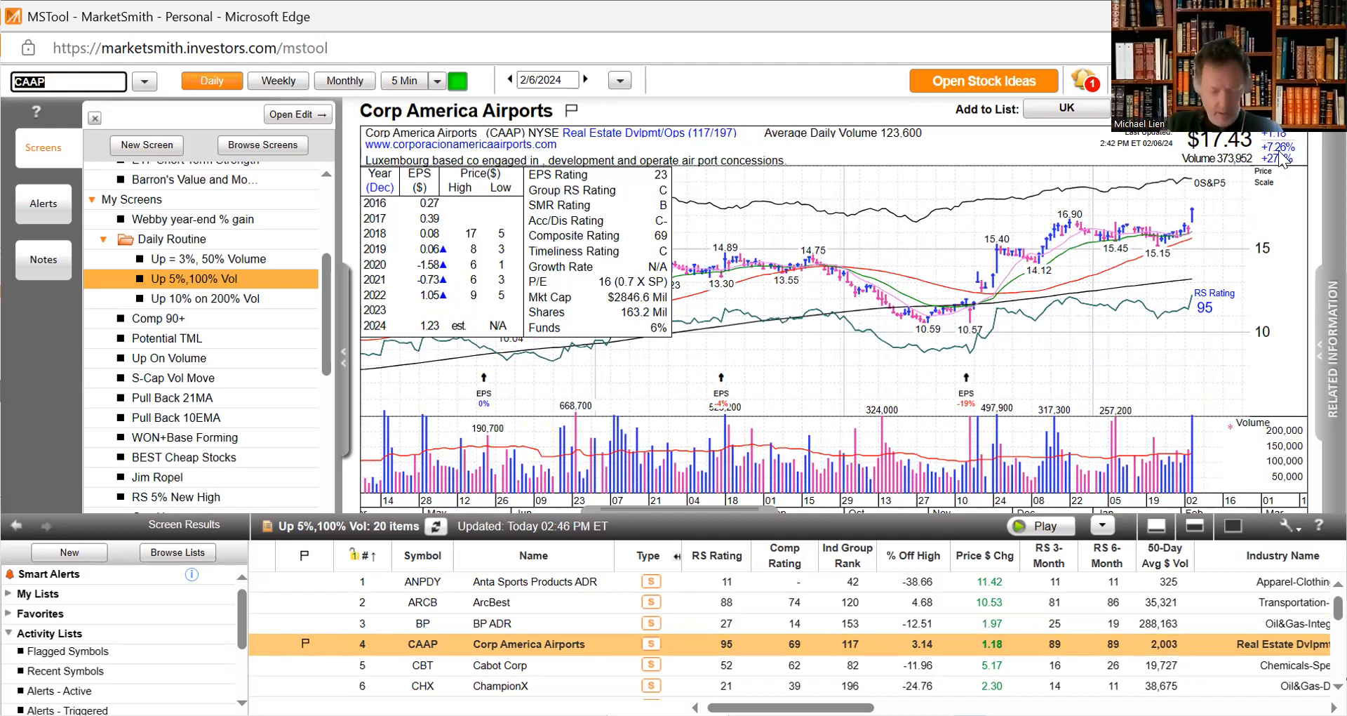
mouse_move(1186, 441)
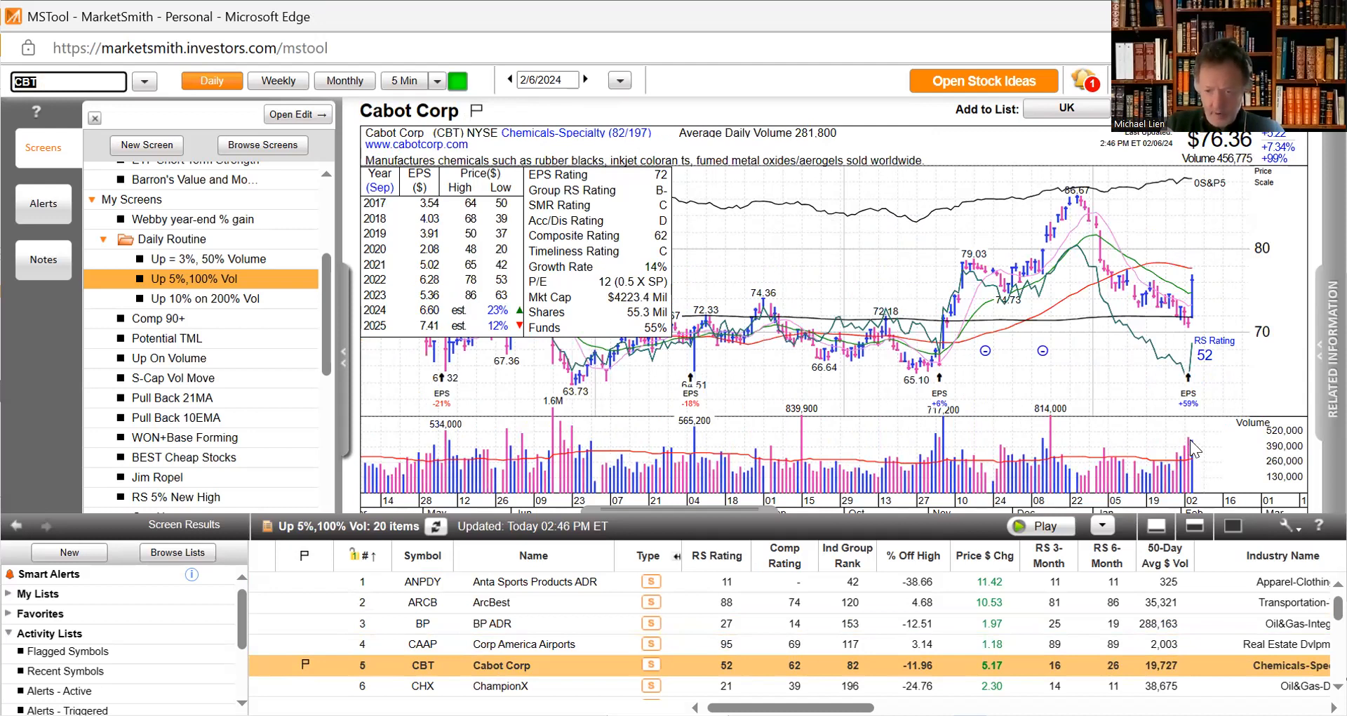
mouse_move(1200, 418)
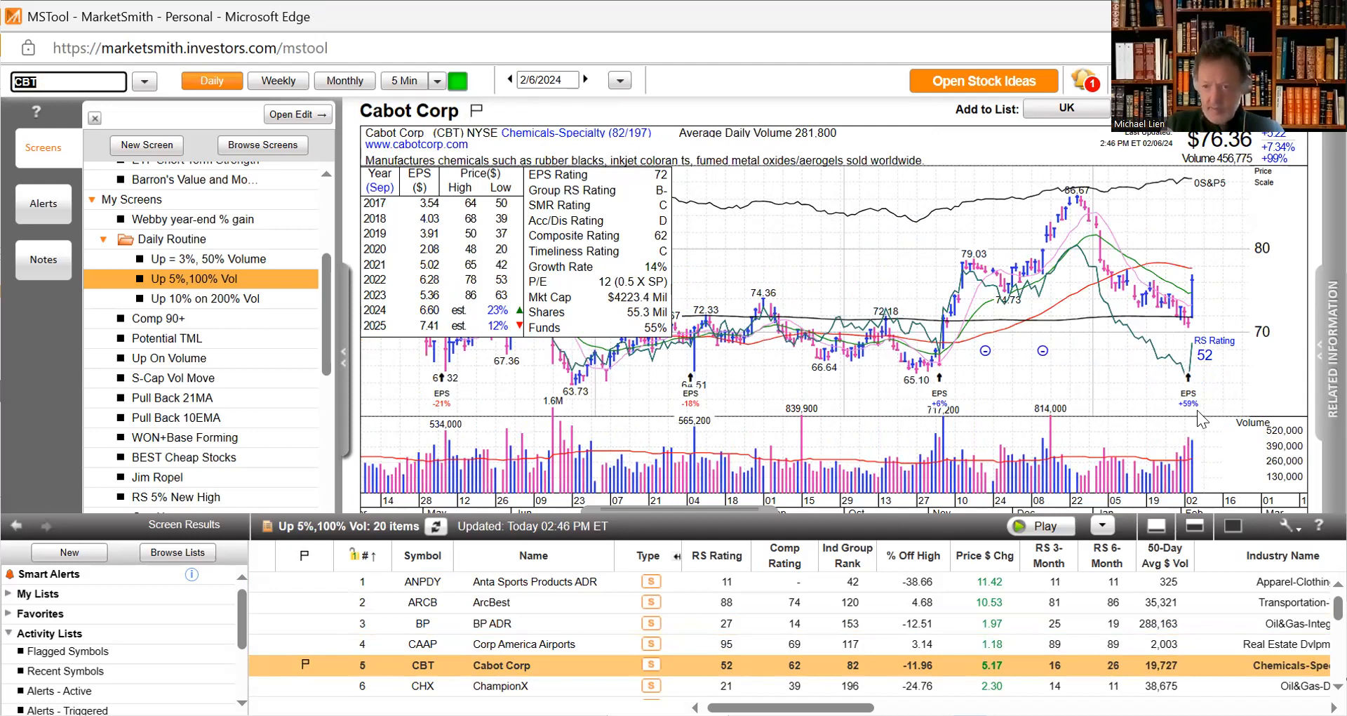
mouse_move(1264, 188)
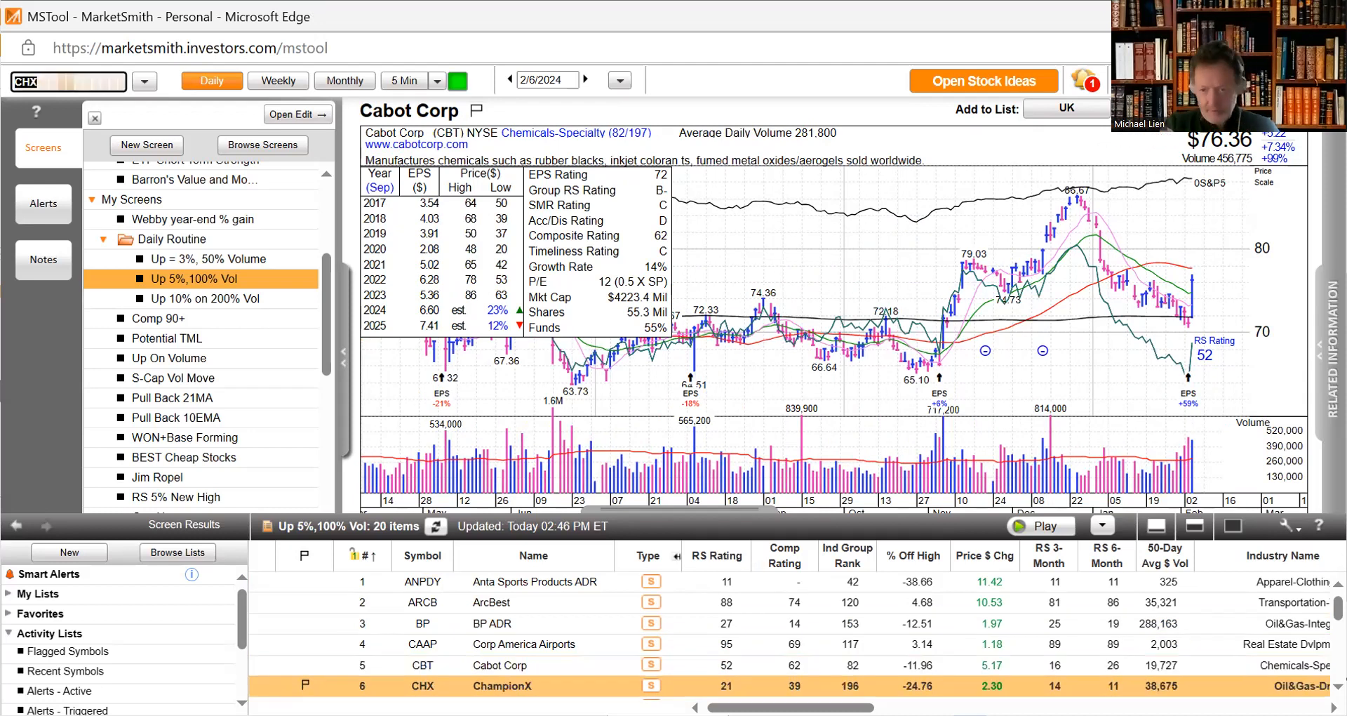
click(503, 686)
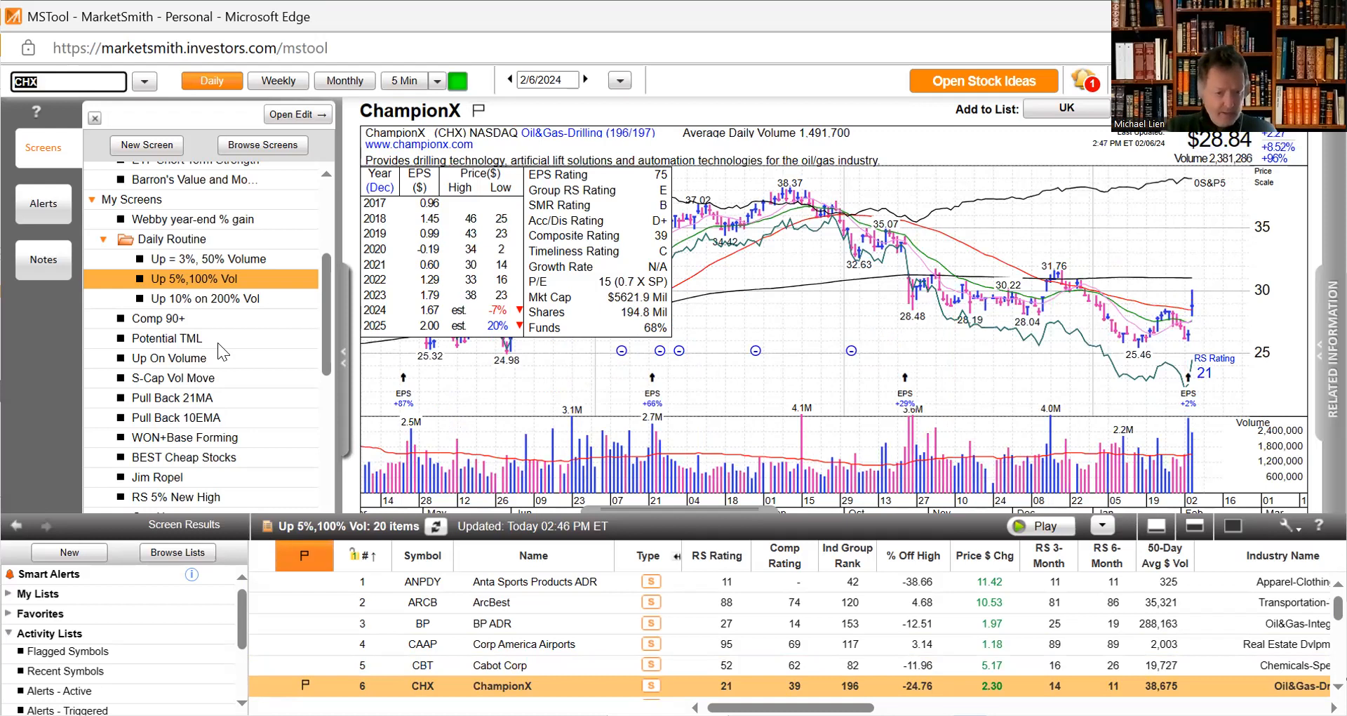
- Run the Up 10% on 200% Vol screen and view the Coherent (COHR) chart
click(206, 298)
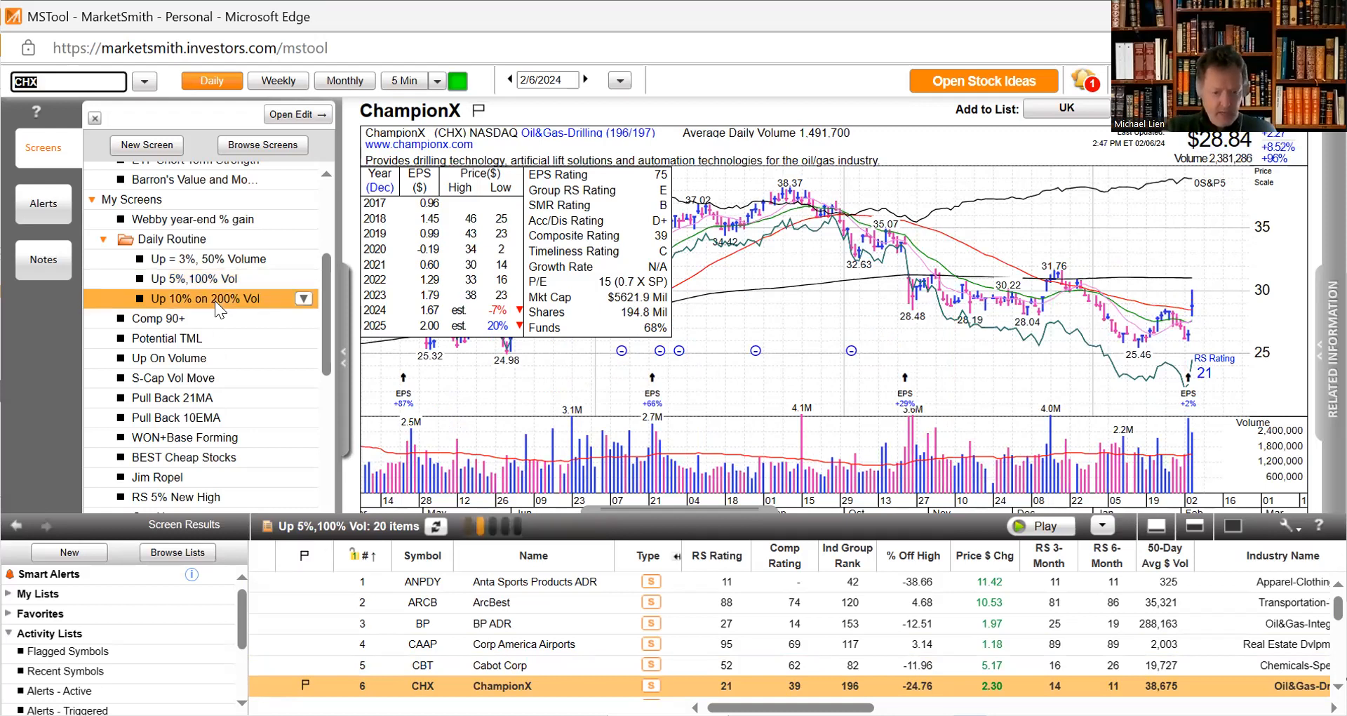
click(209, 298)
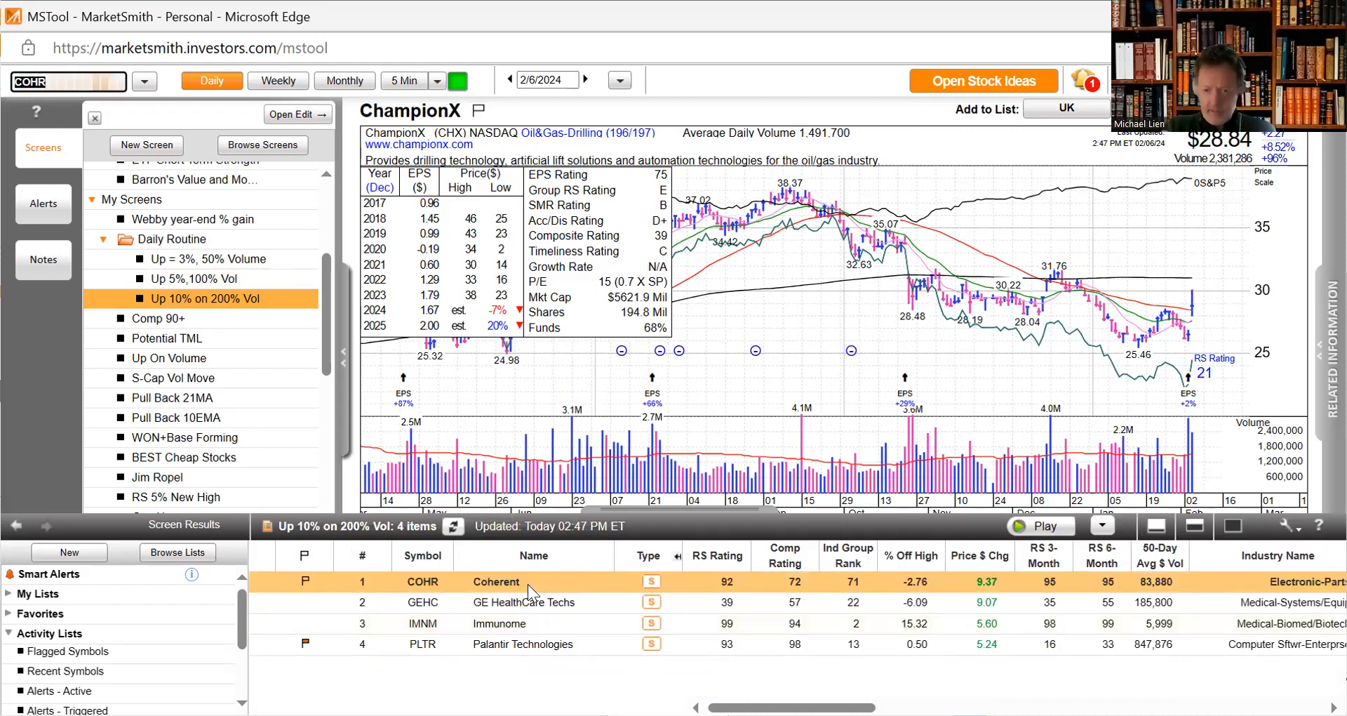
click(496, 581)
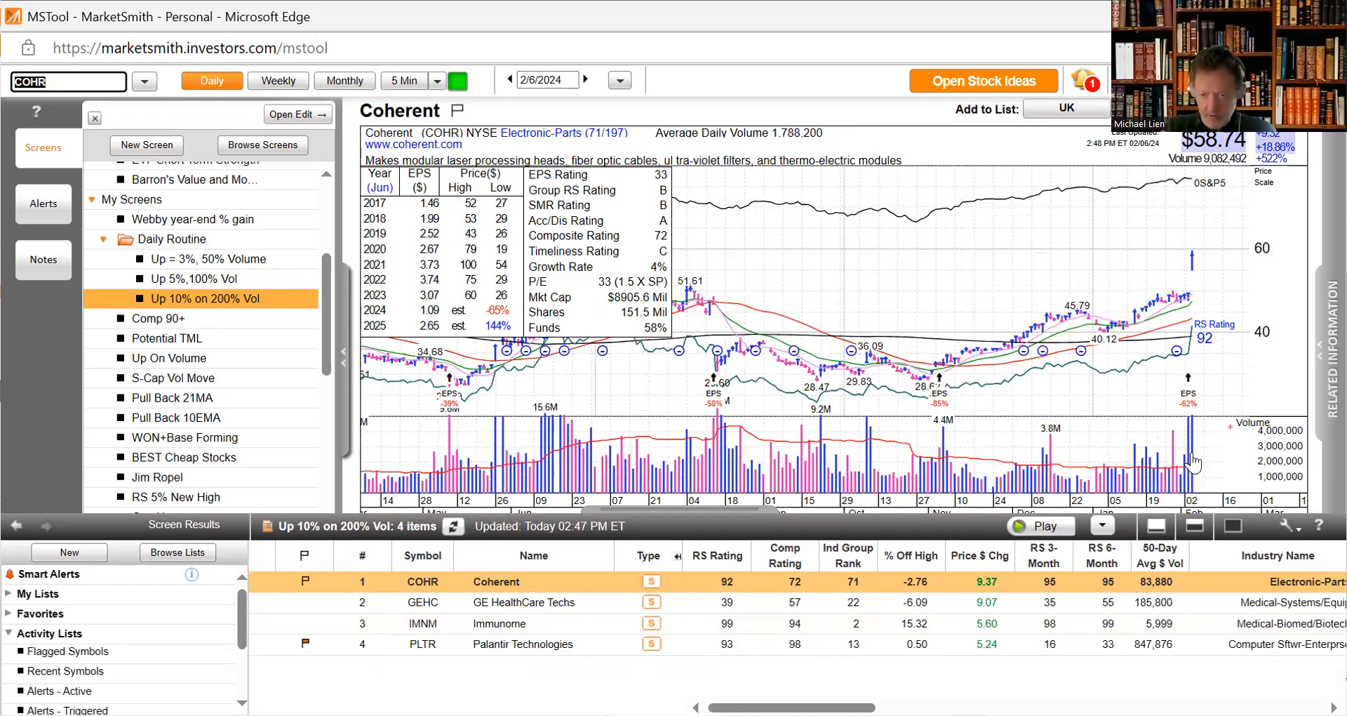
mouse_move(1280, 172)
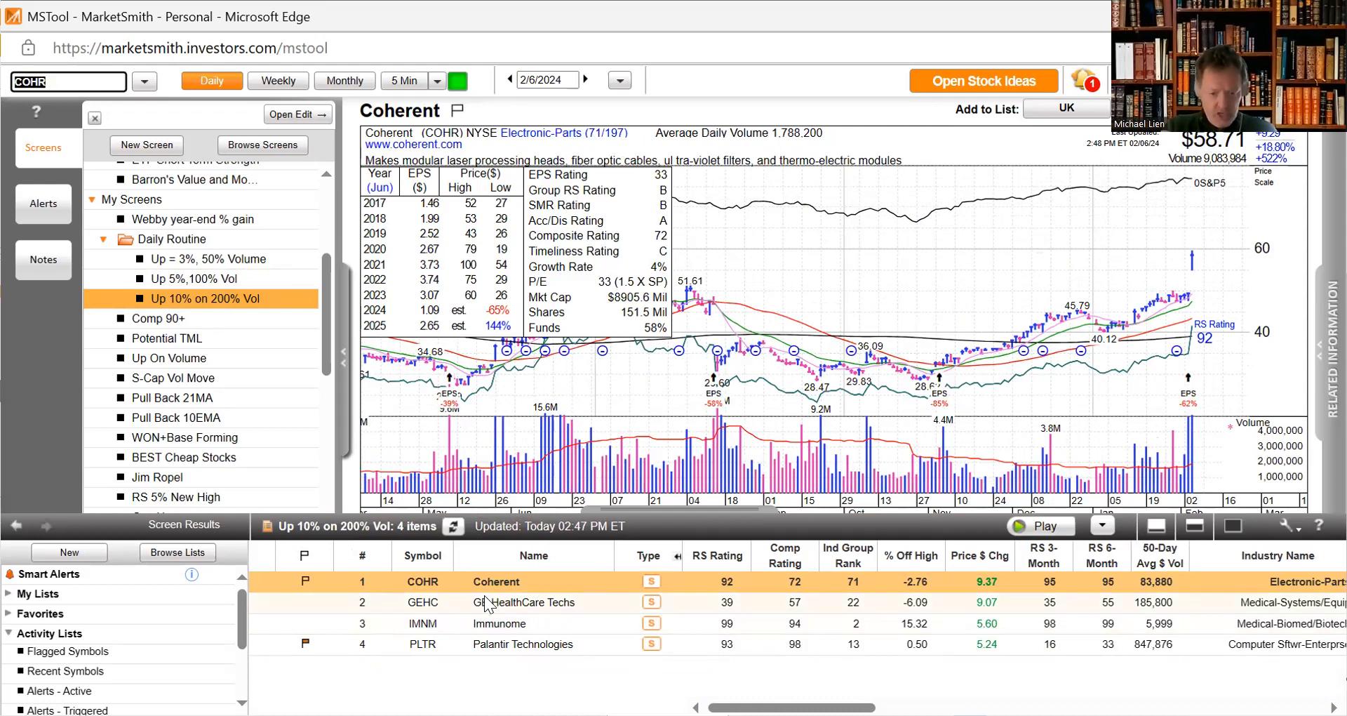
- View the GE HealthCare, Immunome and Palantir (PLTR) daily charts from the results
click(422, 602)
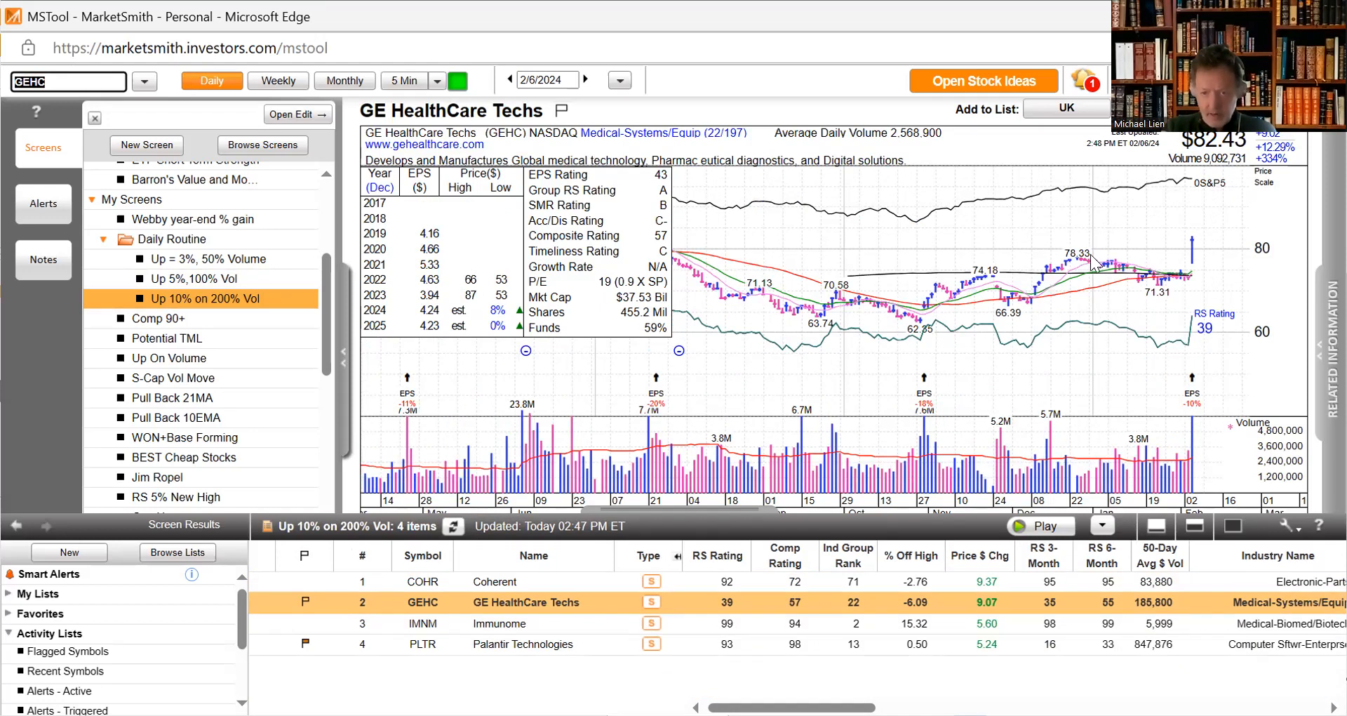
mouse_move(1197, 279)
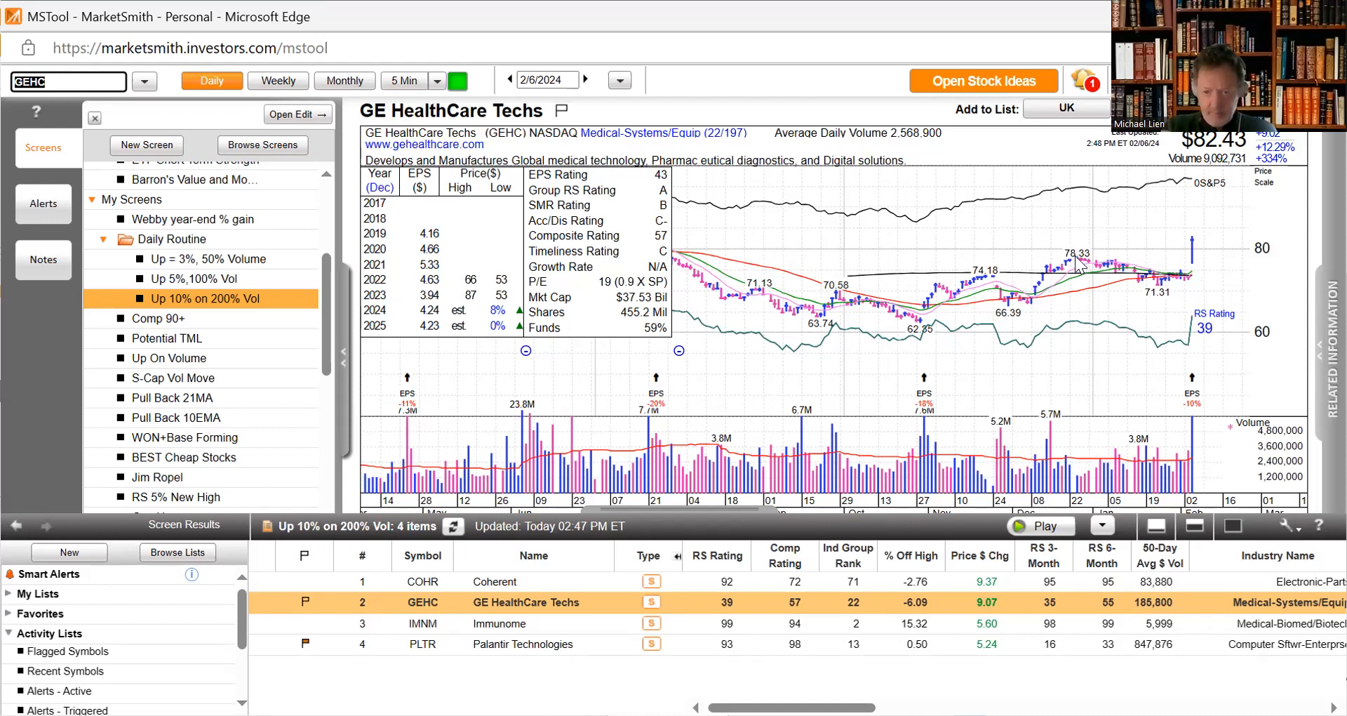
mouse_move(557, 616)
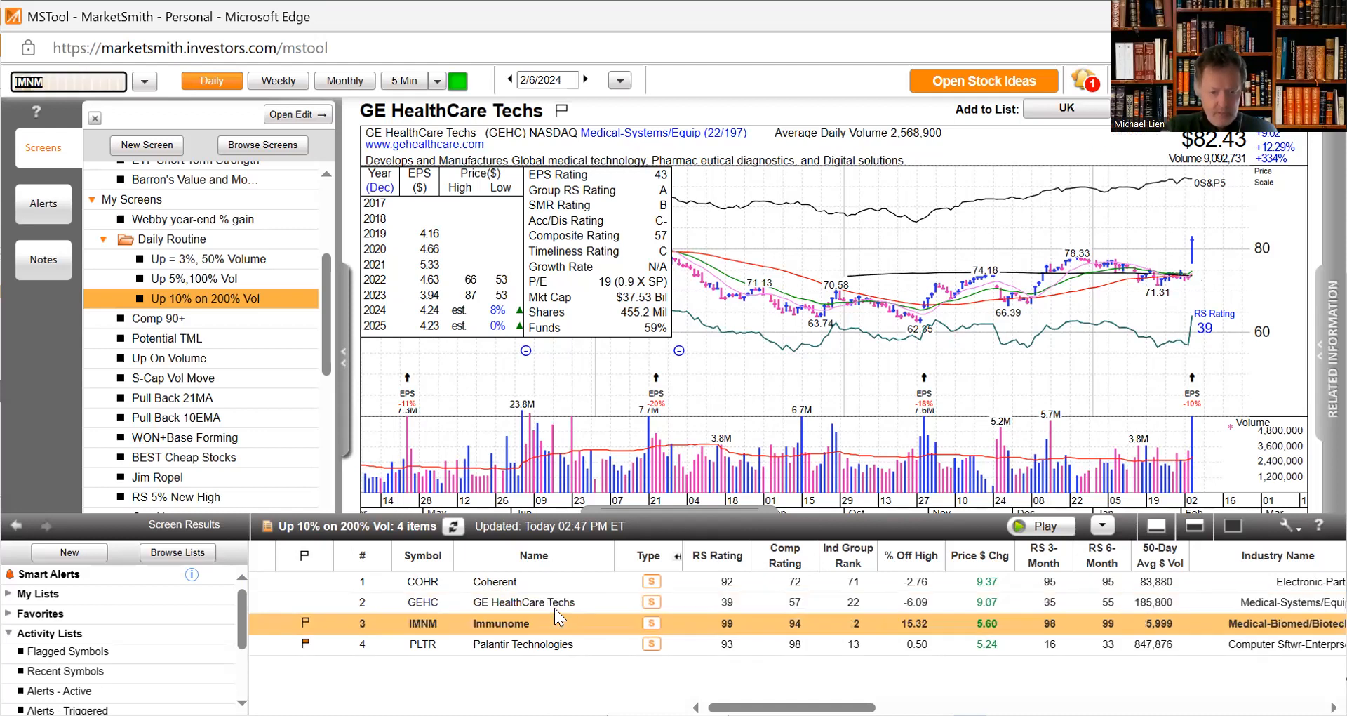
click(502, 623)
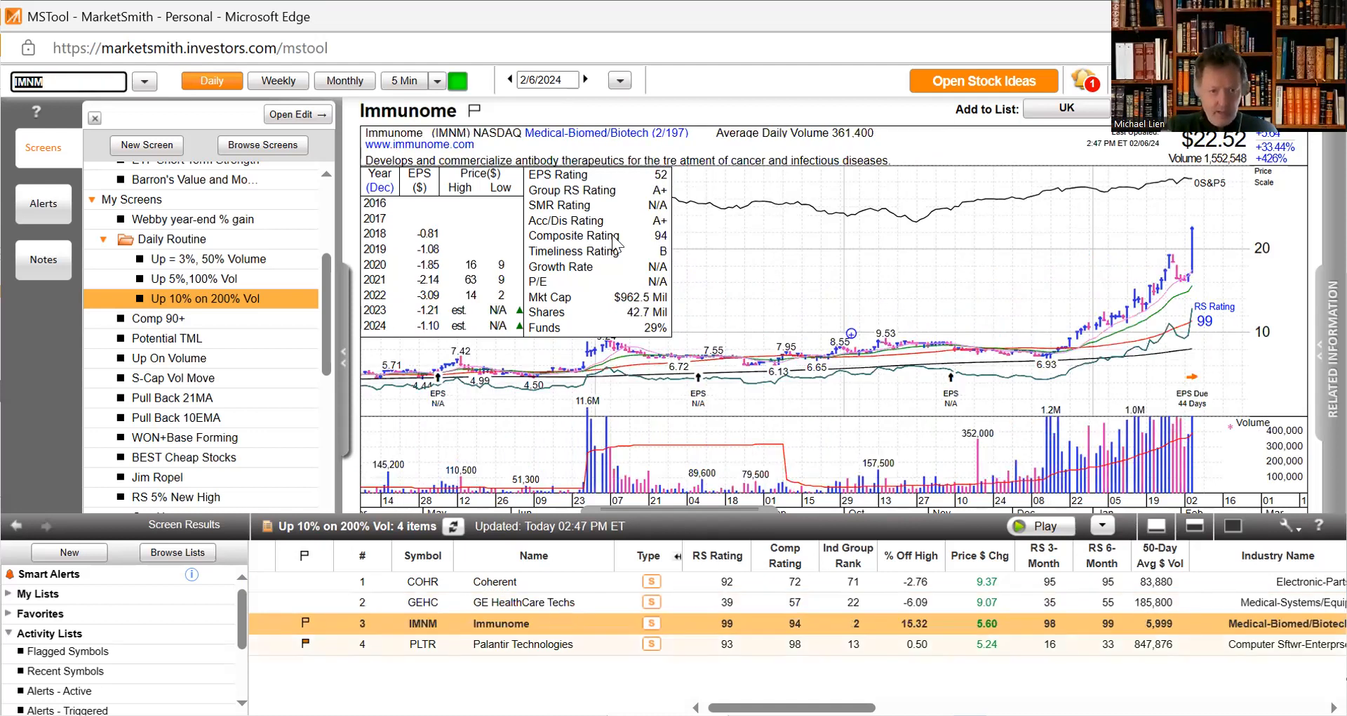
mouse_move(745, 9)
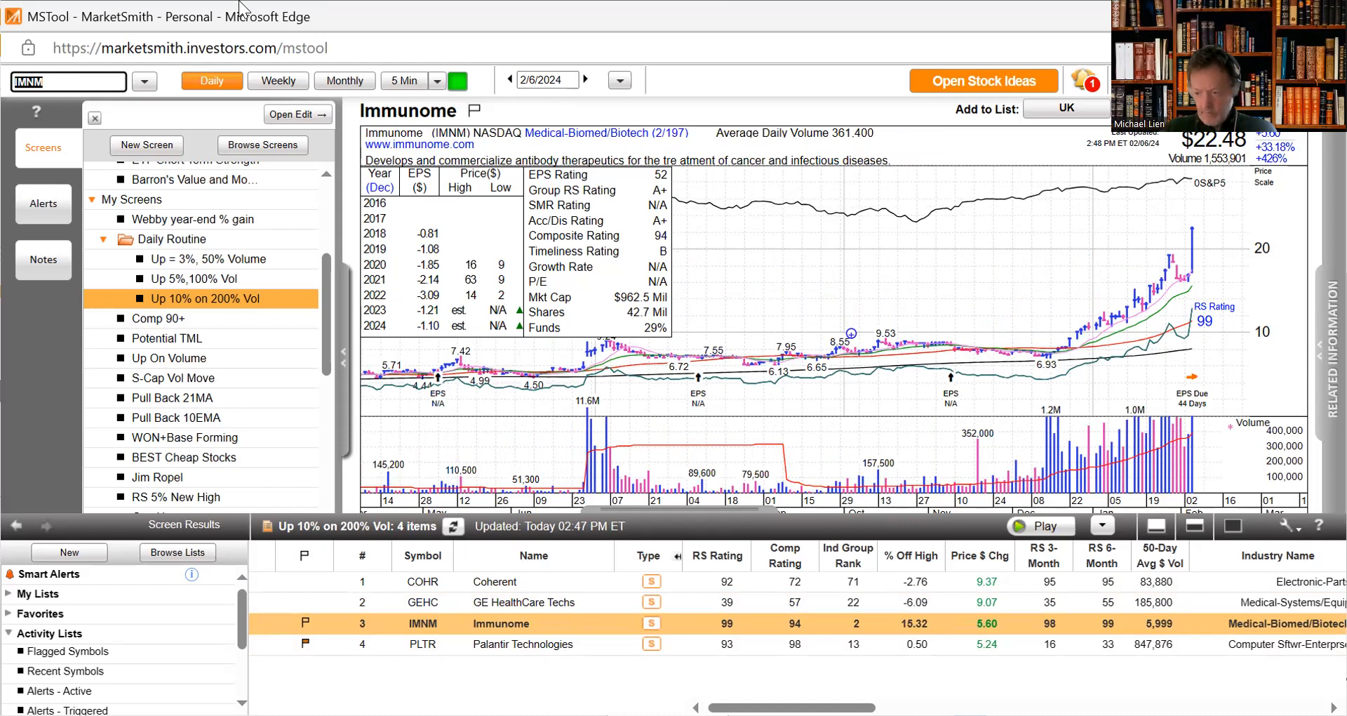
mouse_move(528, 432)
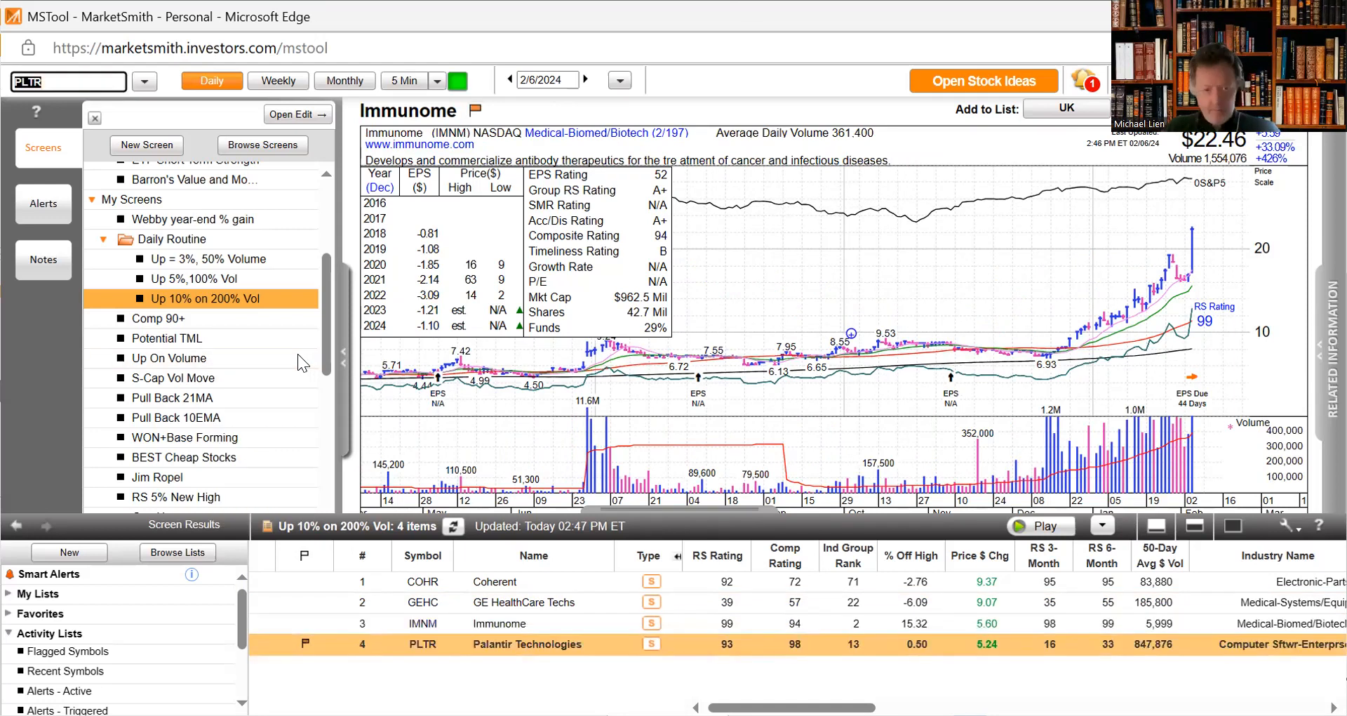
click(526, 645)
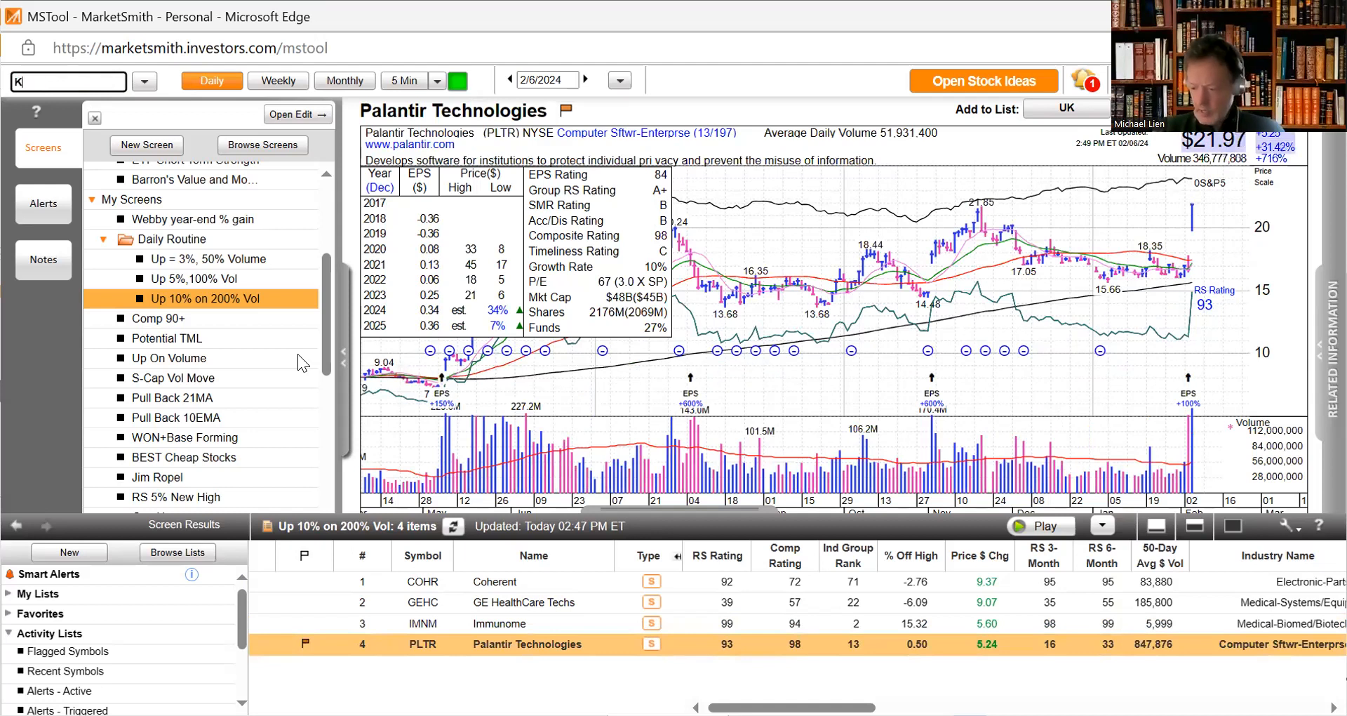
- Load the Kinsale Capital Group (KNSL) daily chart by ticker
text(KNSL)
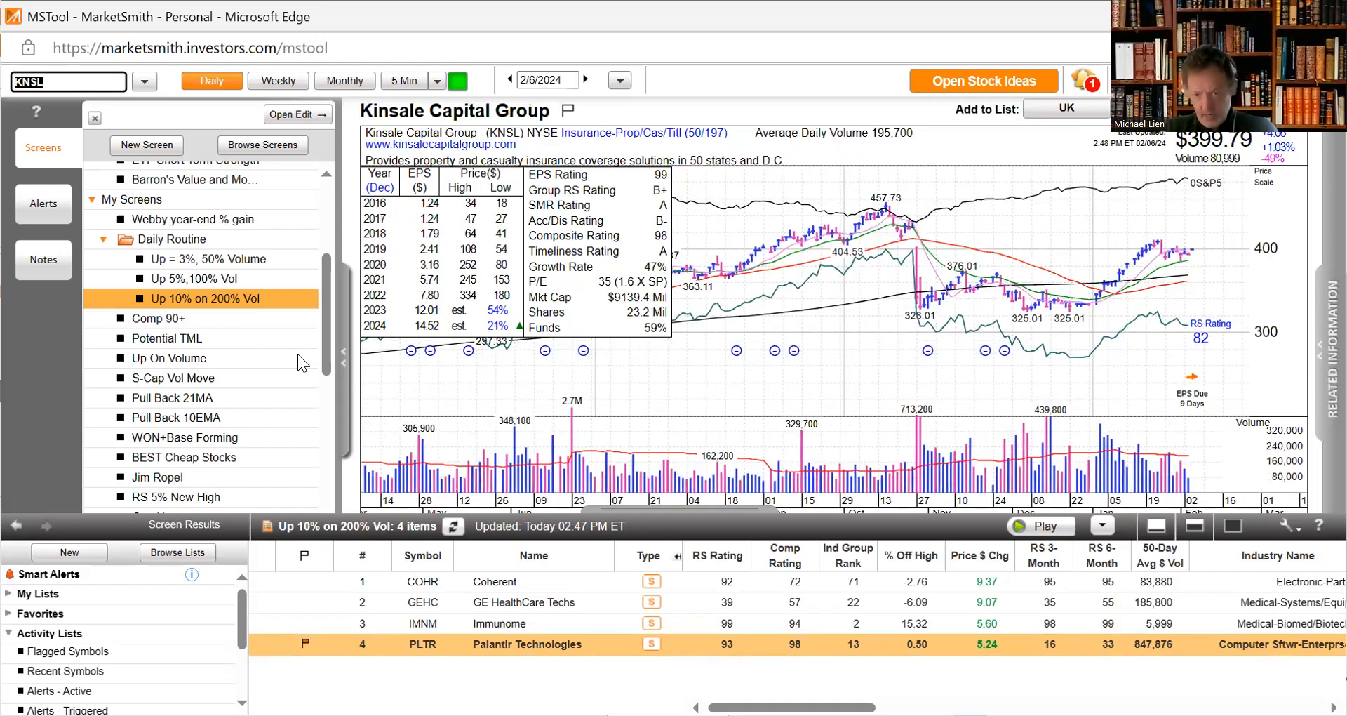
mouse_move(1201, 377)
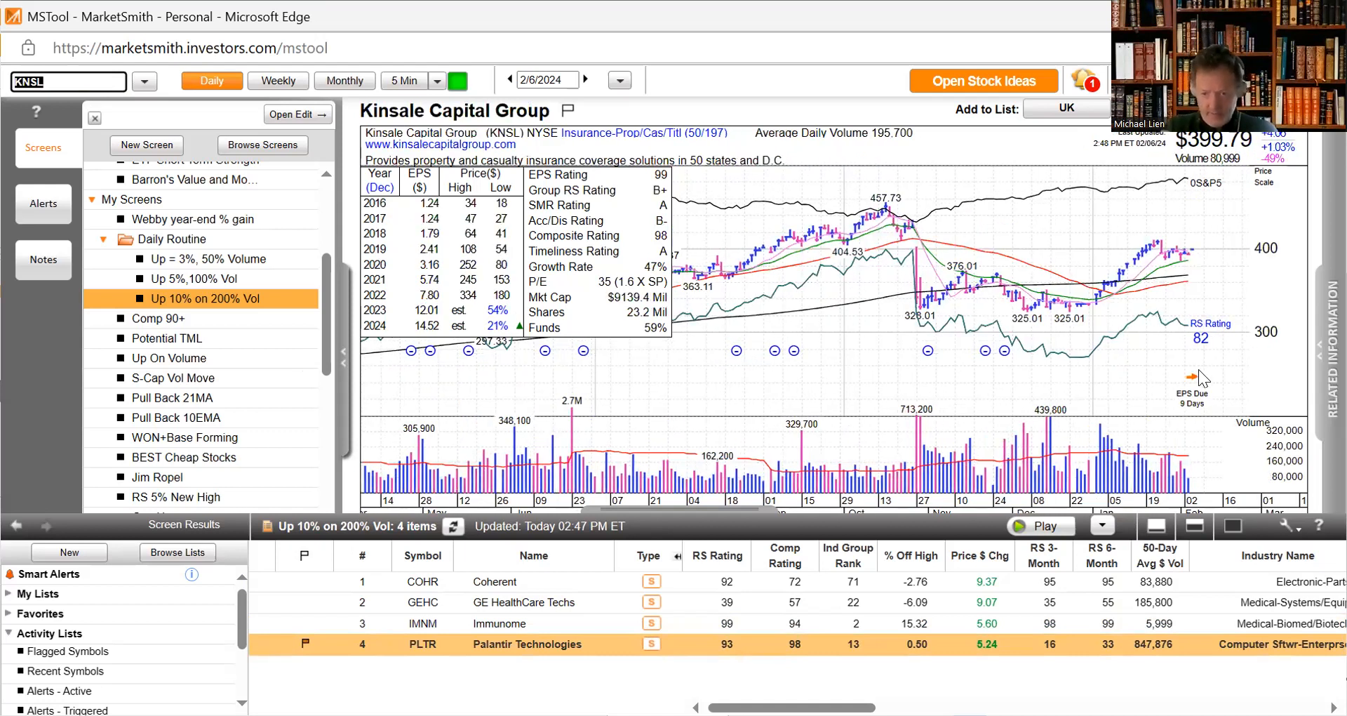
mouse_move(1161, 404)
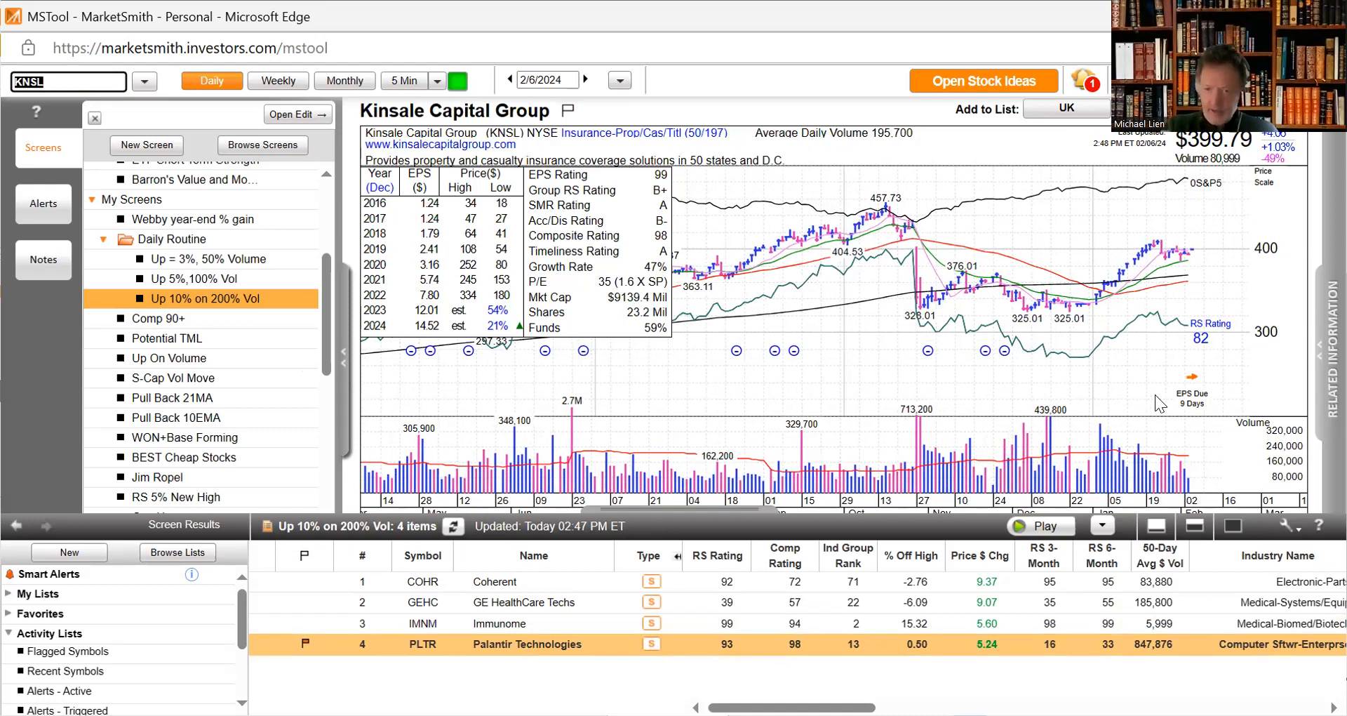
mouse_move(1185, 266)
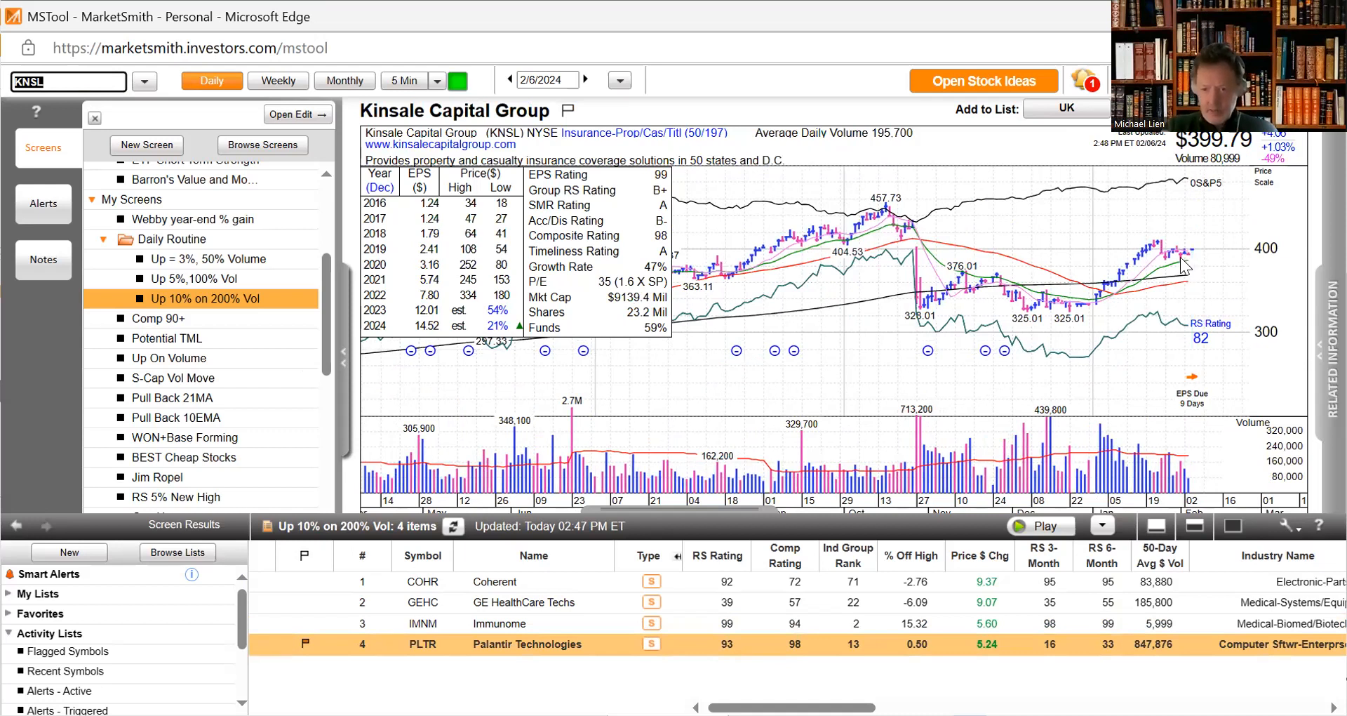
mouse_move(1250, 251)
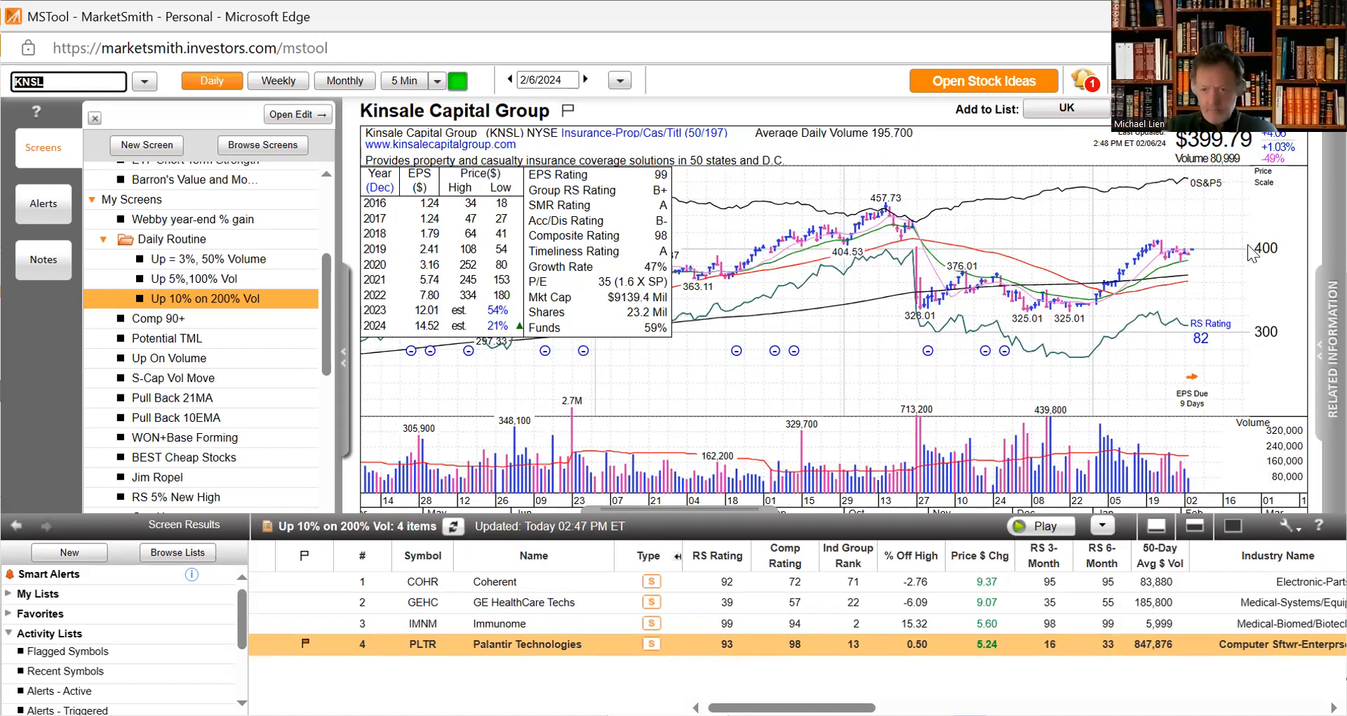
mouse_move(1207, 219)
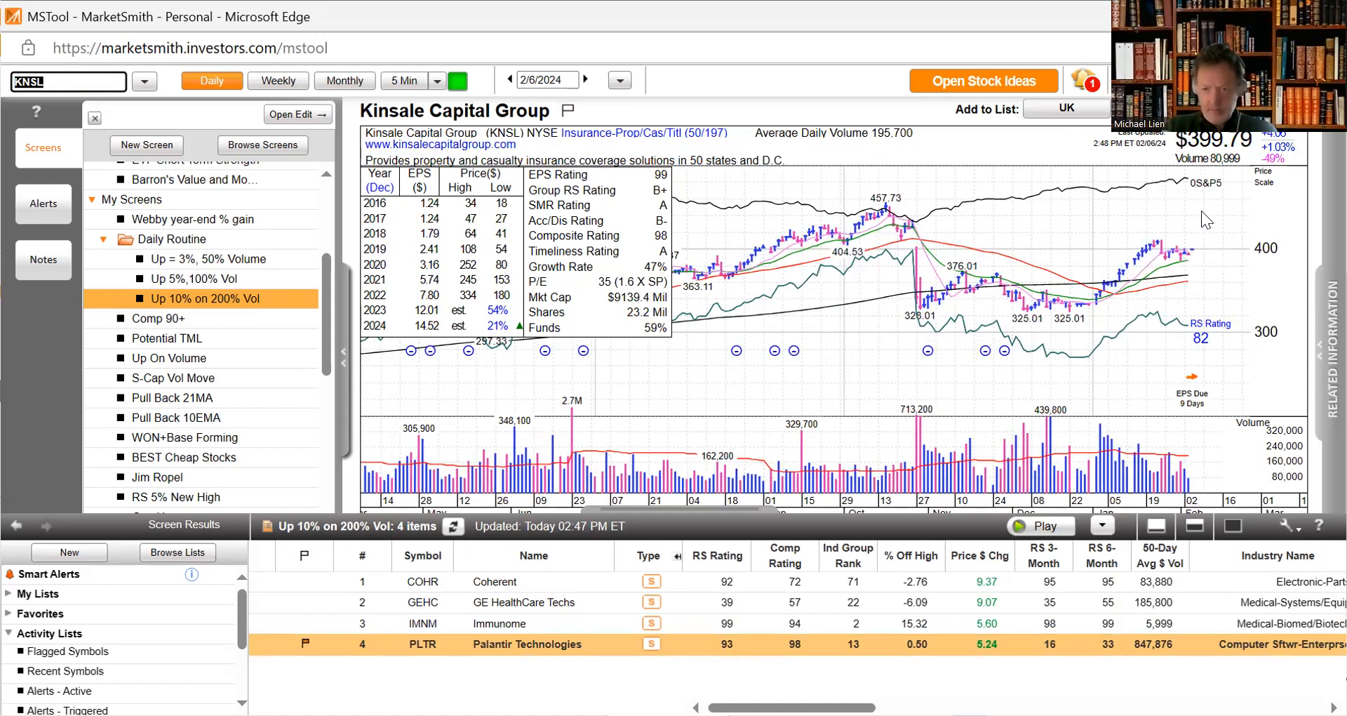
mouse_move(1165, 404)
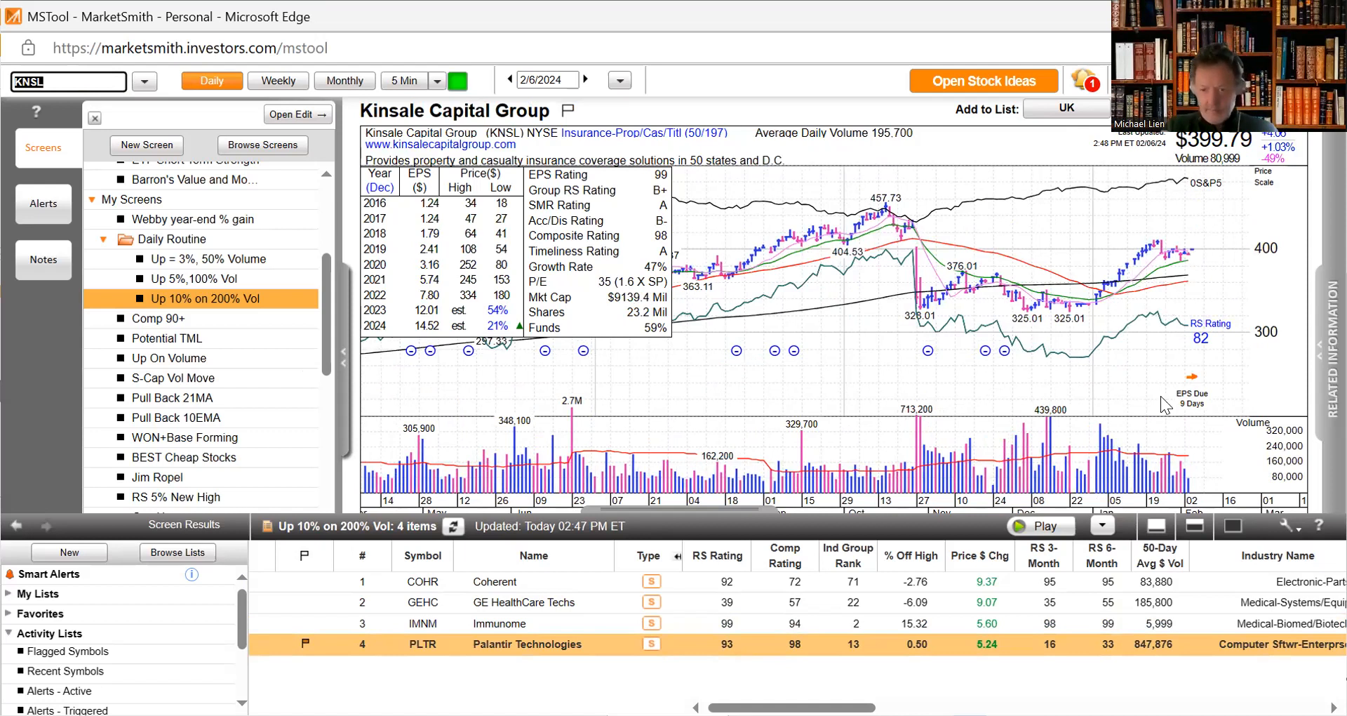
mouse_move(1086, 241)
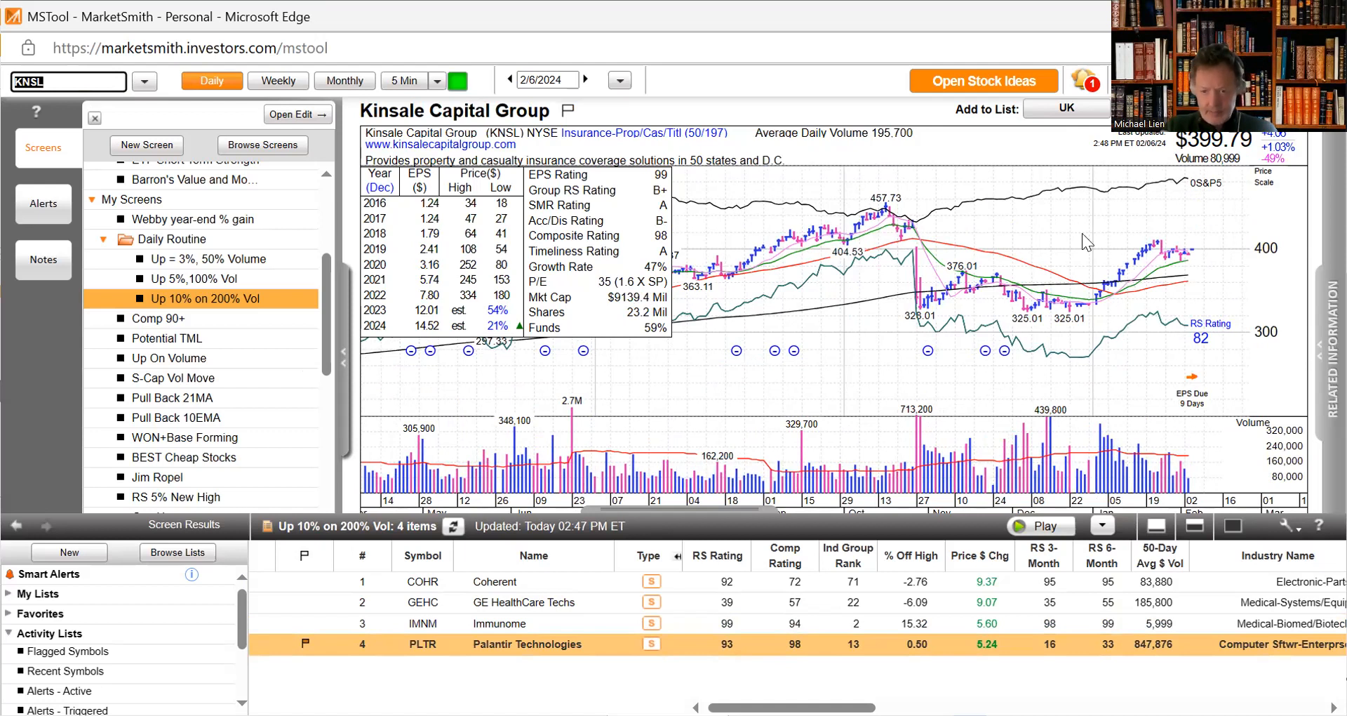
mouse_move(1149, 250)
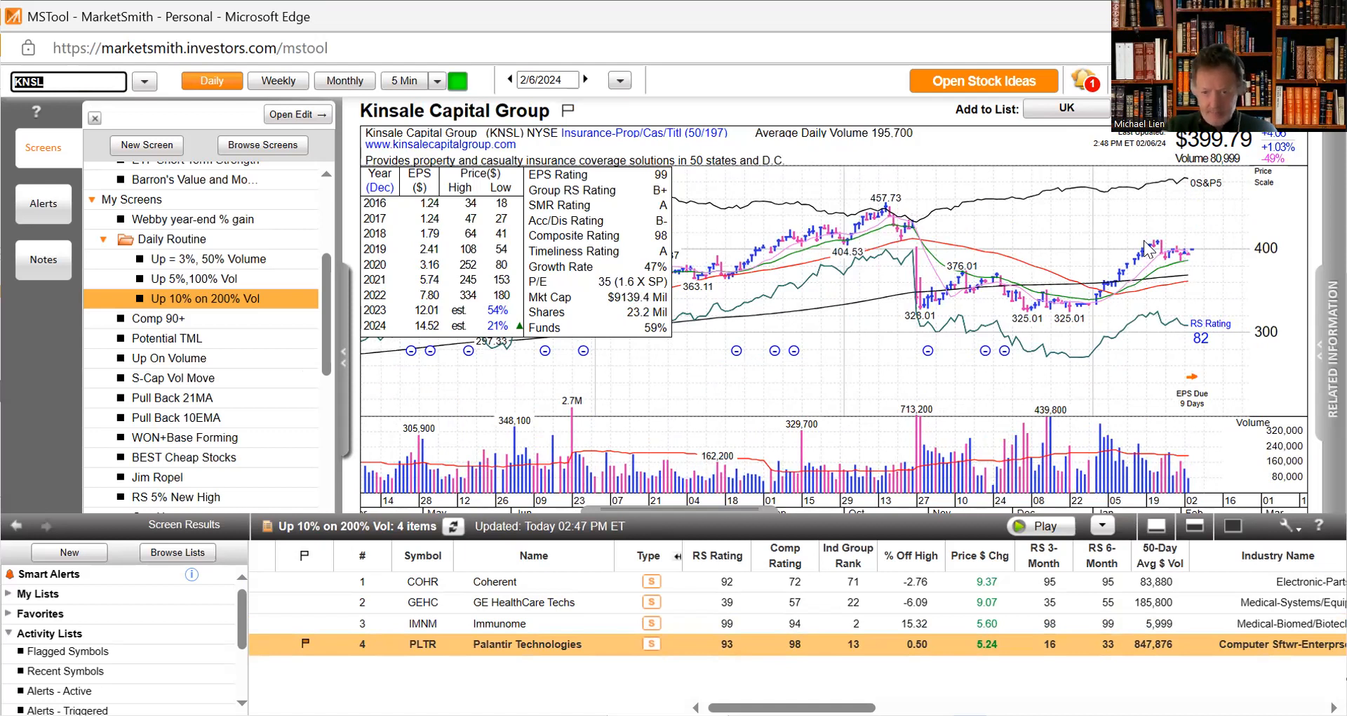
mouse_move(1194, 254)
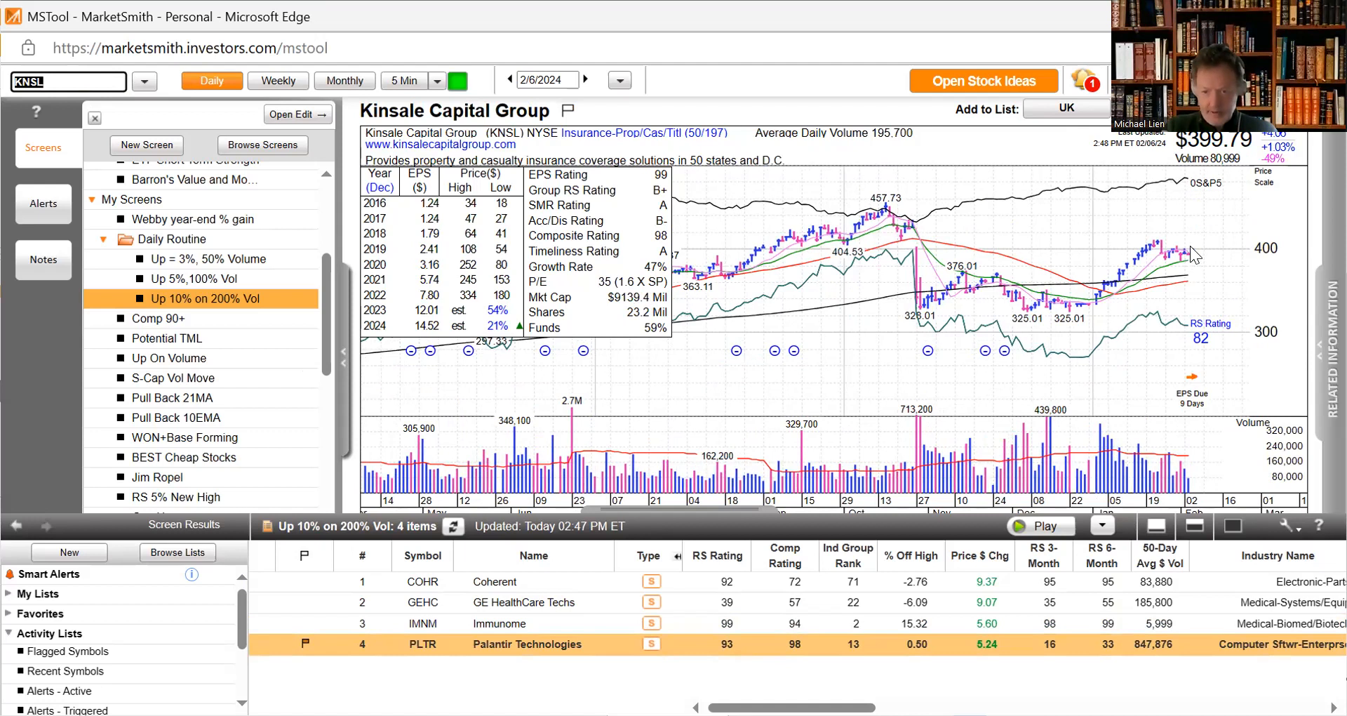
mouse_move(941, 311)
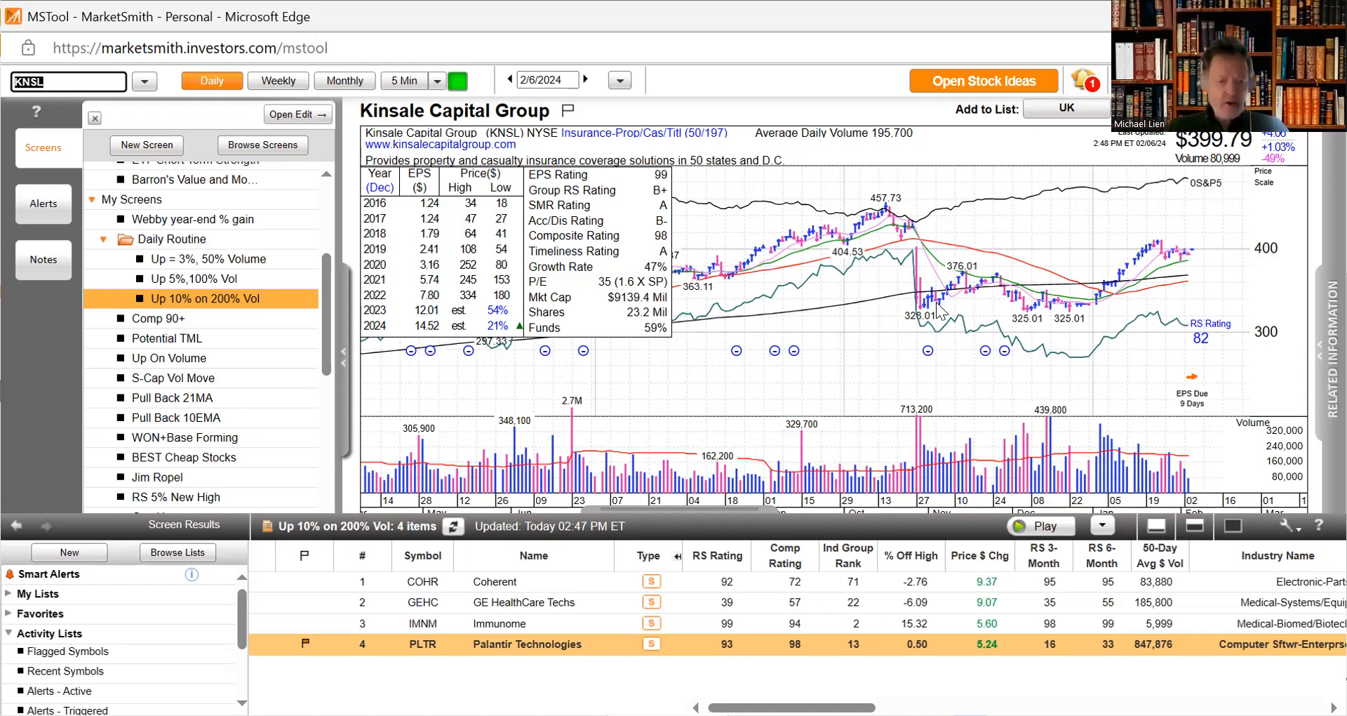
mouse_move(965, 570)
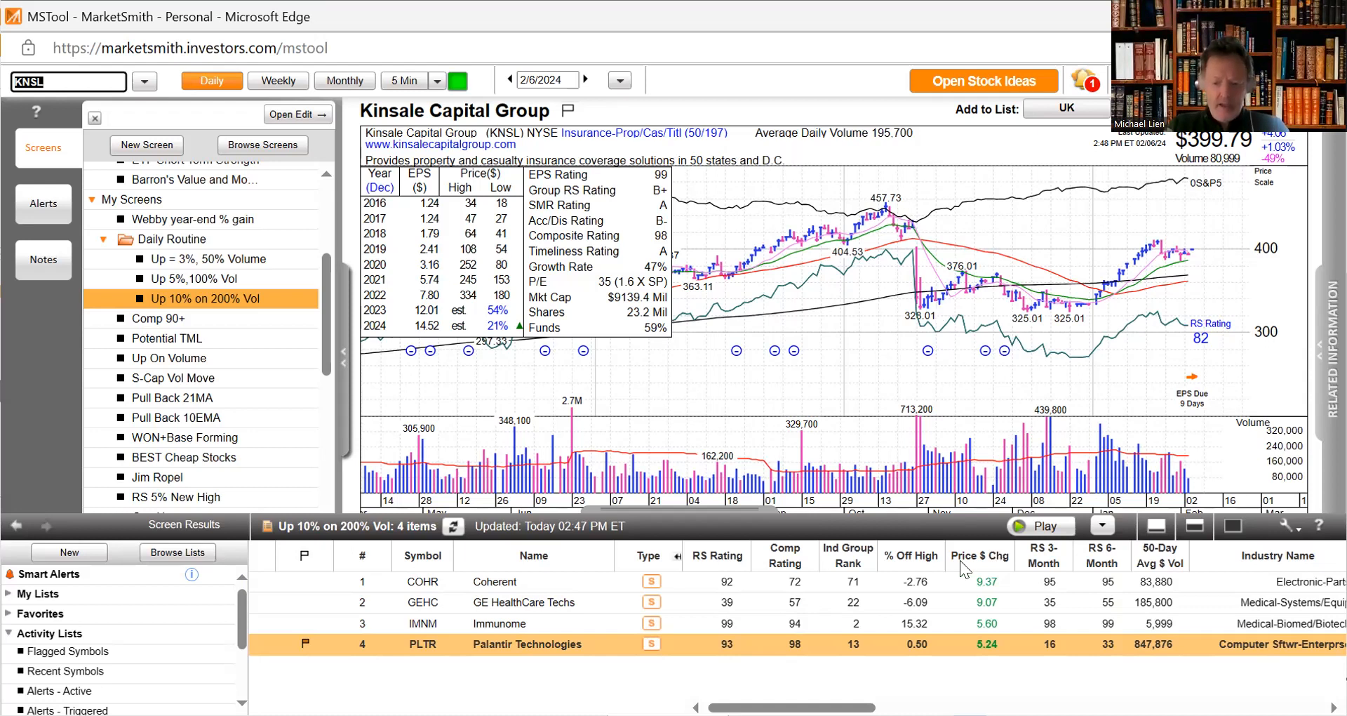